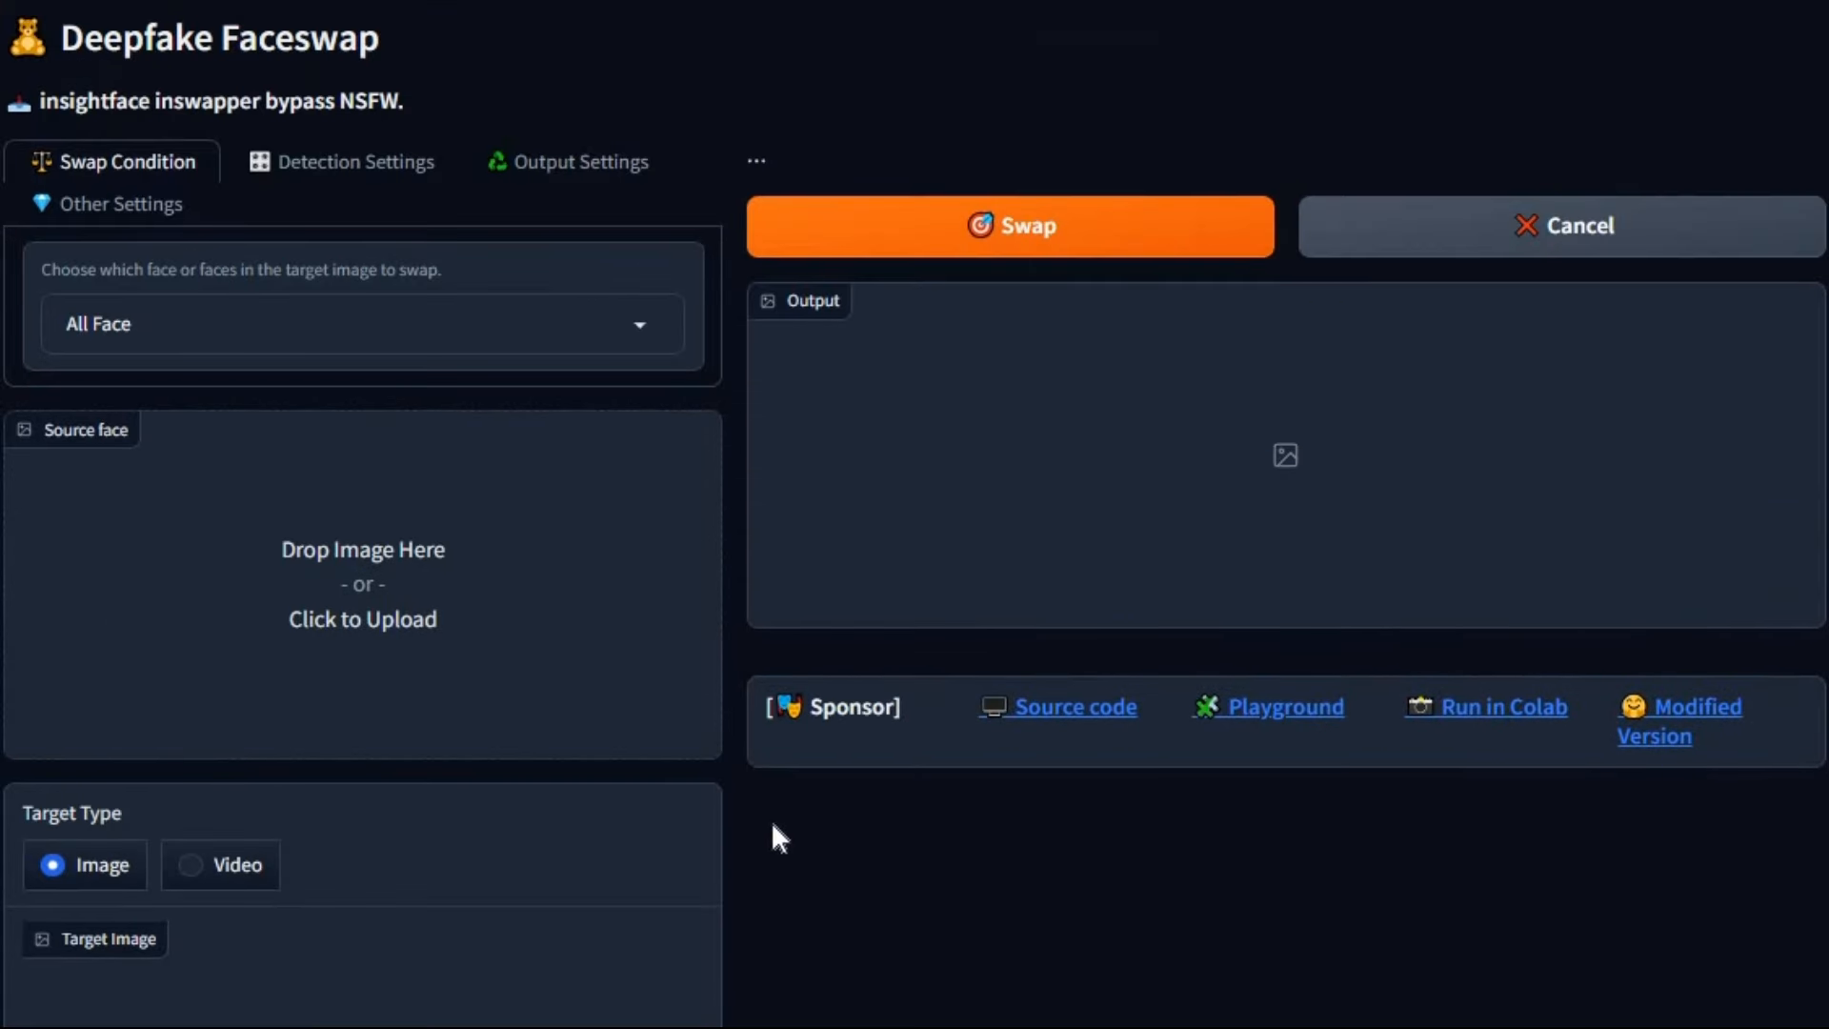
pyautogui.moveTo(157, 402)
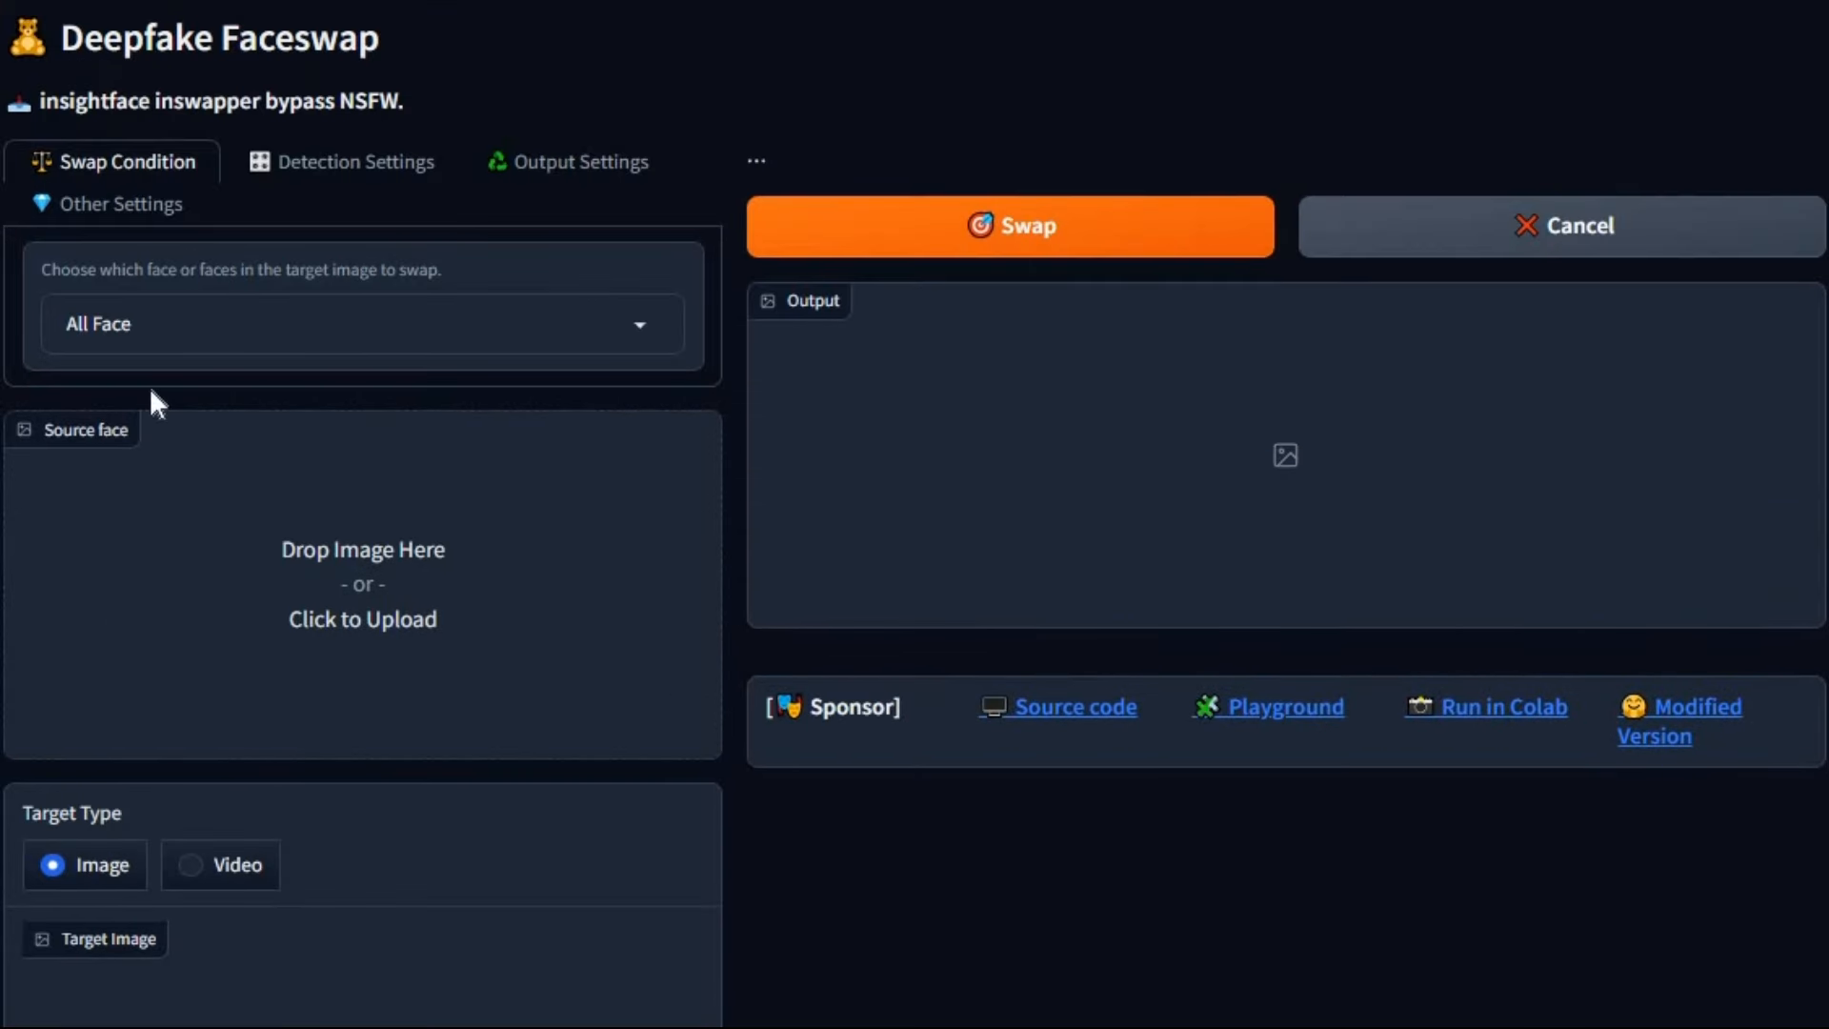
# Show the Other Settings group and list the Face Enhancer choices, still set to none.
pyautogui.click(362, 324)
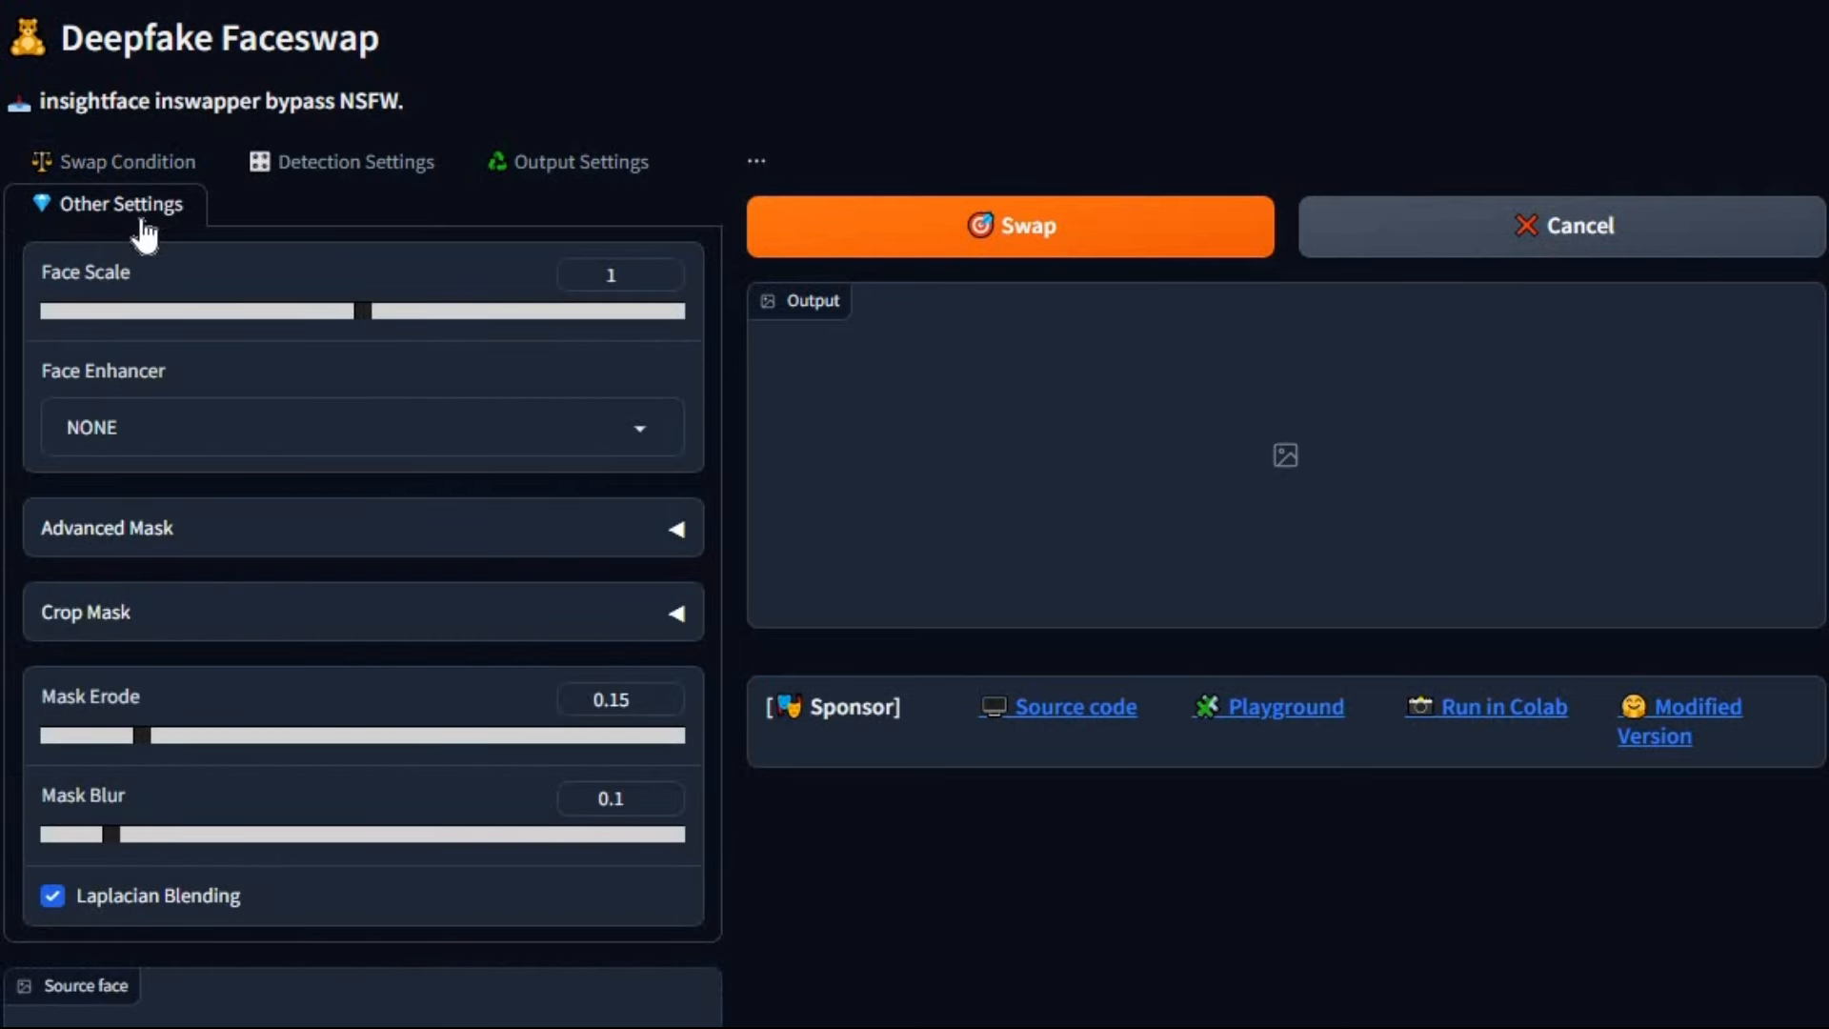
pyautogui.click(362, 427)
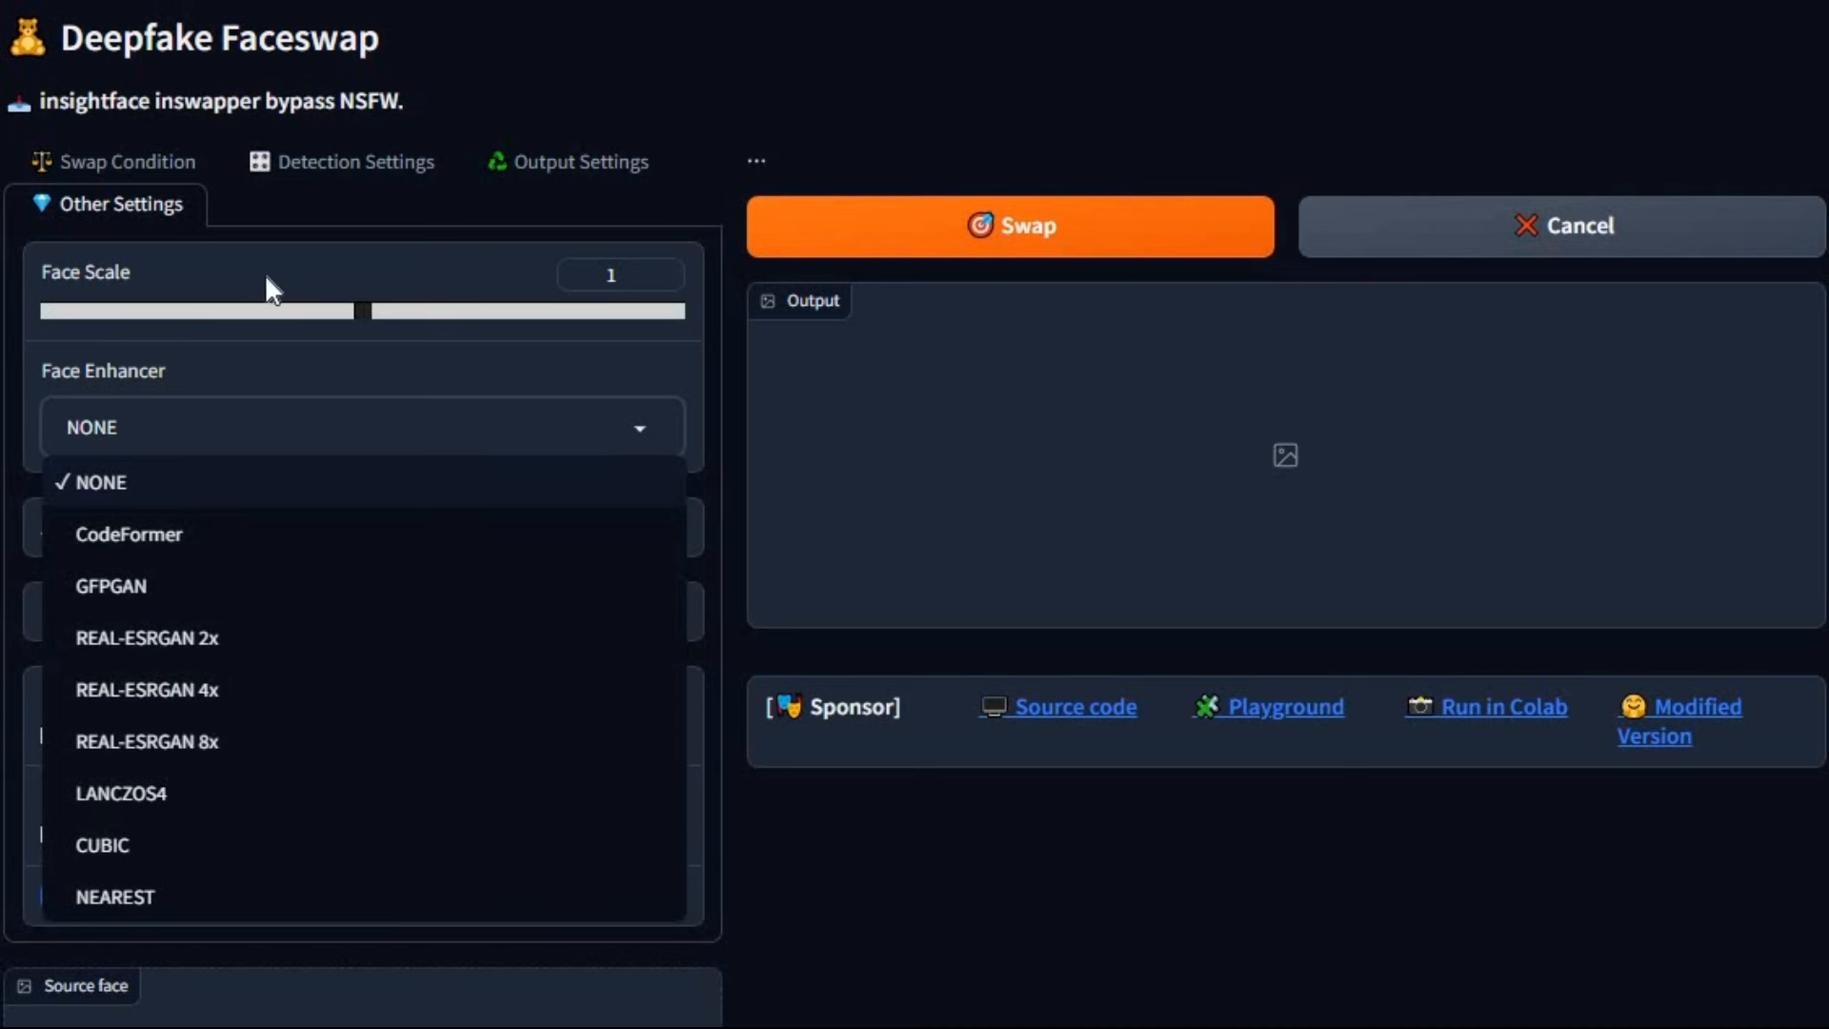
pyautogui.moveTo(716, 431)
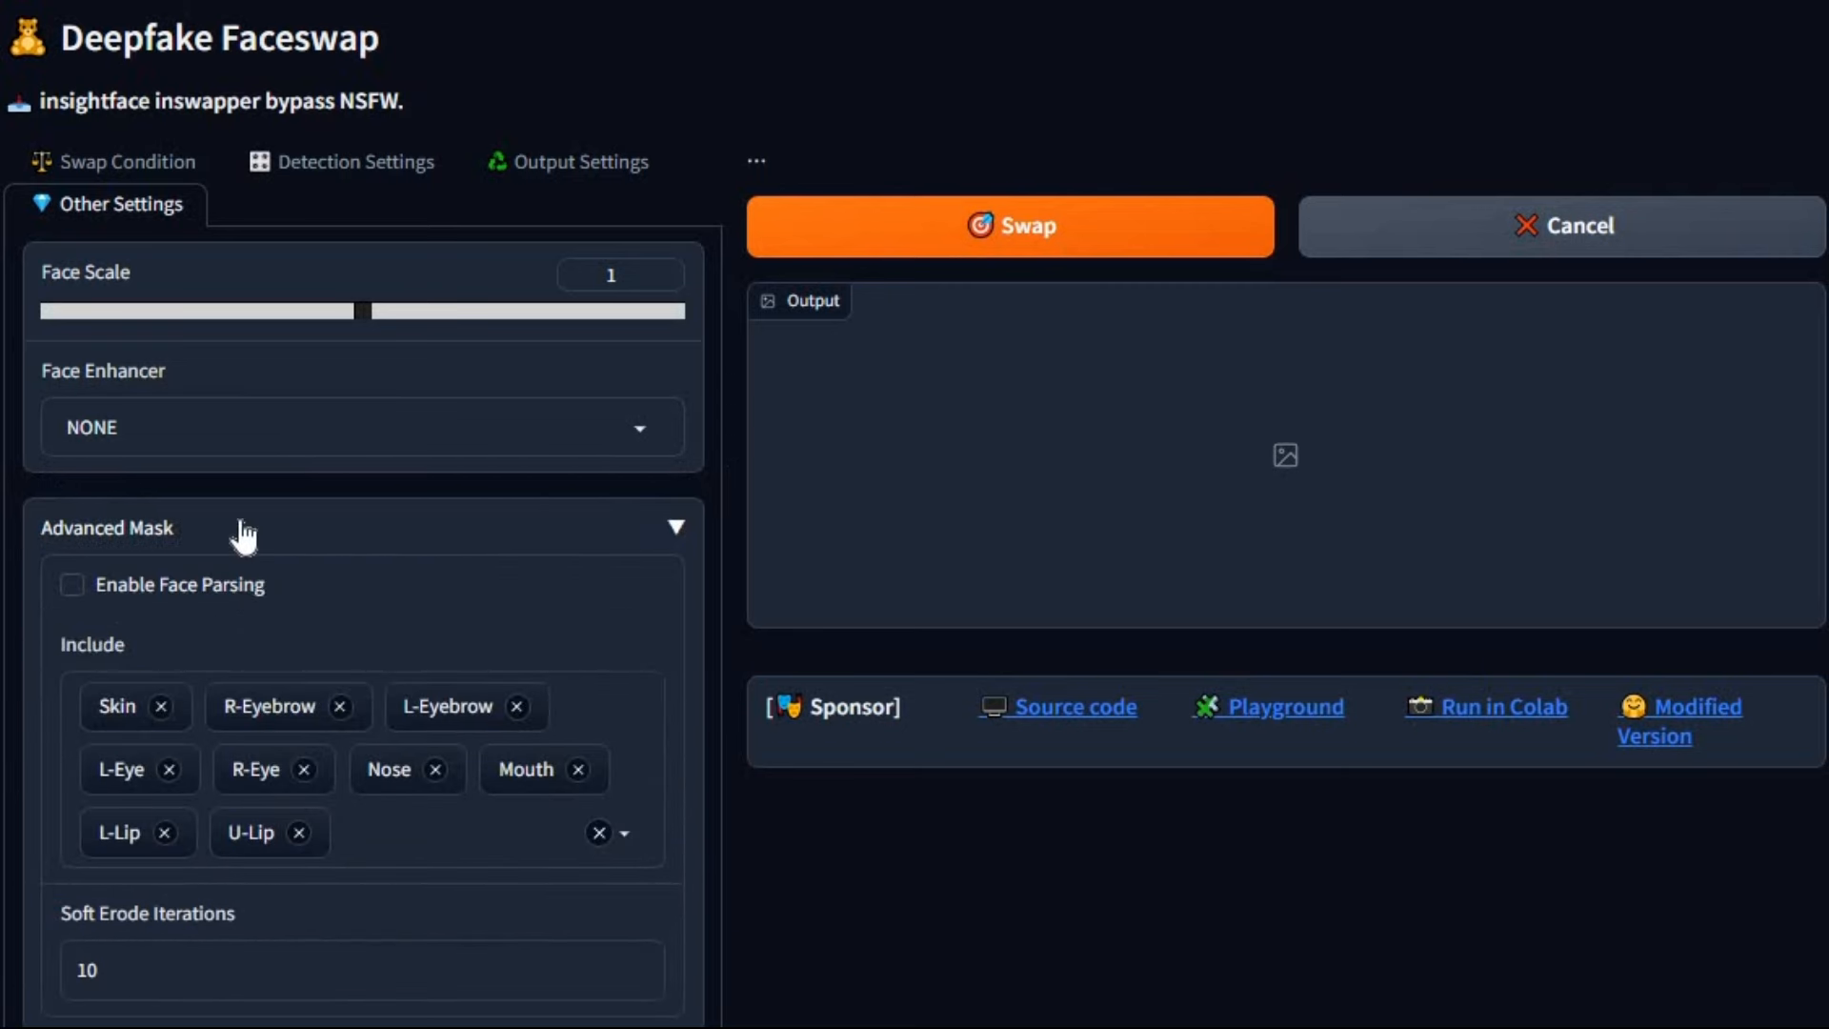
# Scroll down to the Crop Mask section with default Top, Bottom, Left and Right bounds.
pyautogui.scroll(-3)
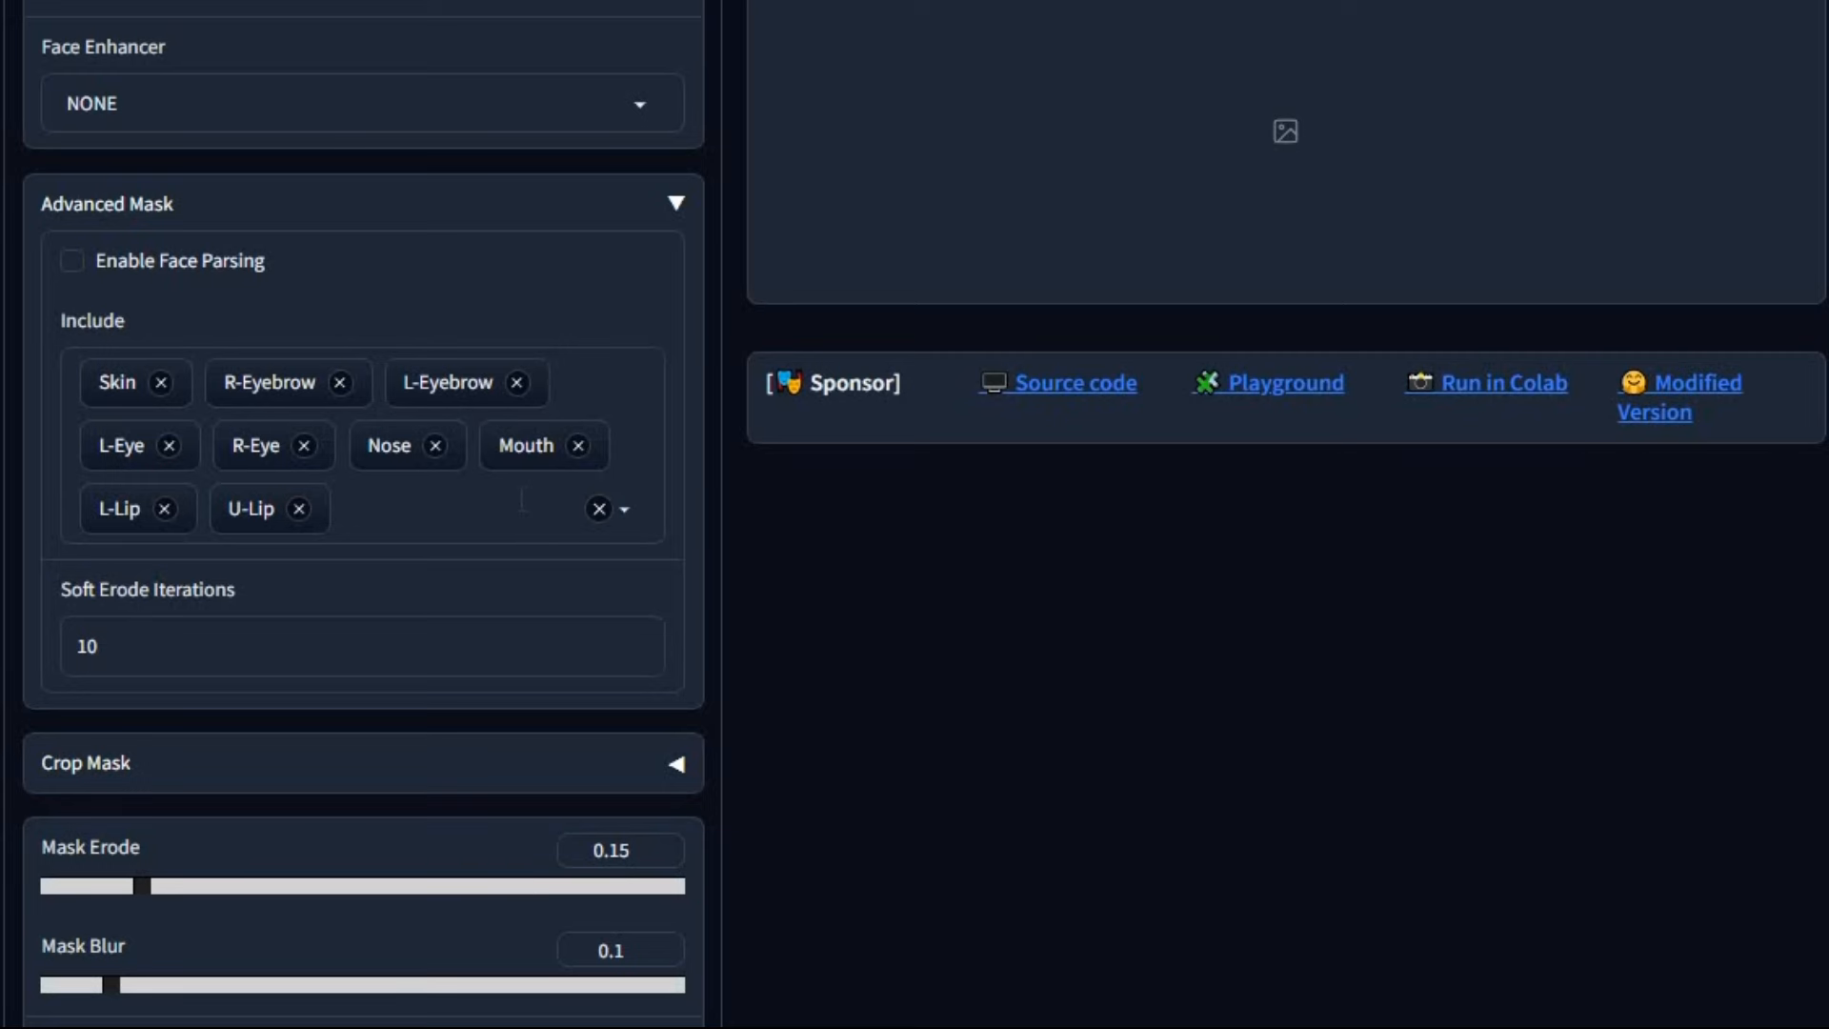
pyautogui.moveTo(397, 788)
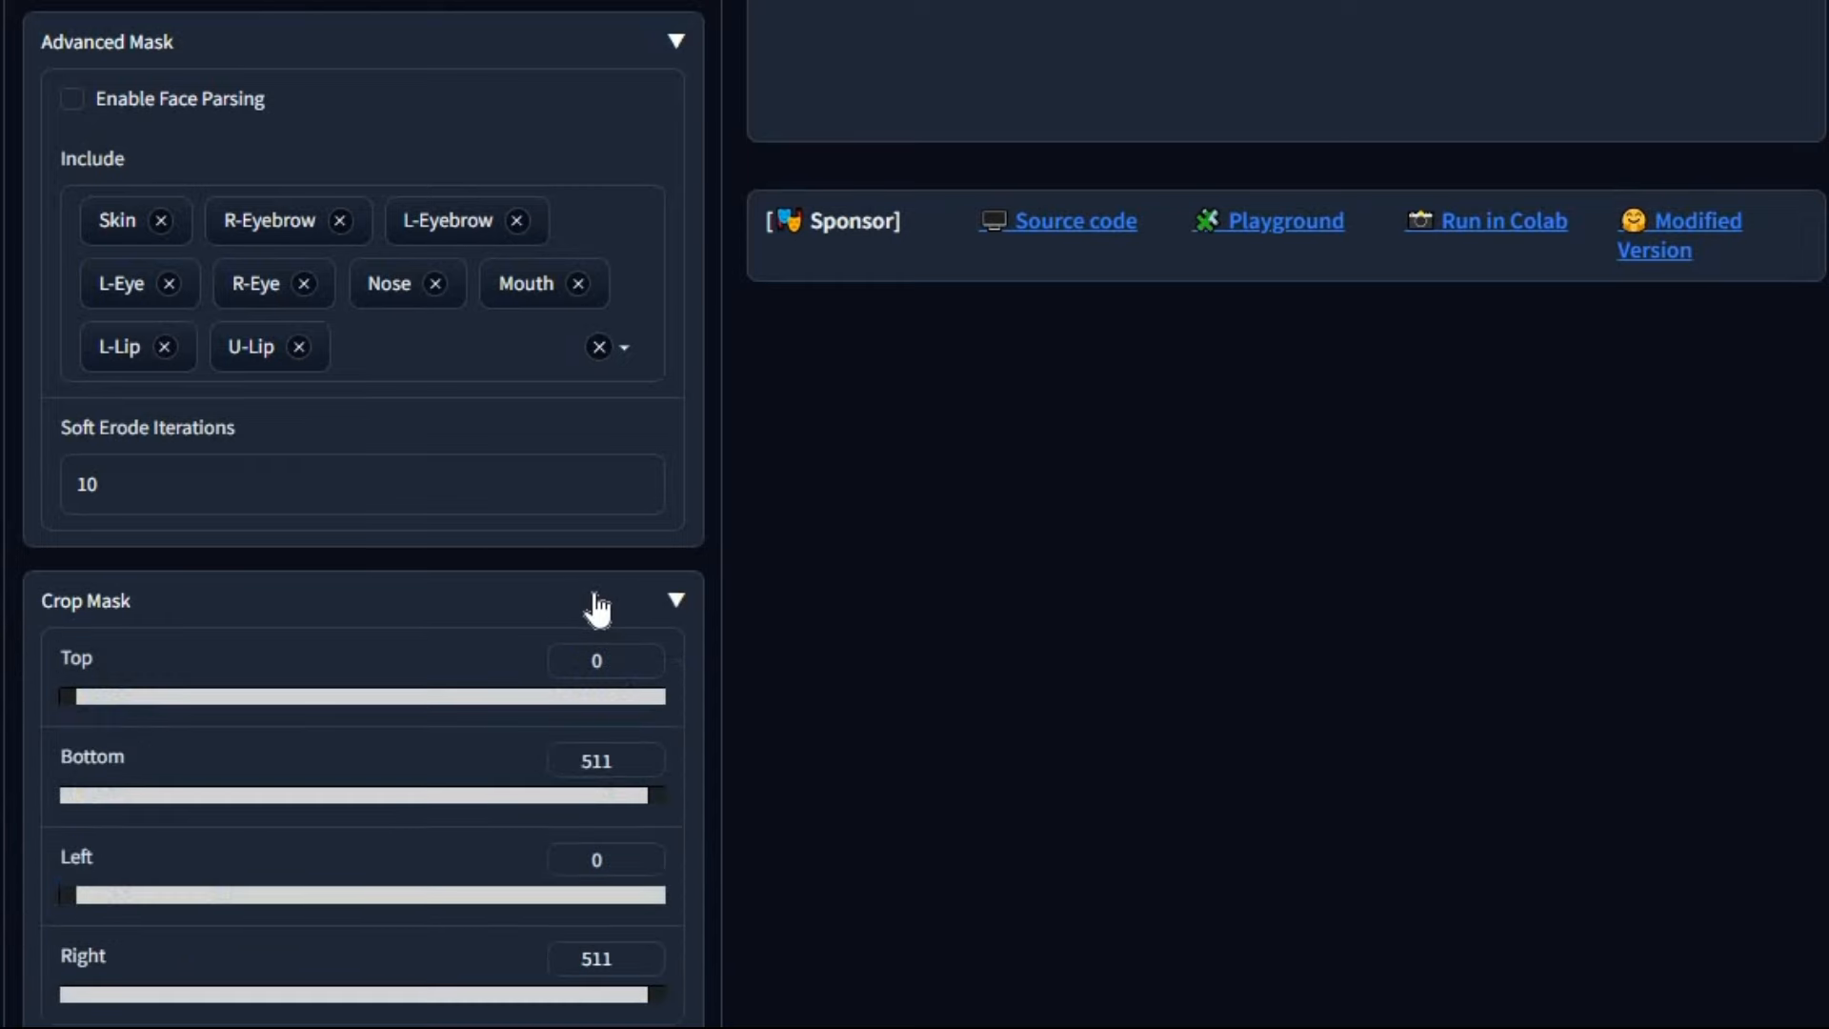
pyautogui.scroll(-3)
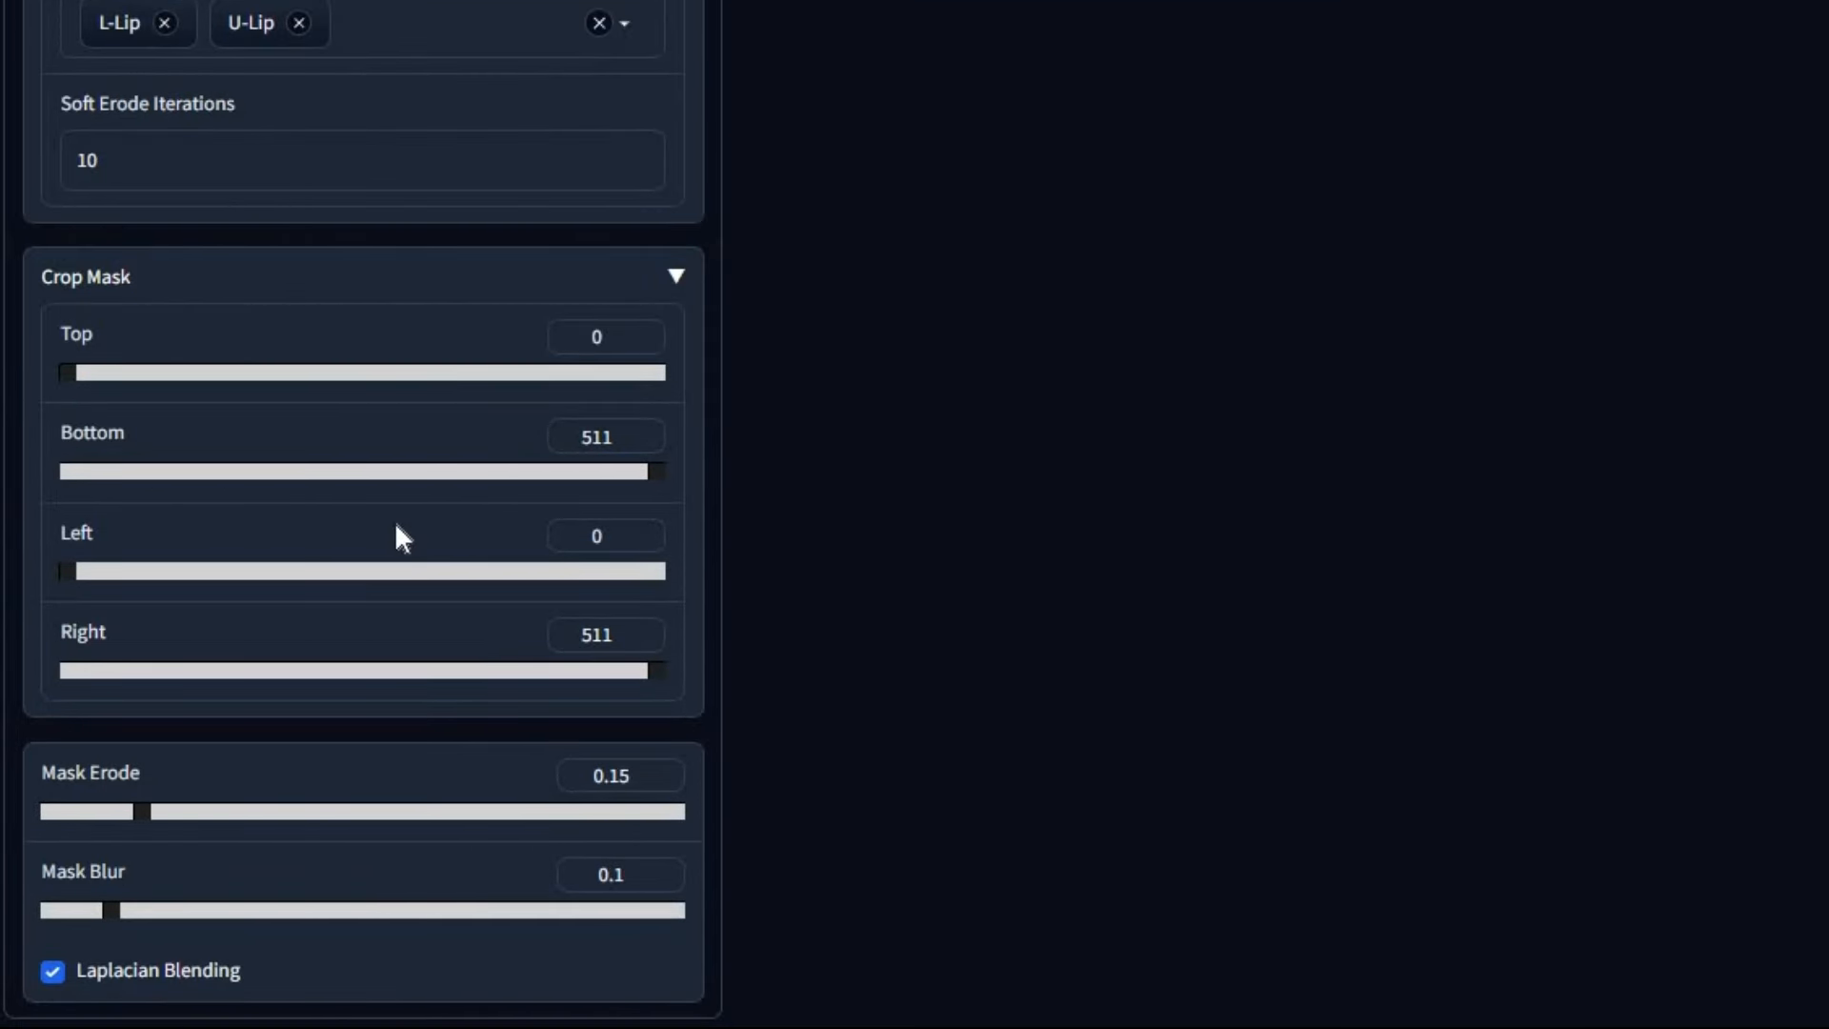
pyautogui.scroll(-3)
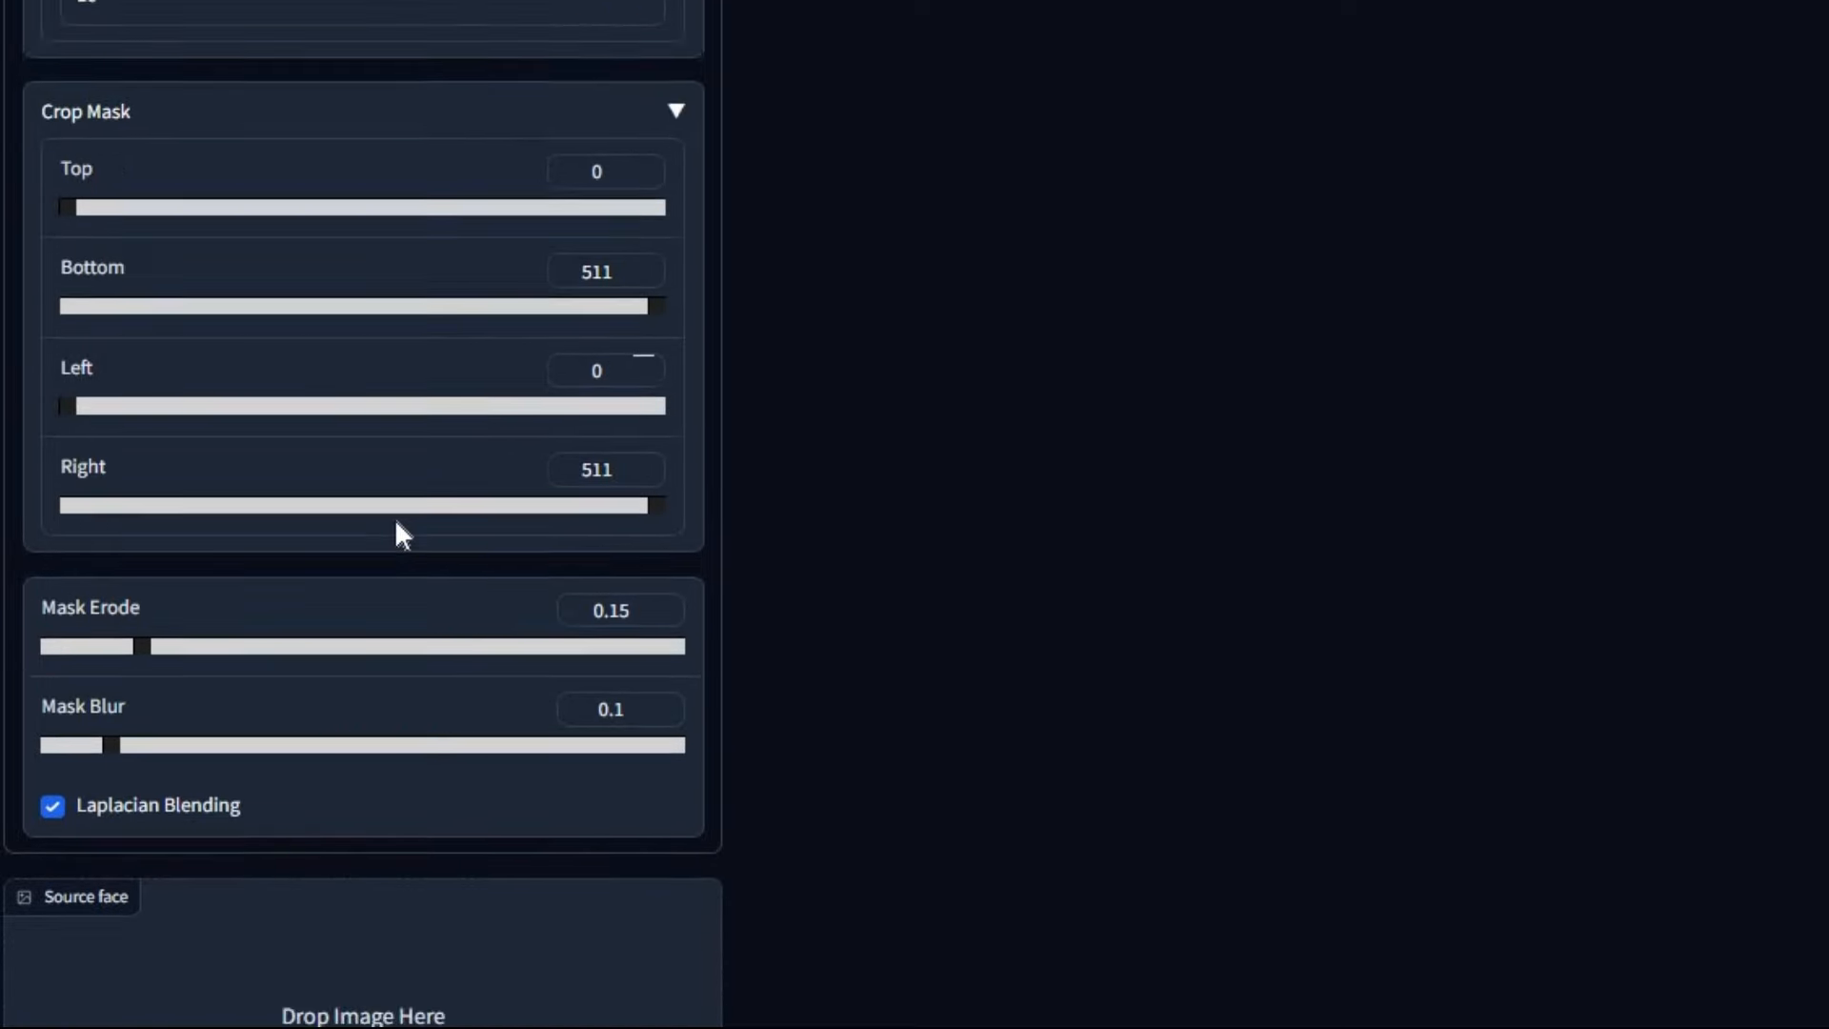
# View detection settings, then output settings with folder F:\DF\DeepSwapFace and name Result.
pyautogui.click(353, 161)
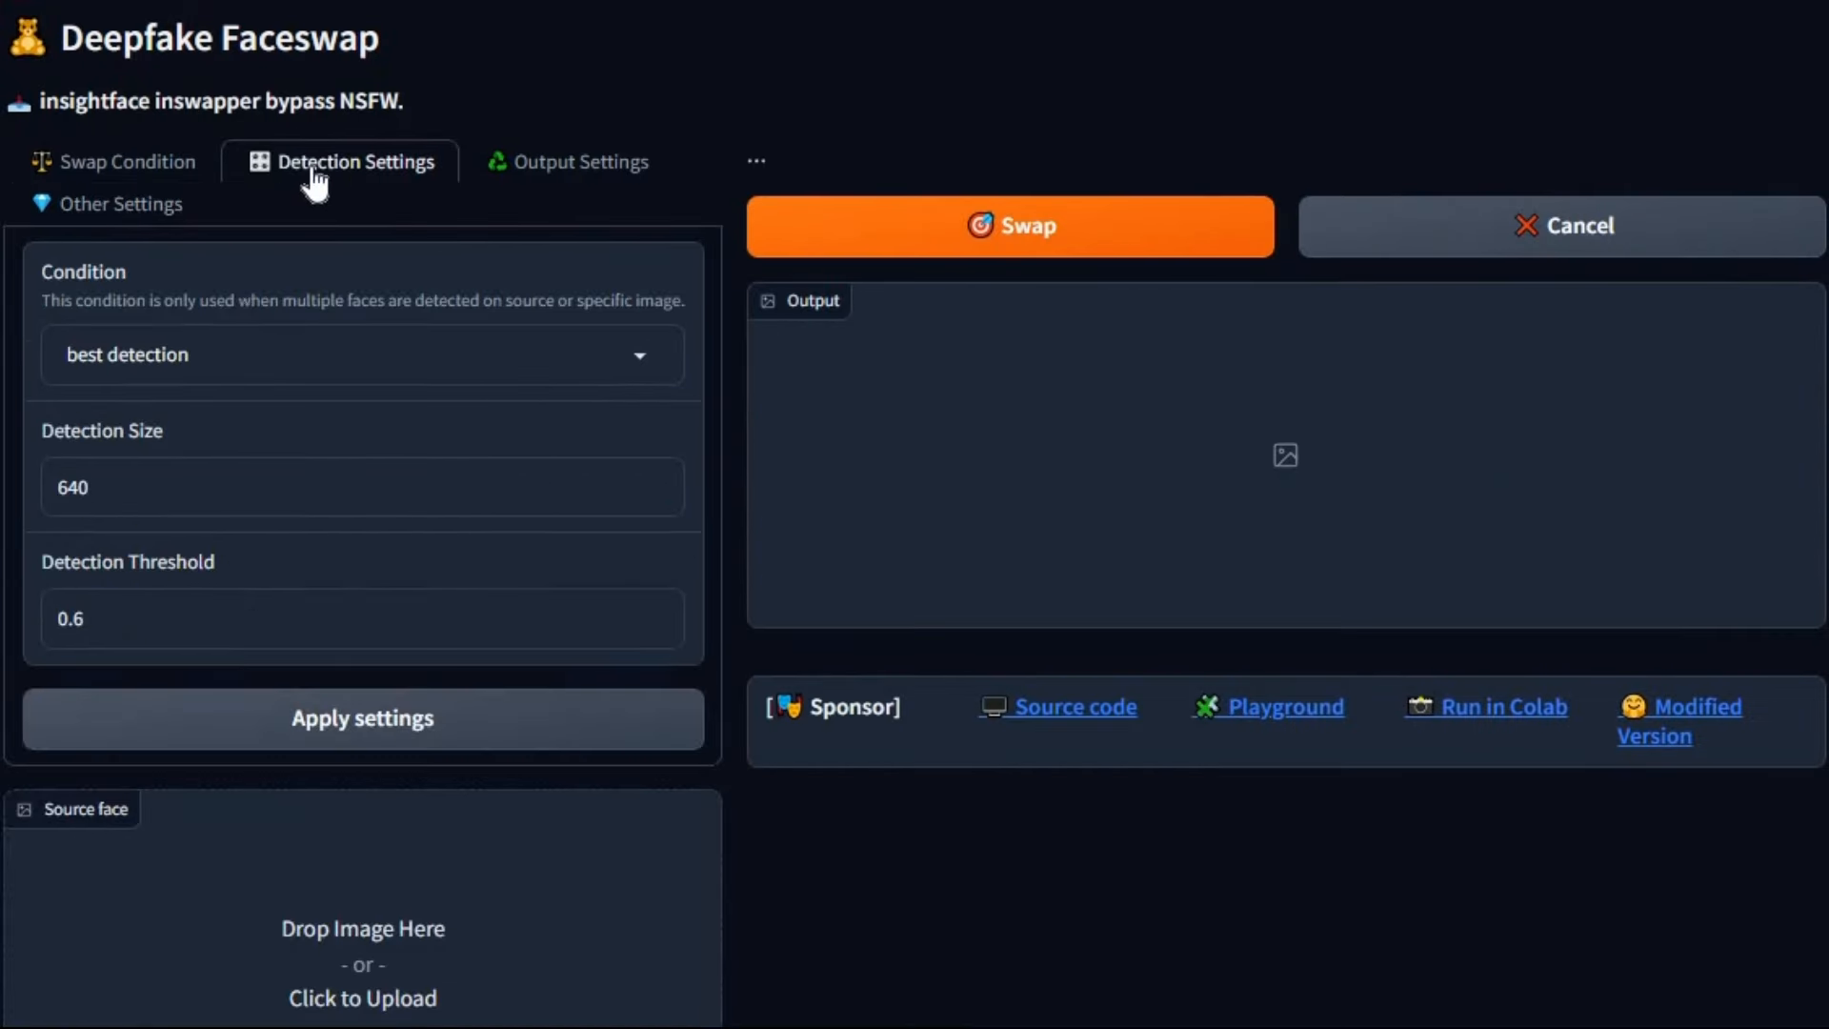
pyautogui.click(362, 355)
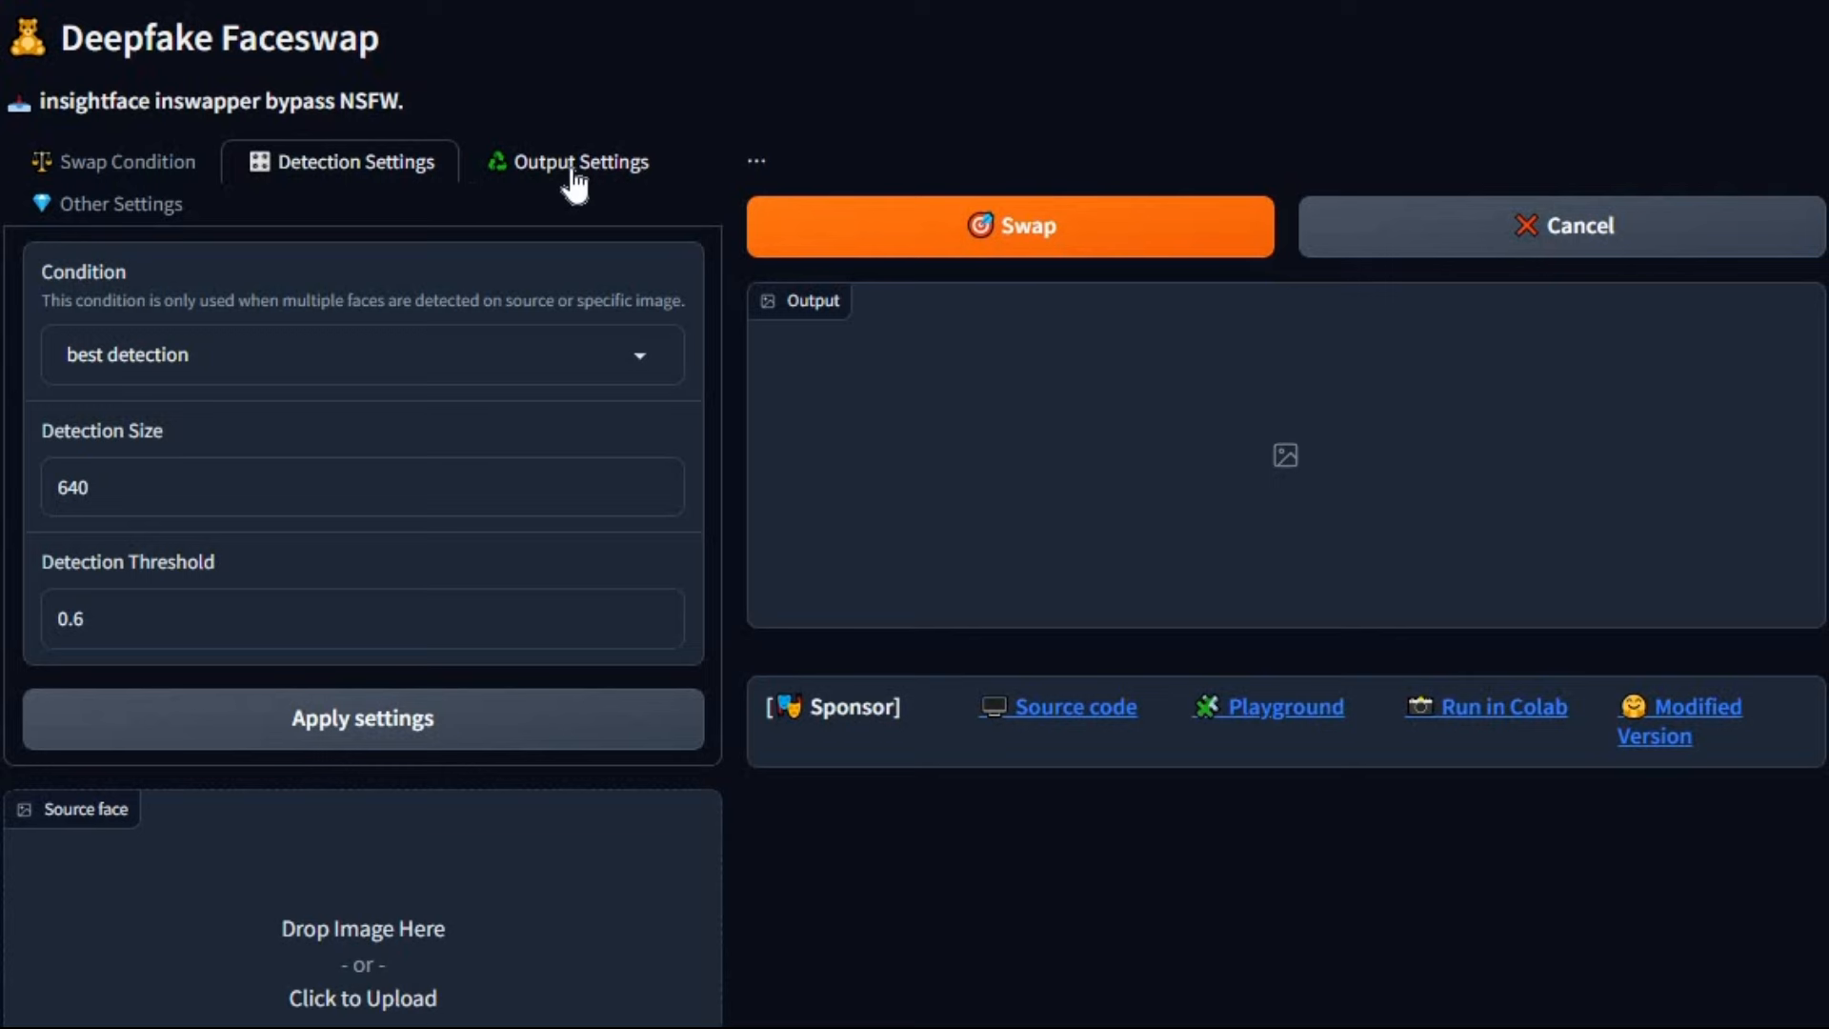
pyautogui.click(577, 161)
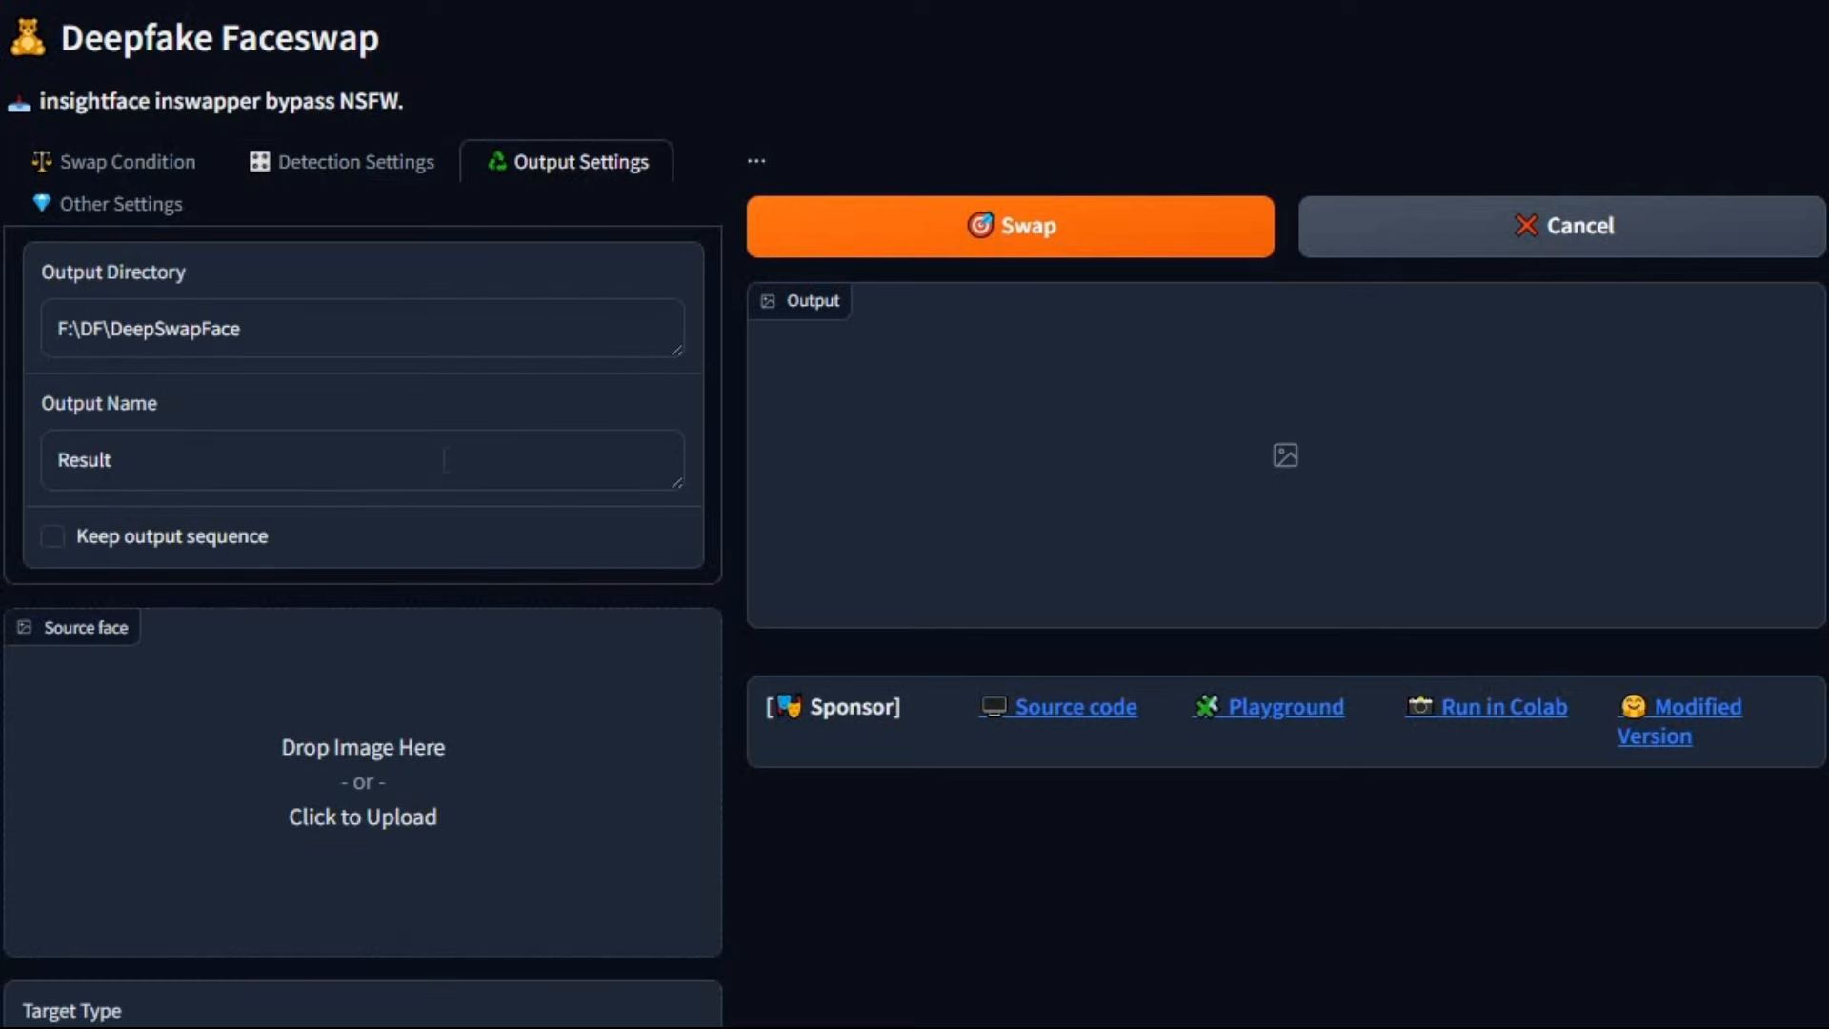
pyautogui.scroll(-3)
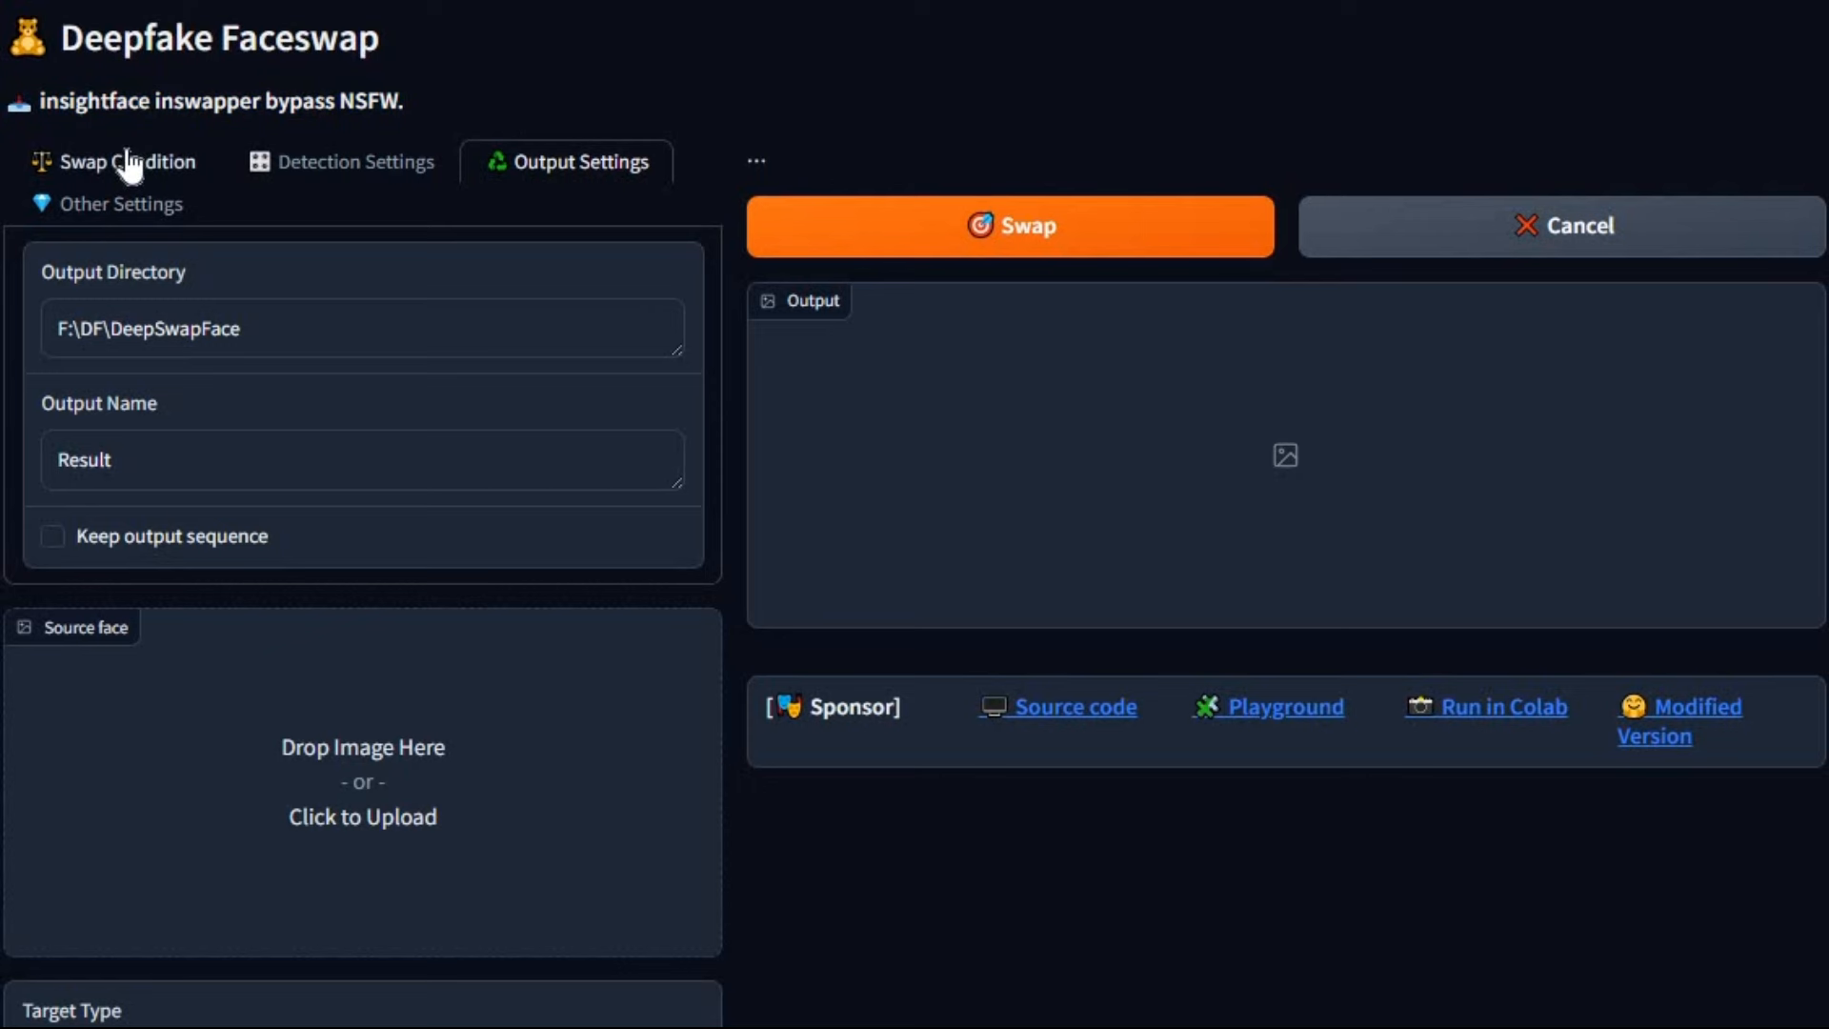
# Back on Swap Condition, upload a woman's portrait as source and a two-women target photo.
pyautogui.click(129, 161)
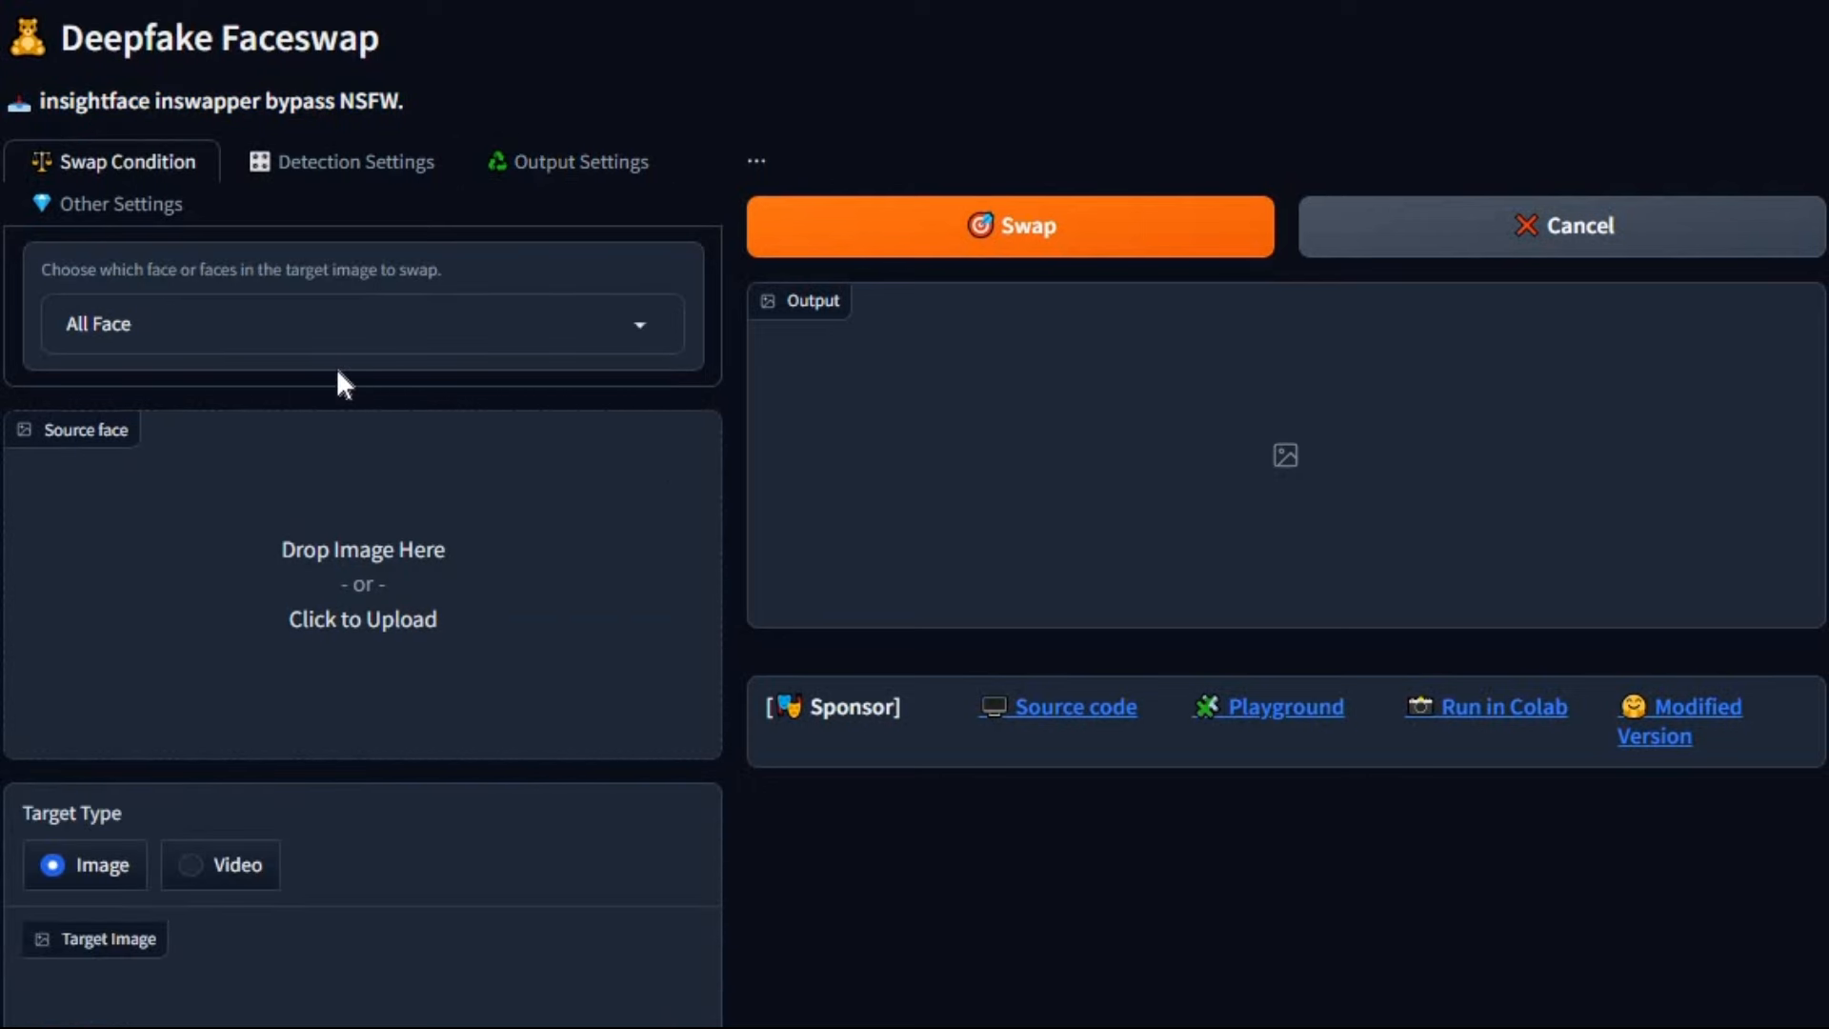
pyautogui.scroll(-3)
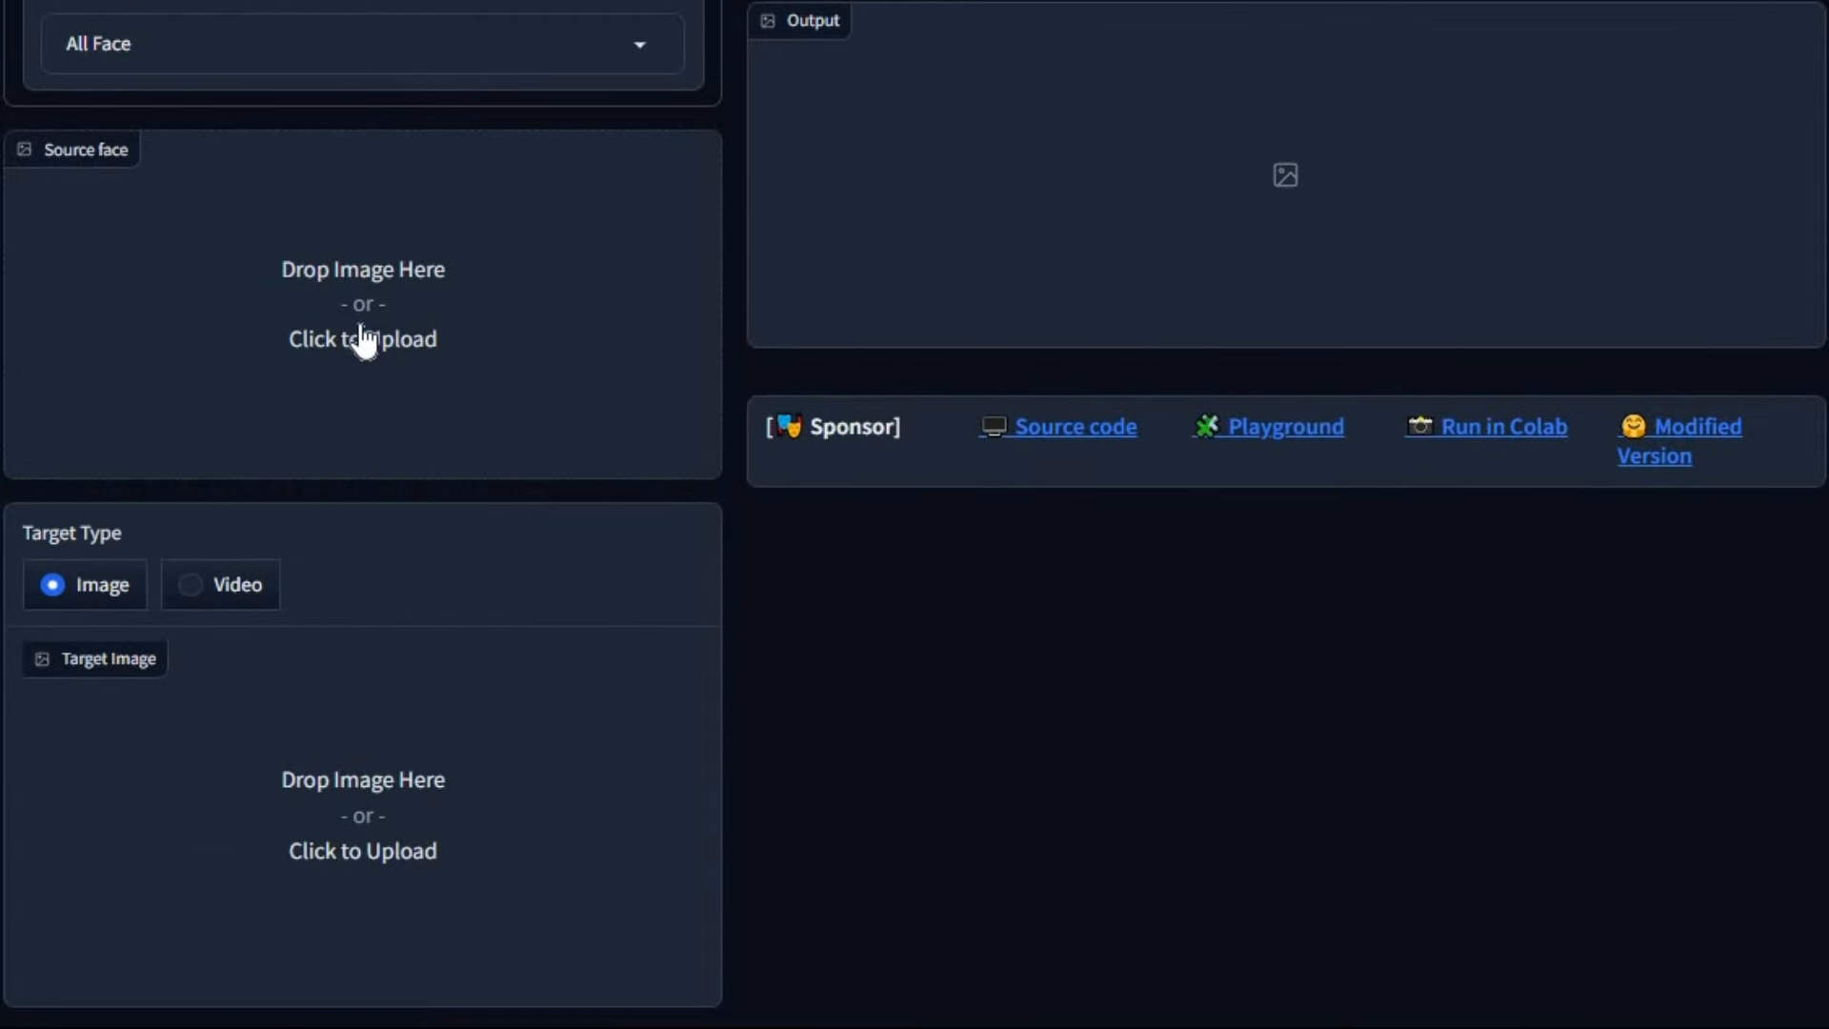
pyautogui.click(362, 339)
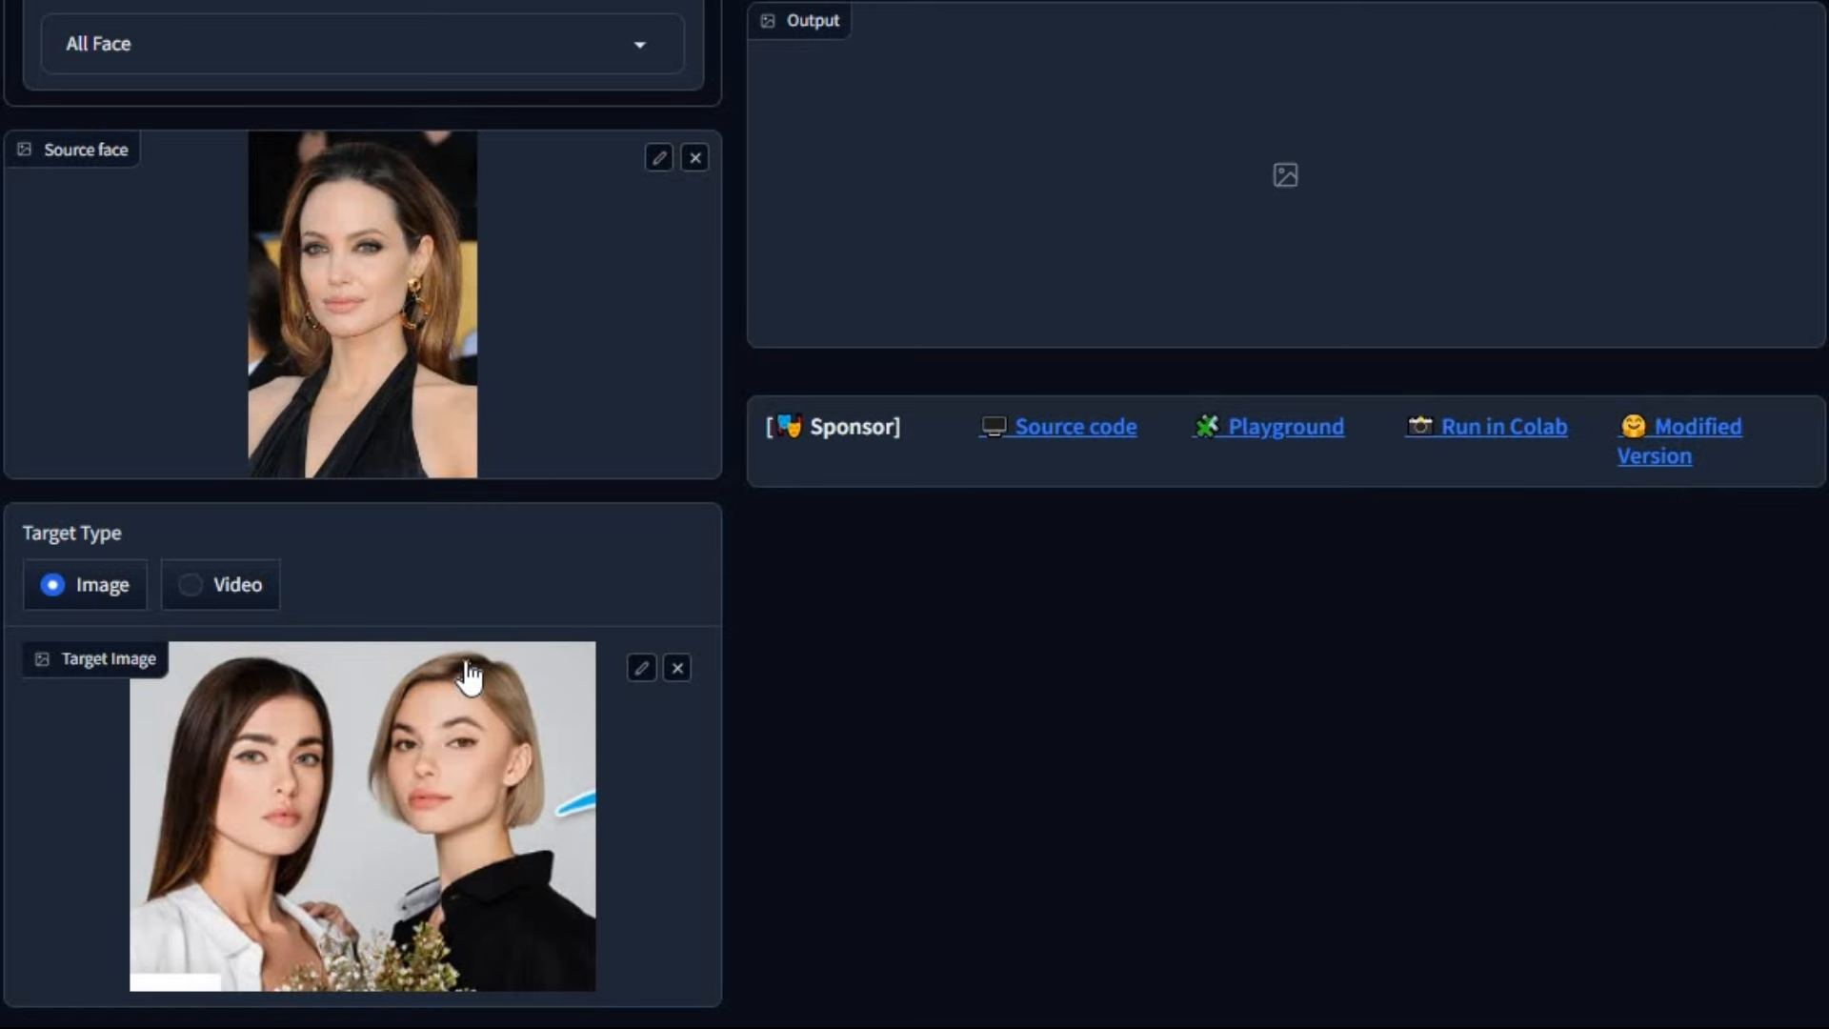
pyautogui.moveTo(223, 863)
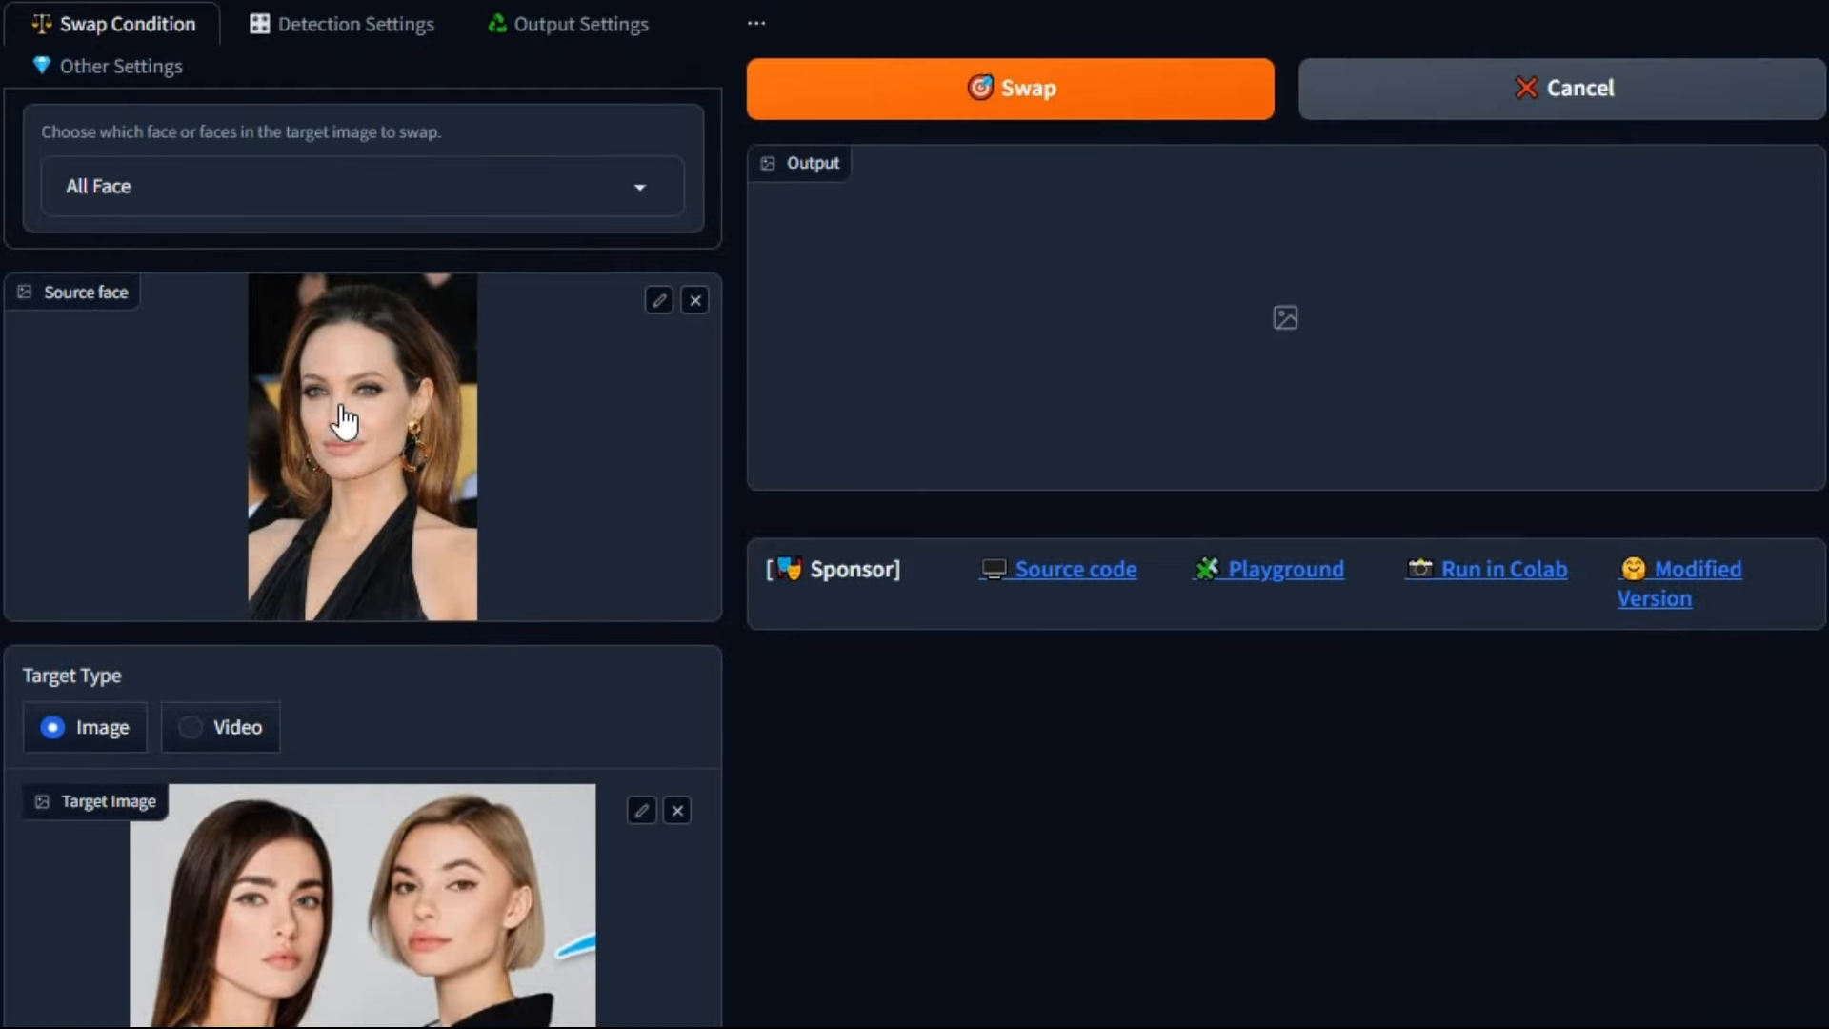
# Set swap condition to Specific Face, load the source and left woman's face, and swap.
pyautogui.click(362, 185)
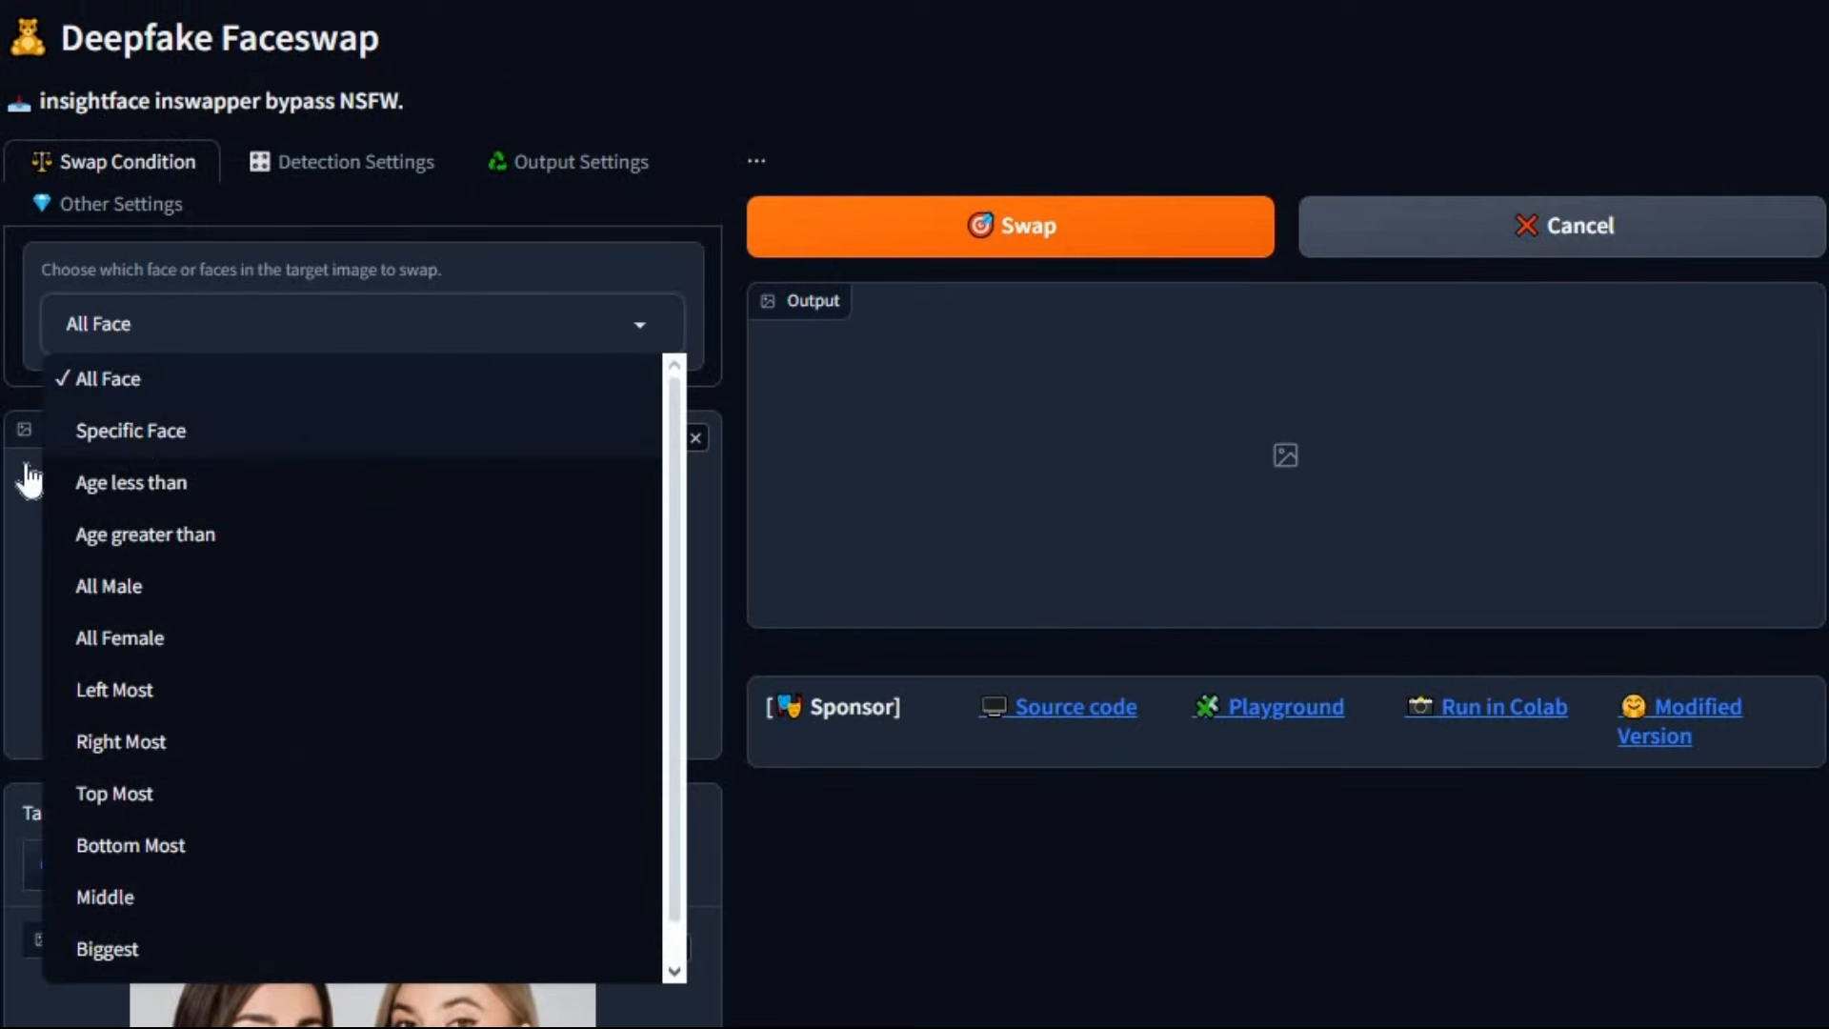
pyautogui.click(130, 431)
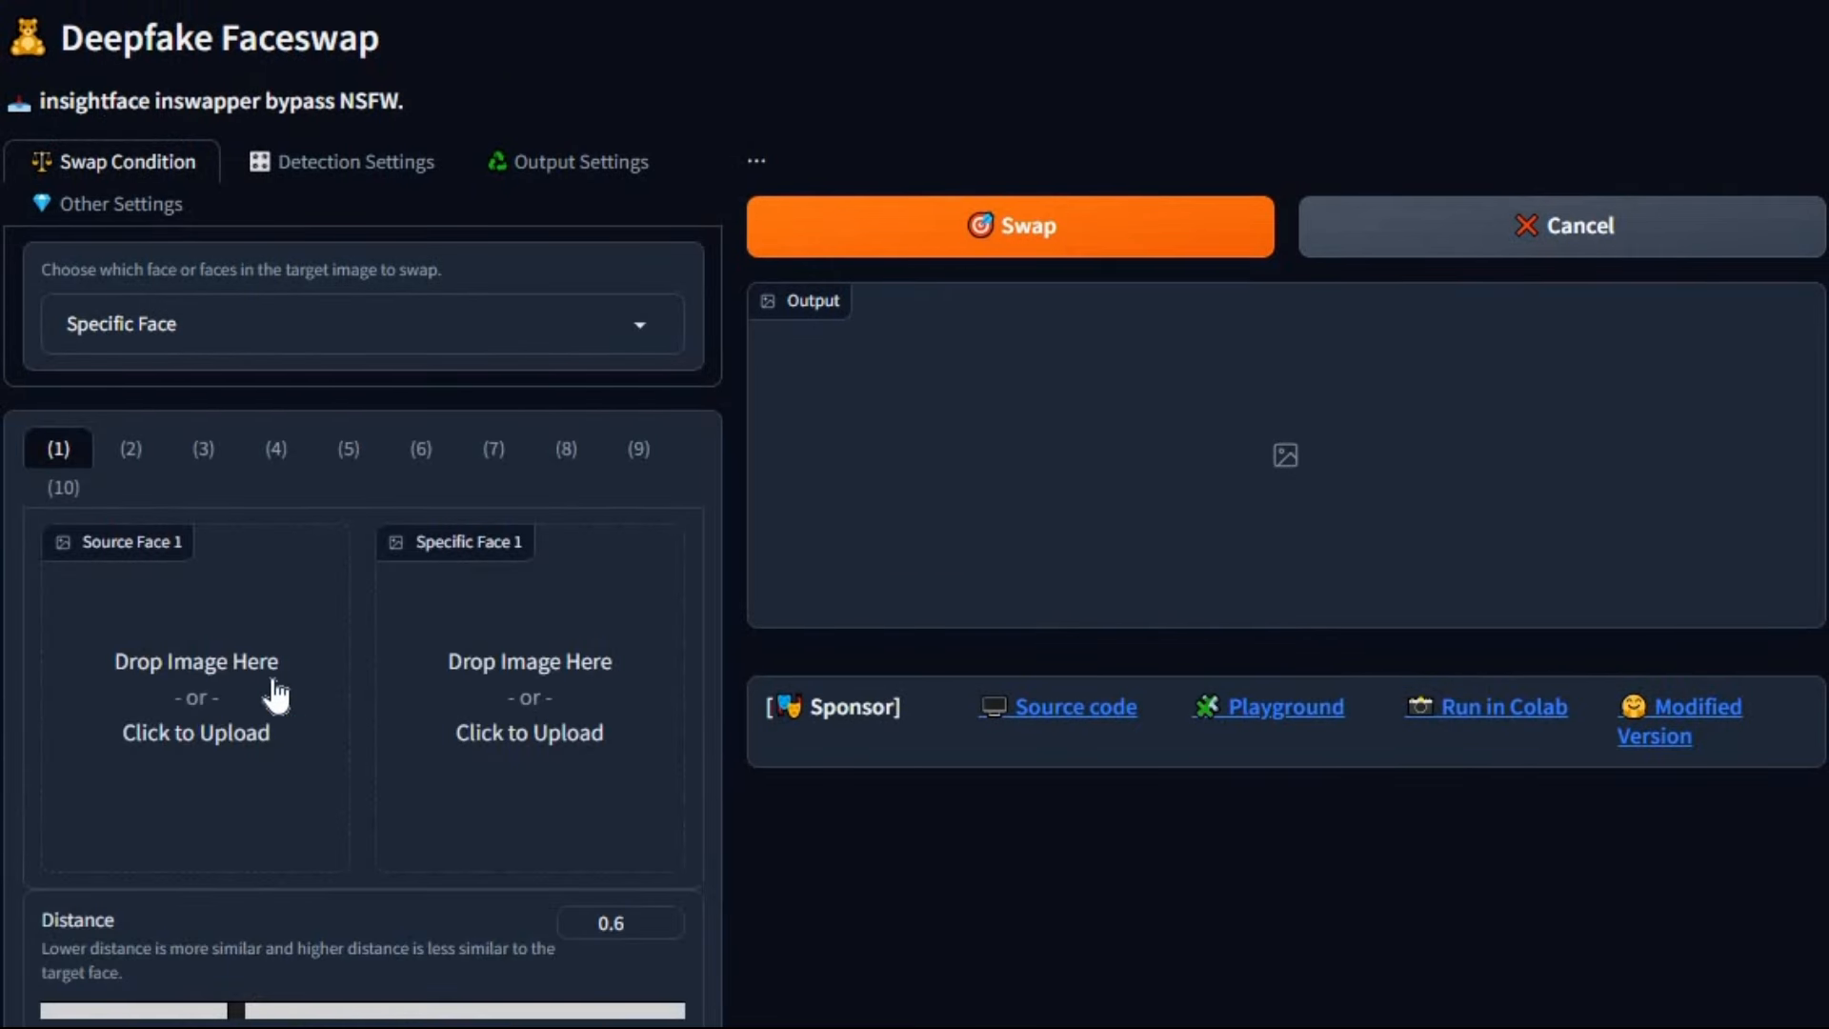
pyautogui.scroll(-3)
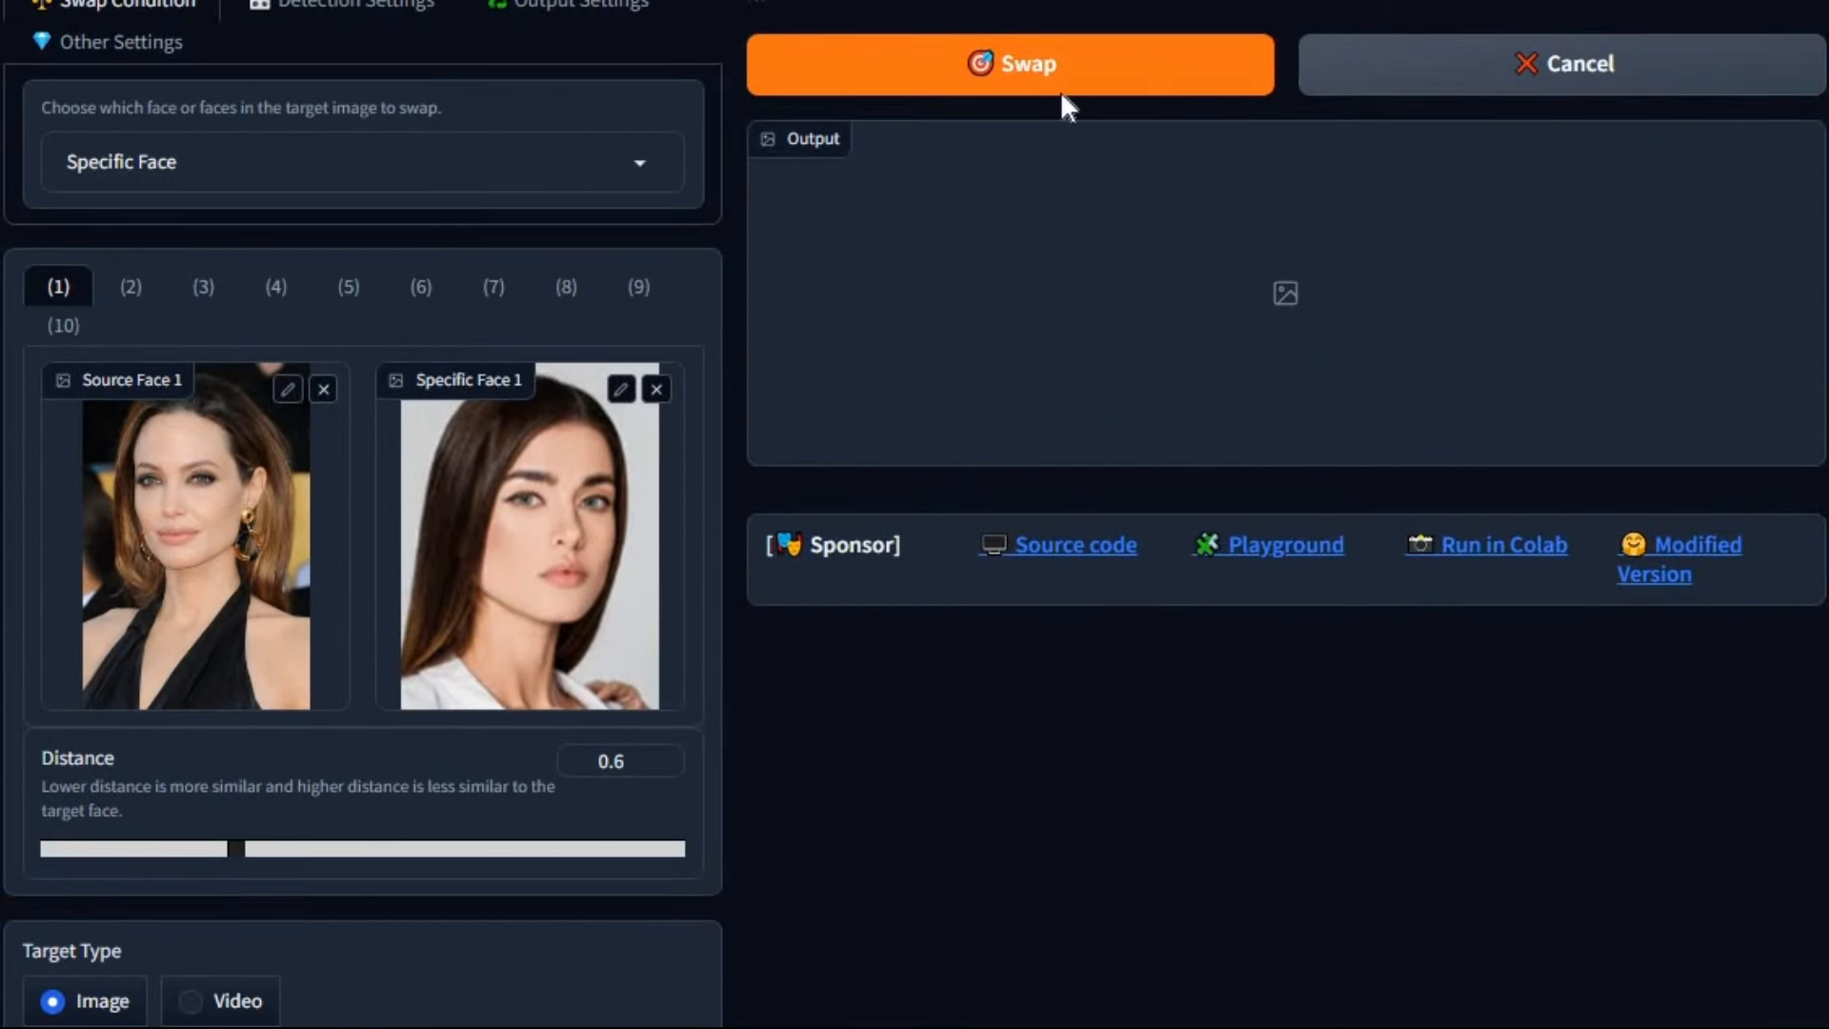
pyautogui.click(1009, 63)
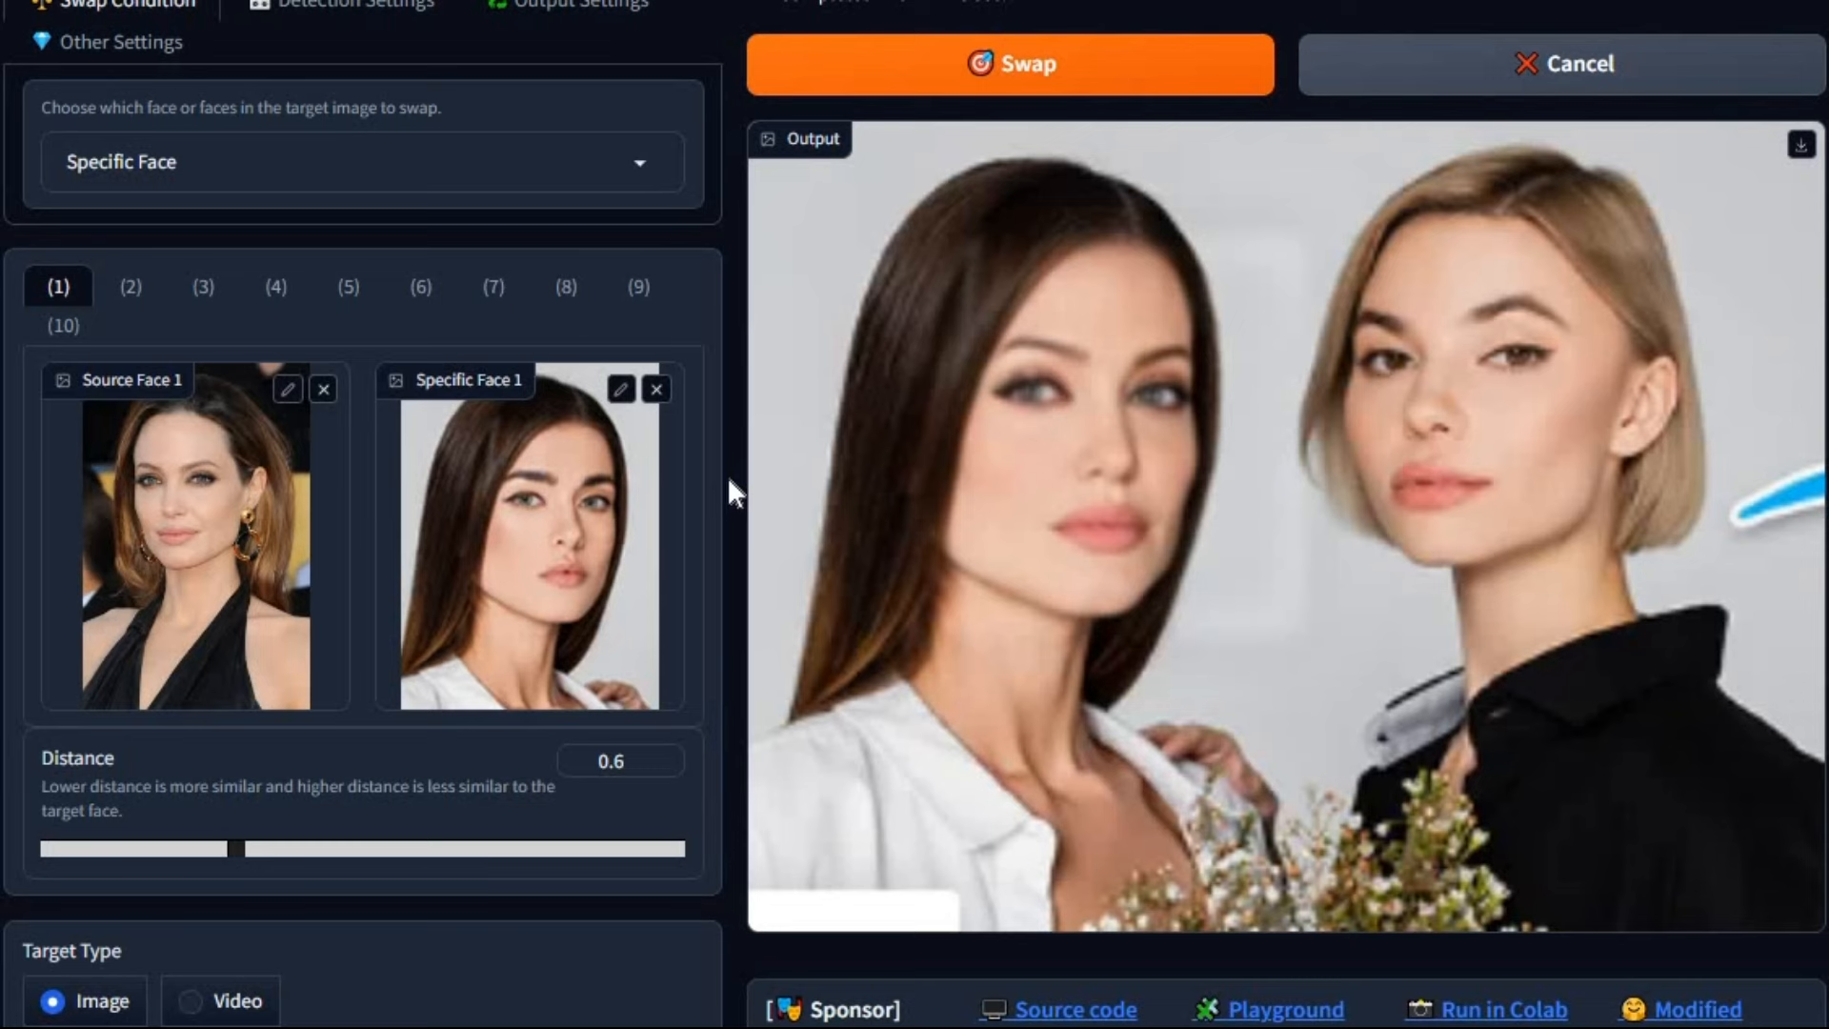
pyautogui.moveTo(614, 437)
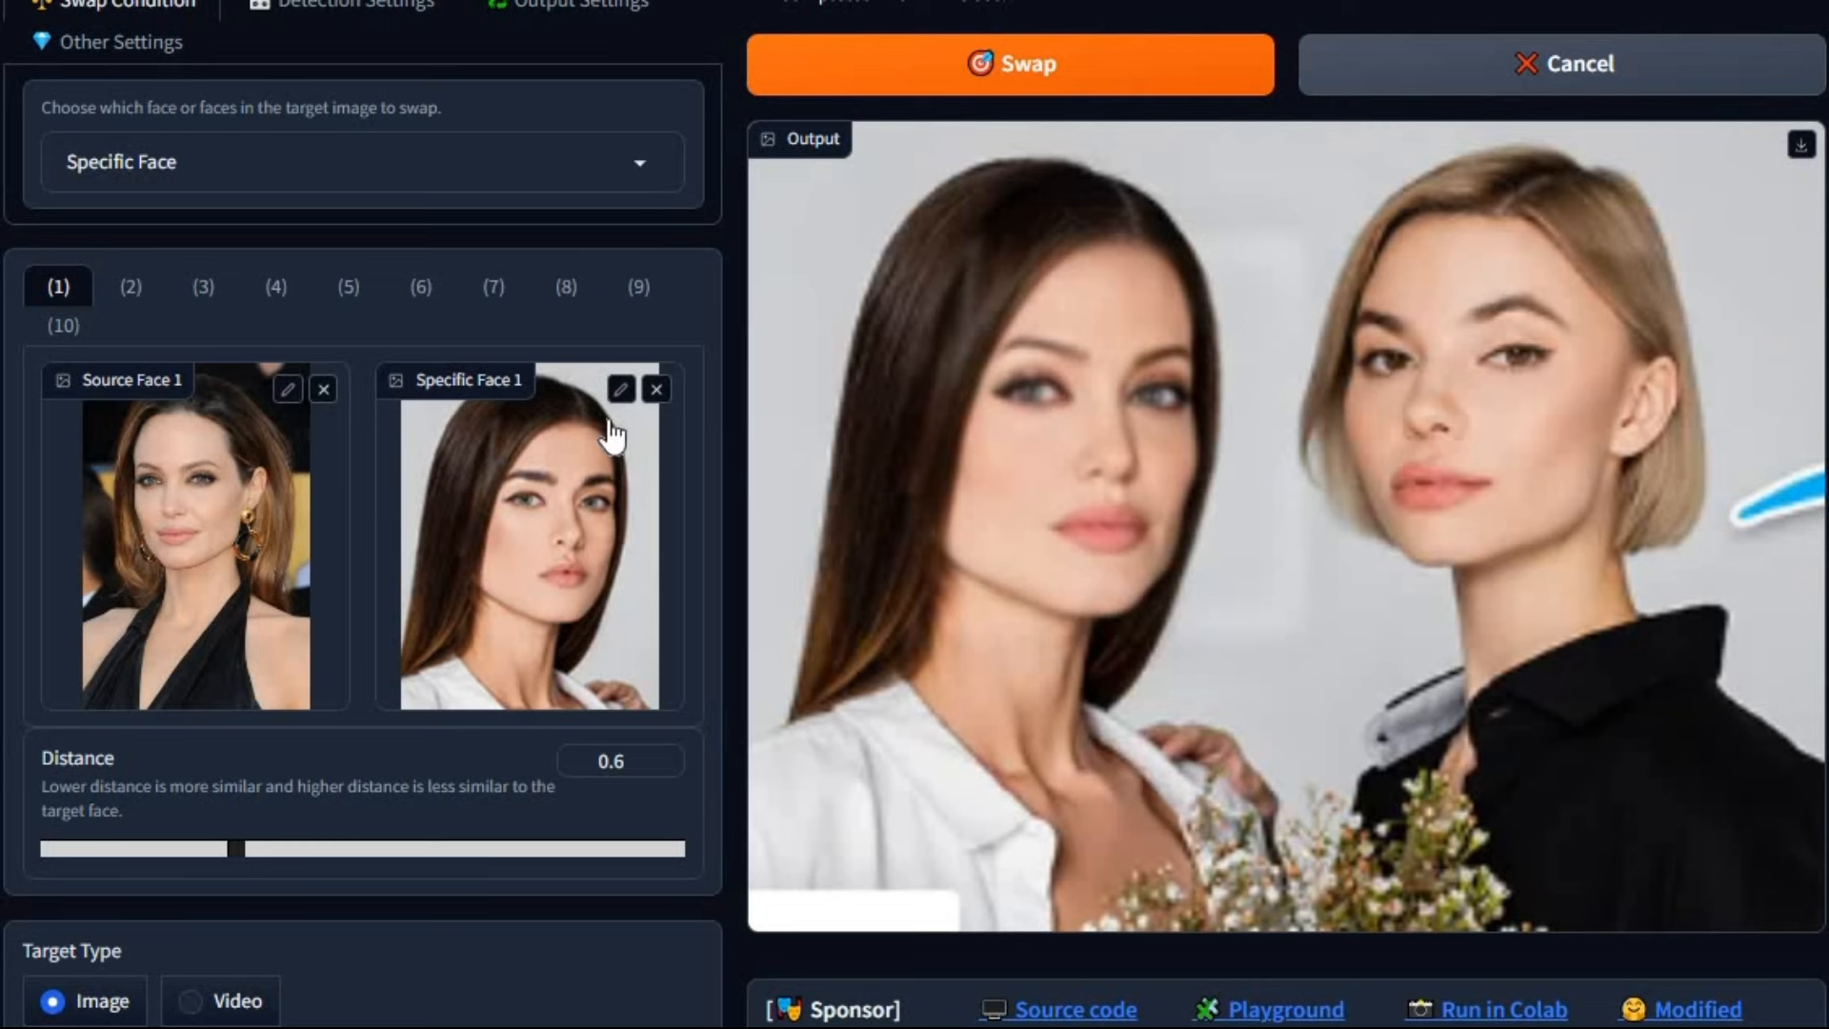
# Add Source Face 2 and Specific Face 2 for the blonde woman, then return to pair 1.
pyautogui.click(129, 286)
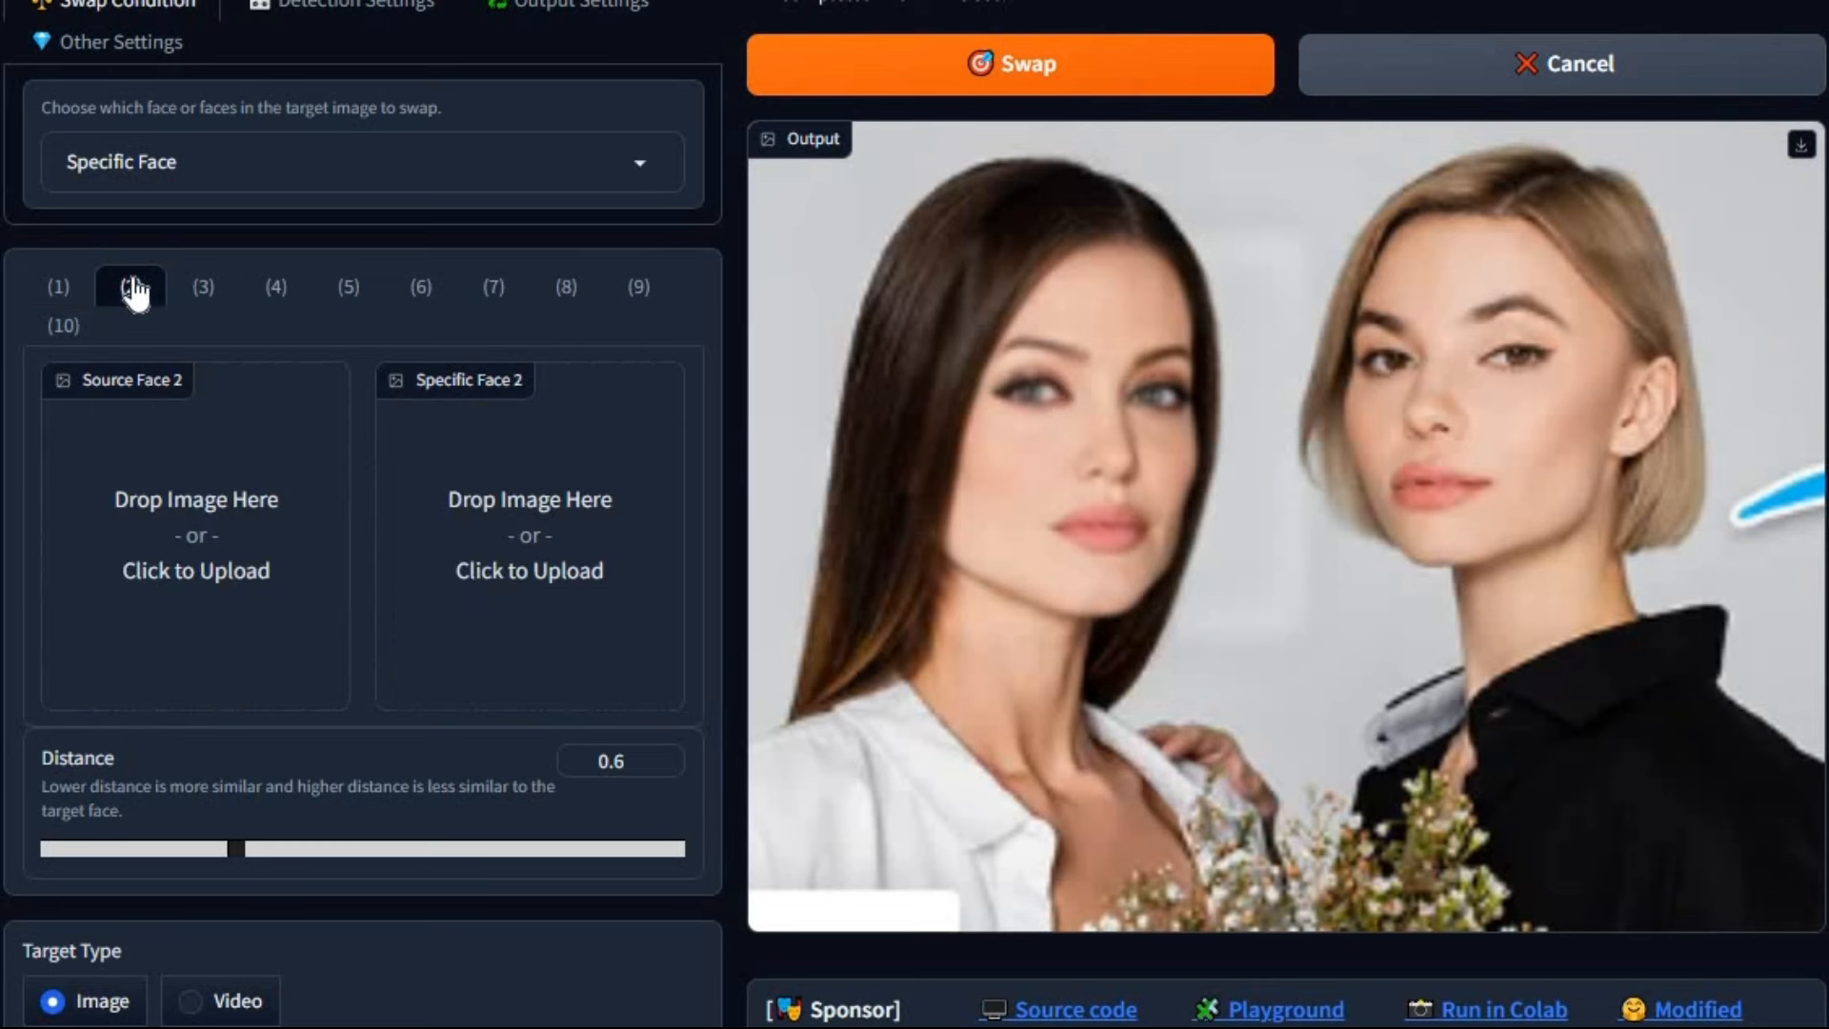
pyautogui.click(130, 287)
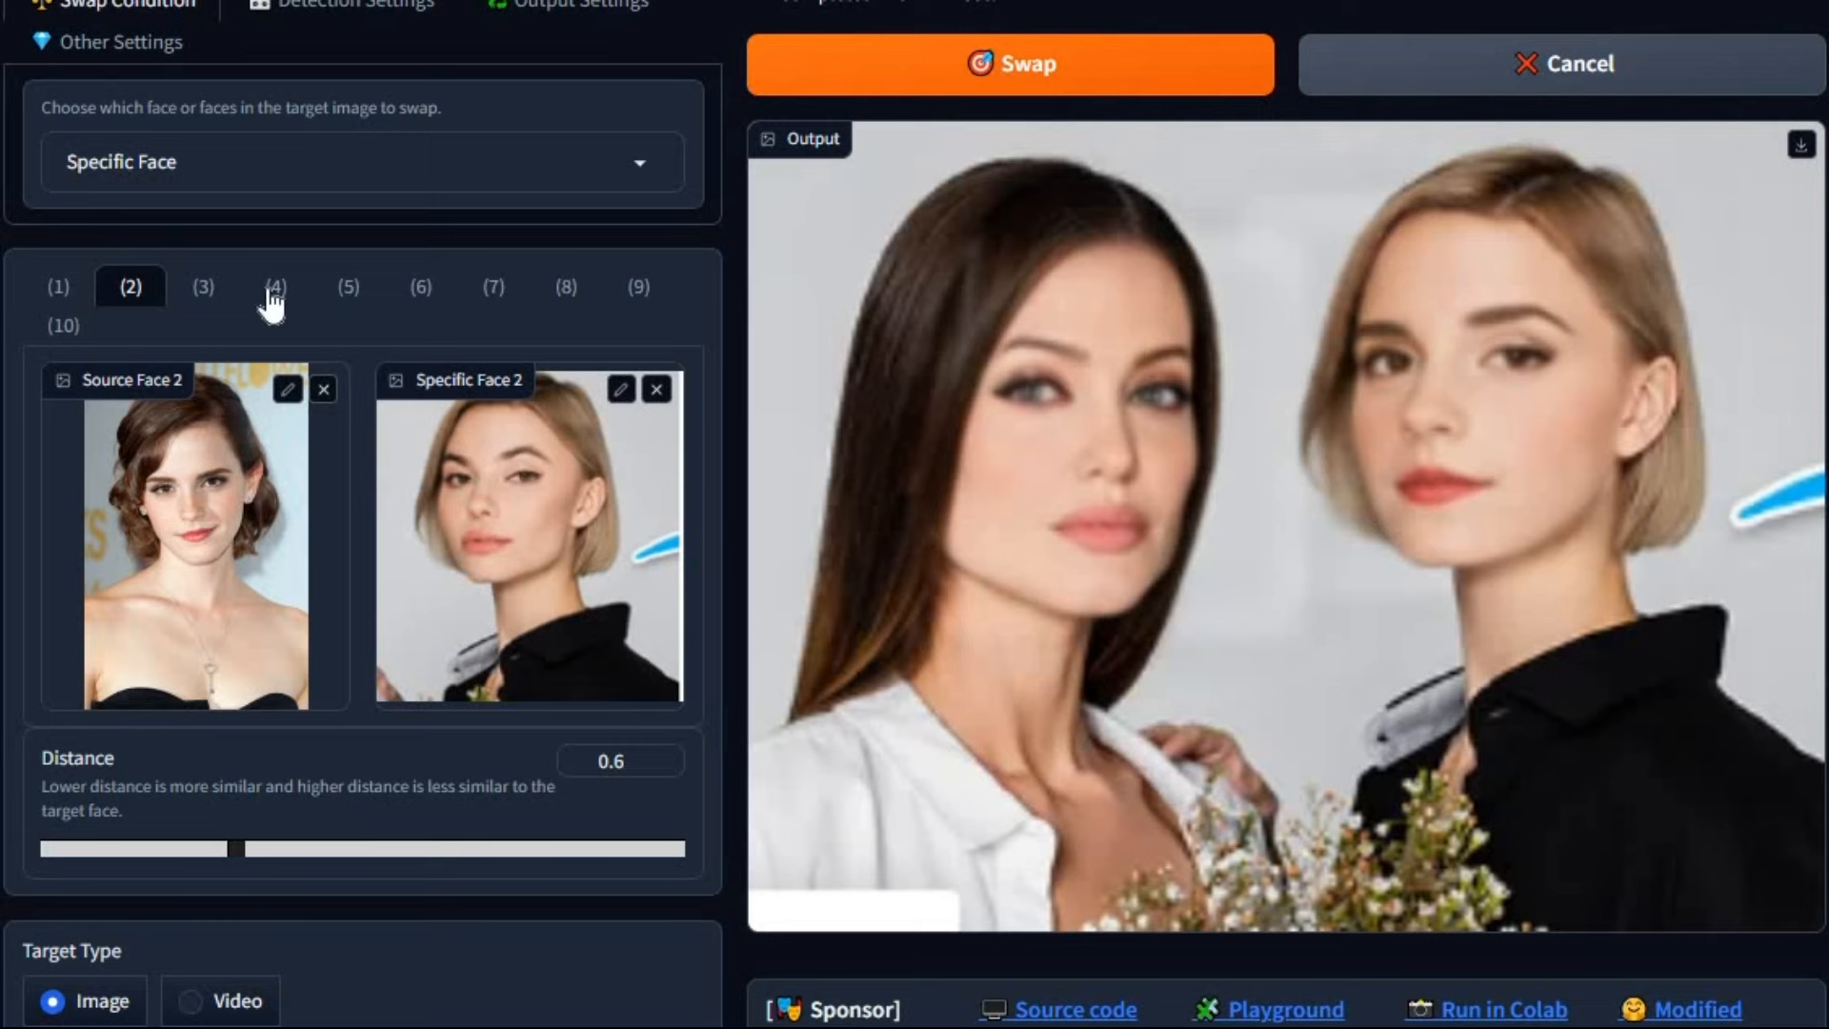
pyautogui.click(57, 287)
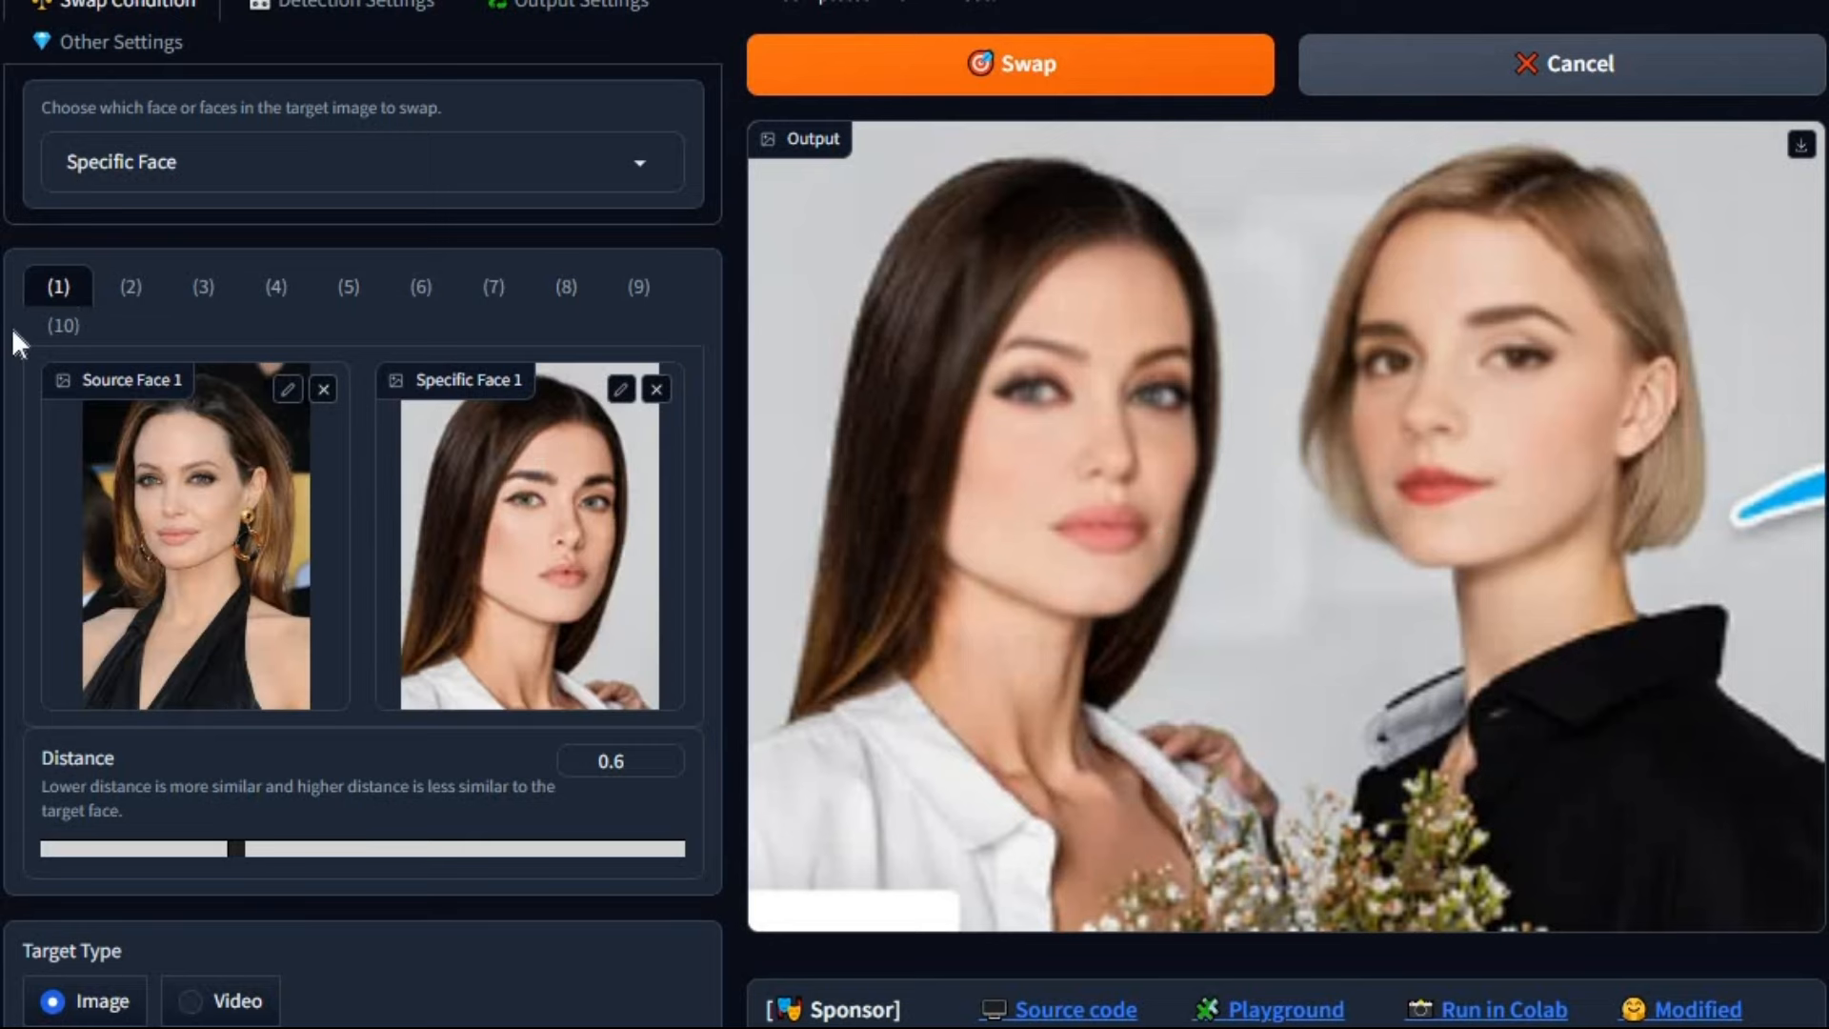
pyautogui.scroll(-3)
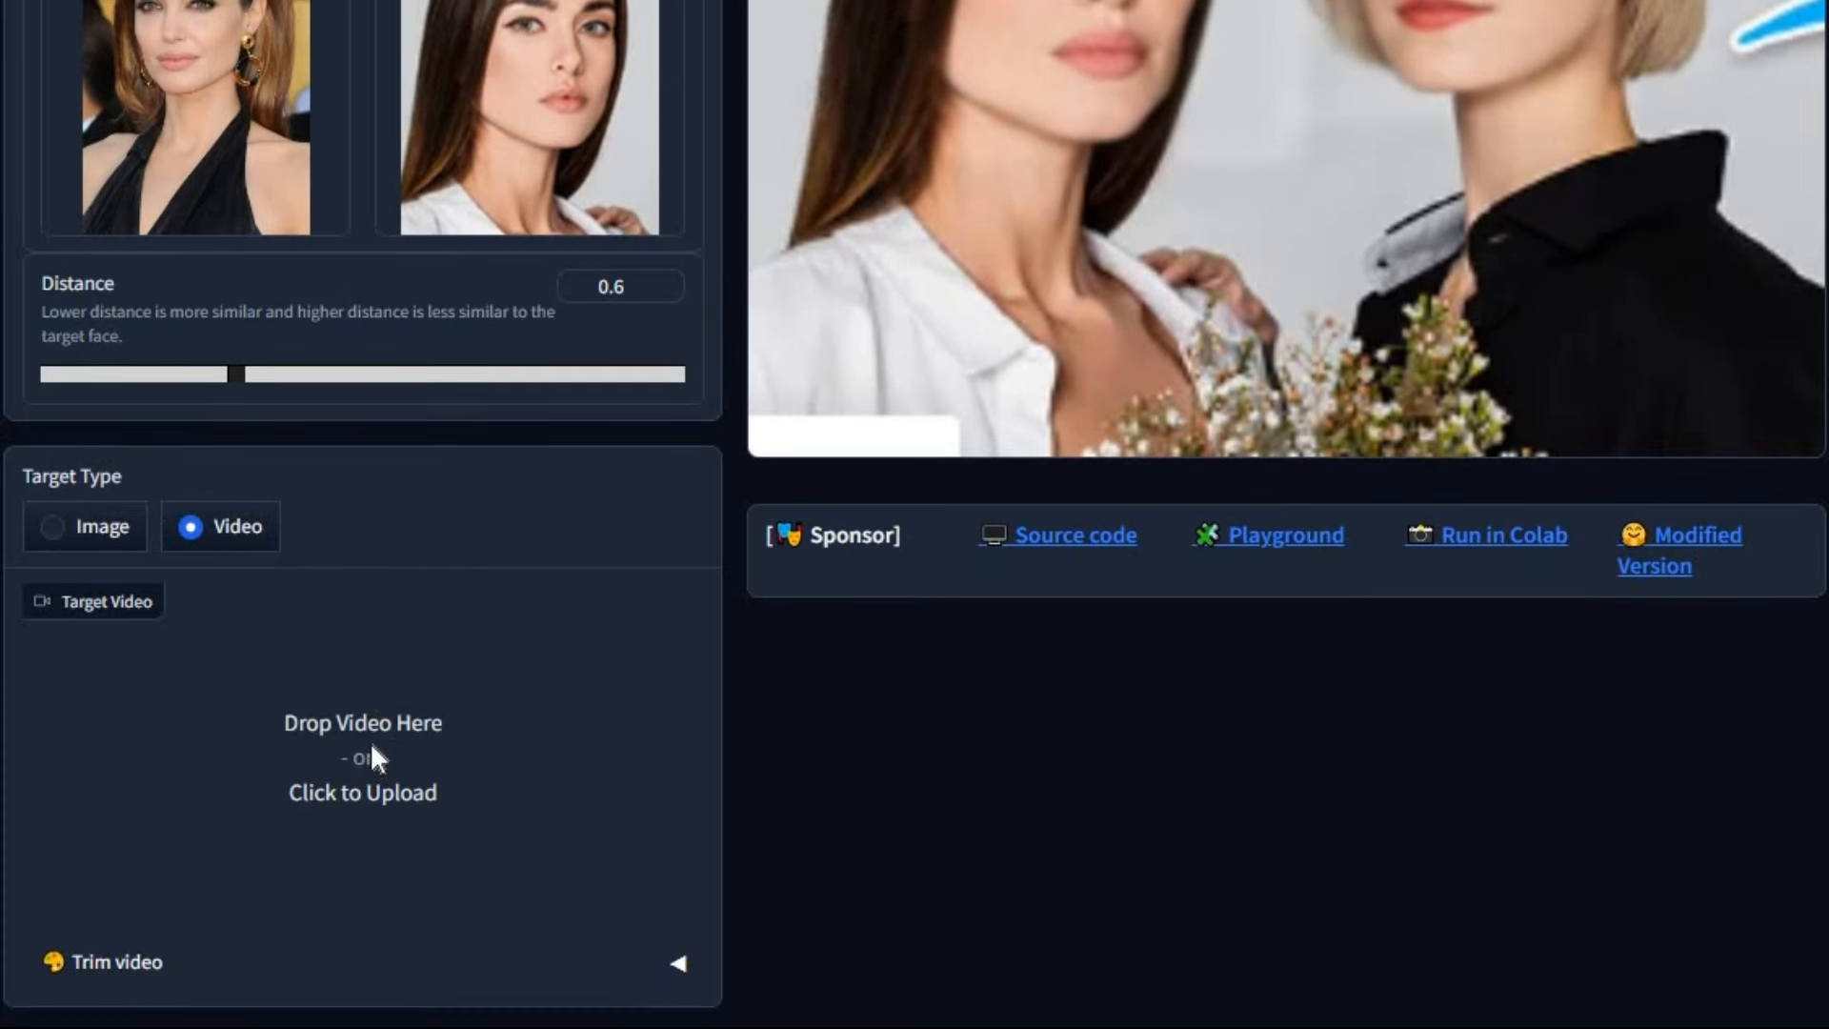
# Upload a target video of a woman holding flowers and open the swap condition dropdown.
pyautogui.click(362, 758)
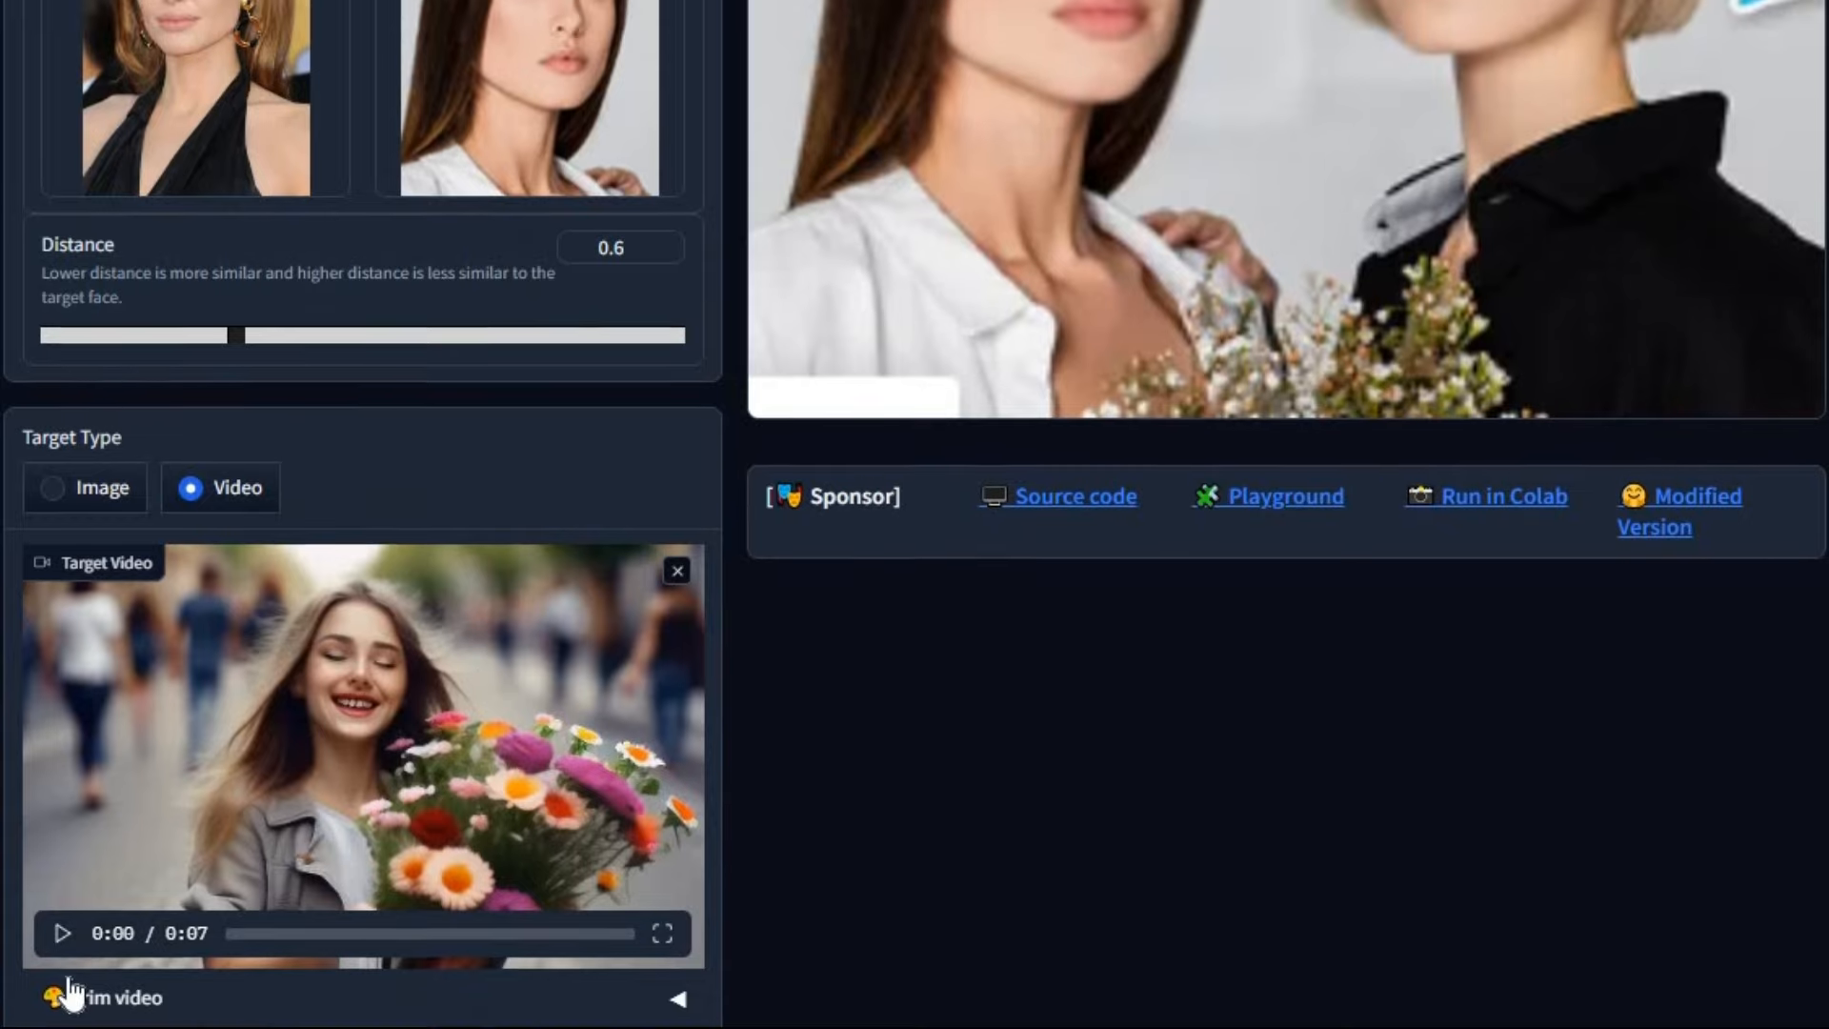
pyautogui.click(113, 997)
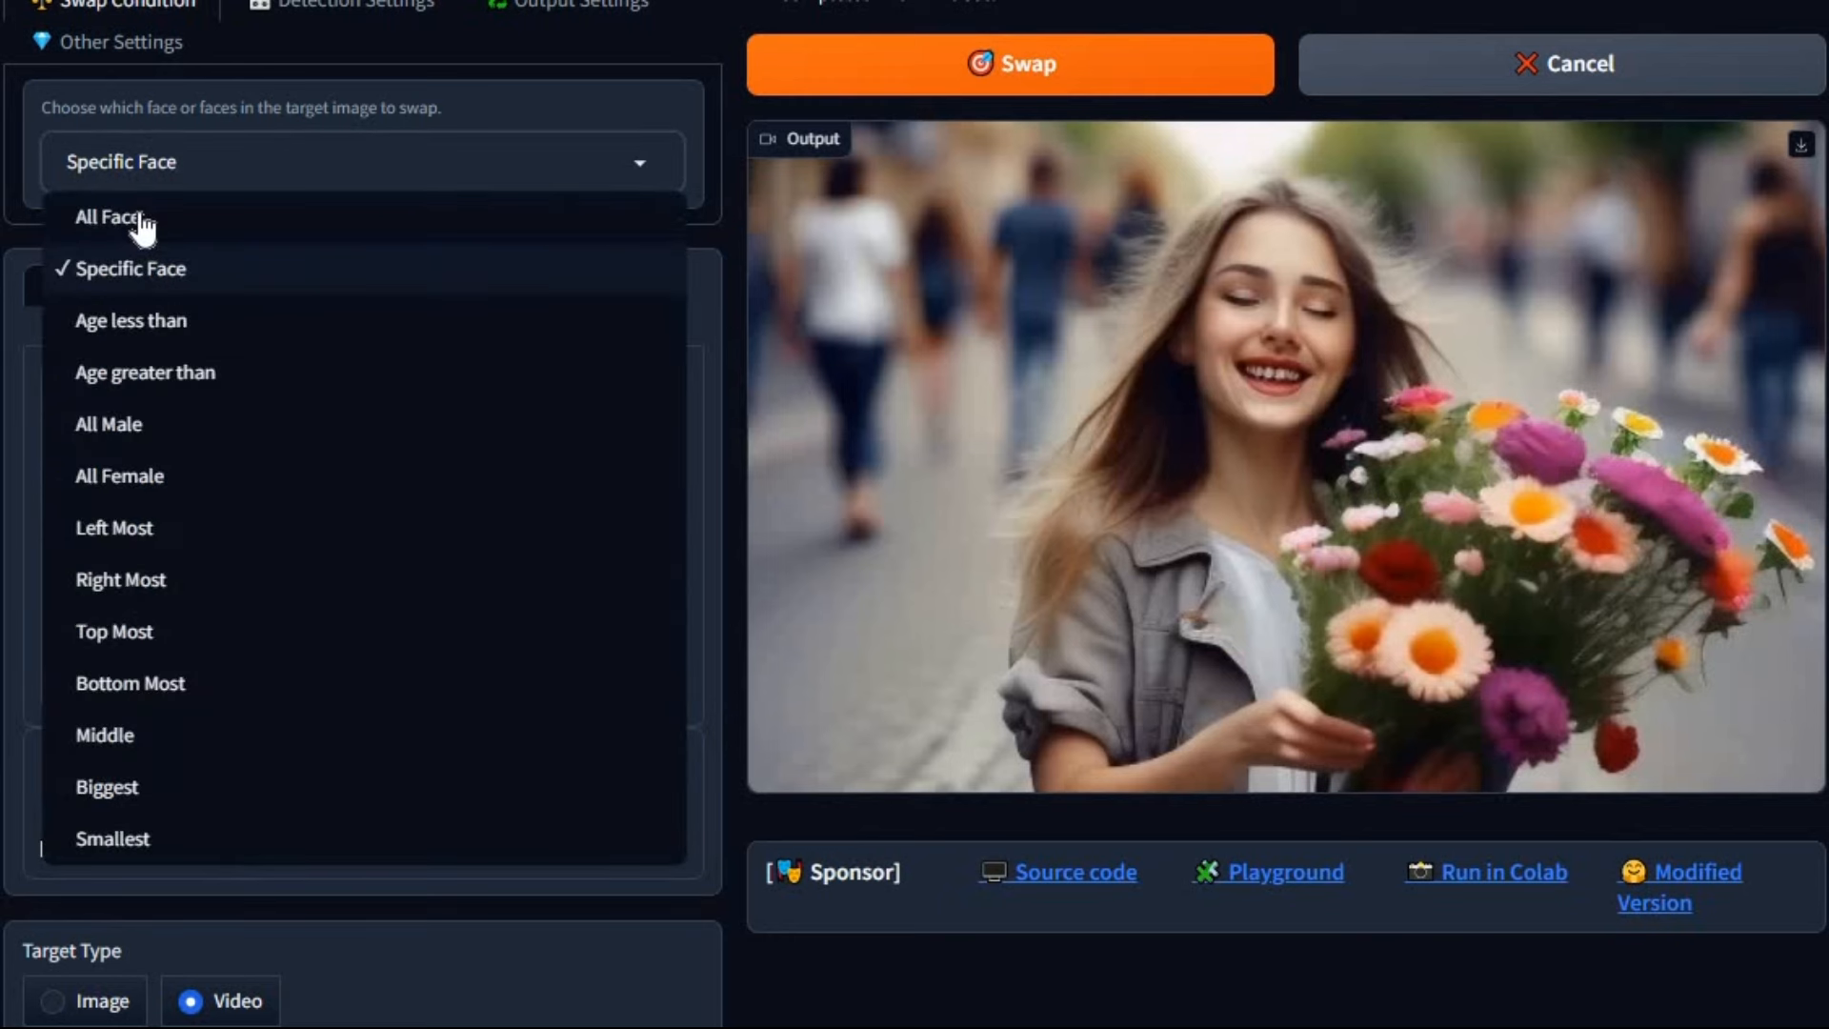
# Choose All Face and run the swap on the video, showing the first batch of frames.
pyautogui.click(105, 218)
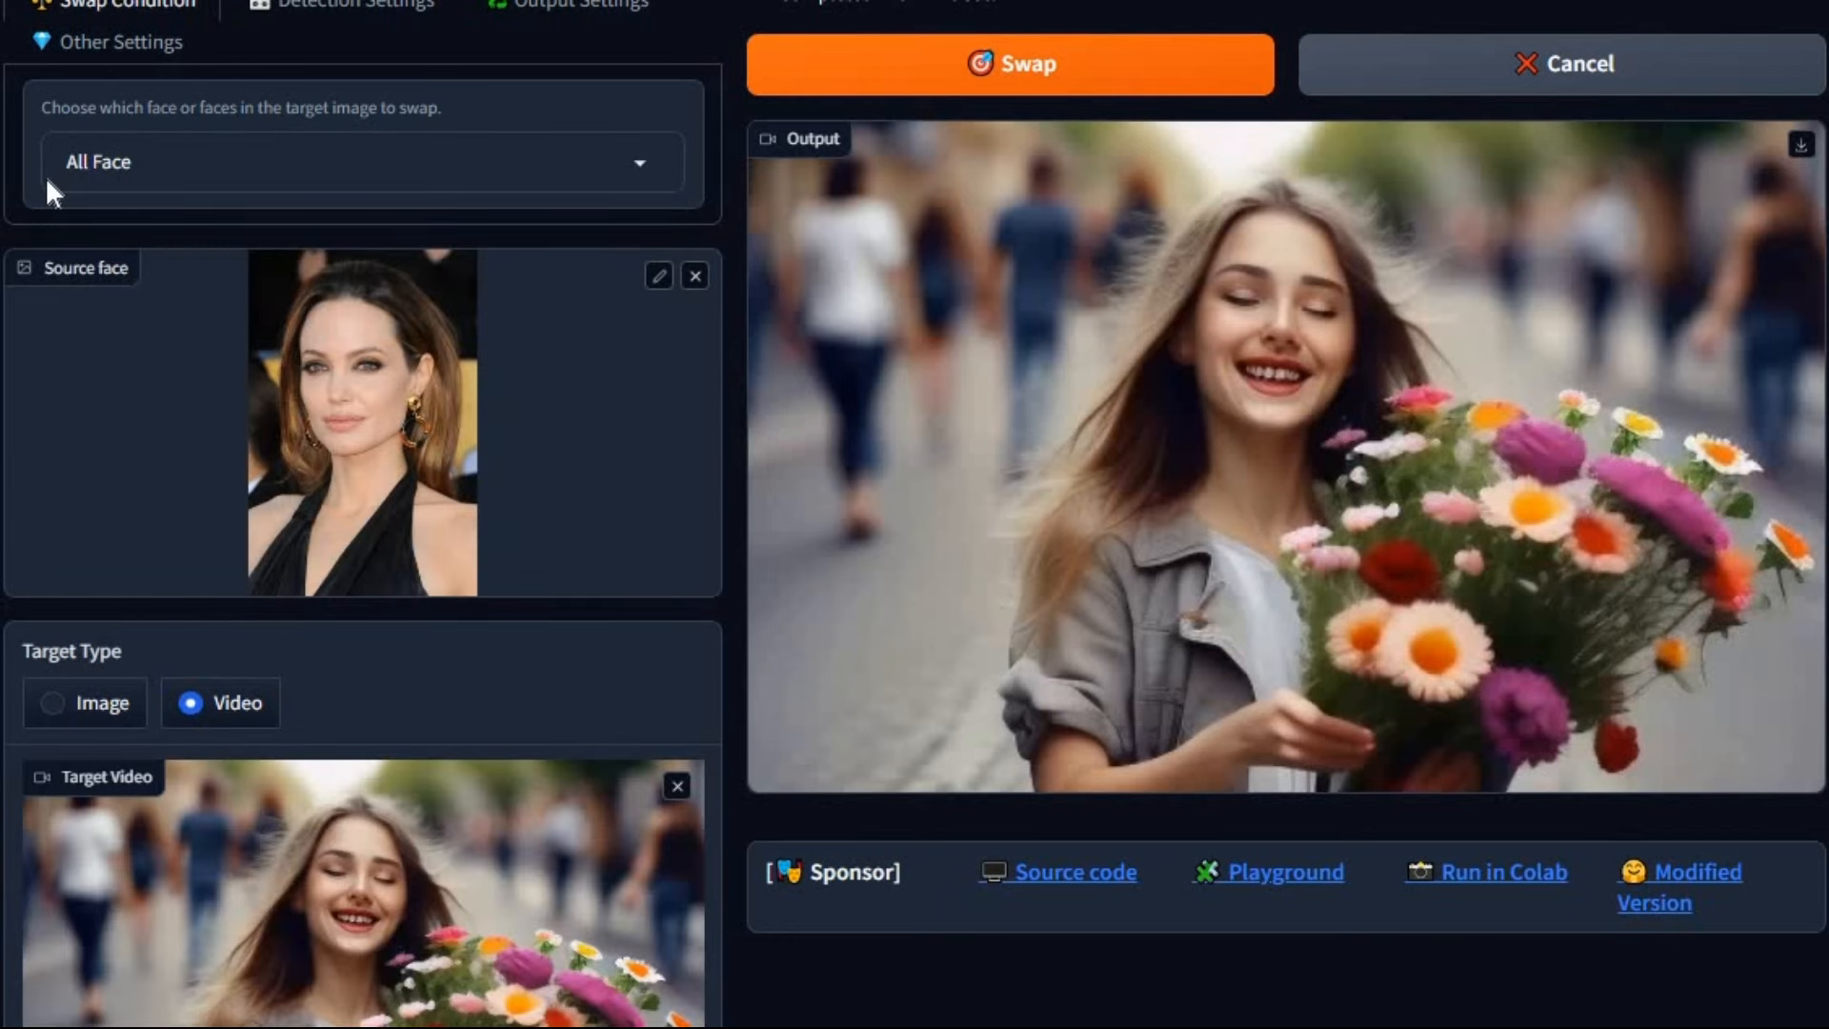
pyautogui.click(1010, 63)
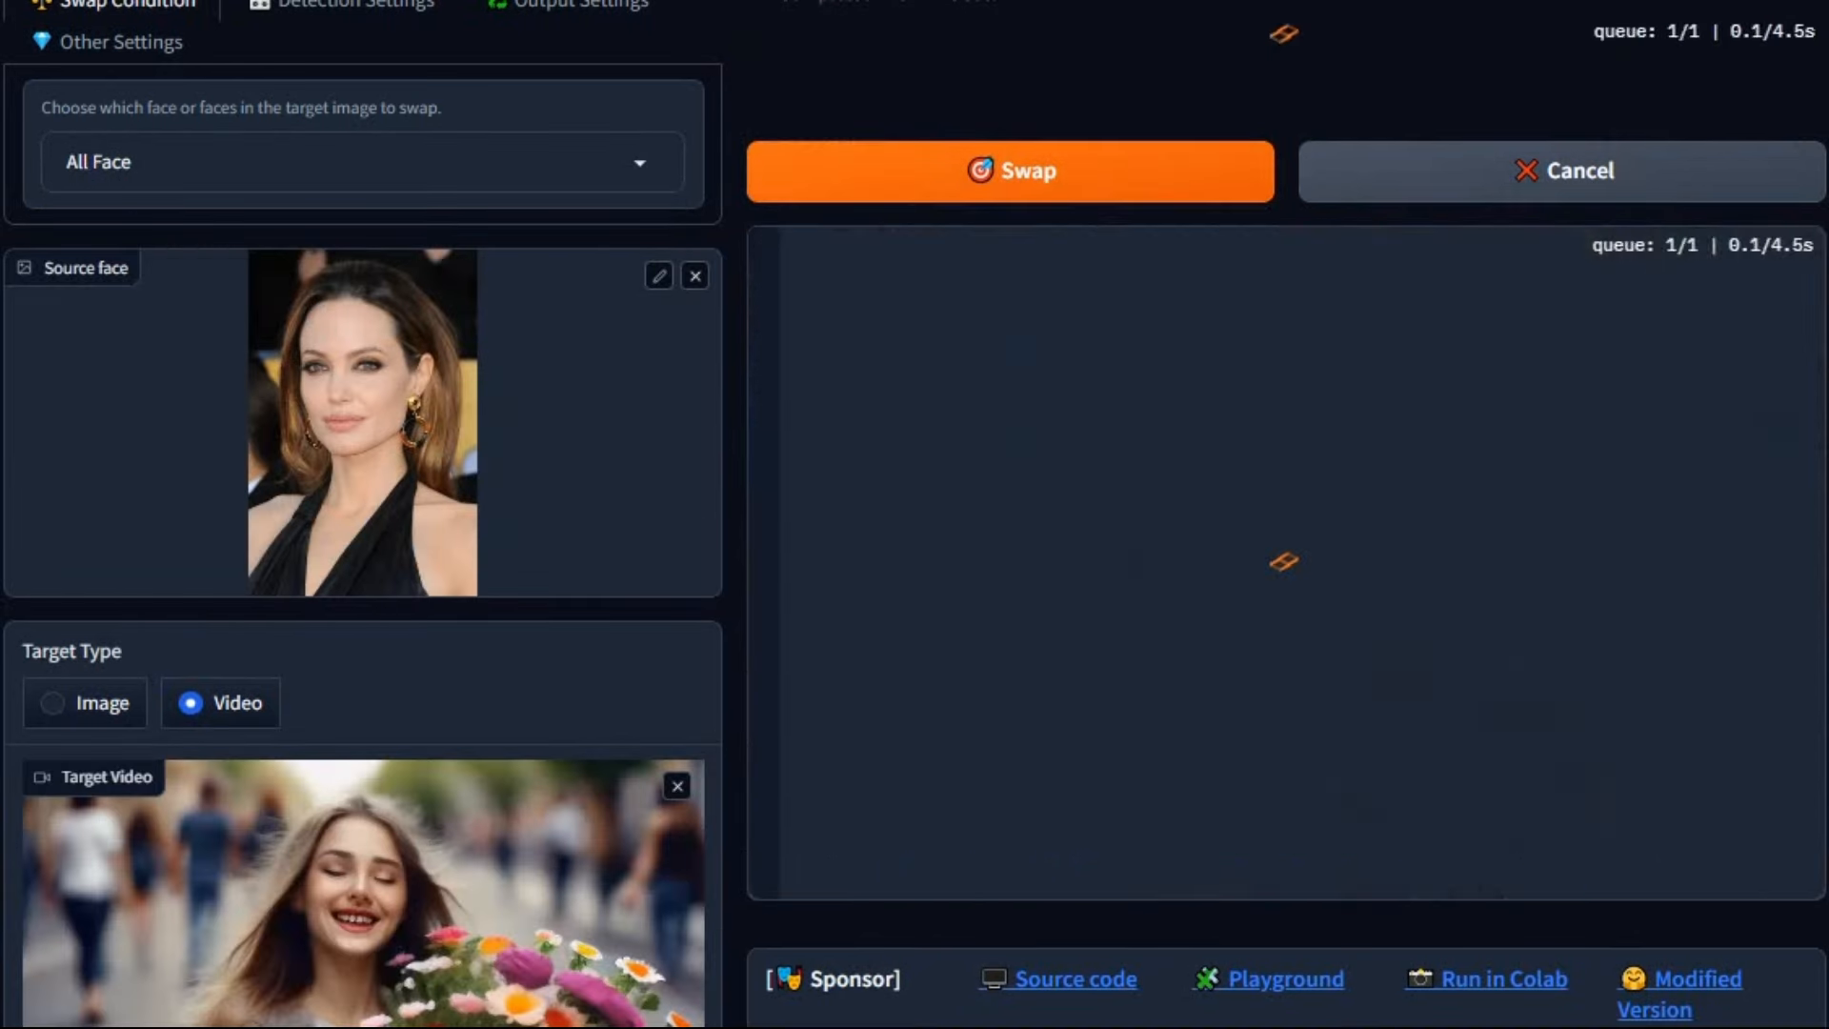
pyautogui.click(1010, 171)
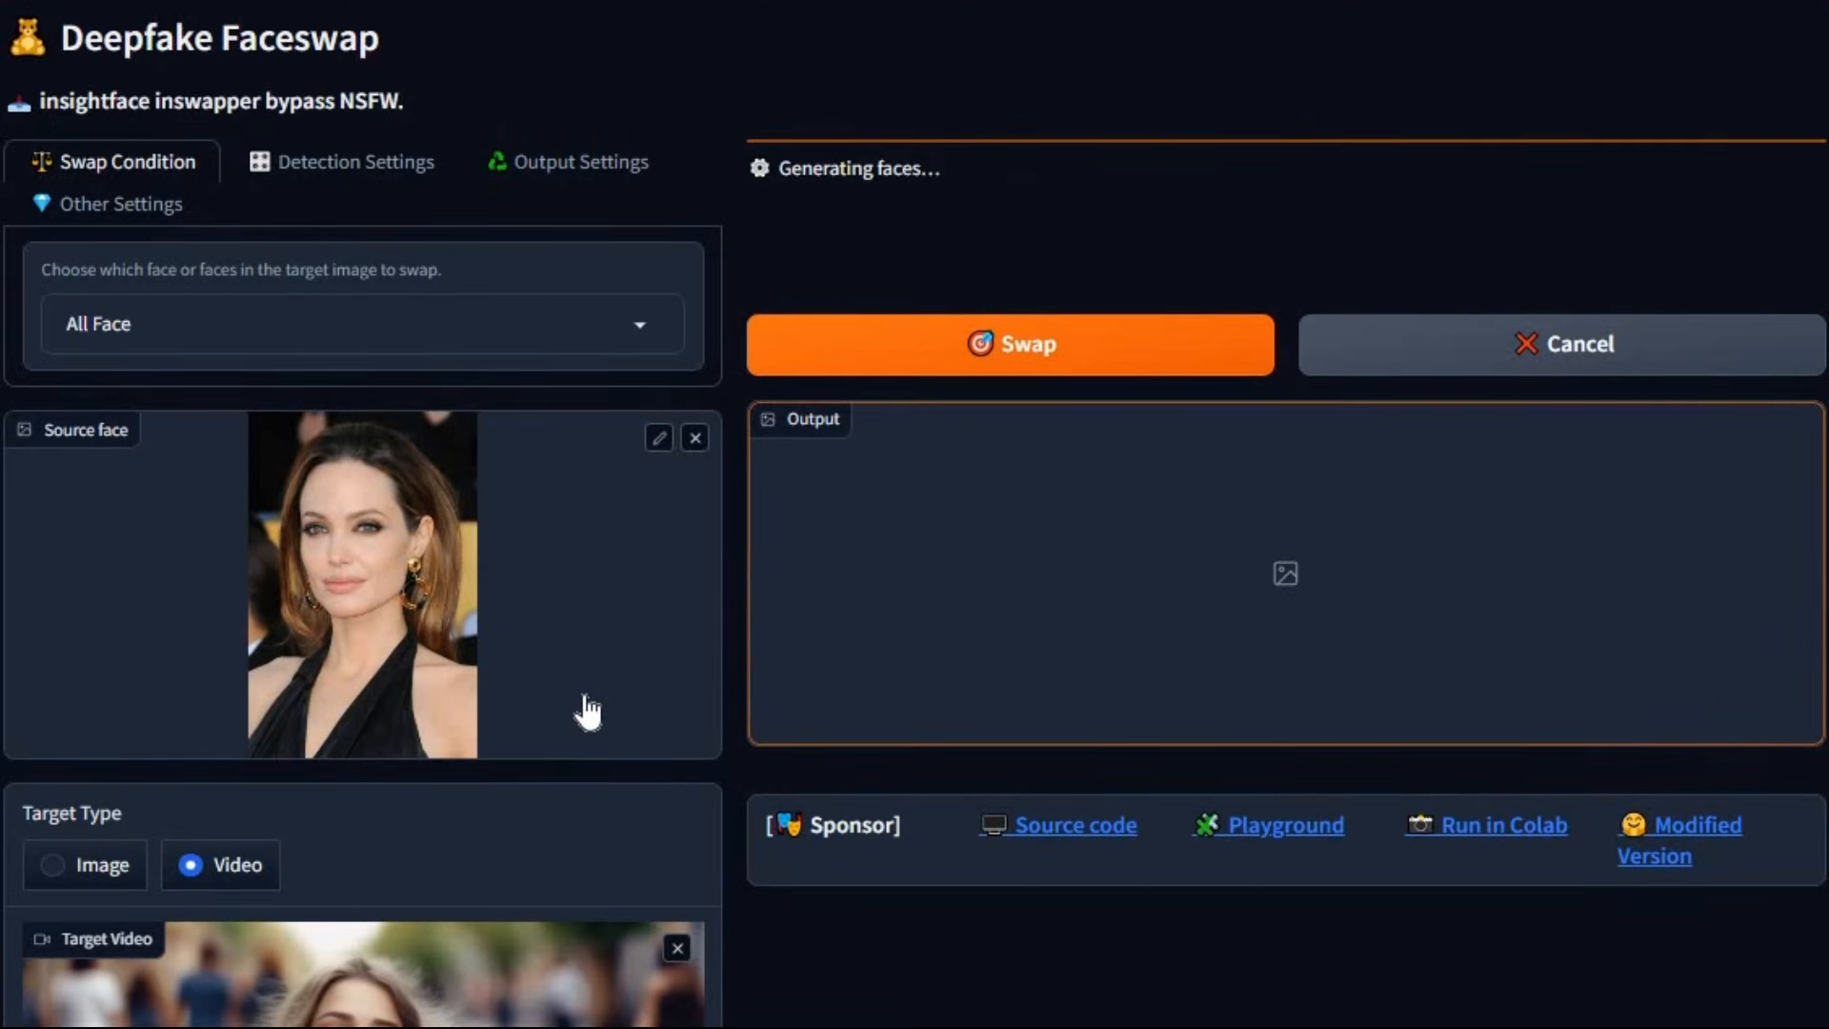
pyautogui.scroll(-3)
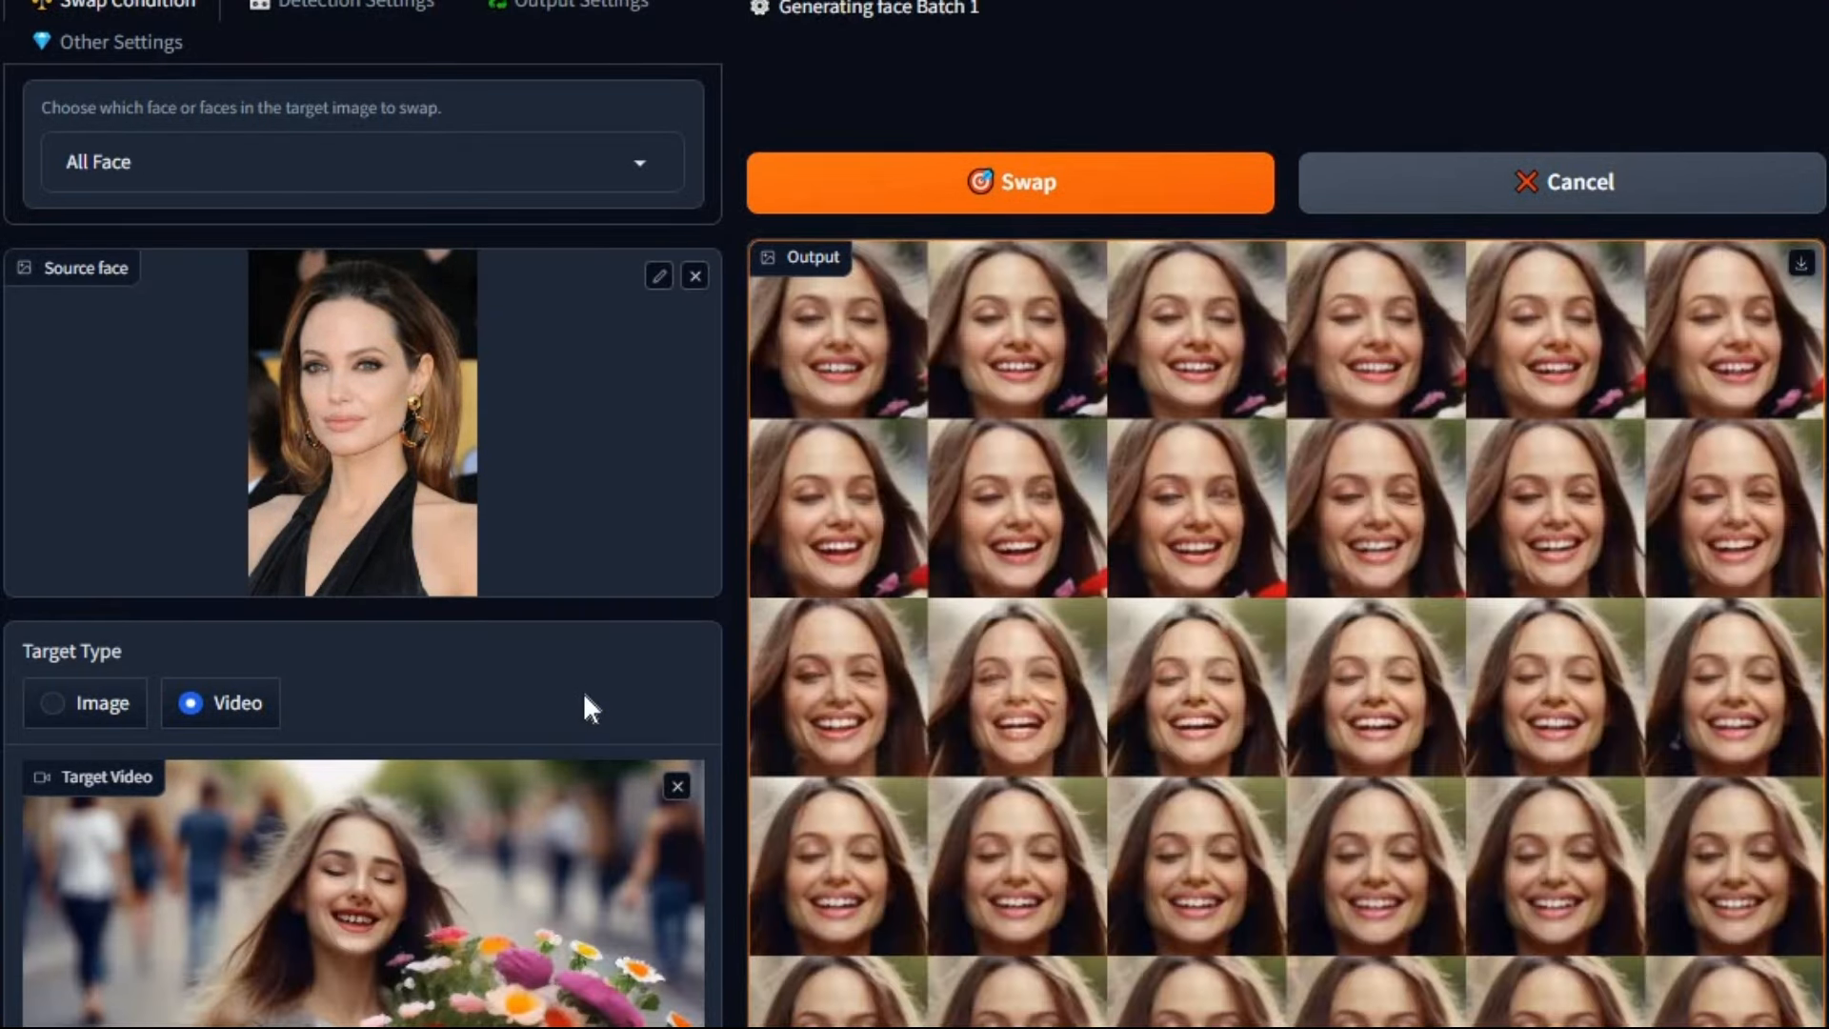
pyautogui.moveTo(1608, 653)
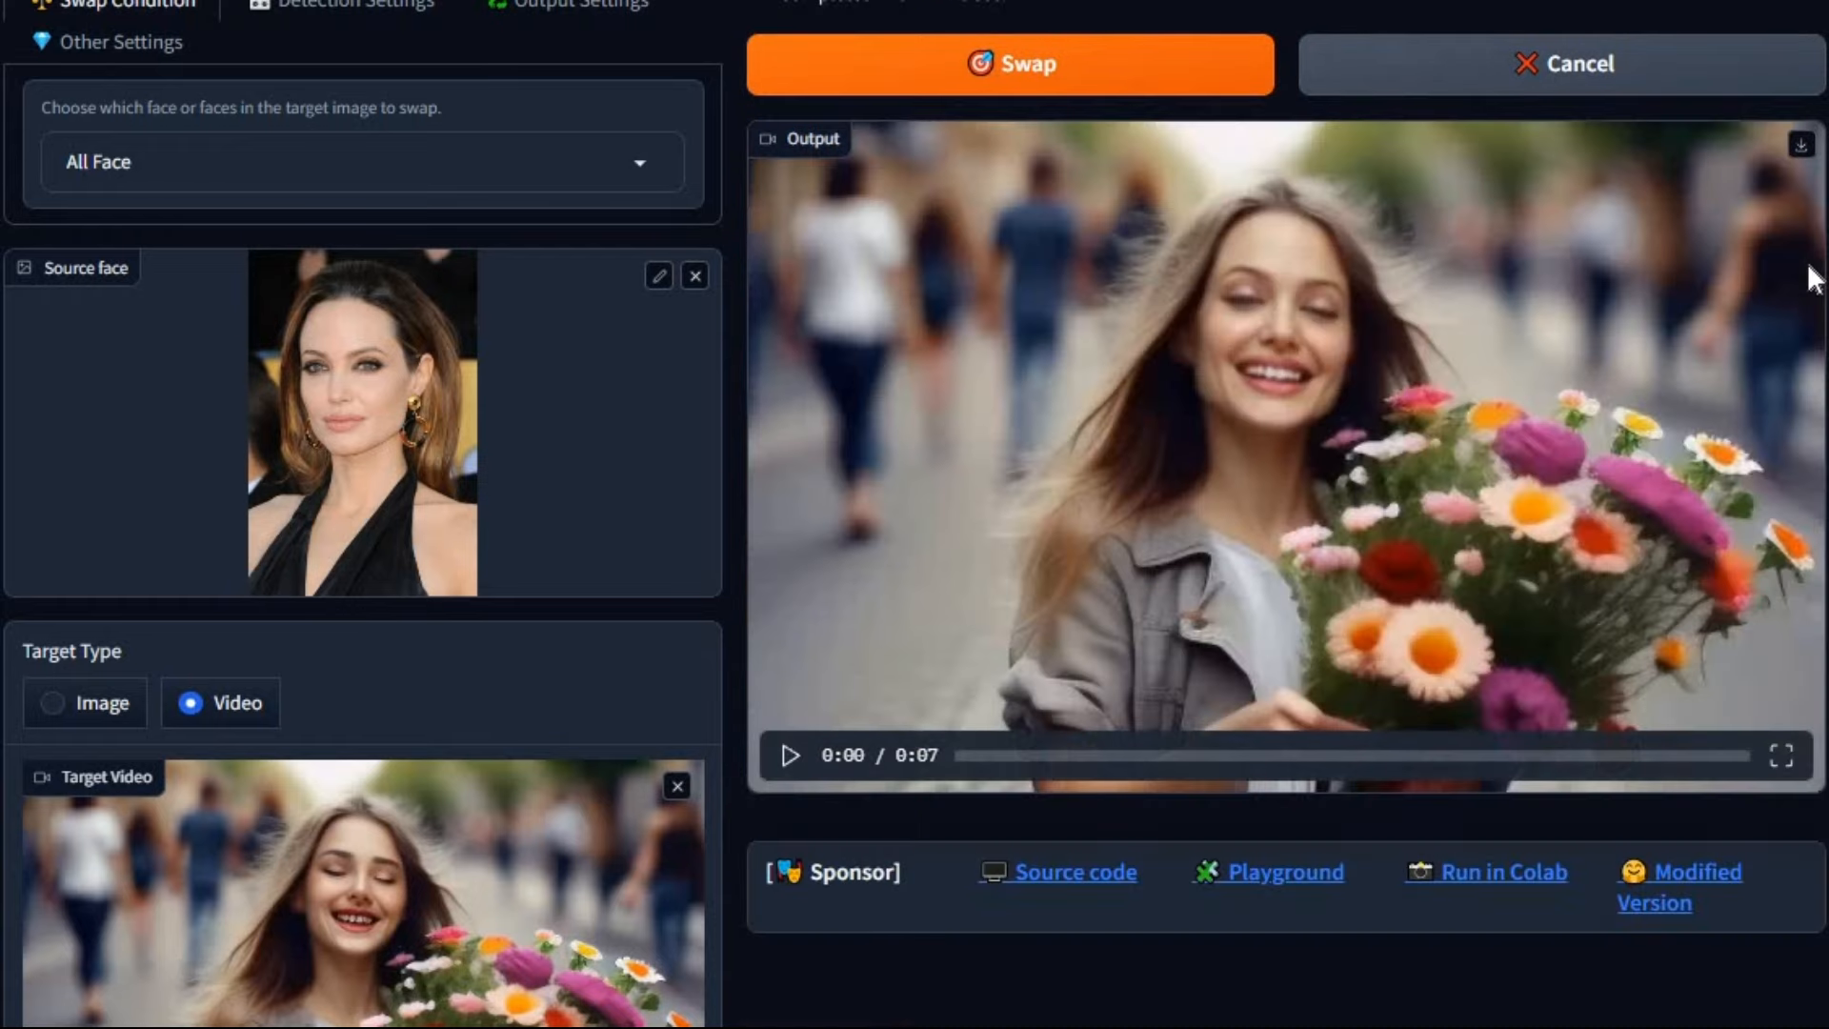
pyautogui.moveTo(1371, 364)
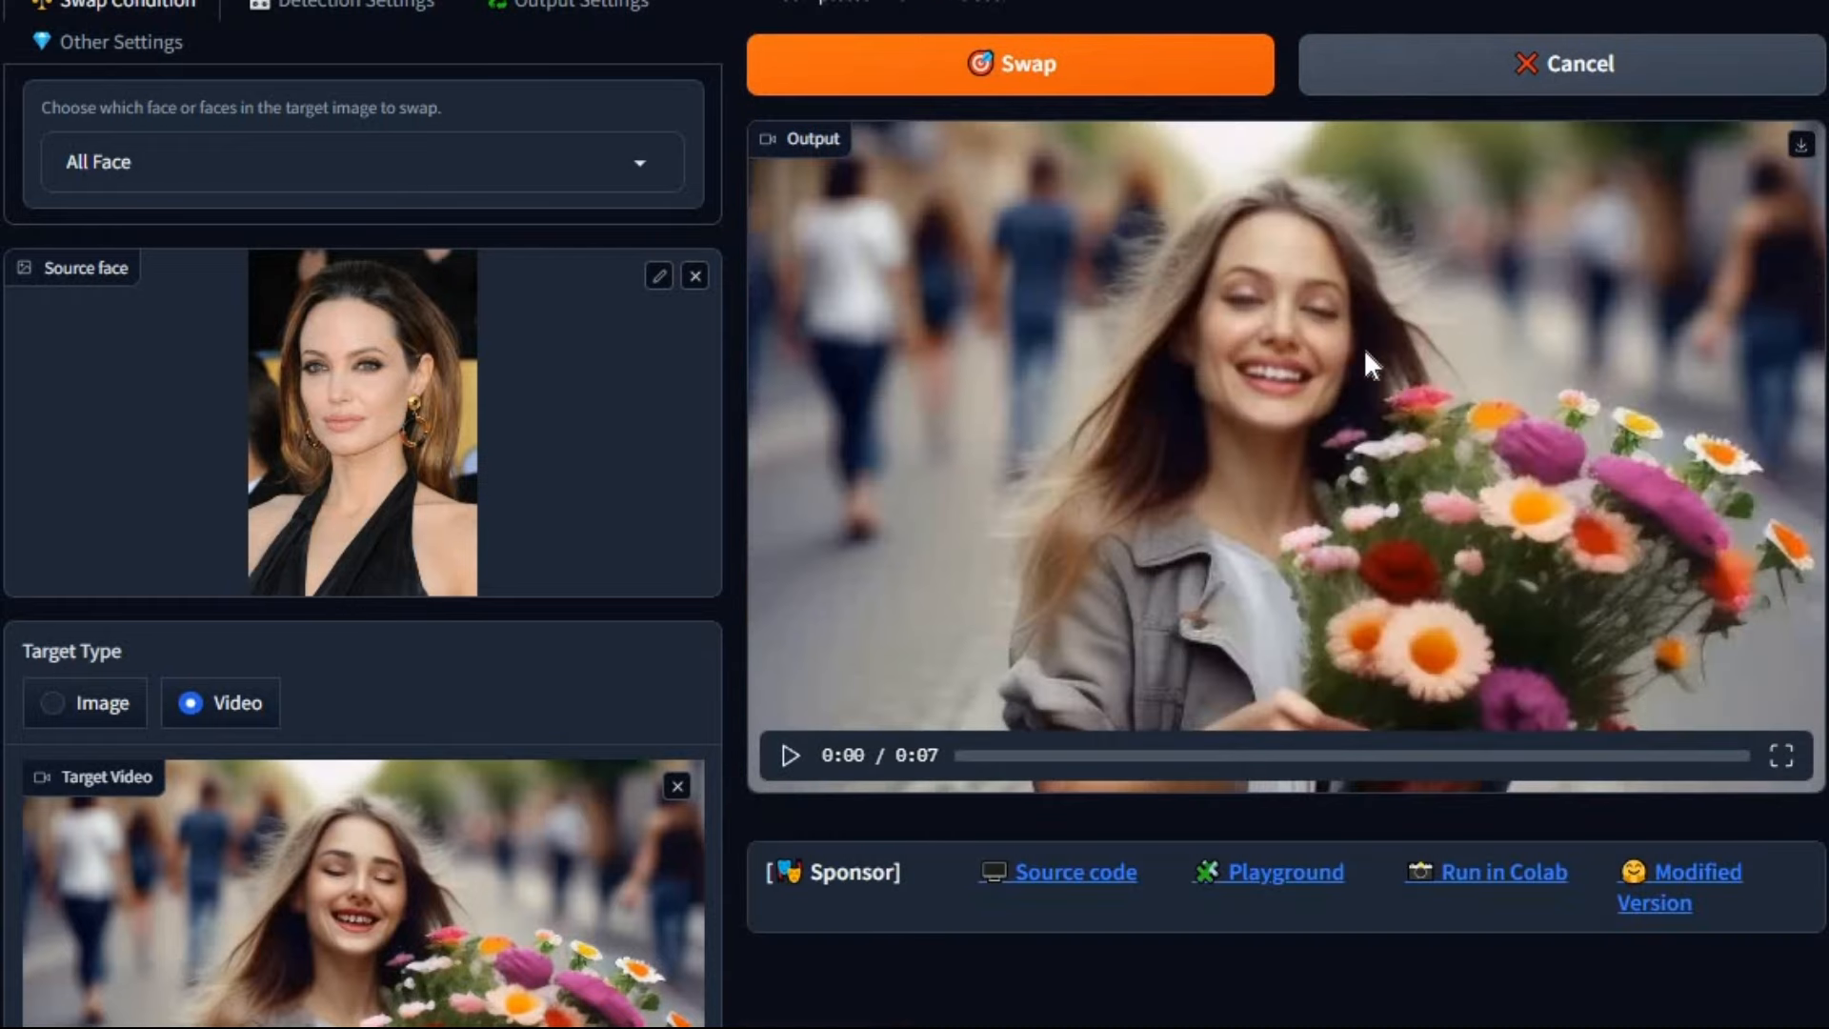
pyautogui.click(790, 754)
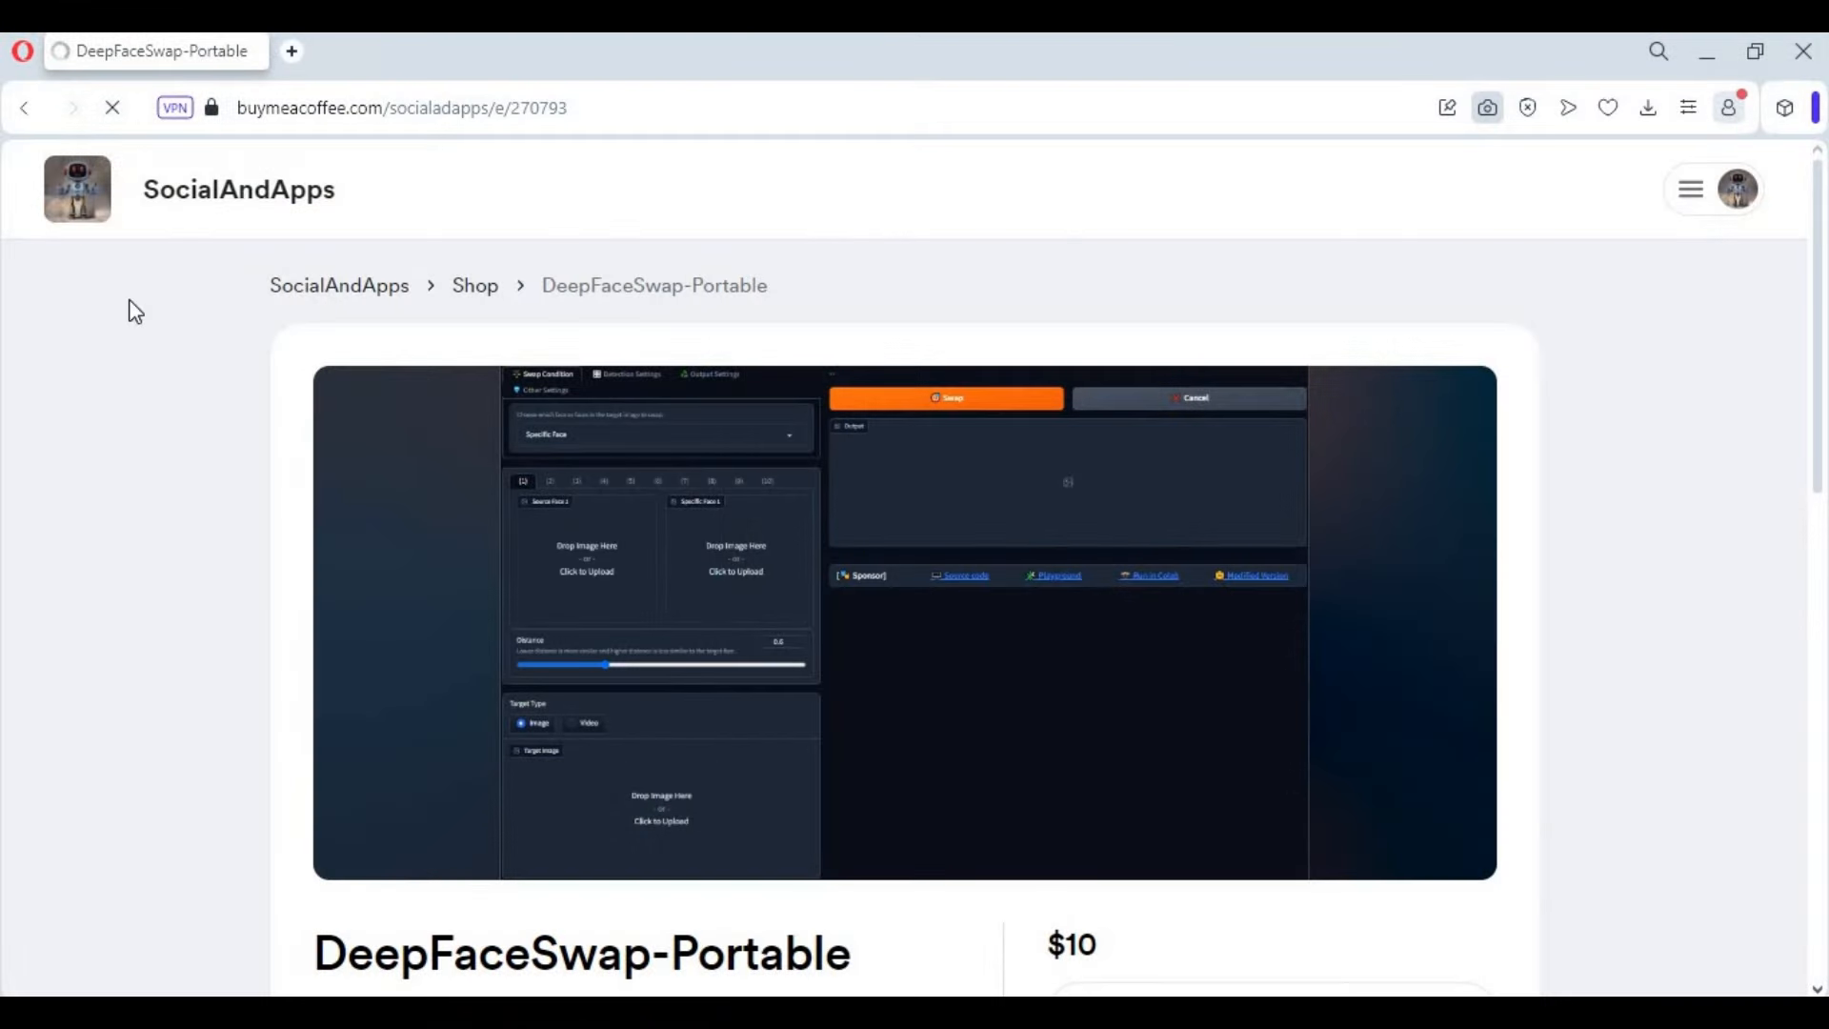
pyautogui.moveTo(1497, 758)
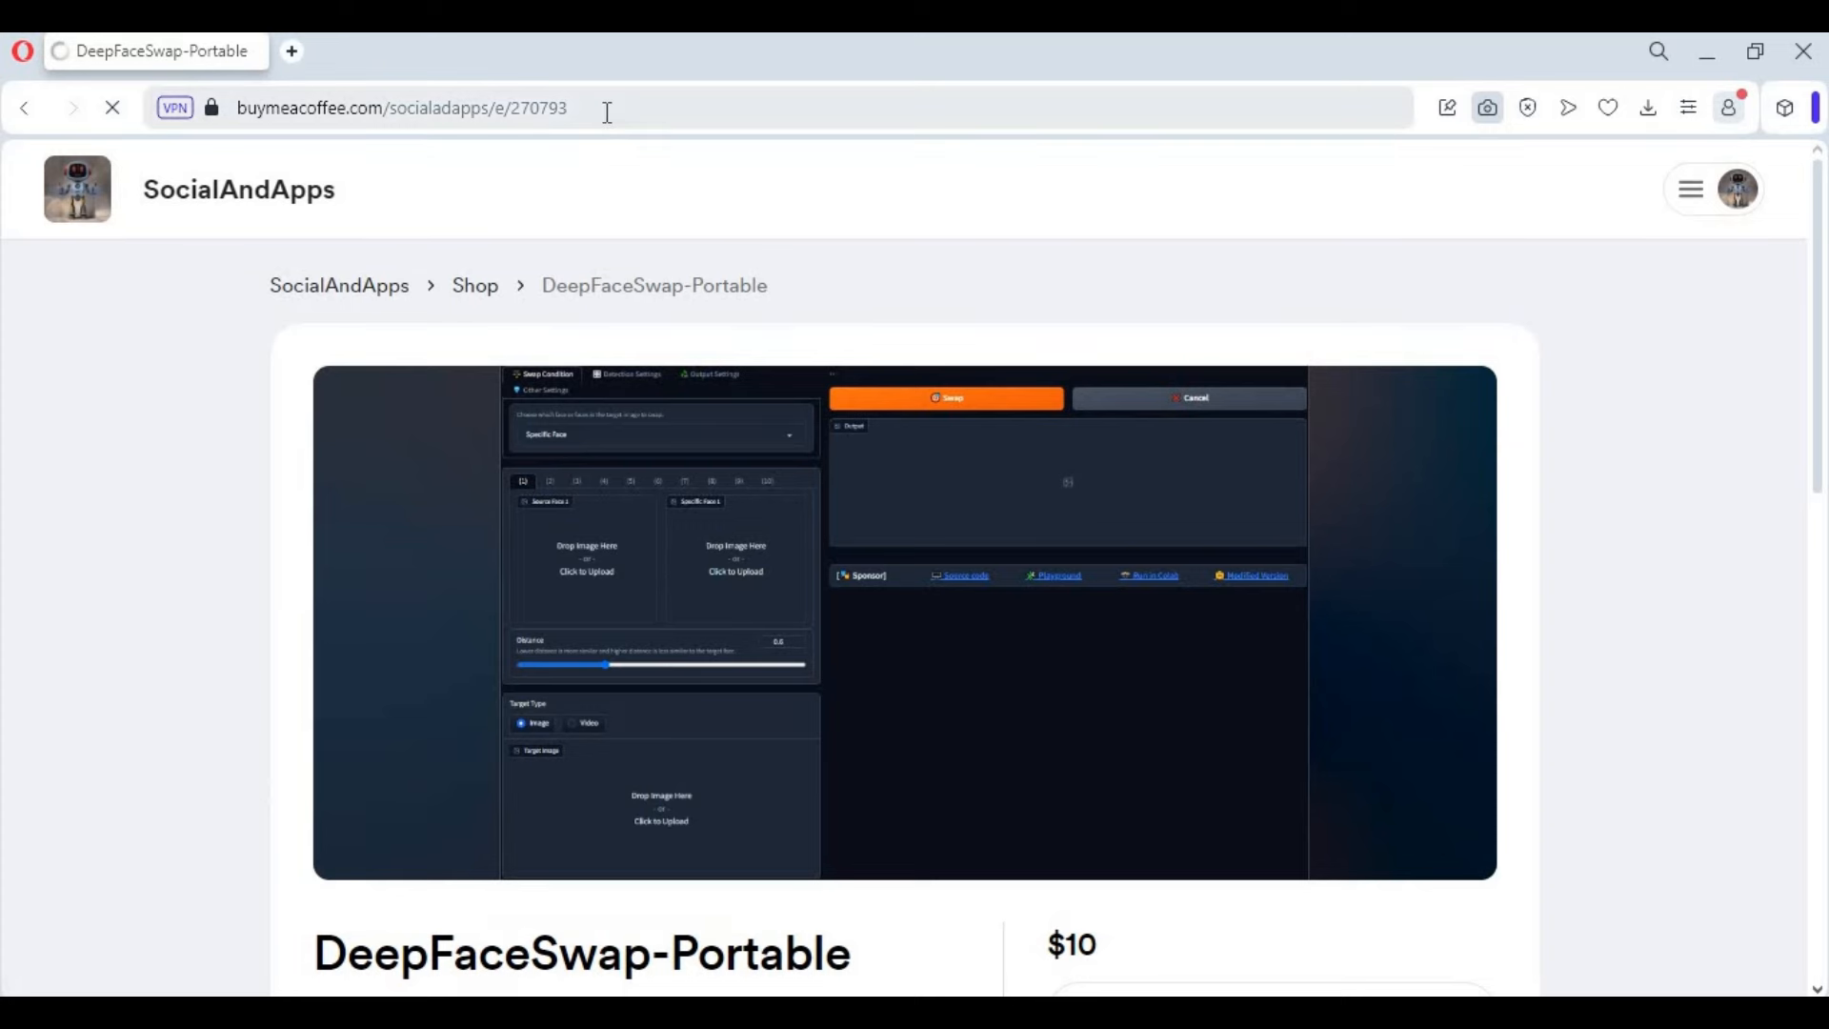
# Select the DeepFaceSwap-Portable page URL and scroll through the $10 listing.
pyautogui.click(402, 108)
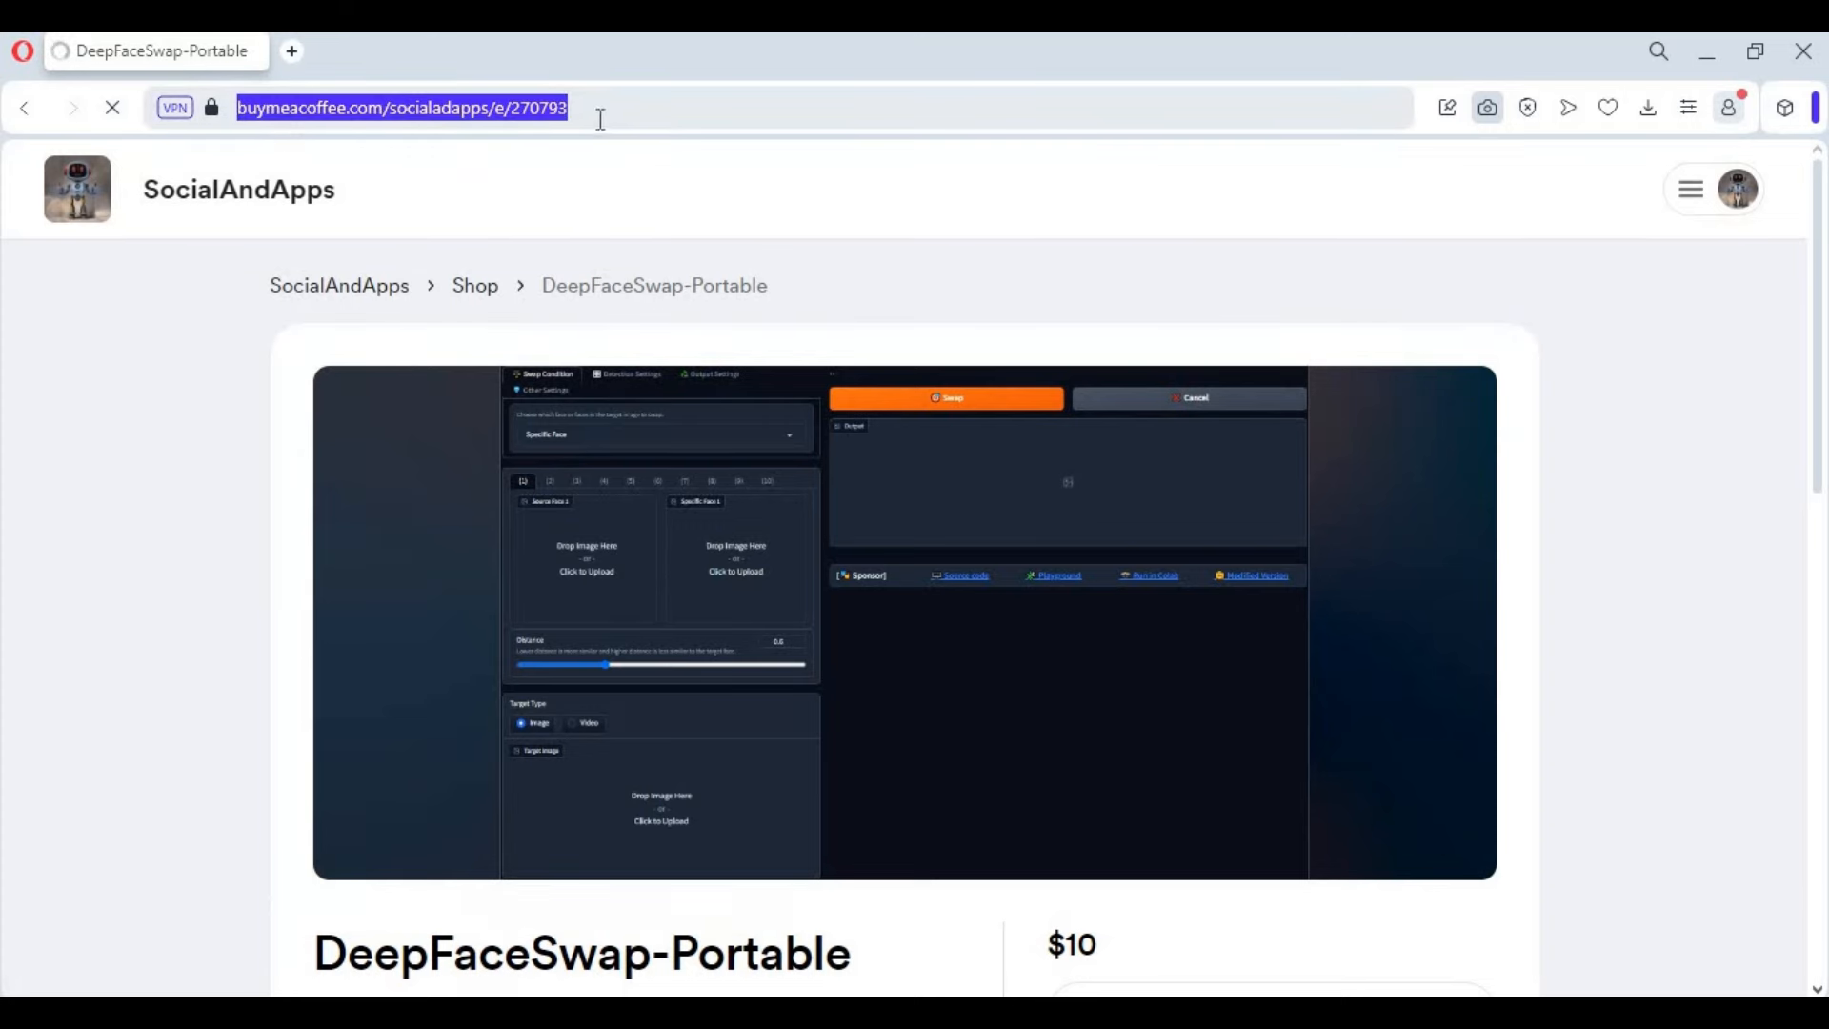
pyautogui.moveTo(493, 336)
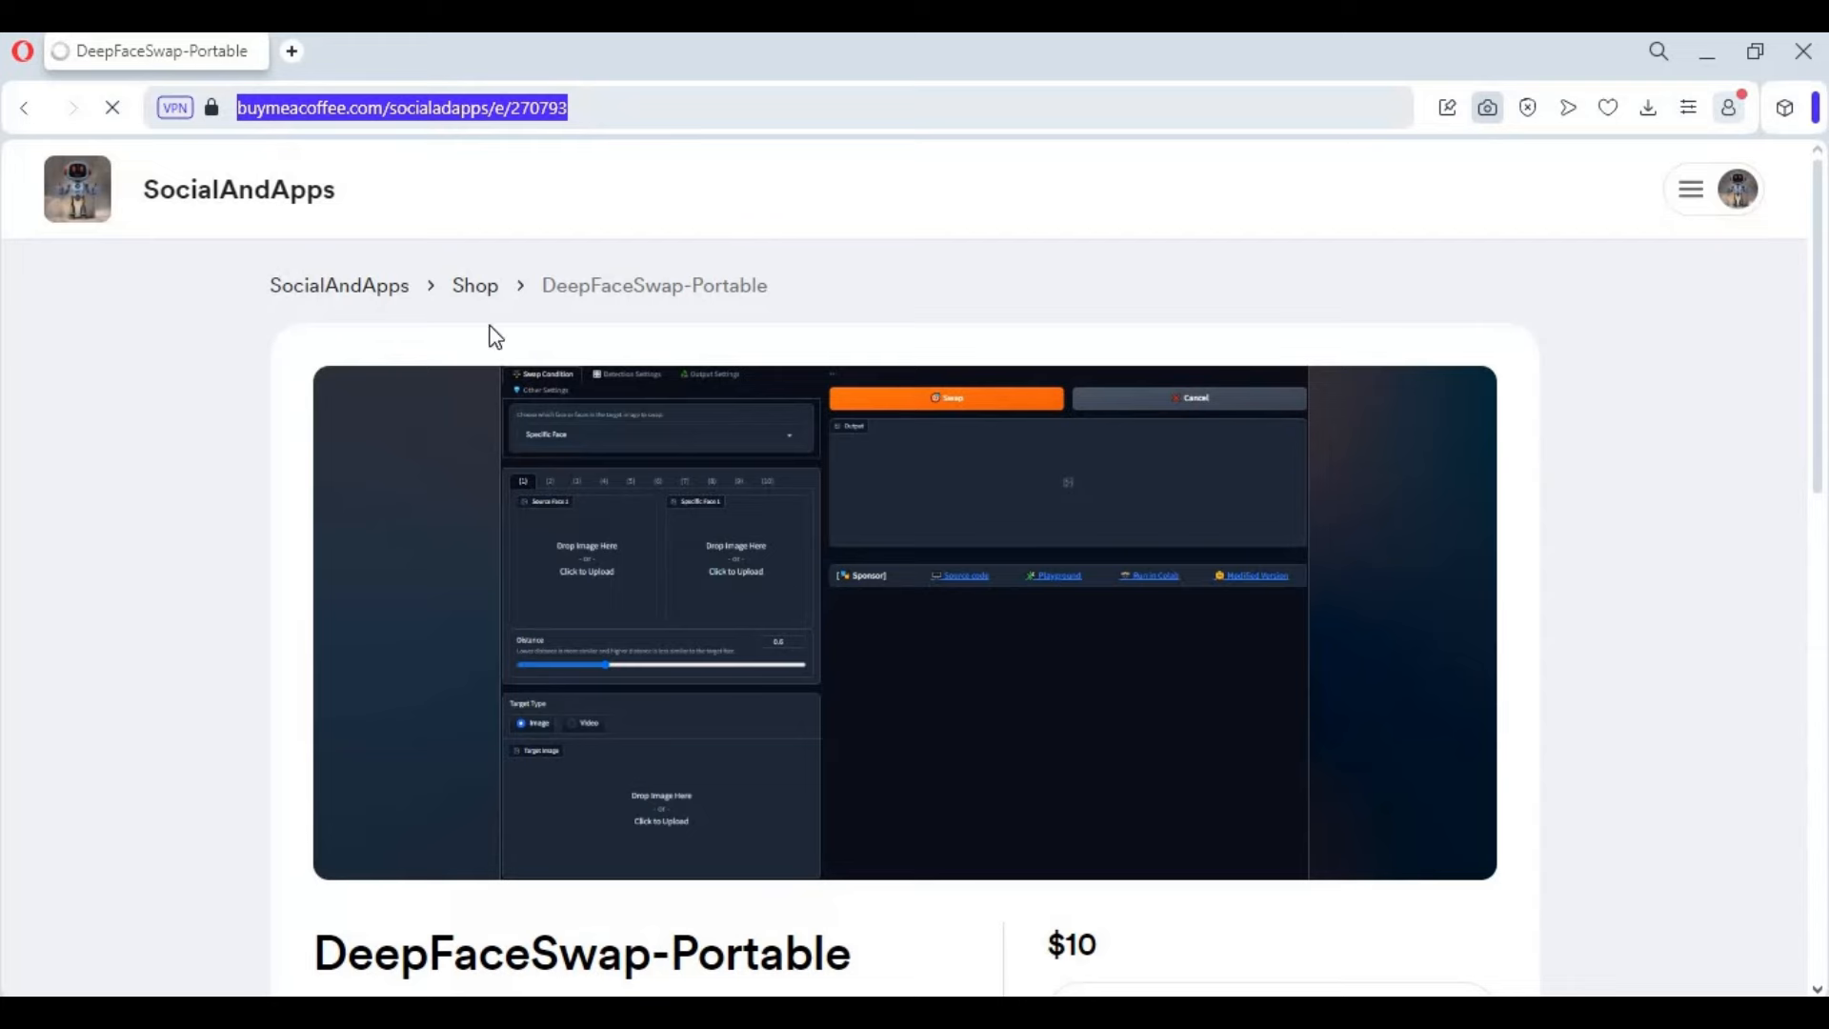
pyautogui.scroll(-3)
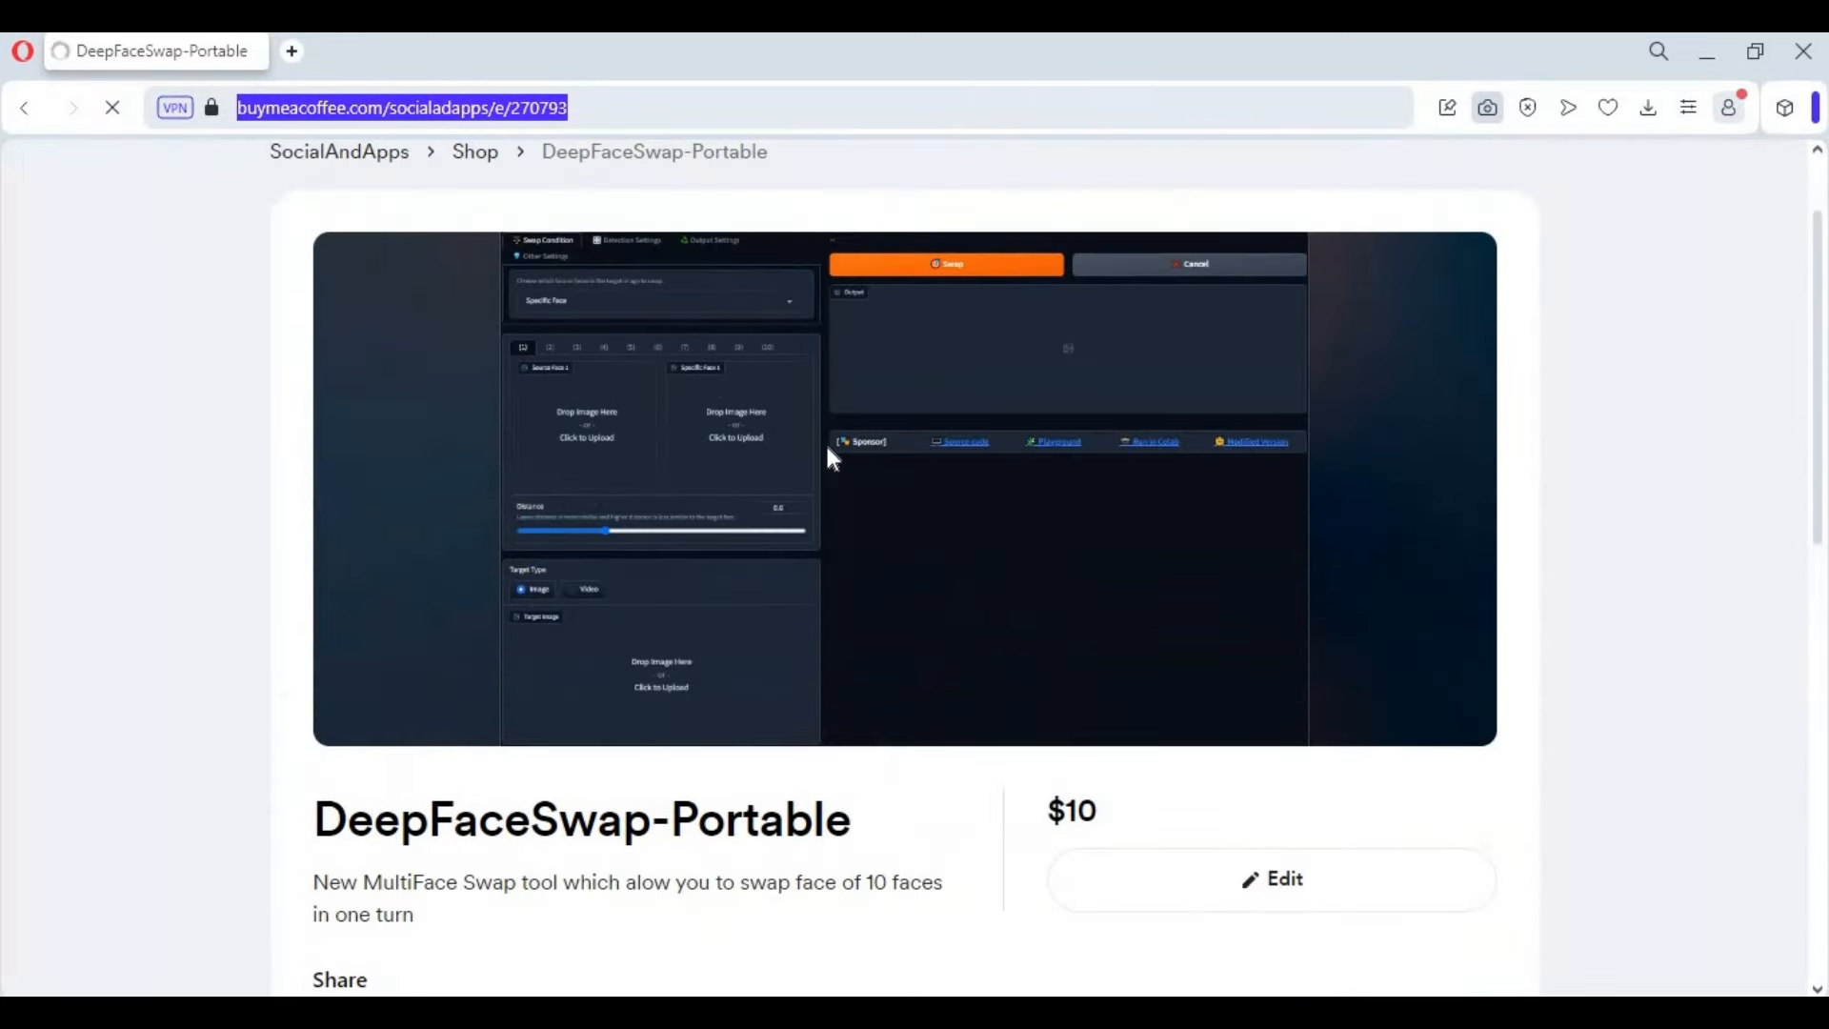
pyautogui.scroll(-3)
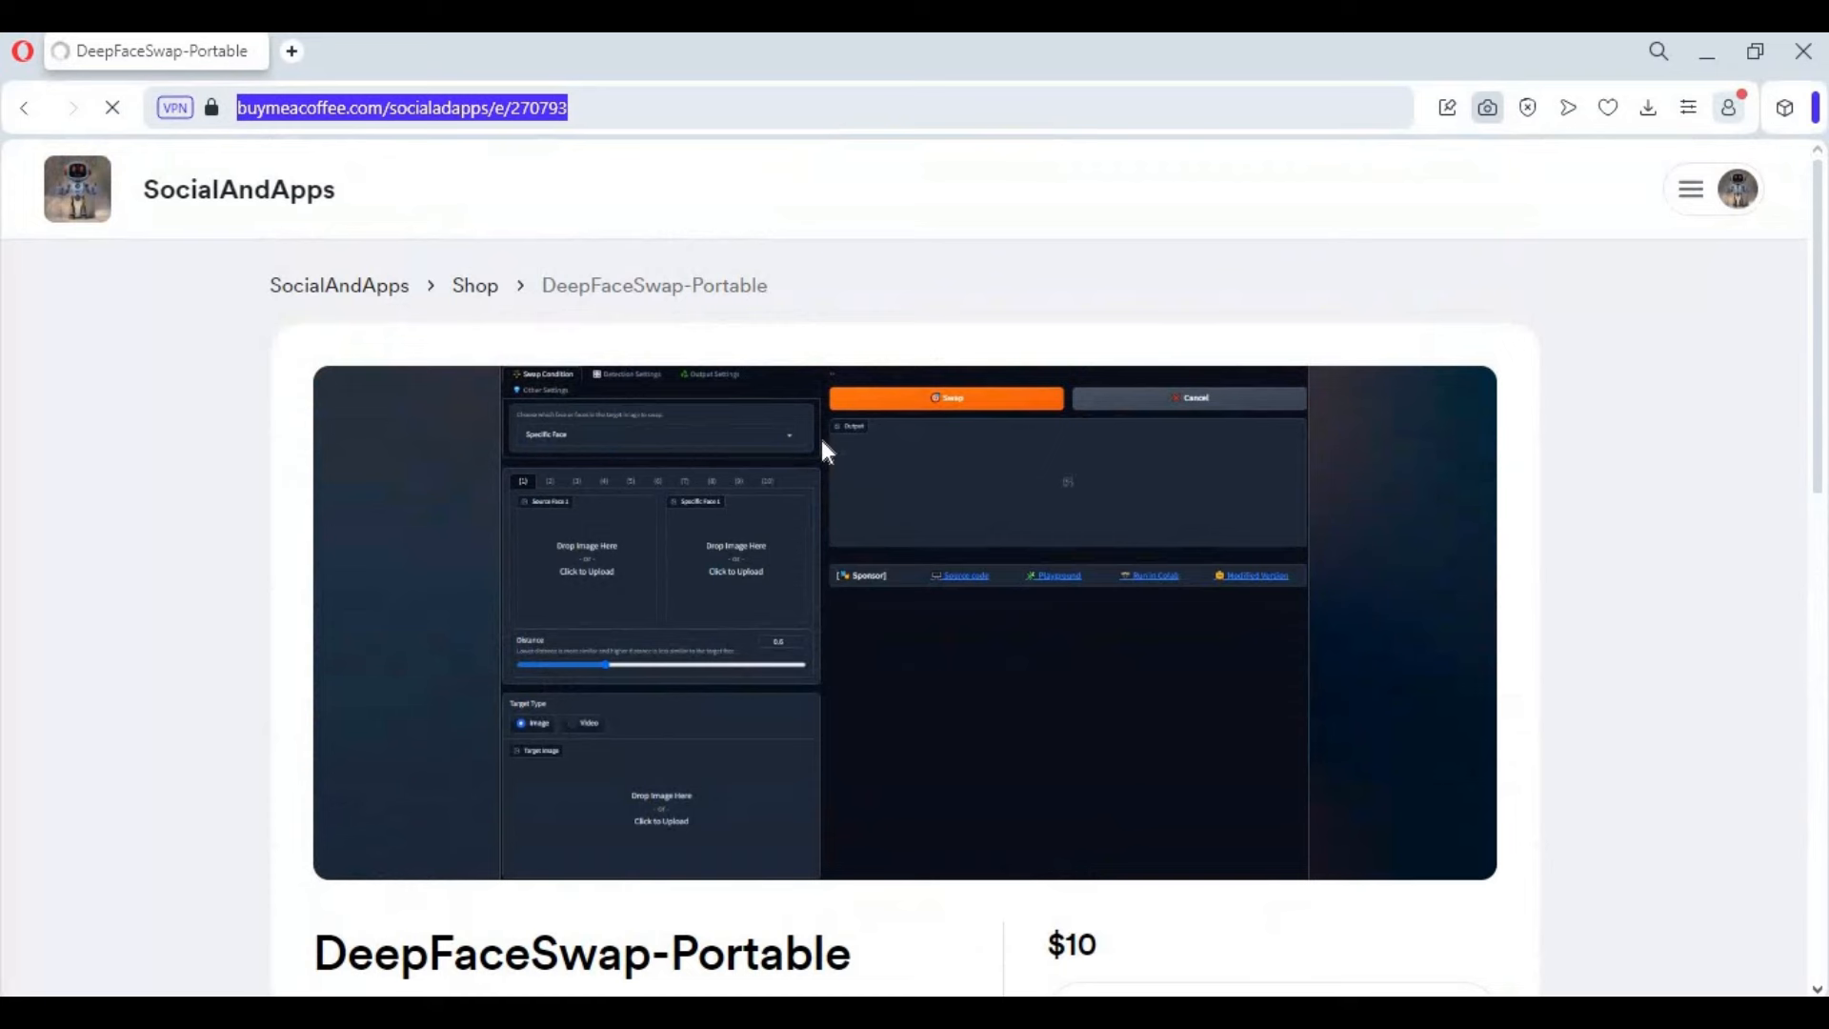
pyautogui.moveTo(717, 484)
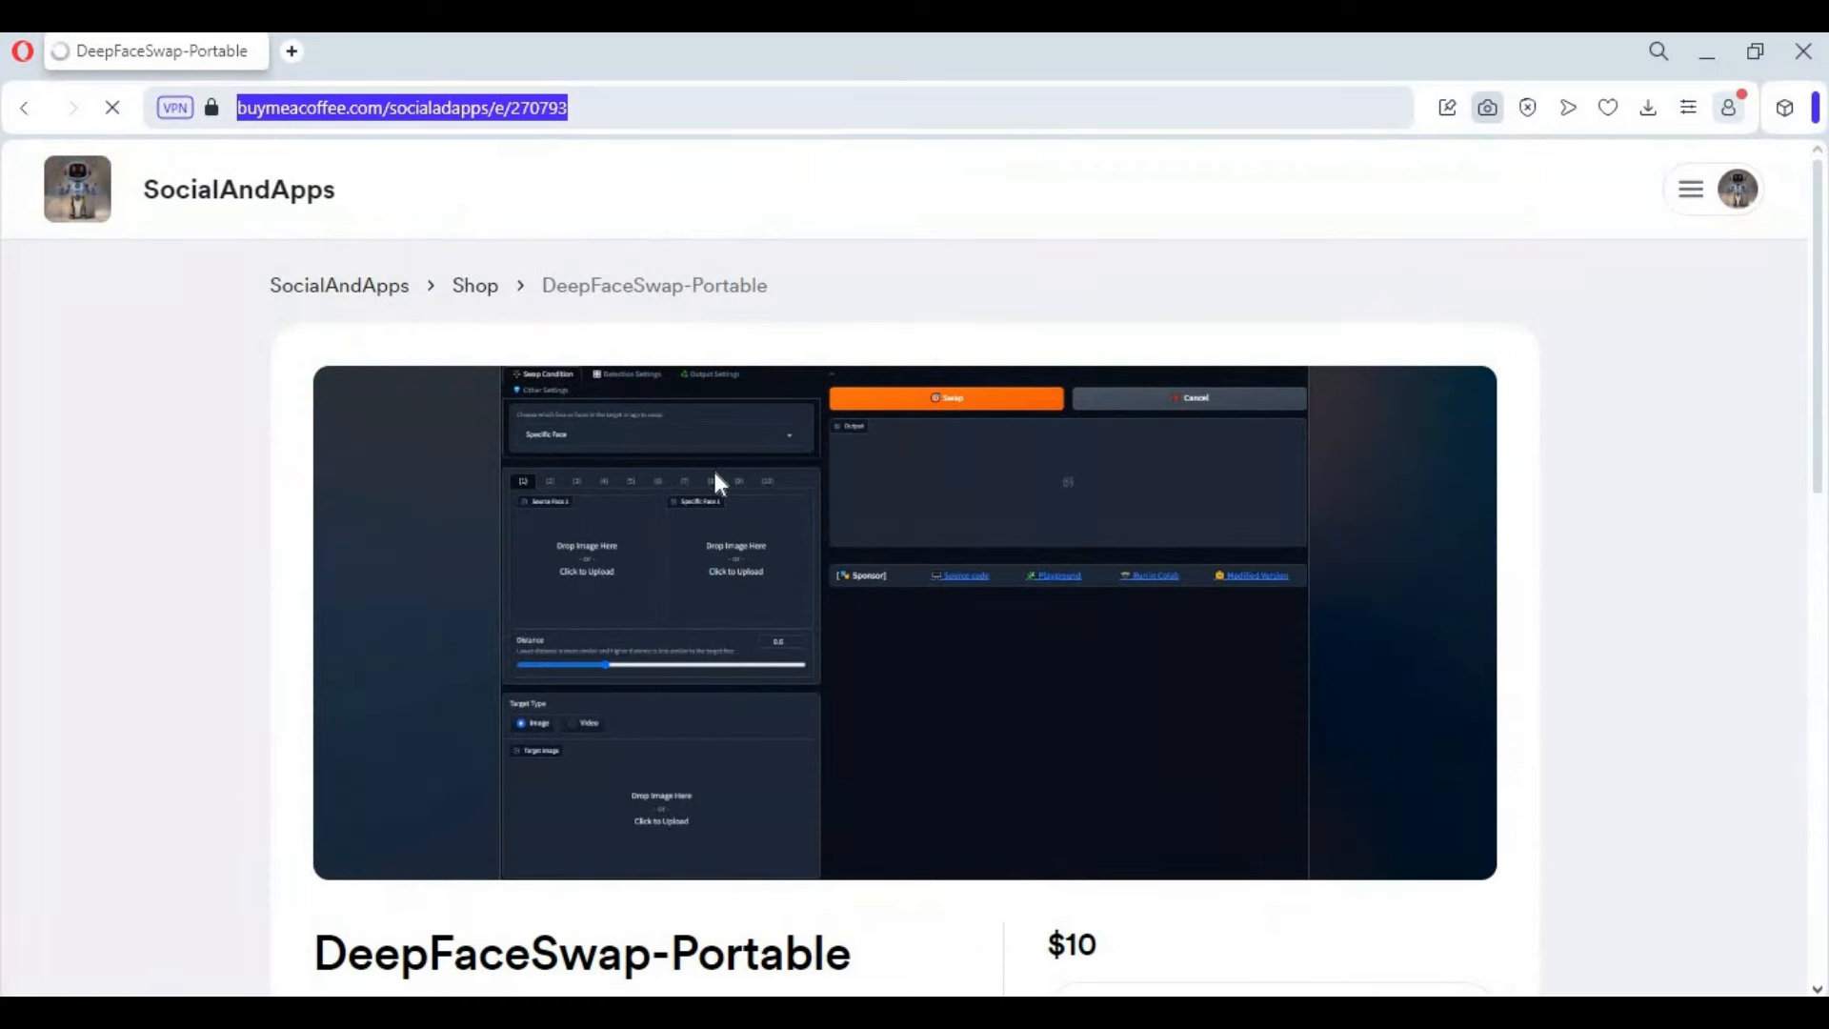
pyautogui.moveTo(687, 814)
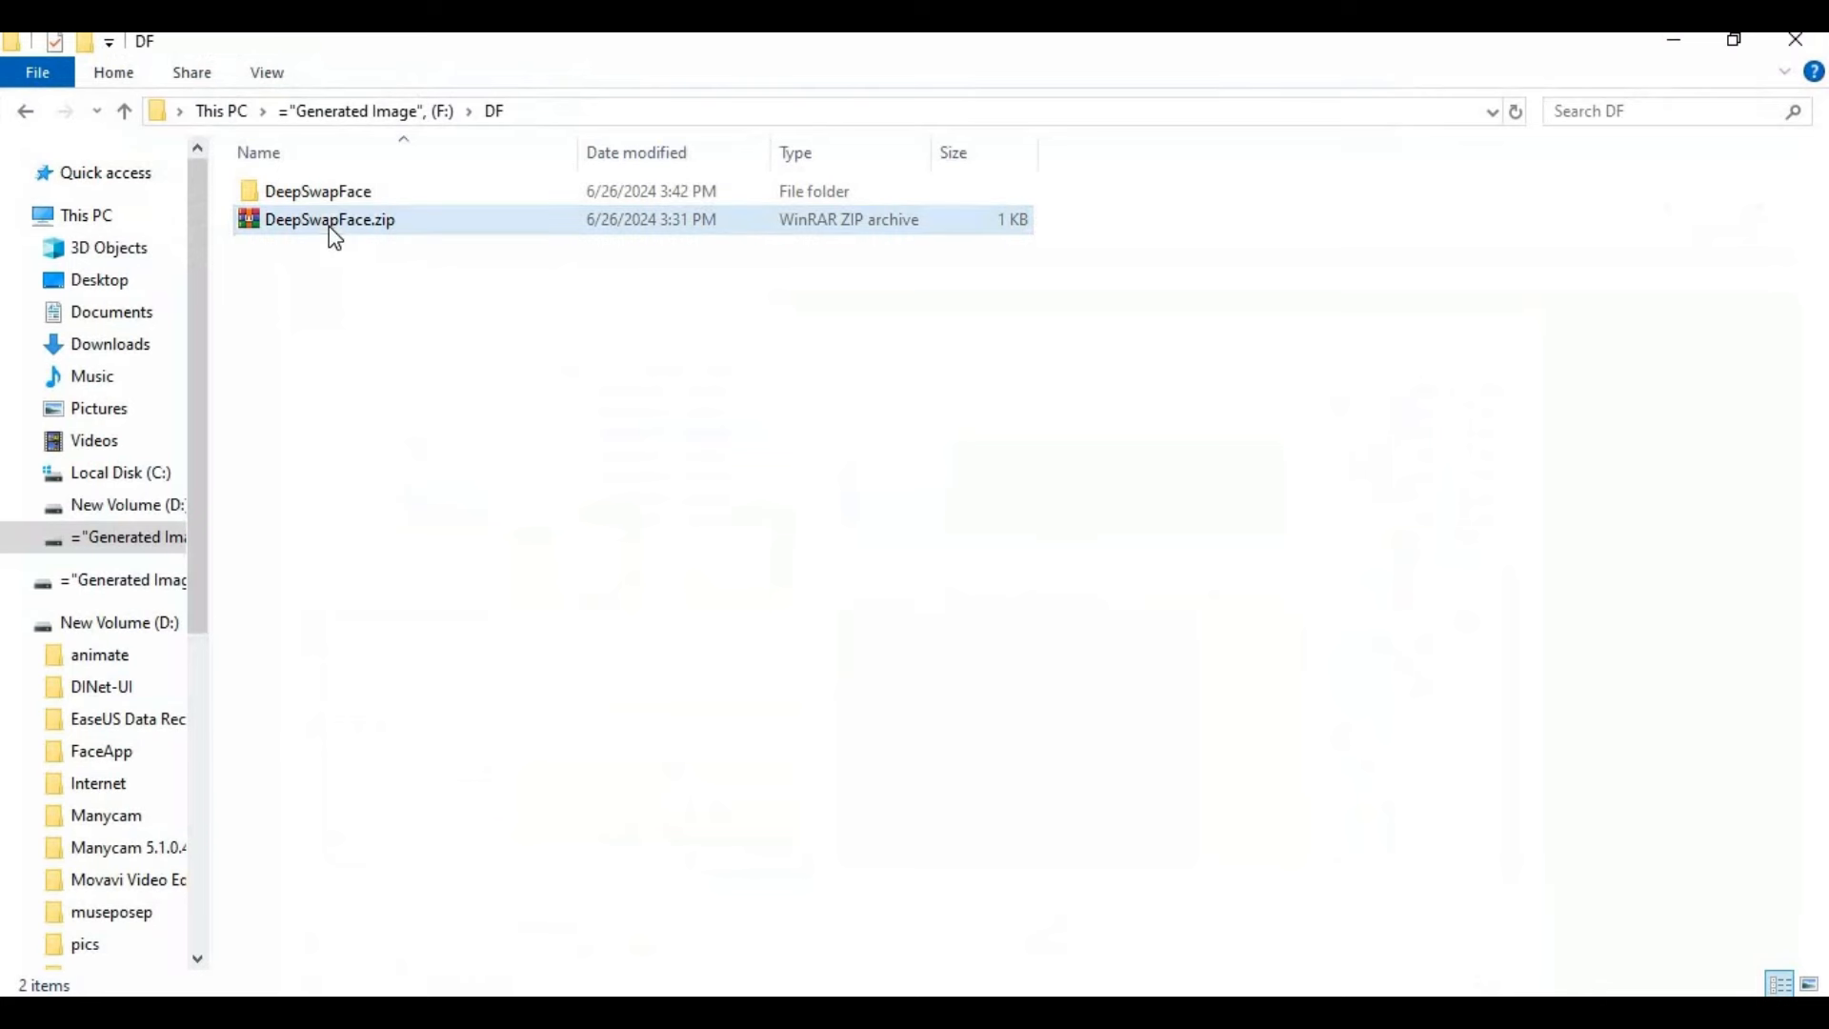
# Open the DeepSwapFace folder and run start_portable_nvidia.bat to serve at 127.0.0.1:7860.
pyautogui.rightClick(331, 219)
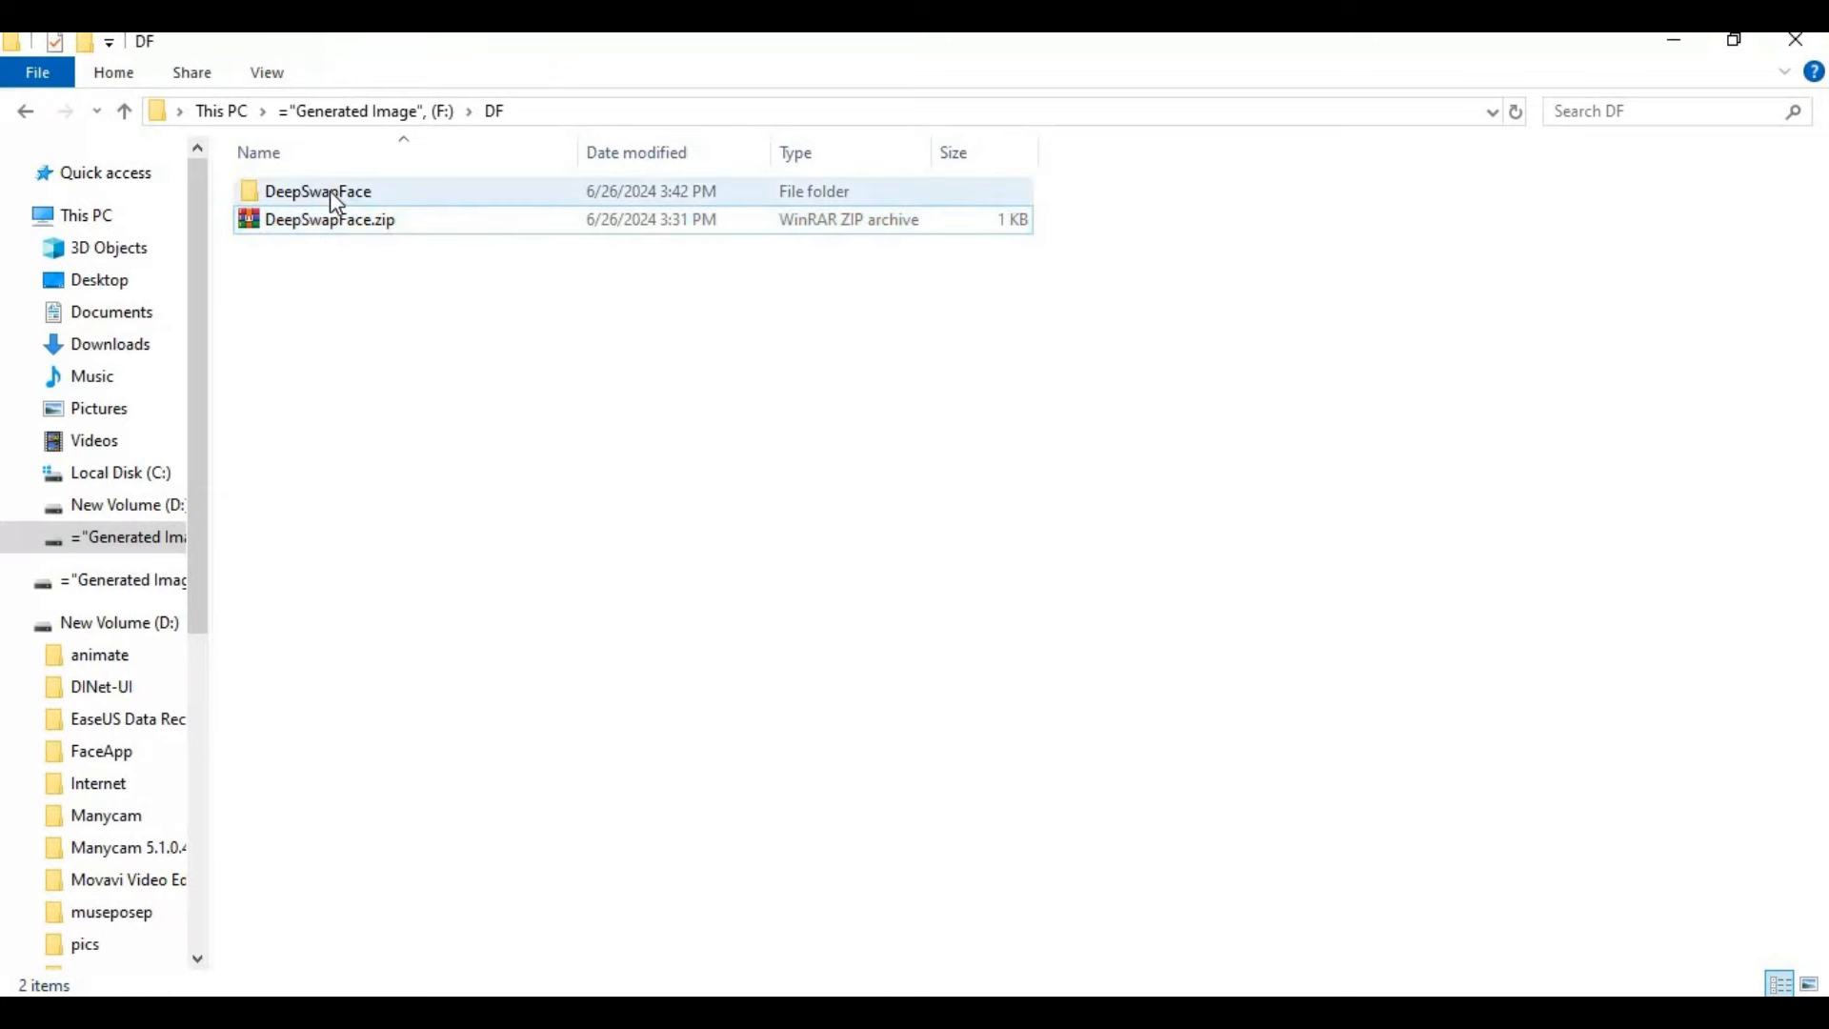
pyautogui.doubleClick(318, 192)
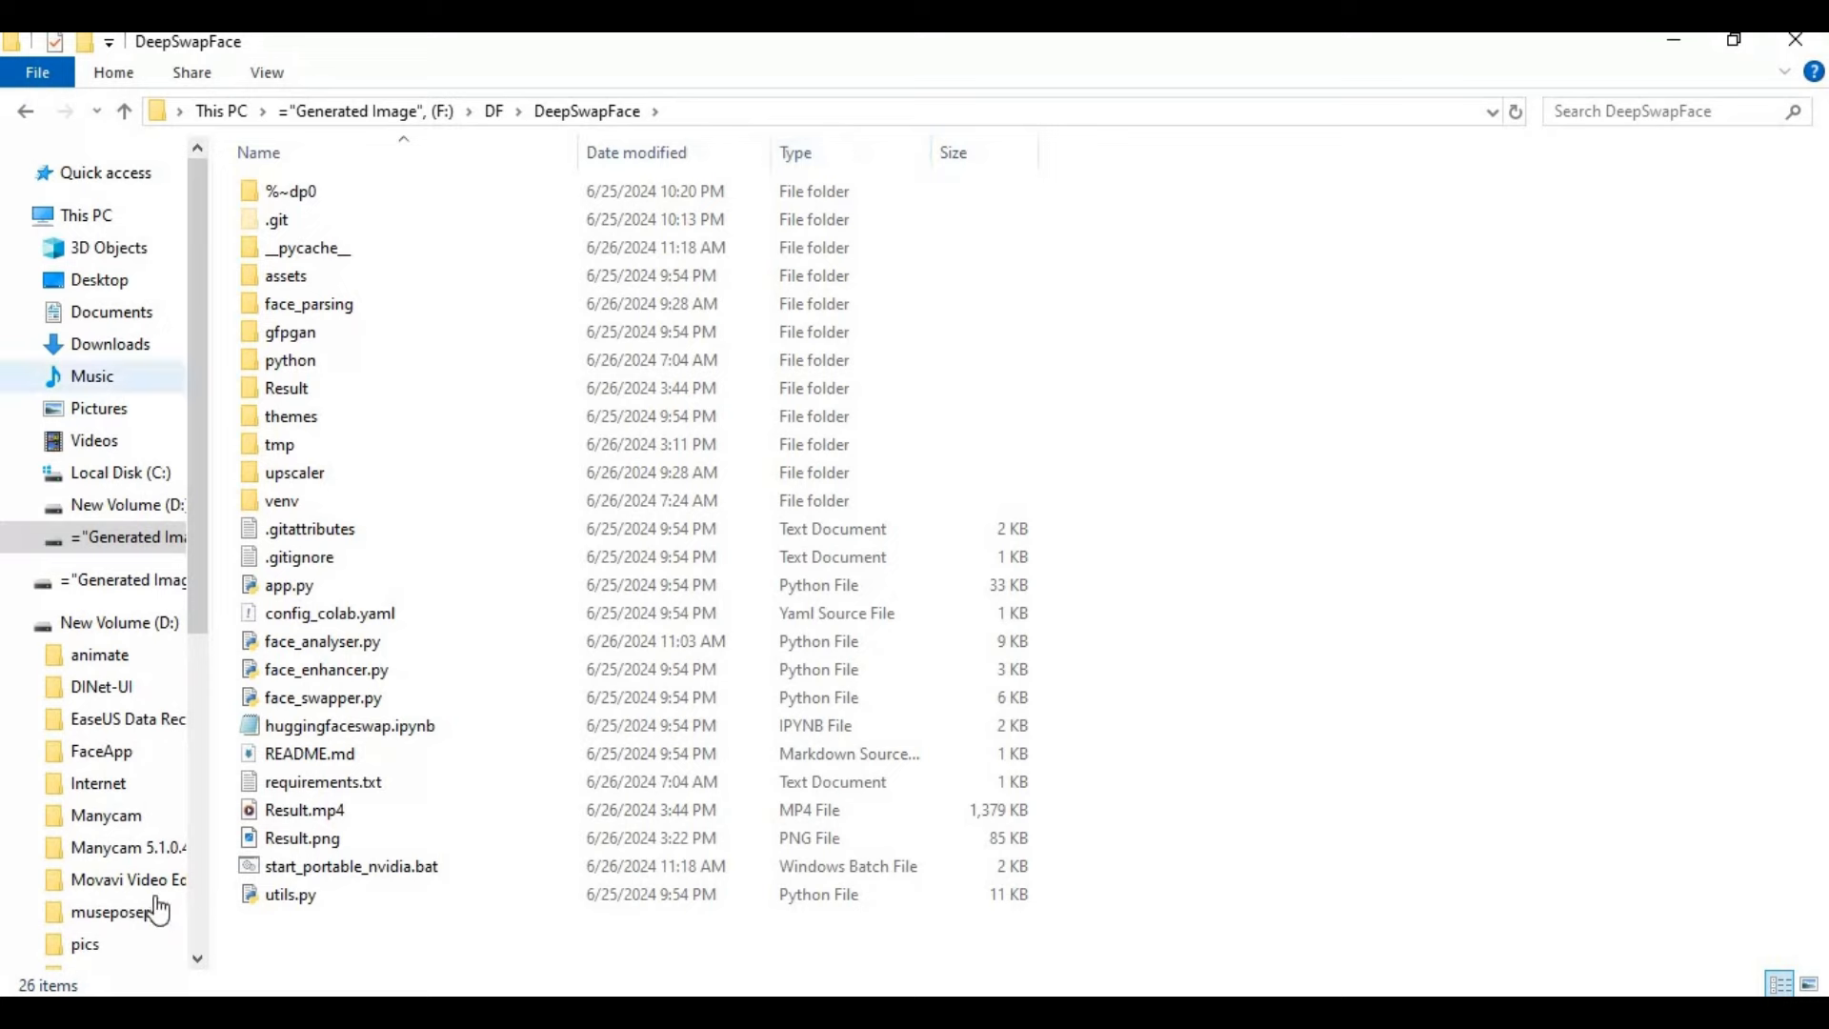
pyautogui.doubleClick(349, 866)
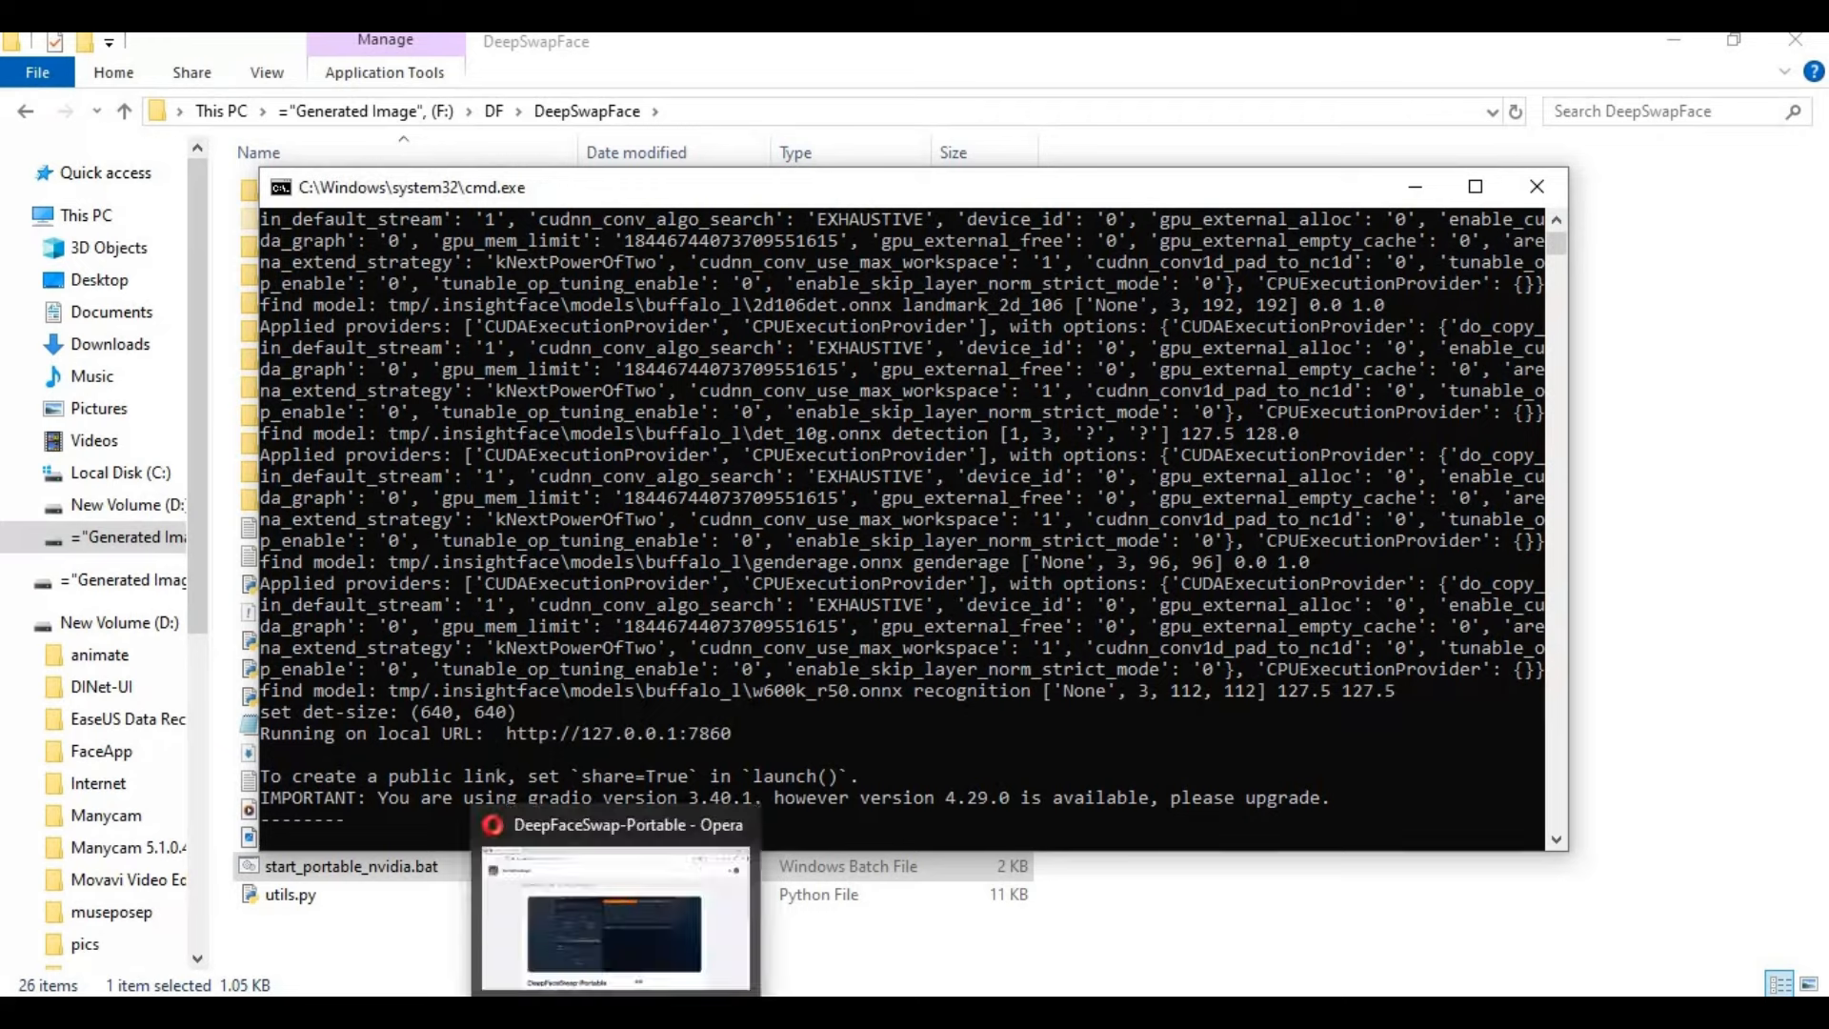
# Load the local Faceswap interface at 127.0.0.1:7860 in a new Opera tab.
pyautogui.click(615, 921)
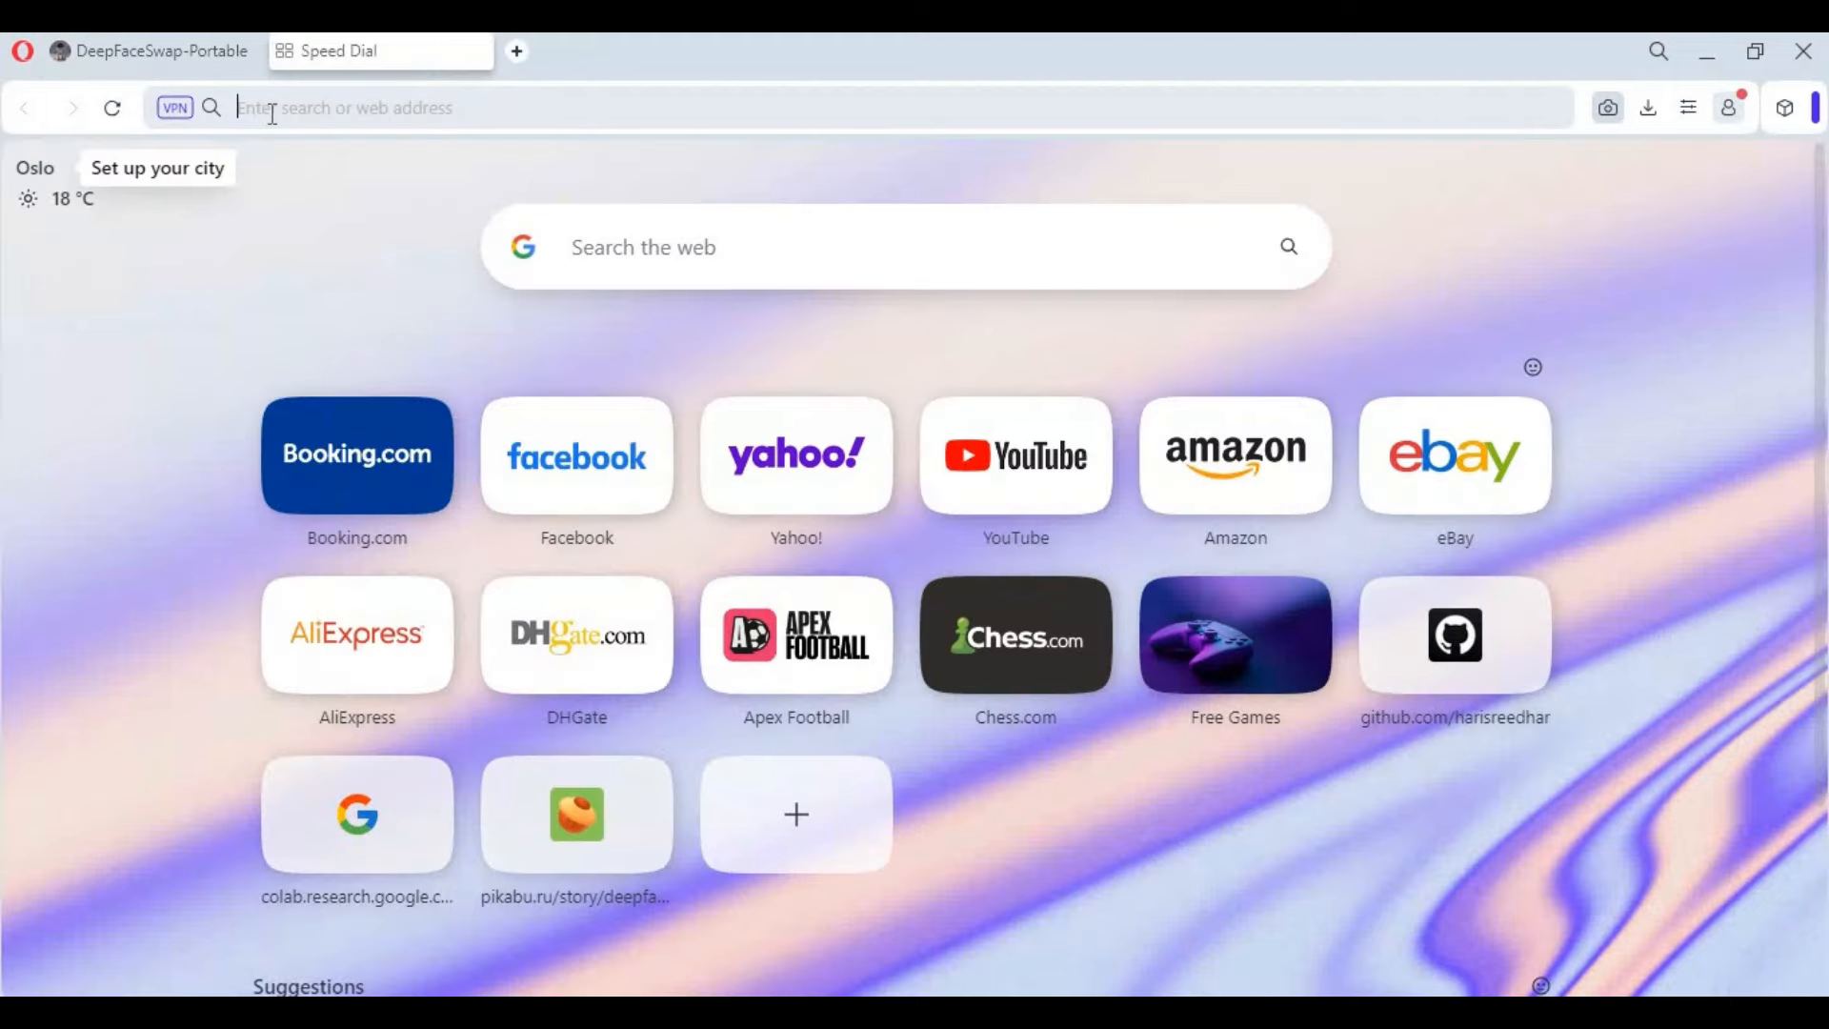
pyautogui.write('127.0.0.1:7860')
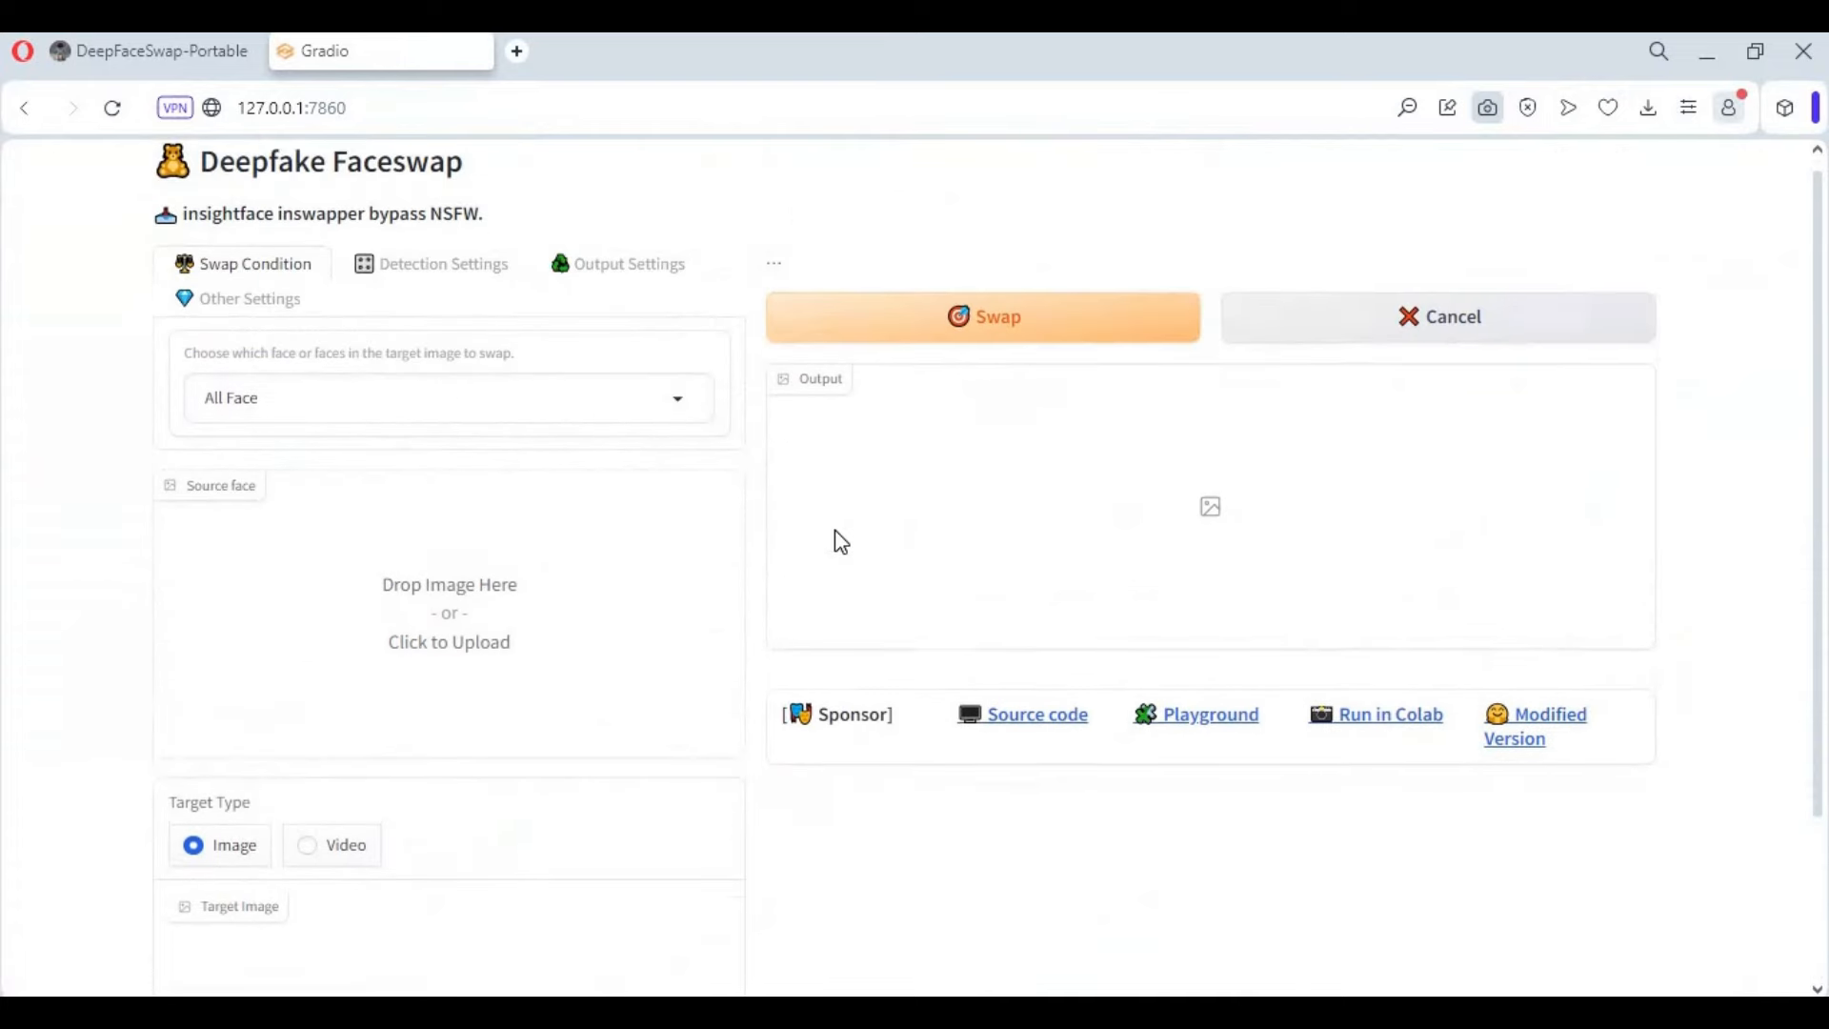
pyautogui.scroll(-3)
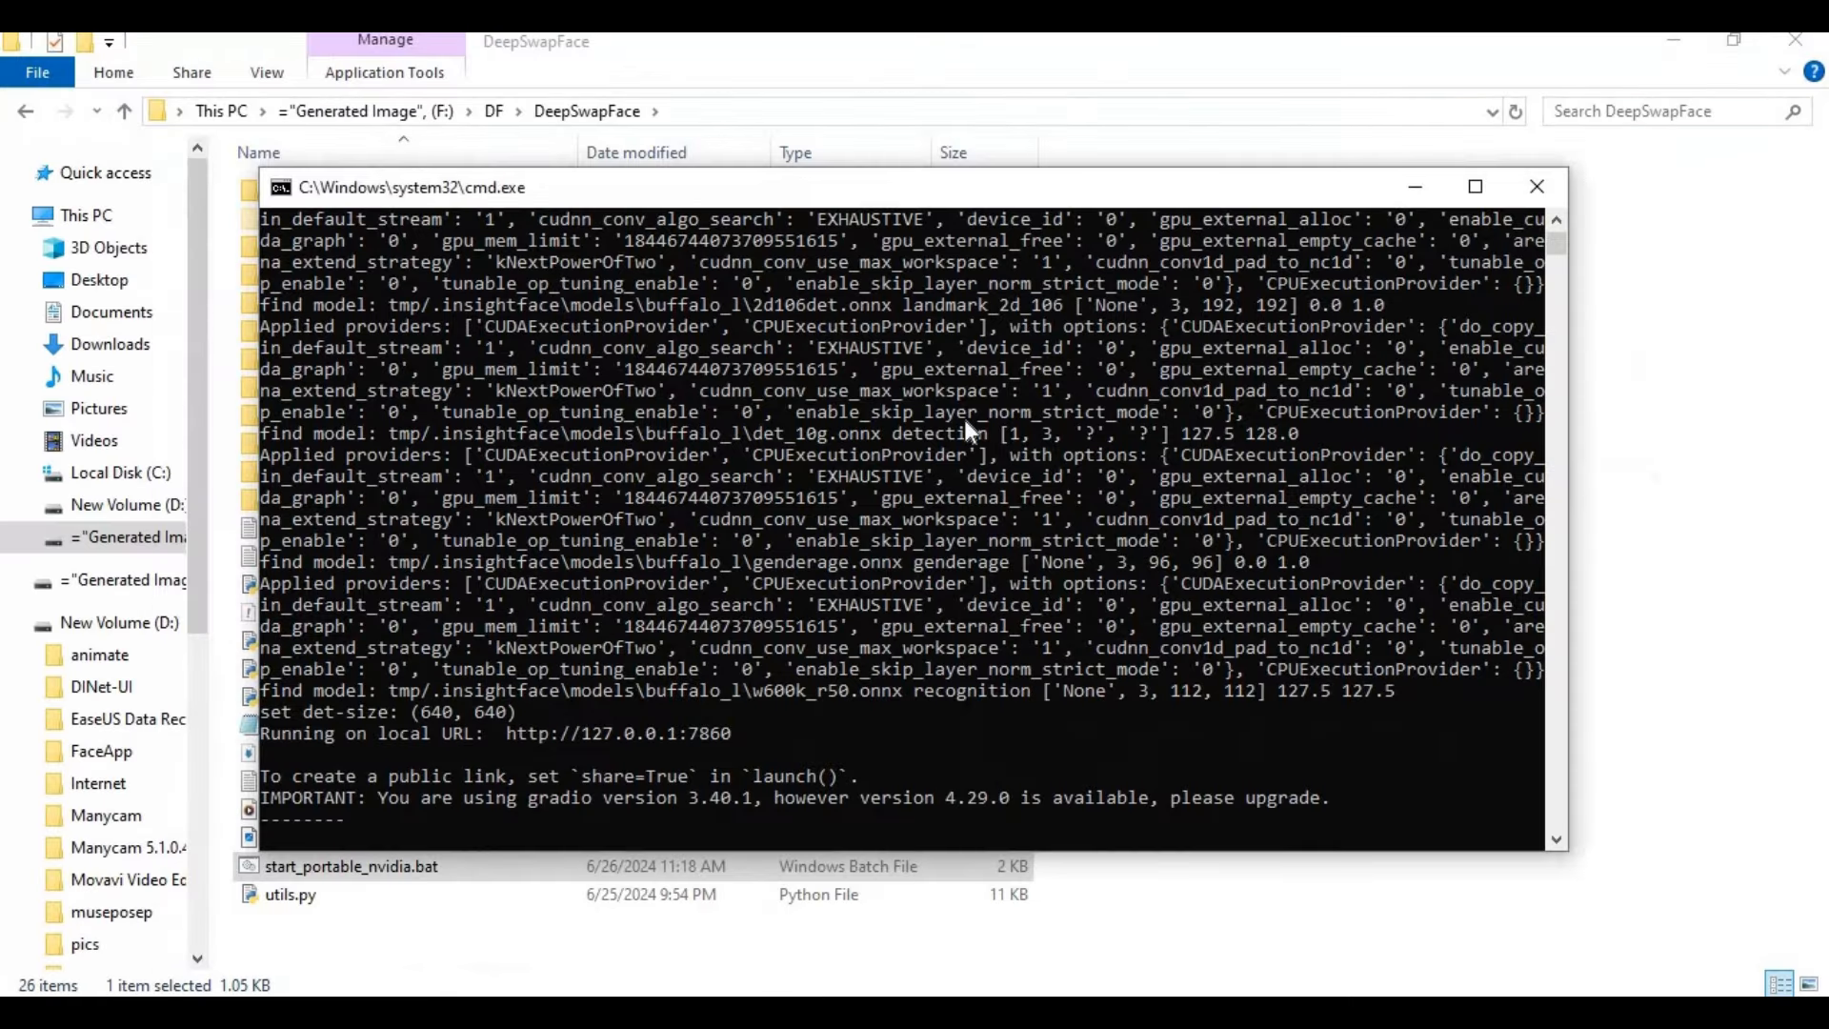
pyautogui.moveTo(974, 414)
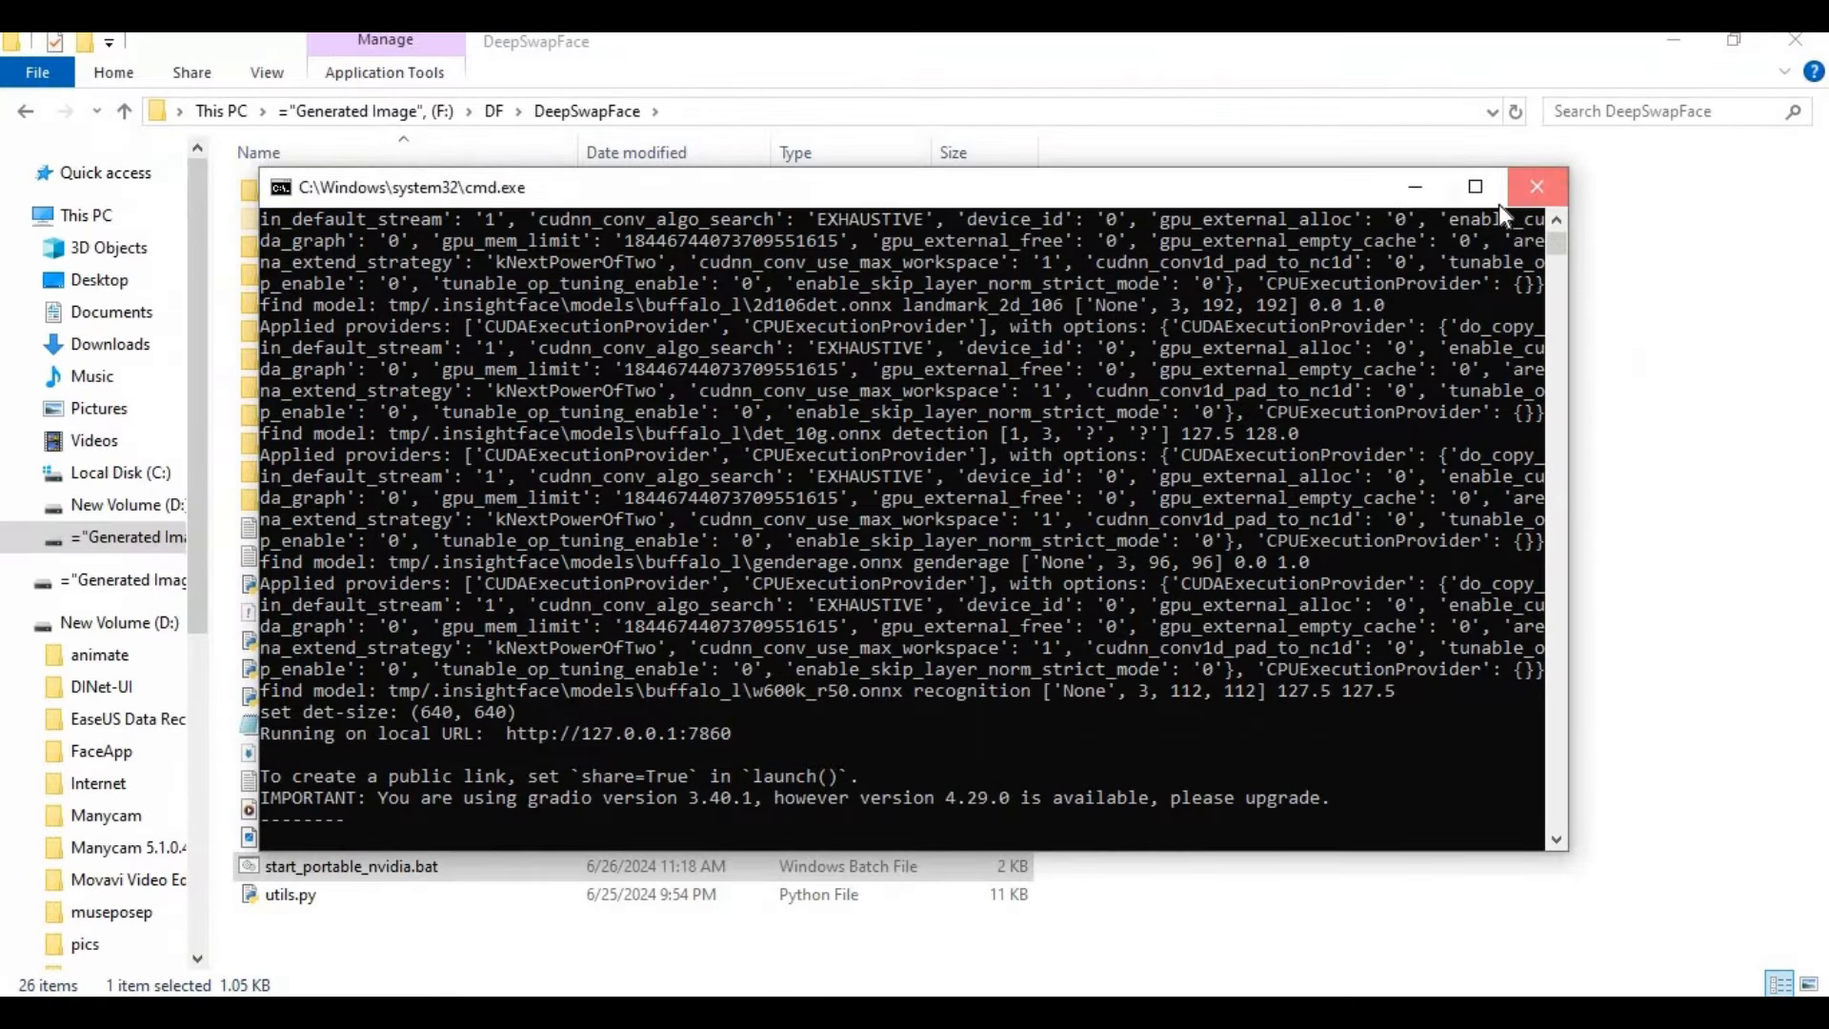
# Run venv\scripts\activate in cmd at F:\DF\DeepSwapFace to activate the environment.
pyautogui.click(1537, 187)
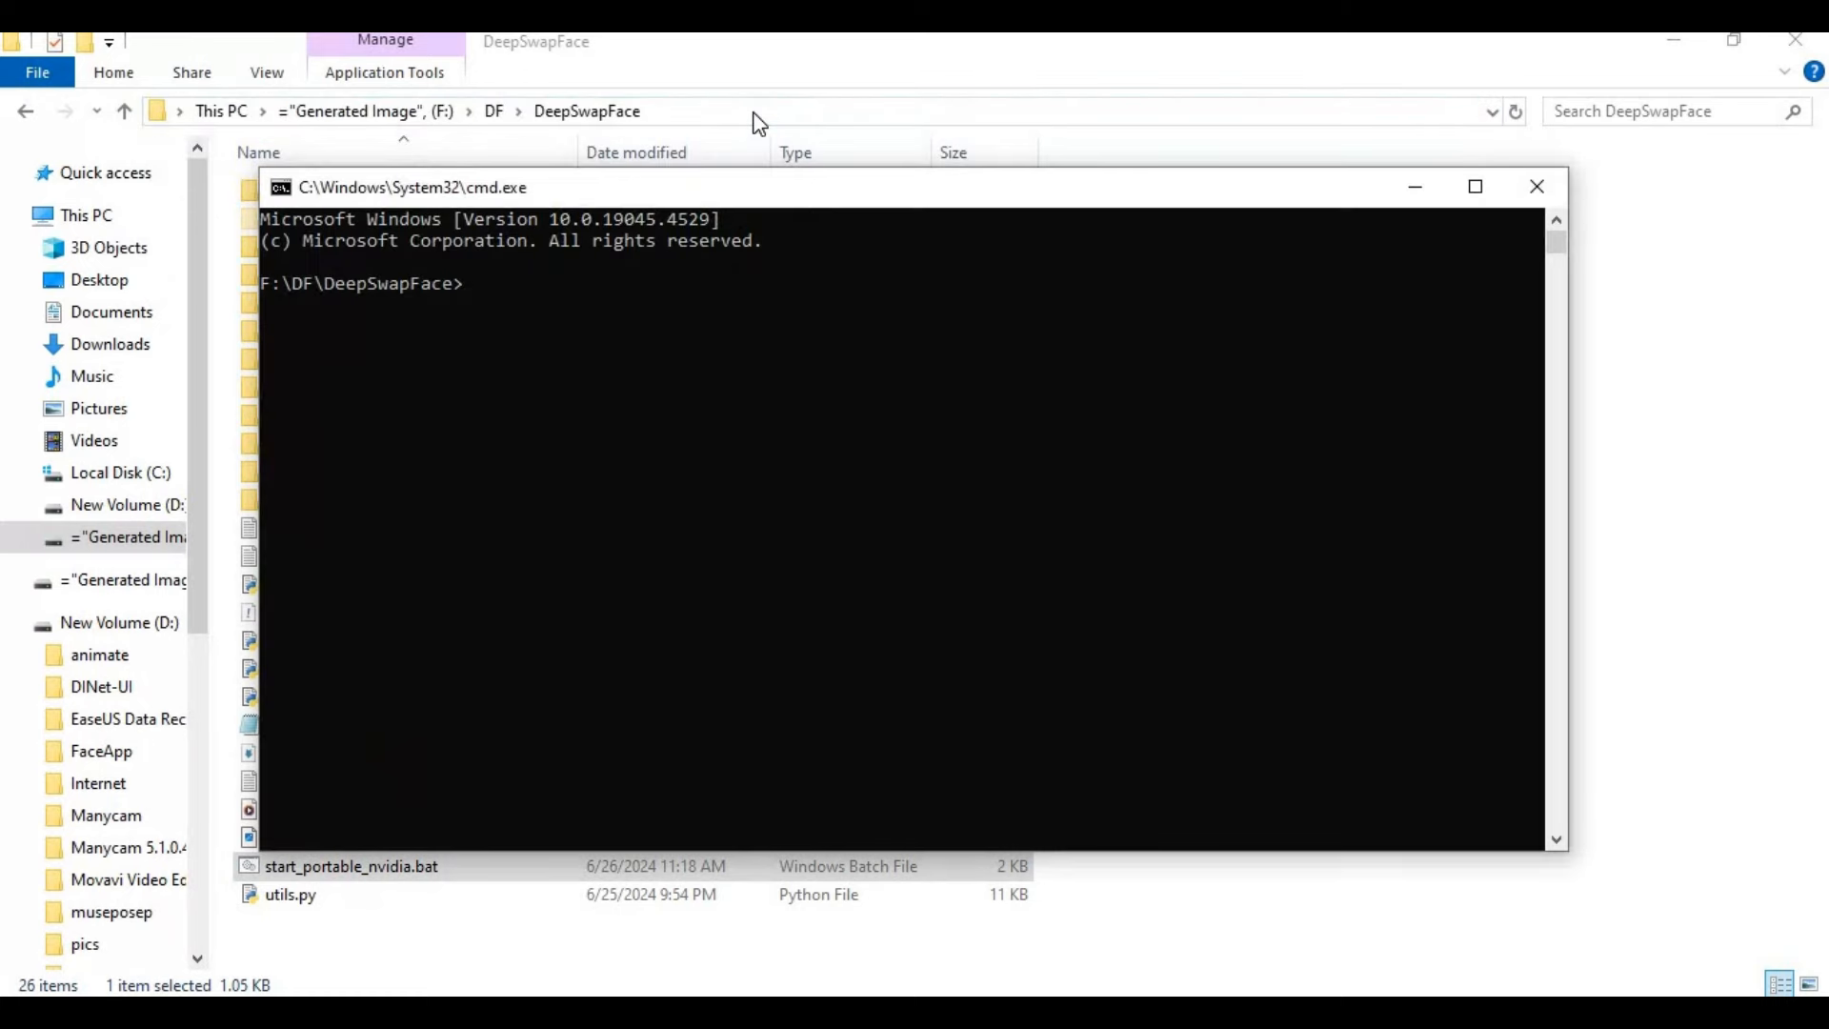
pyautogui.write('venv')
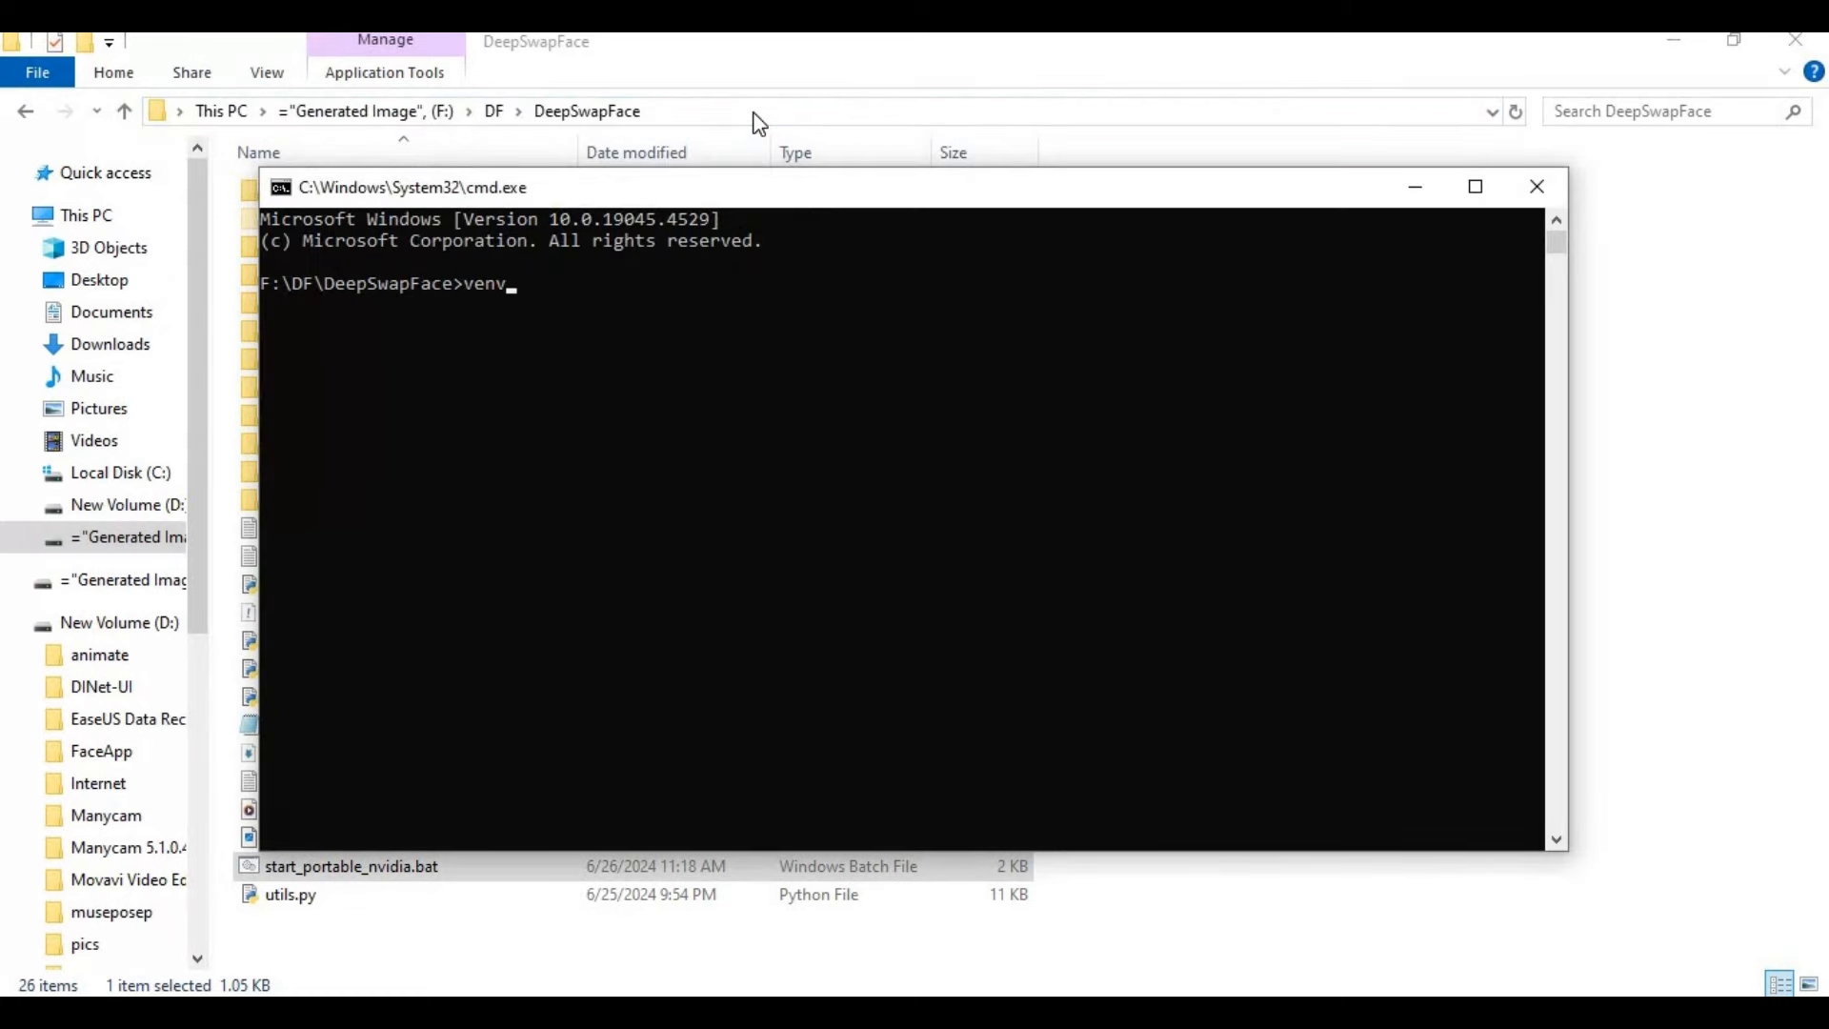
pyautogui.write('\\sc')
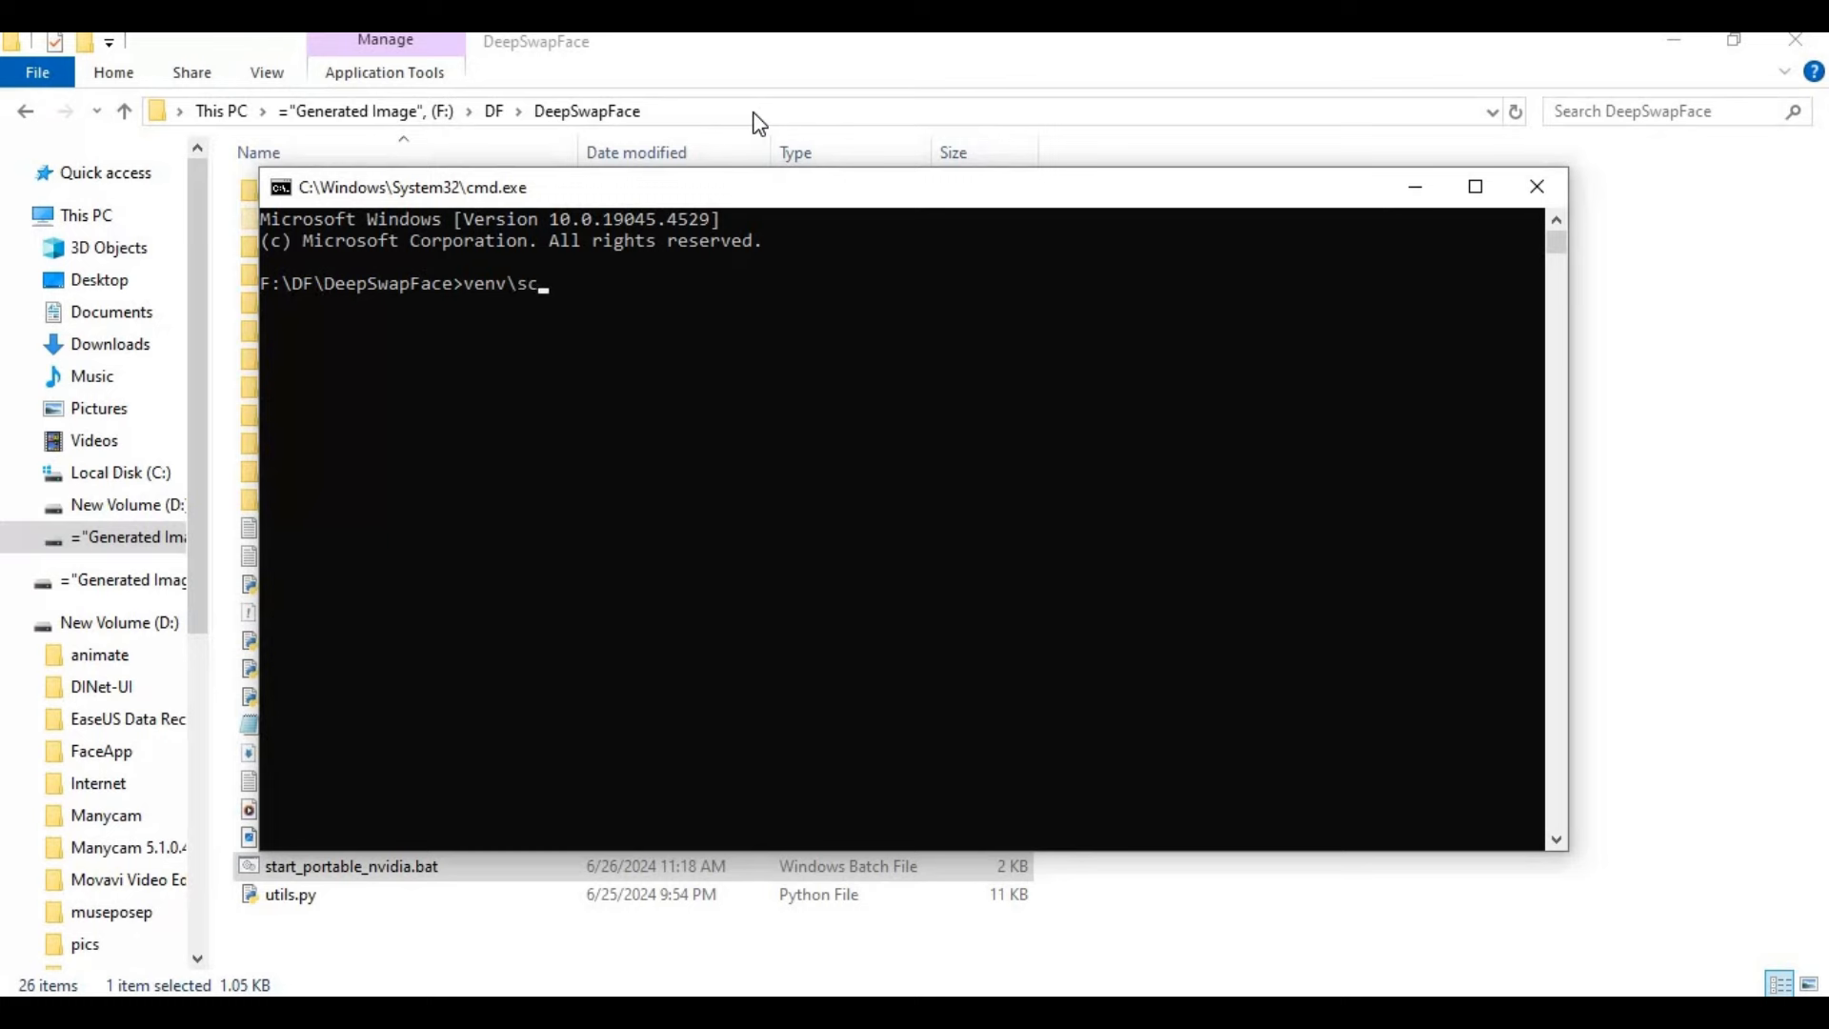
pyautogui.write('ripts')
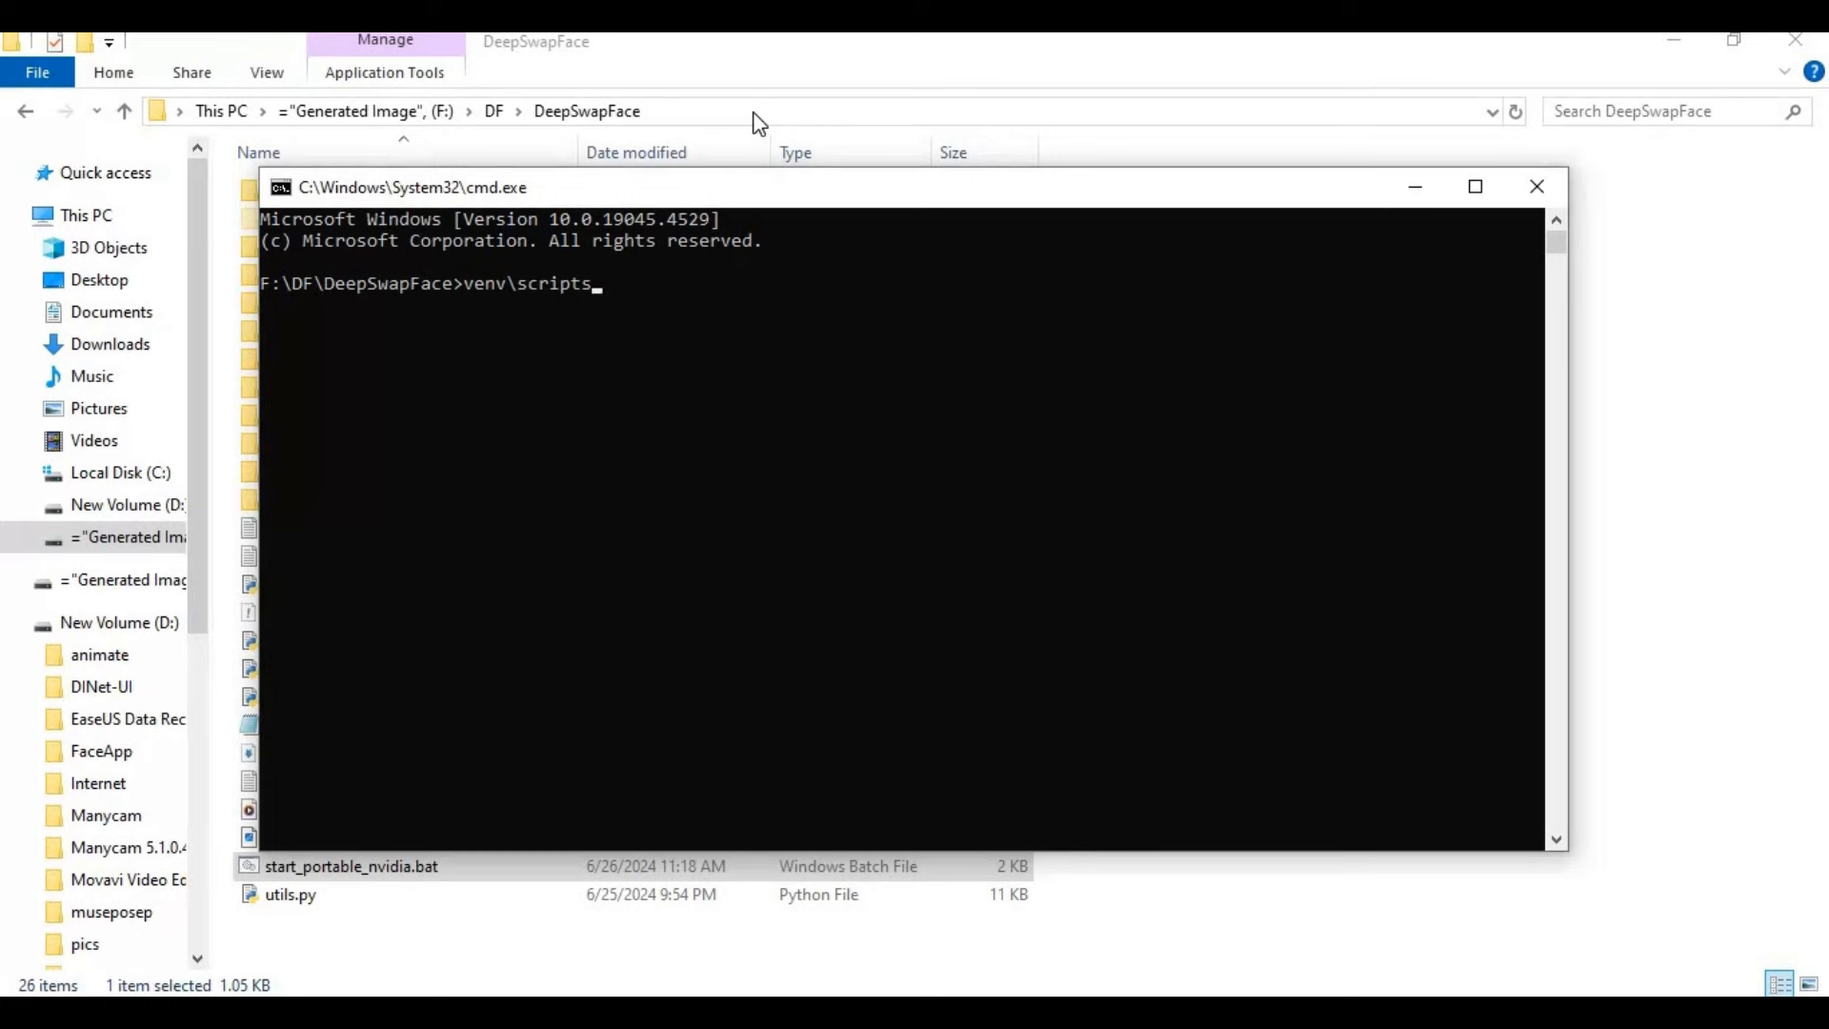
pyautogui.write('ac')
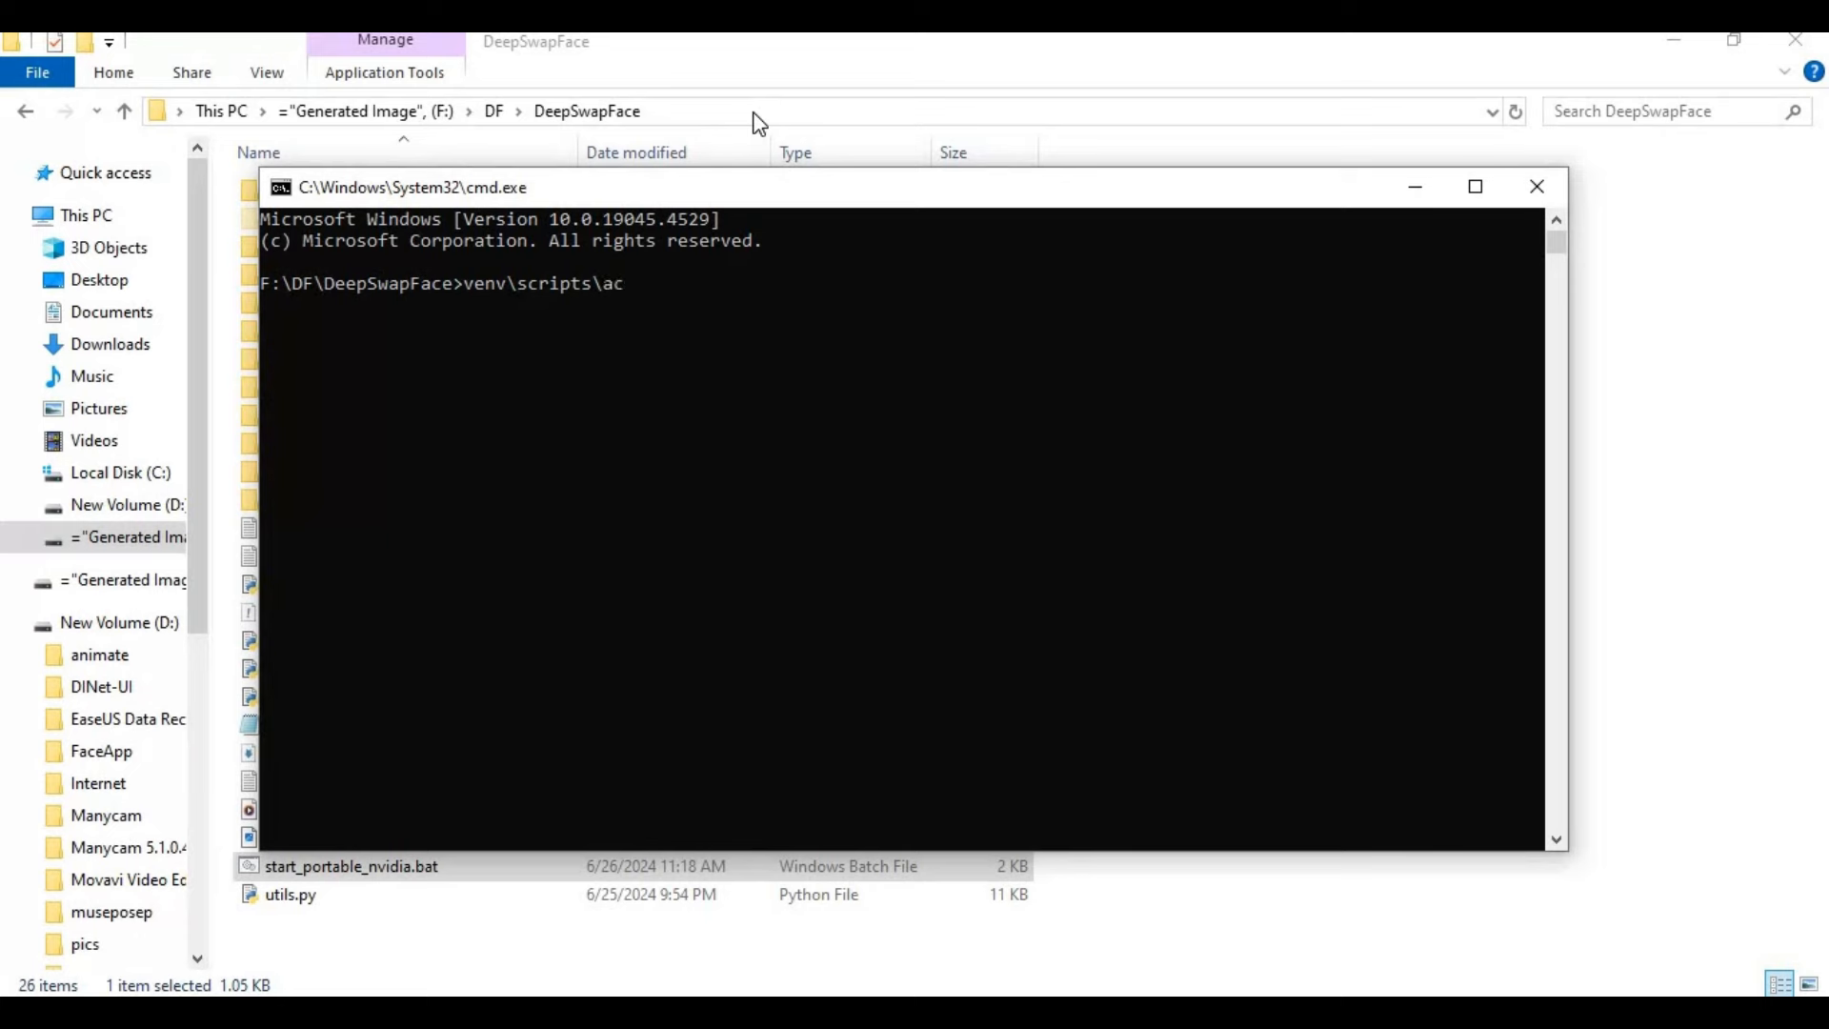
pyautogui.write('tivate')
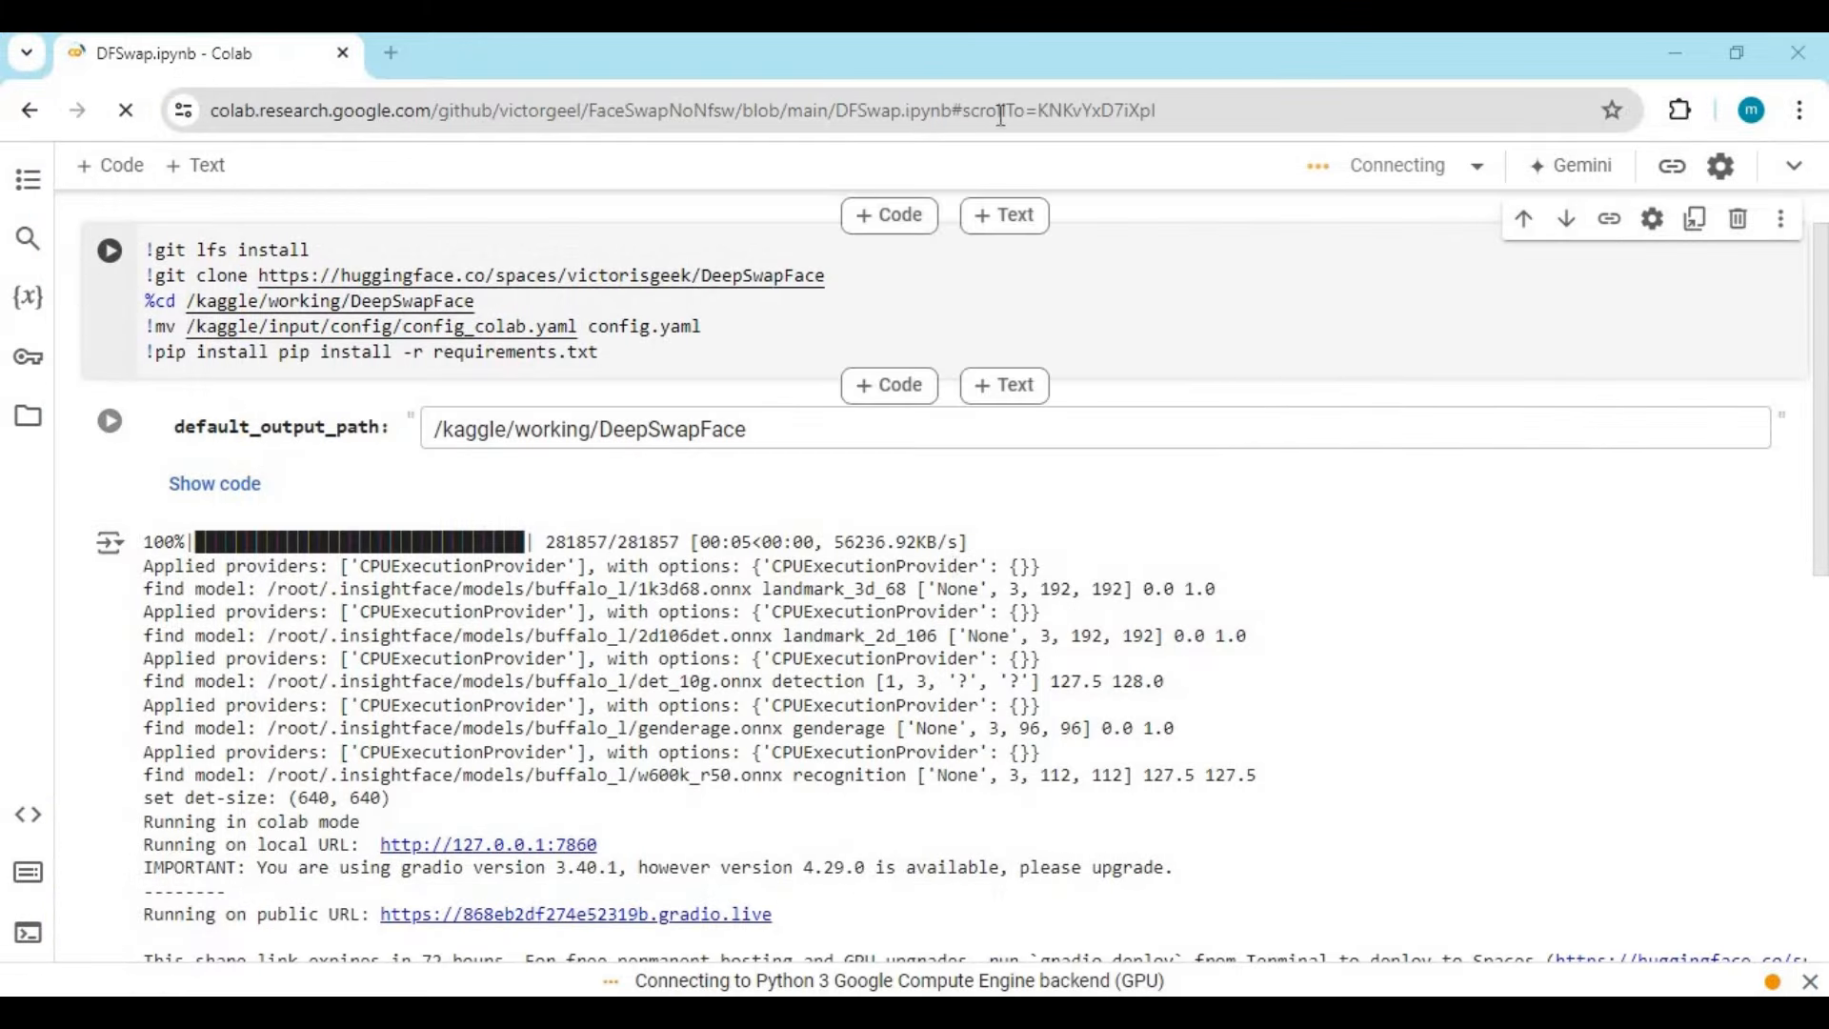
# Run the first setup cell, accepting the authorship warning with Run anyway.
pyautogui.click(676, 110)
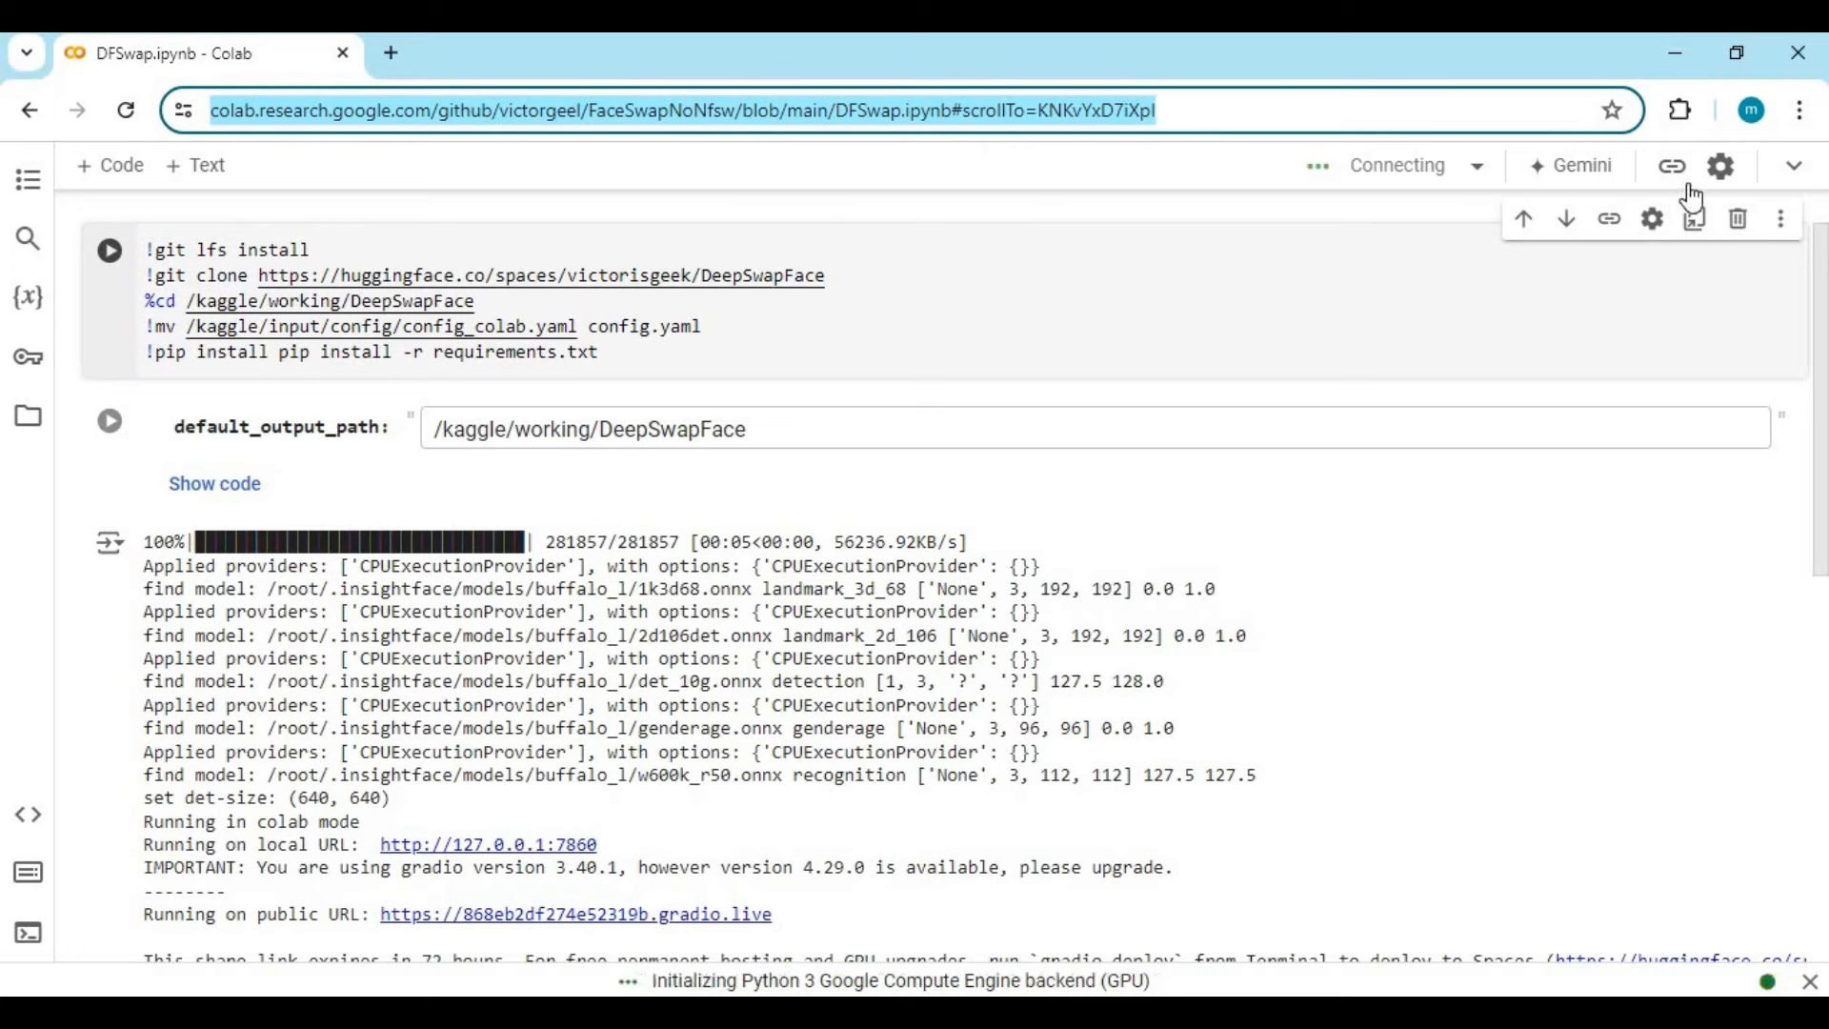
pyautogui.click(1477, 165)
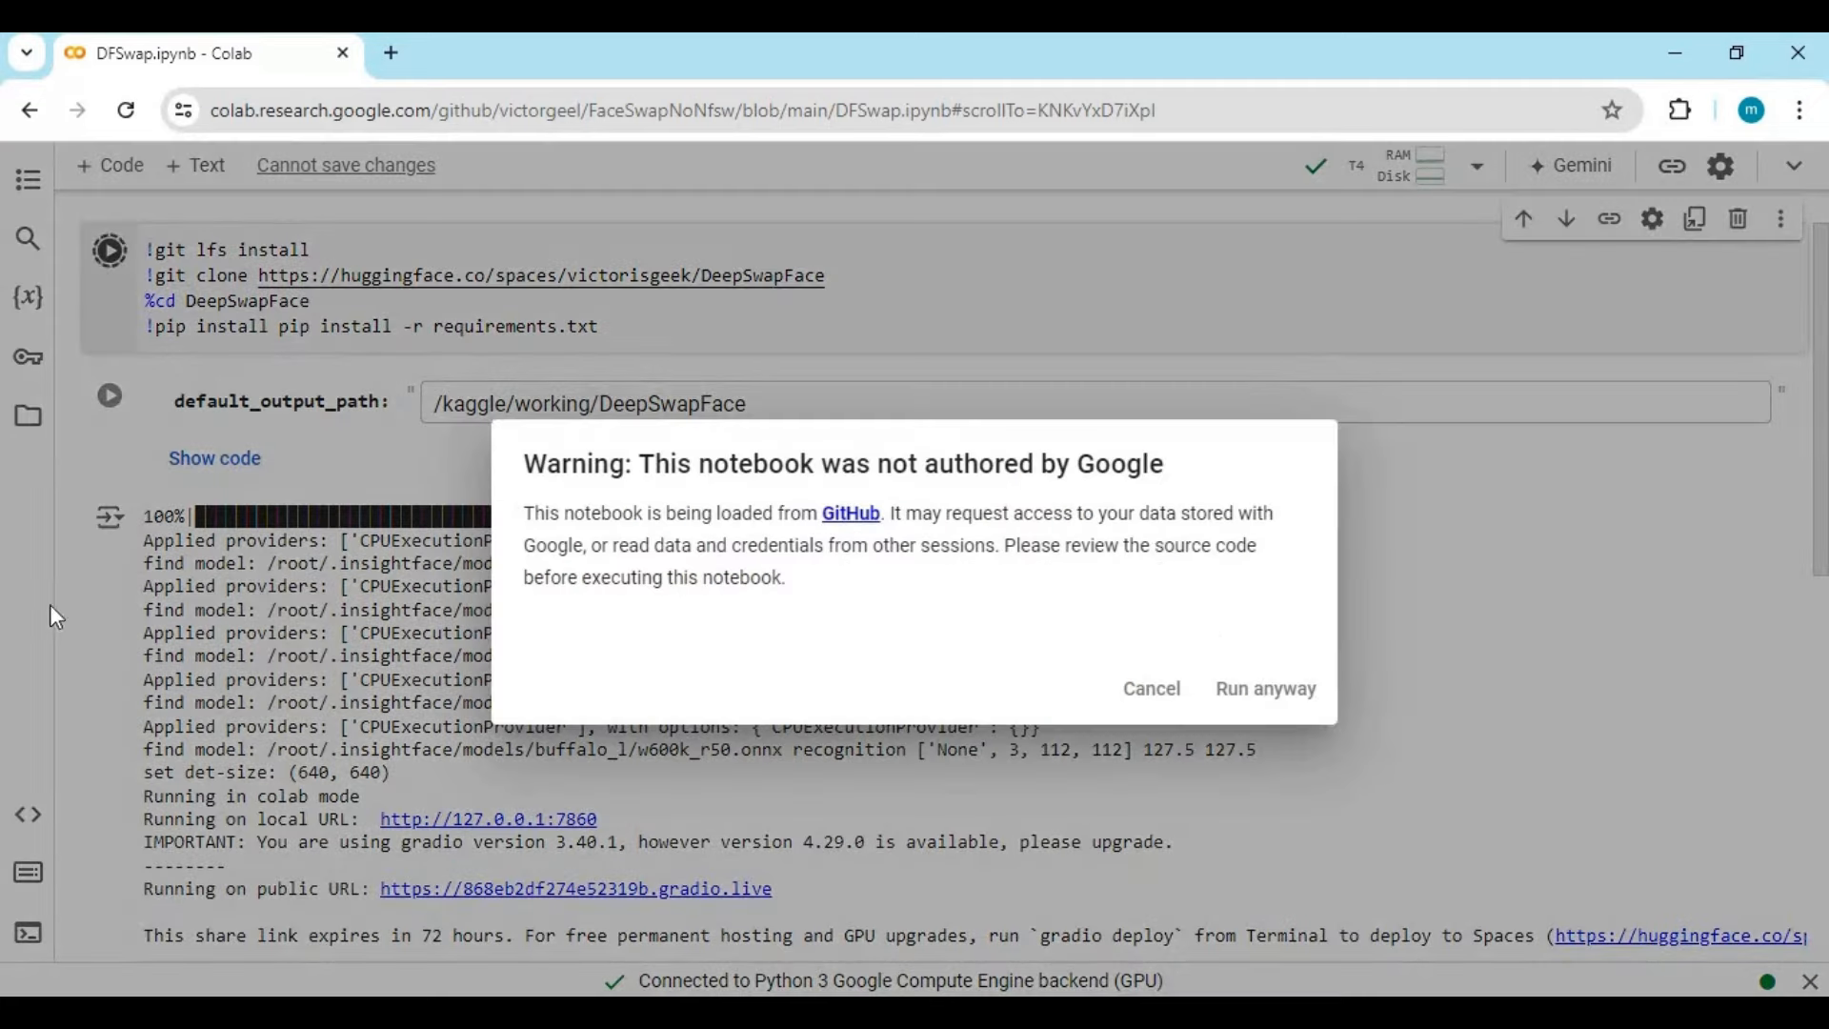
pyautogui.click(1264, 688)
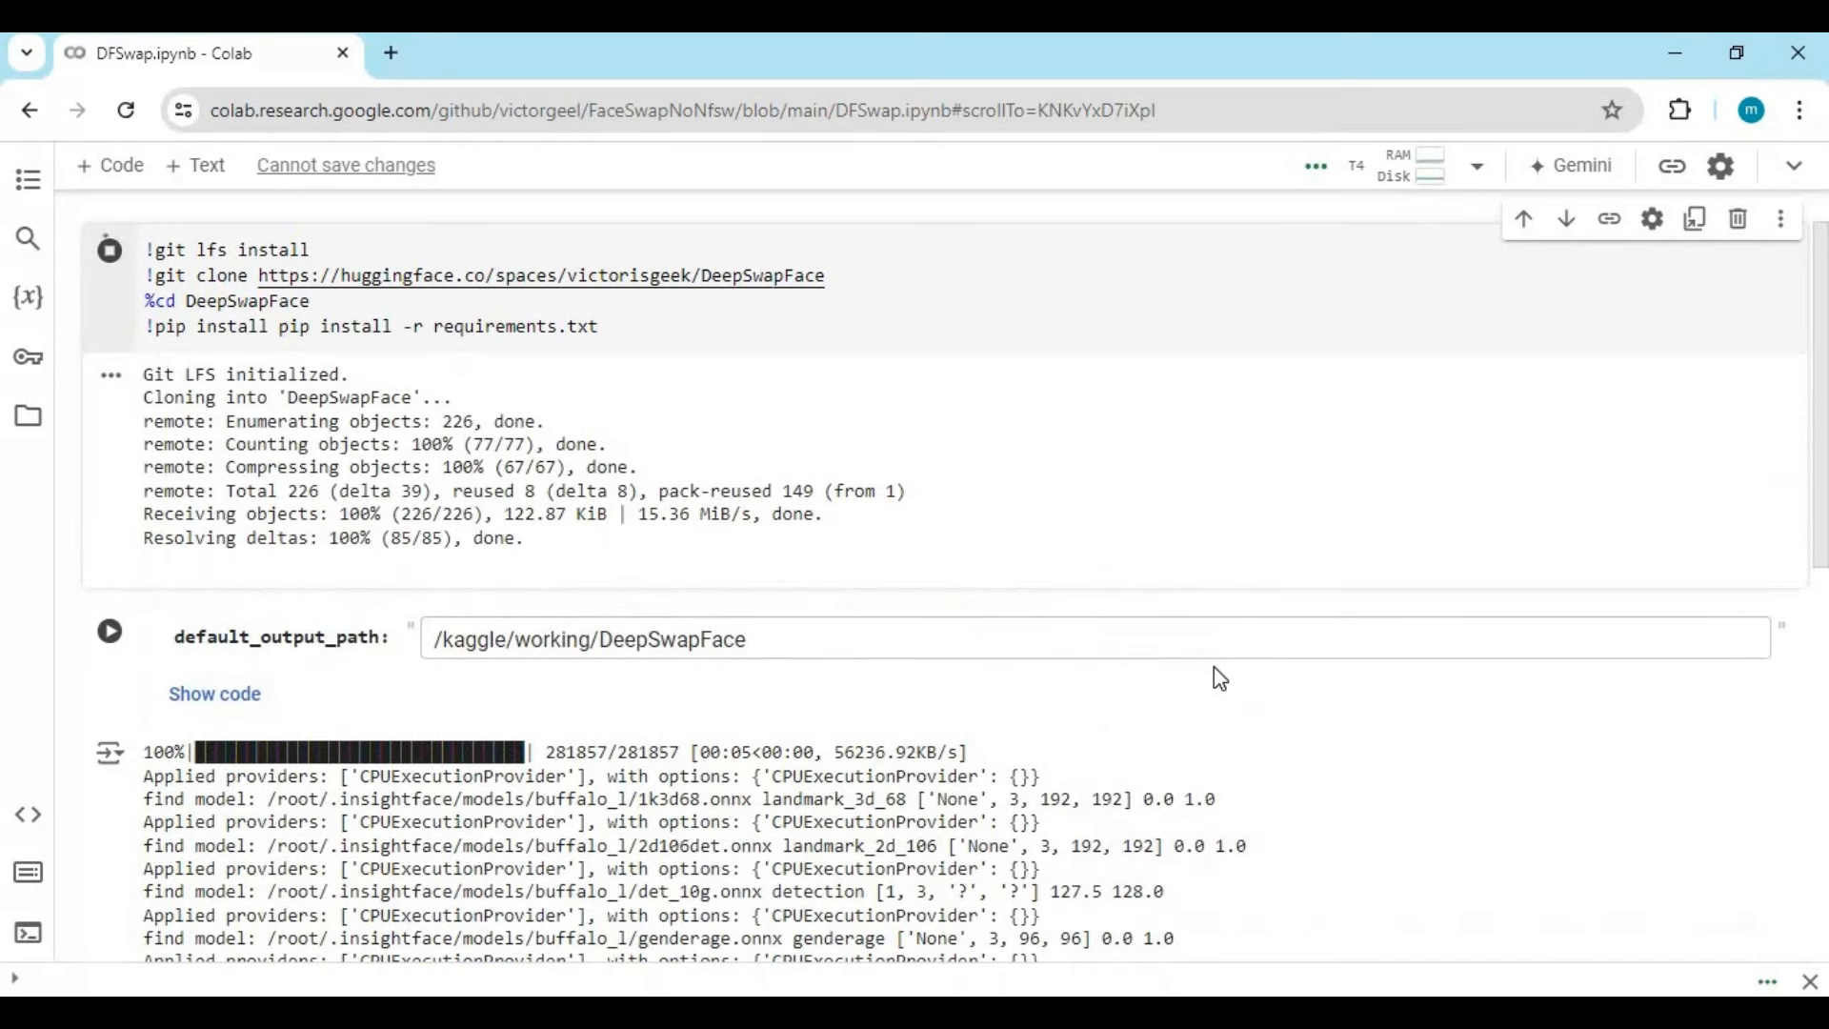
# Cancel the session restart prompt, dismiss the GPU warning and open the Files panel.
pyautogui.click(108, 250)
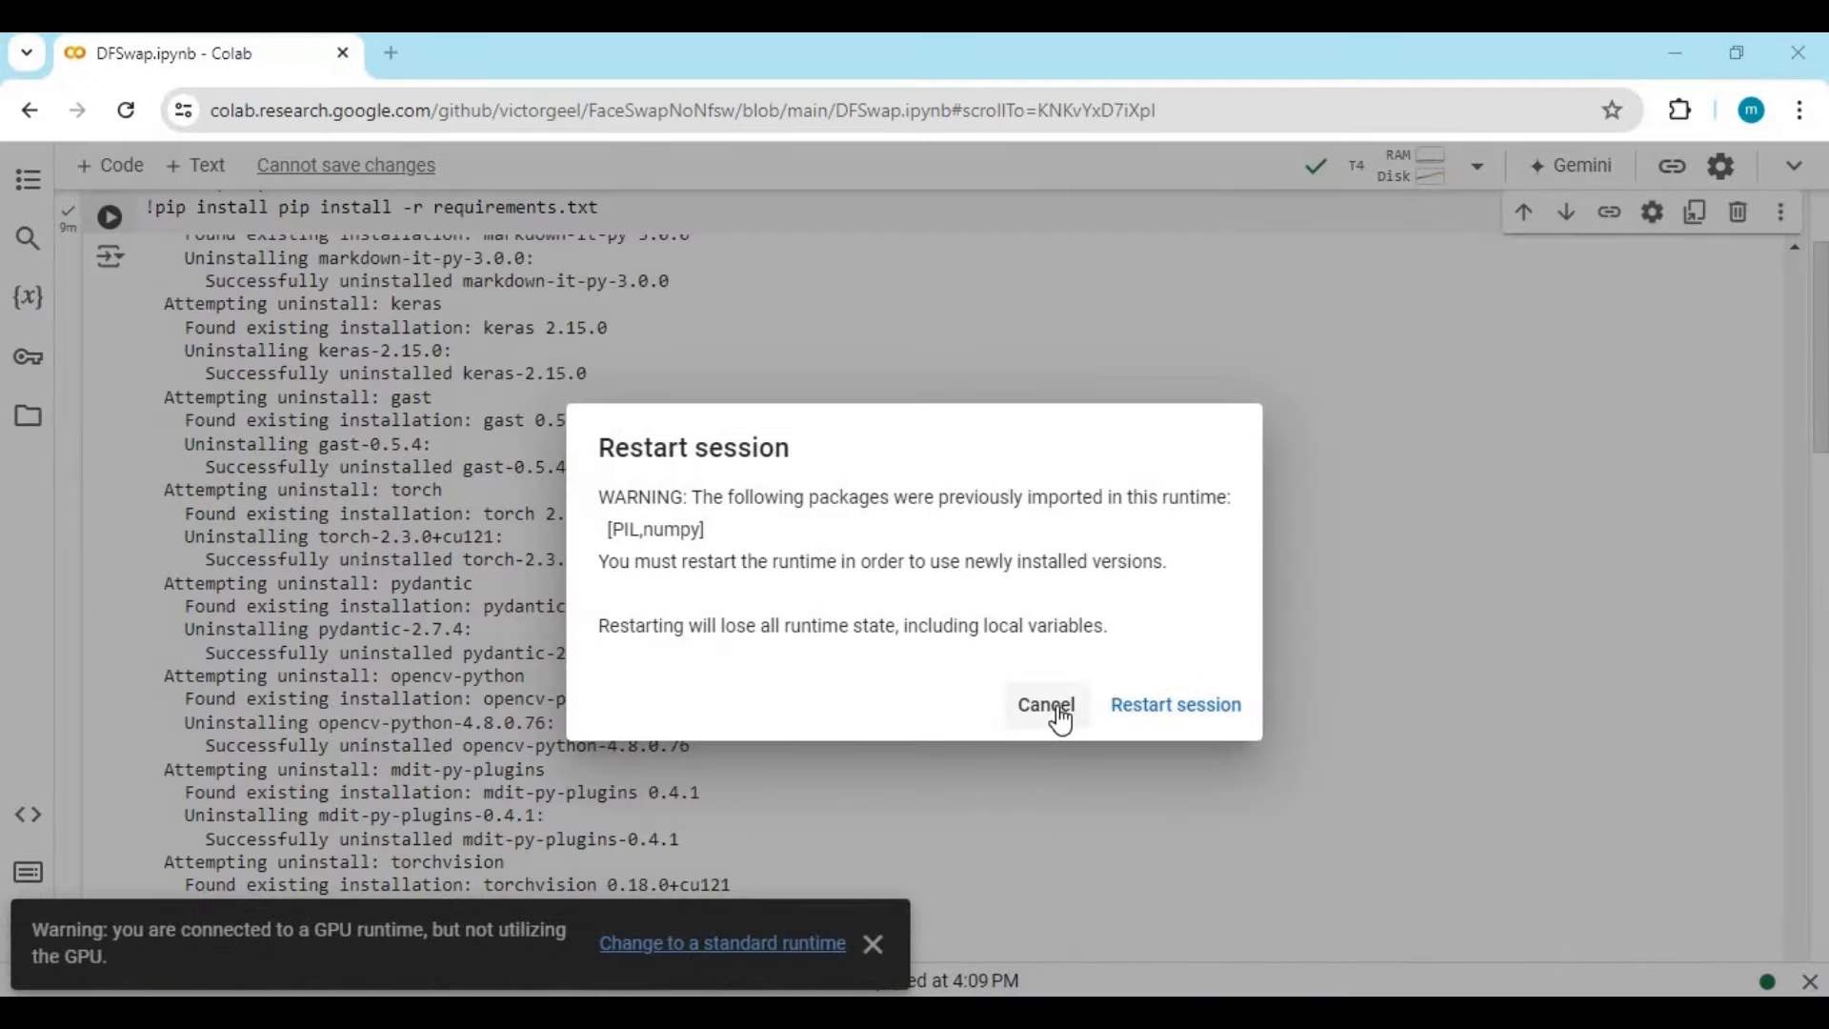
pyautogui.click(1045, 703)
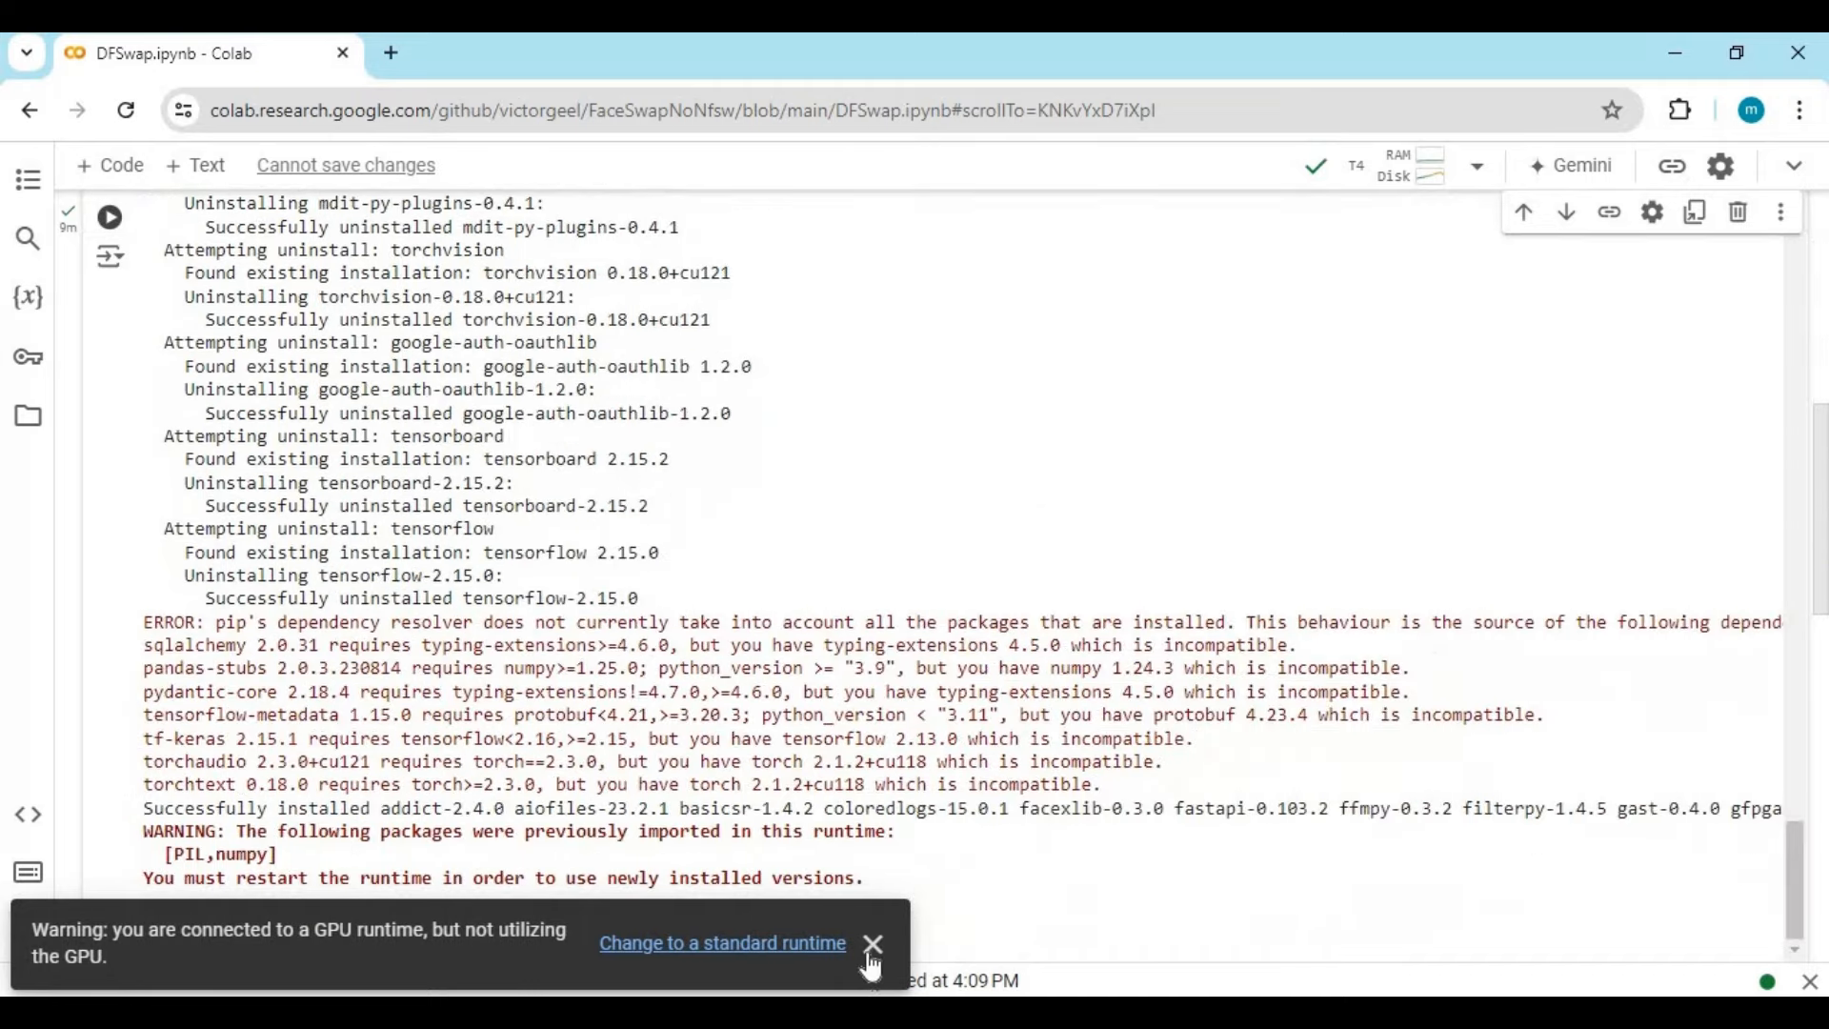
pyautogui.click(872, 943)
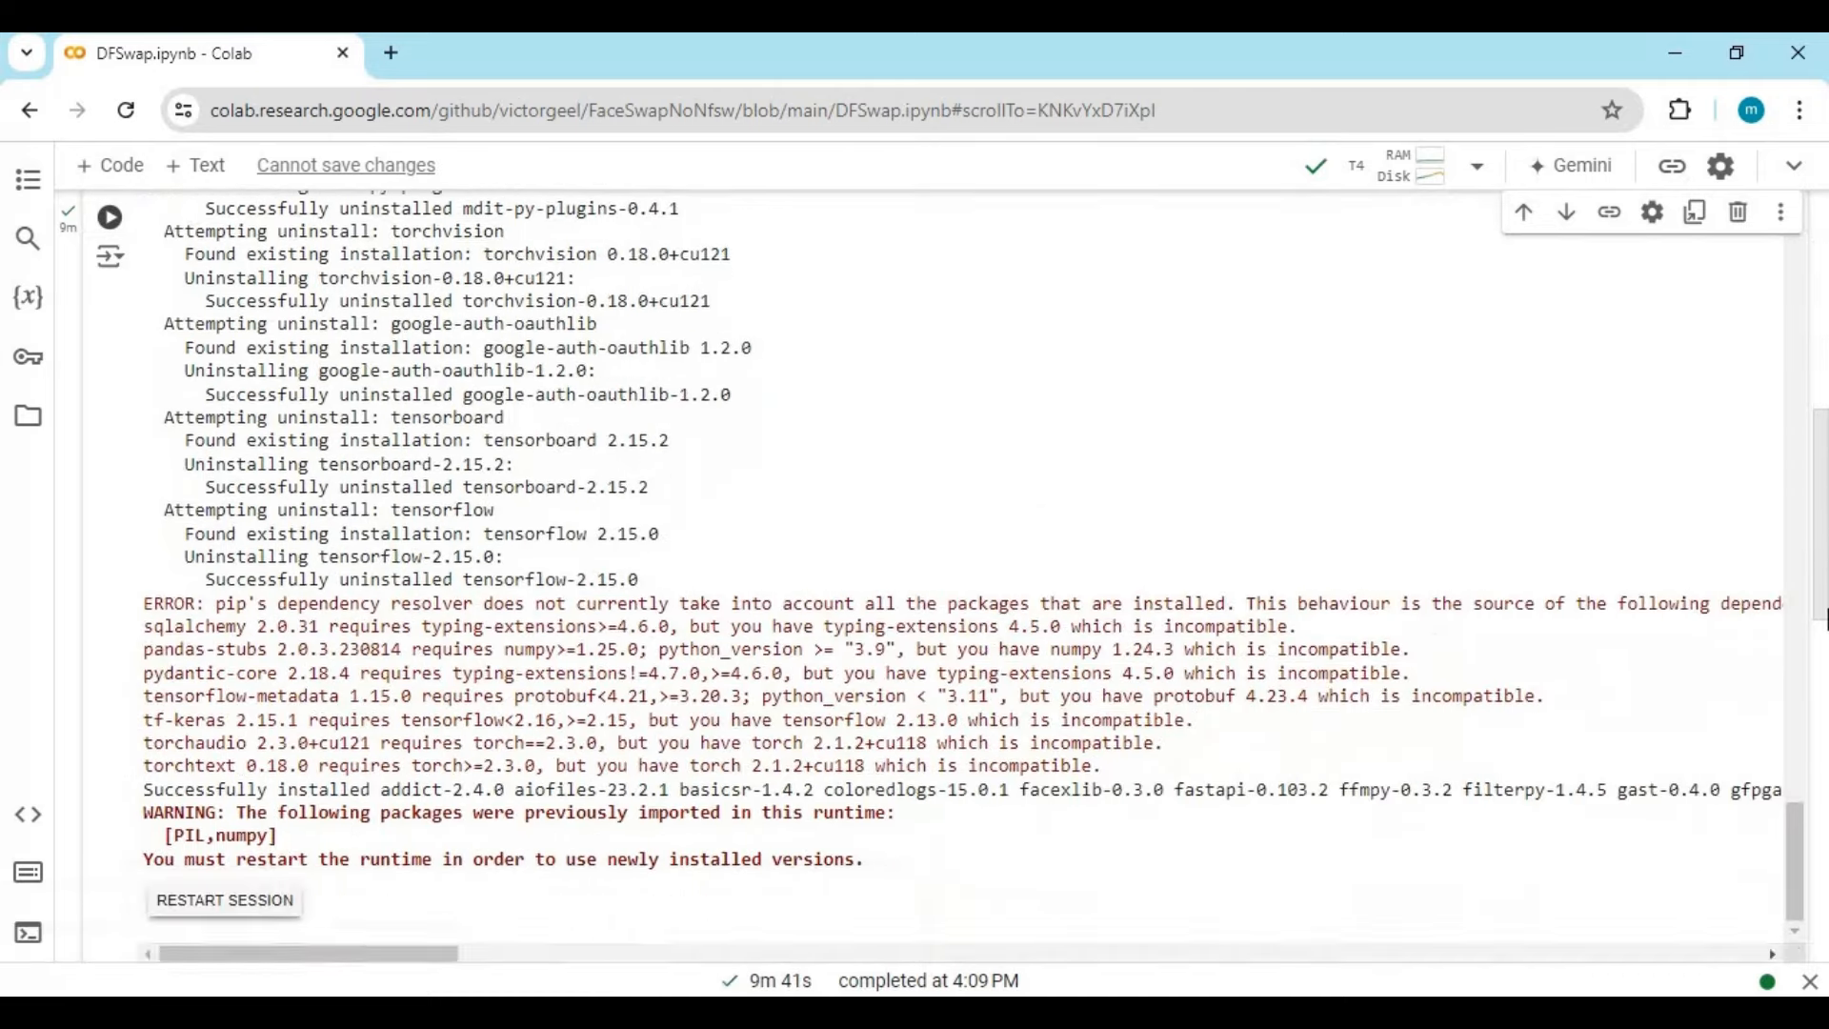
pyautogui.scroll(-3)
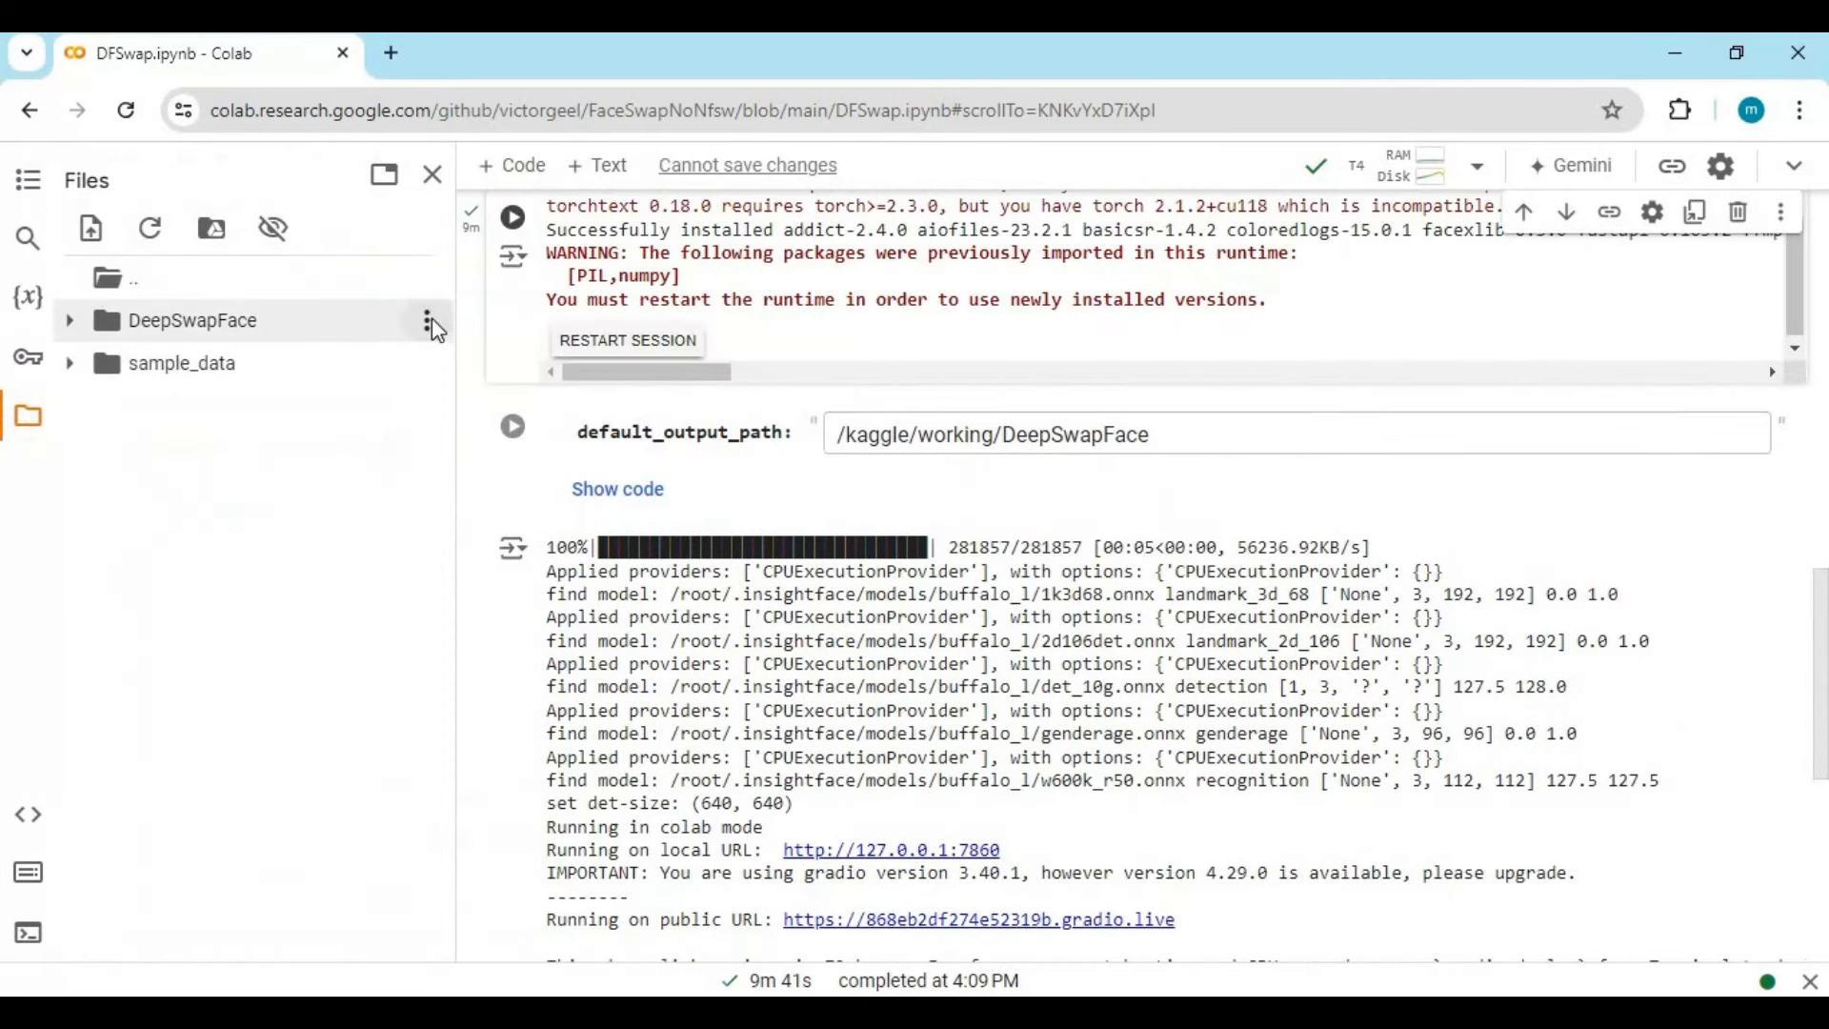
pyautogui.moveTo(1213, 503)
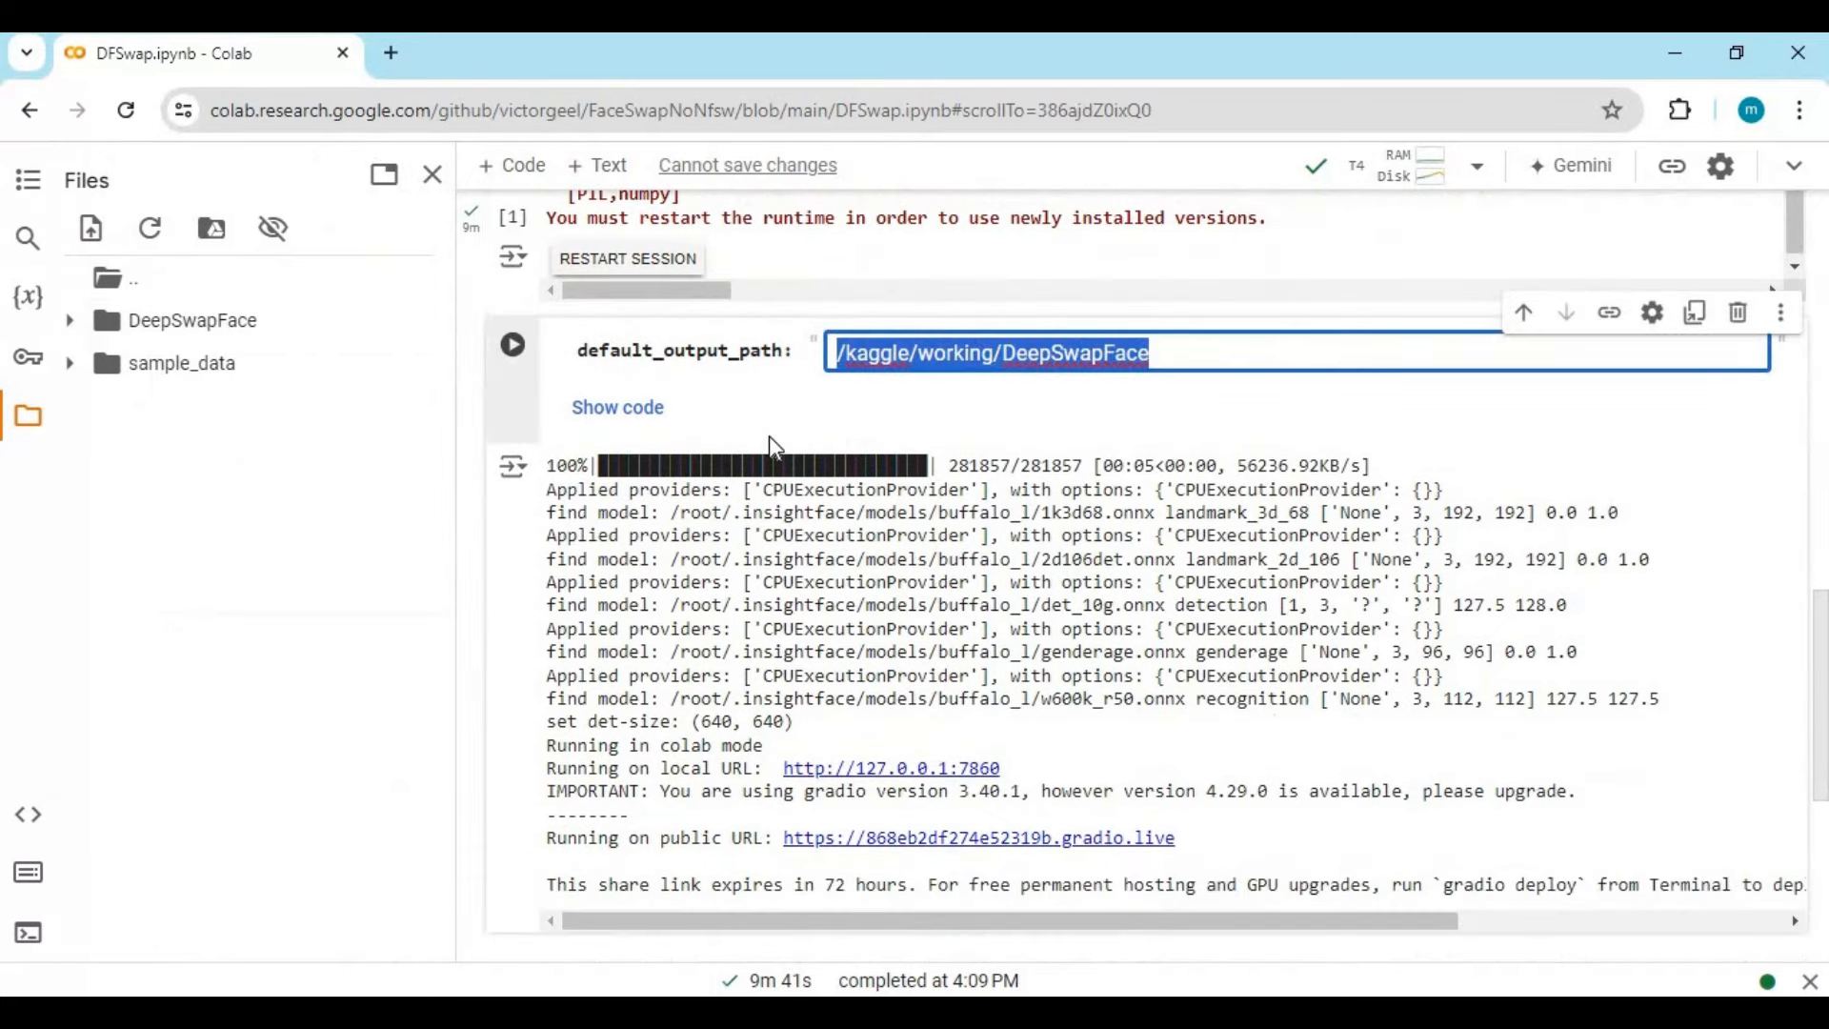
# Set default_output_path to /content/DeepSwapFace and run the launch cell.
pyautogui.write('/content/DeepSwapFace')
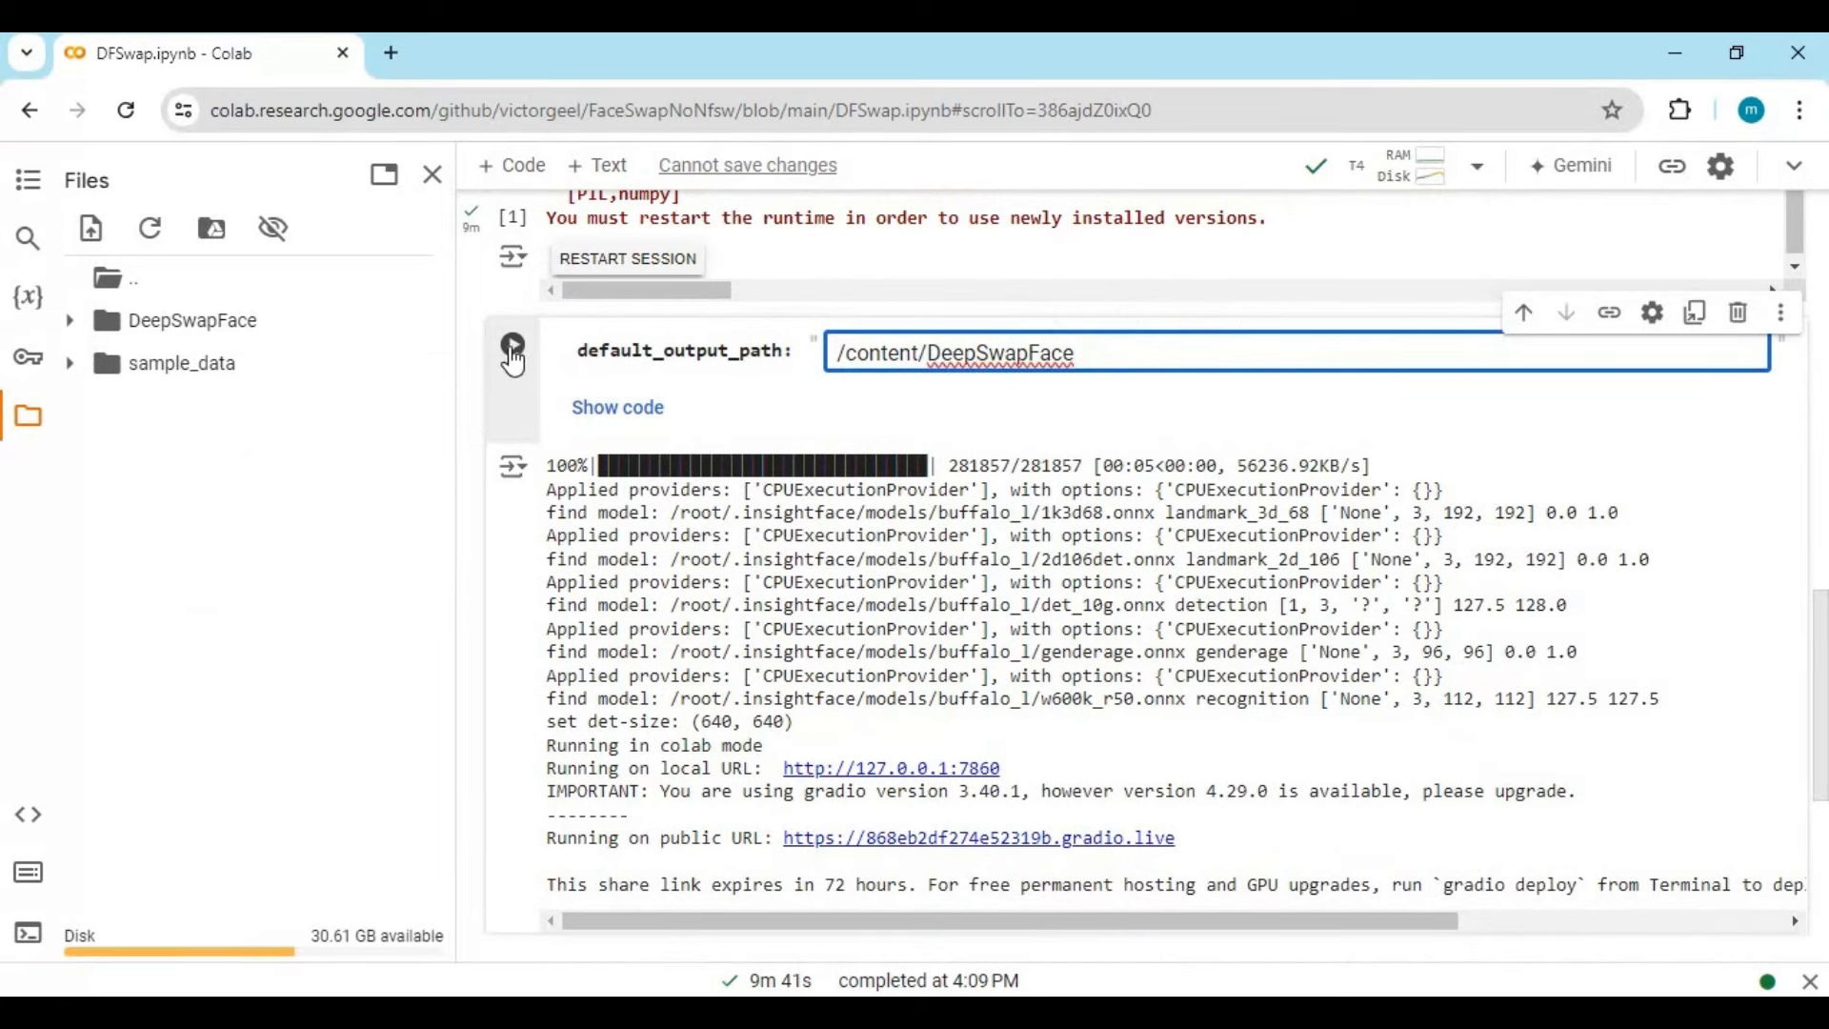
pyautogui.click(513, 350)
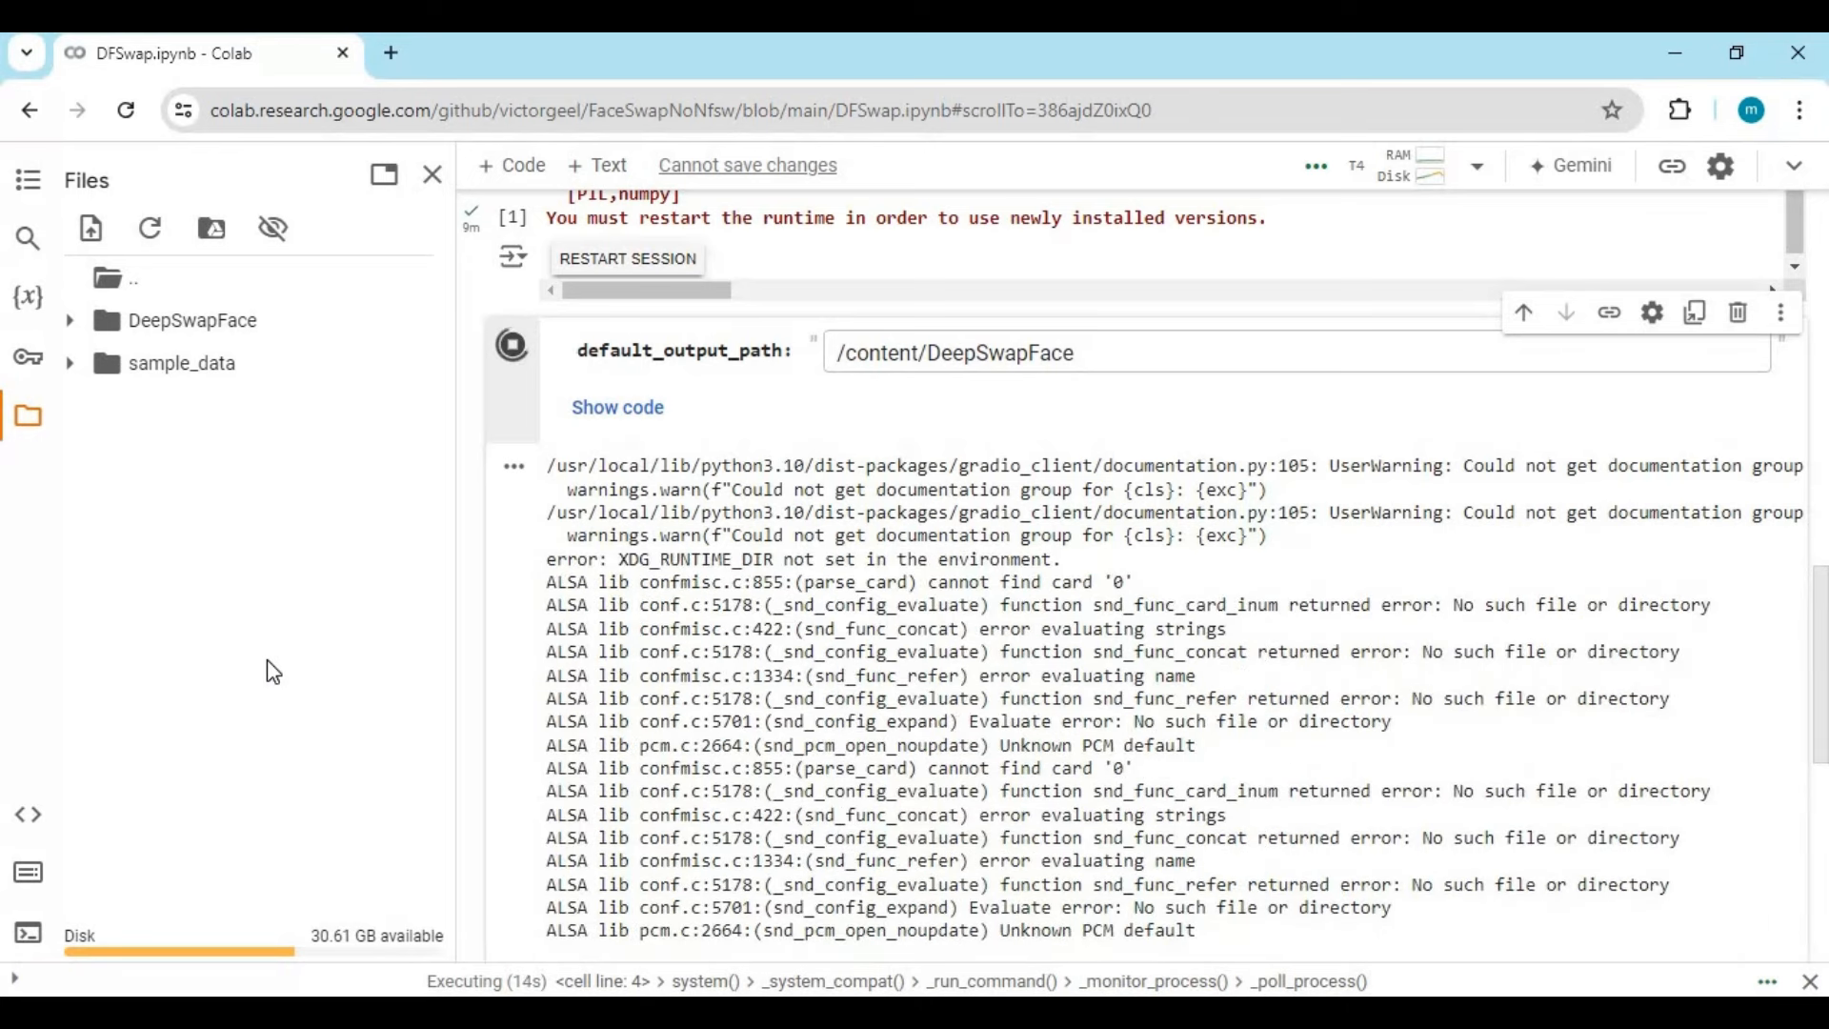
pyautogui.moveTo(296, 655)
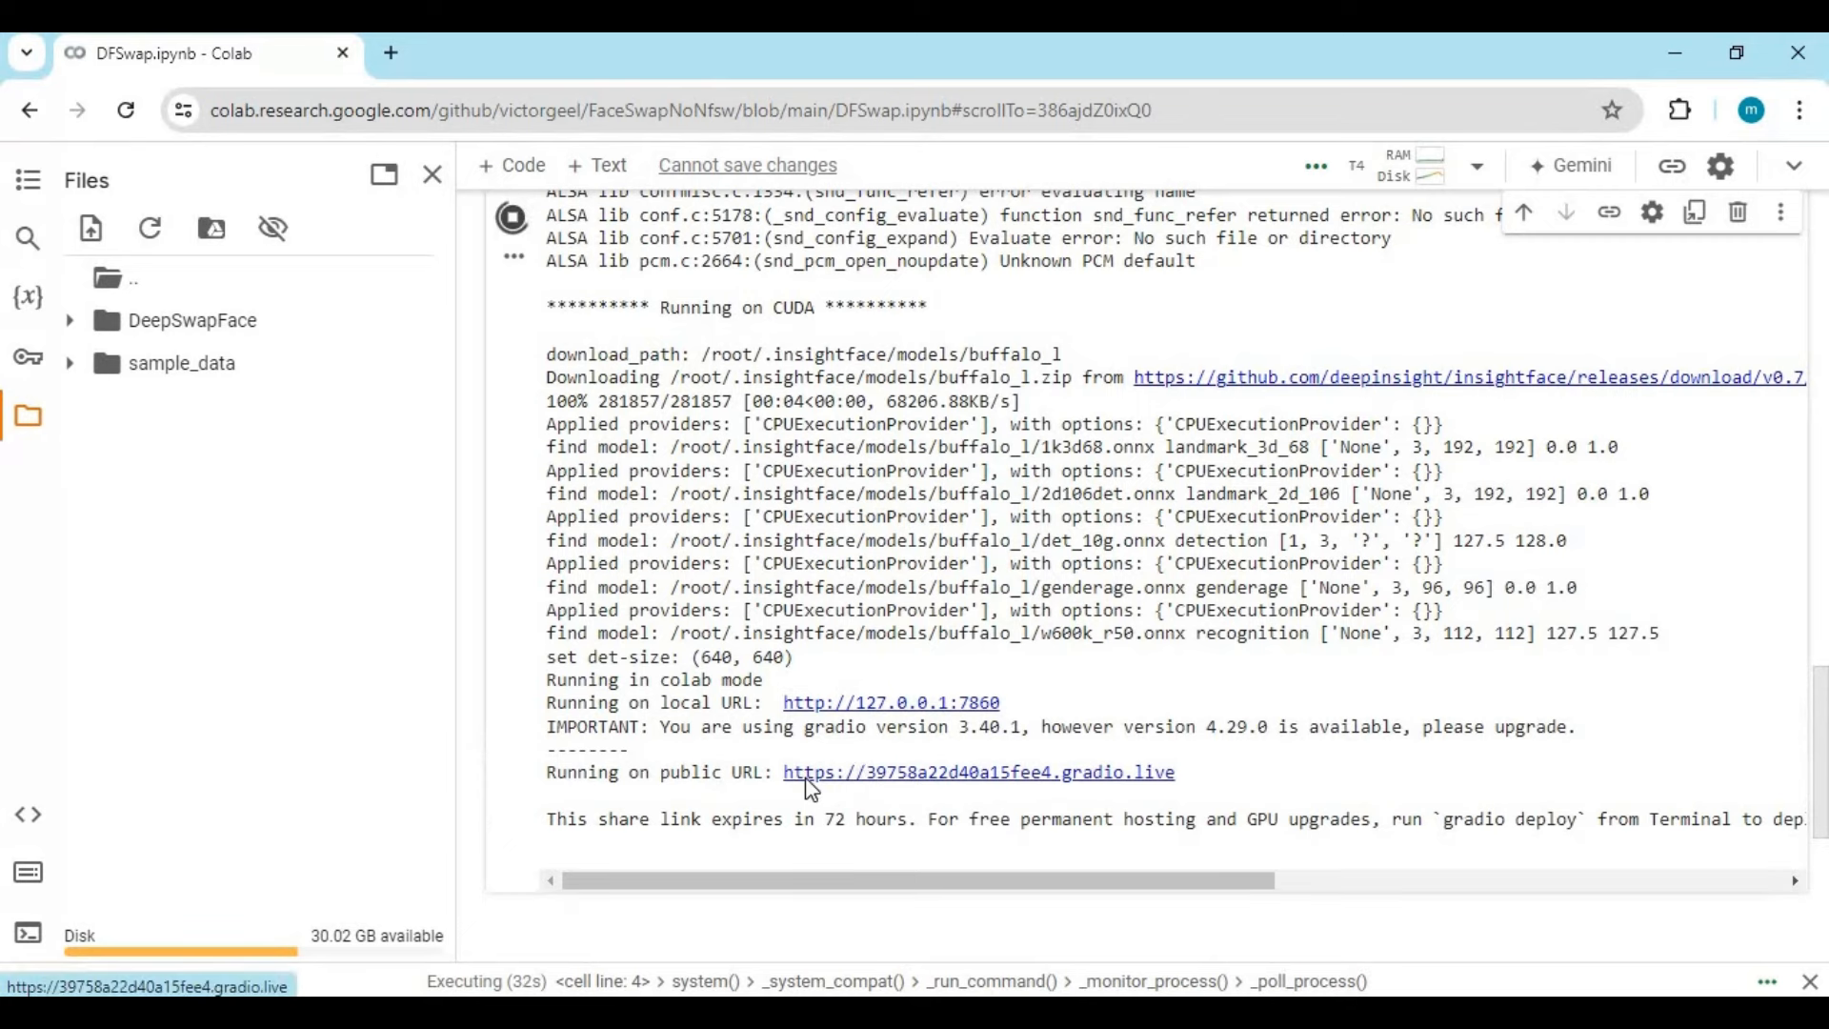
# Open the gradio.live public link, browse the swap page, and return to DFSwap.ipynb.
pyautogui.click(978, 771)
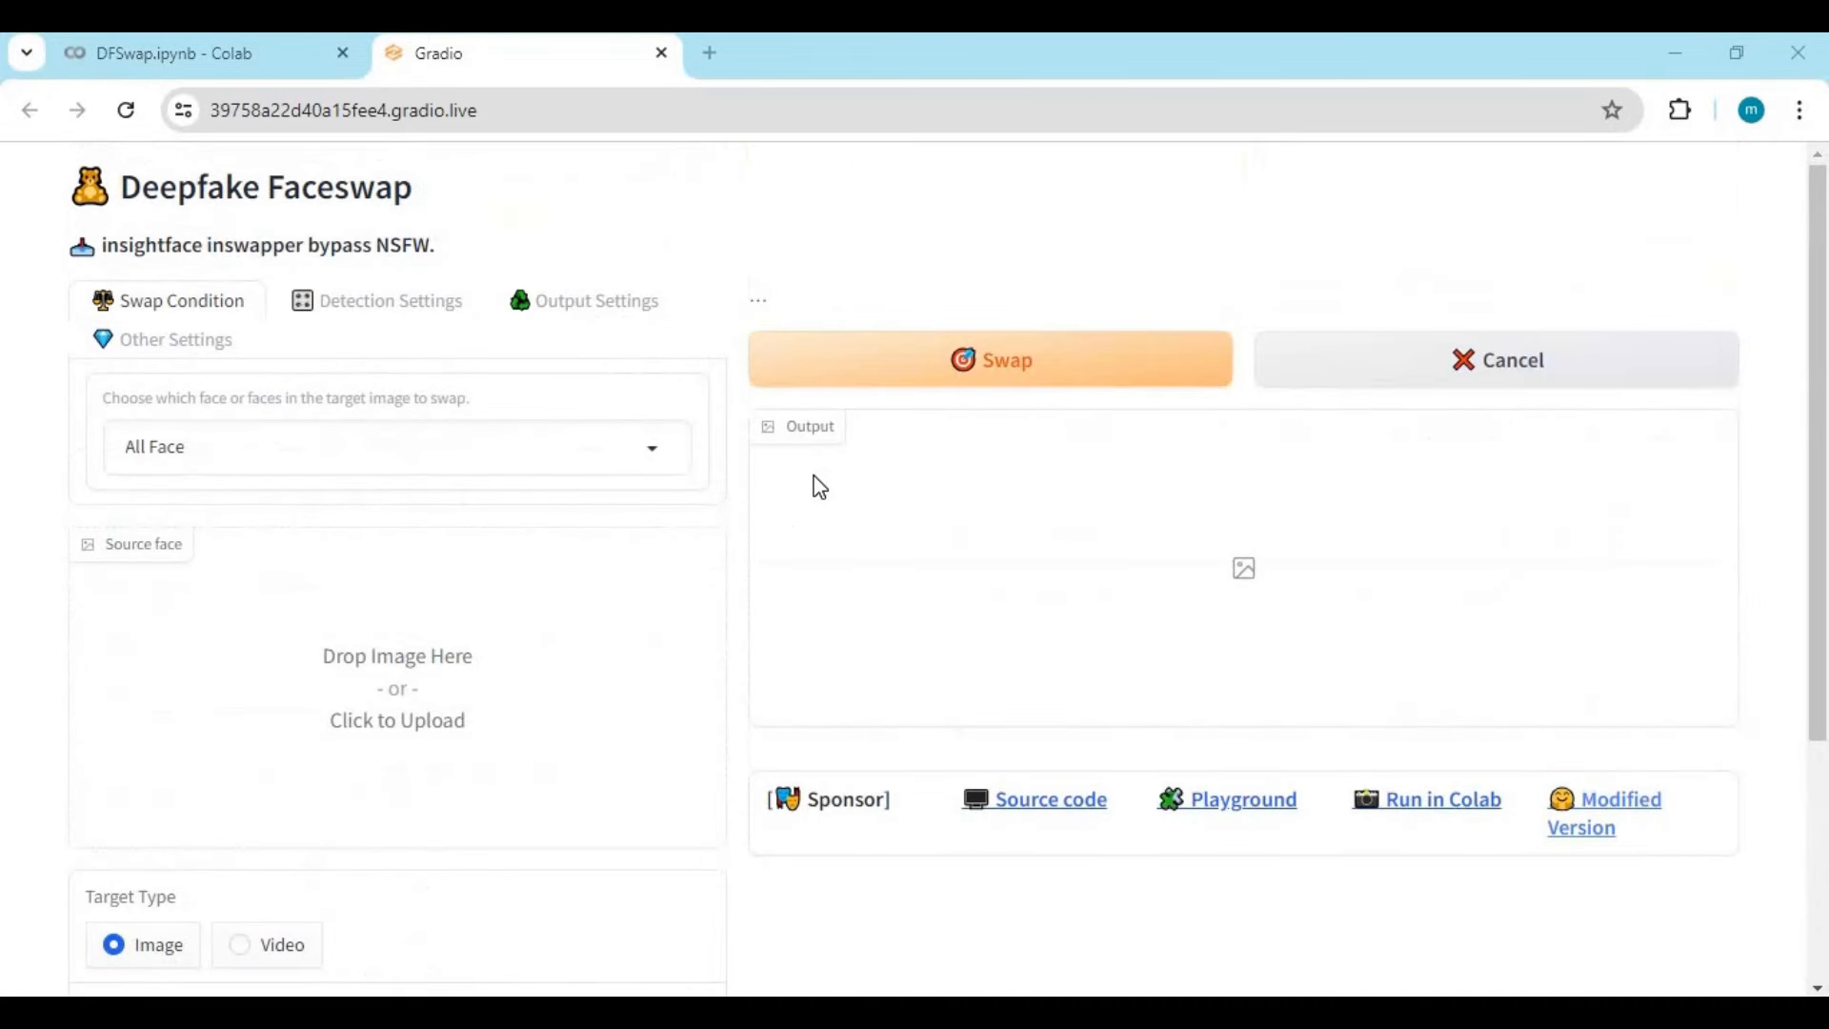
pyautogui.scroll(-3)
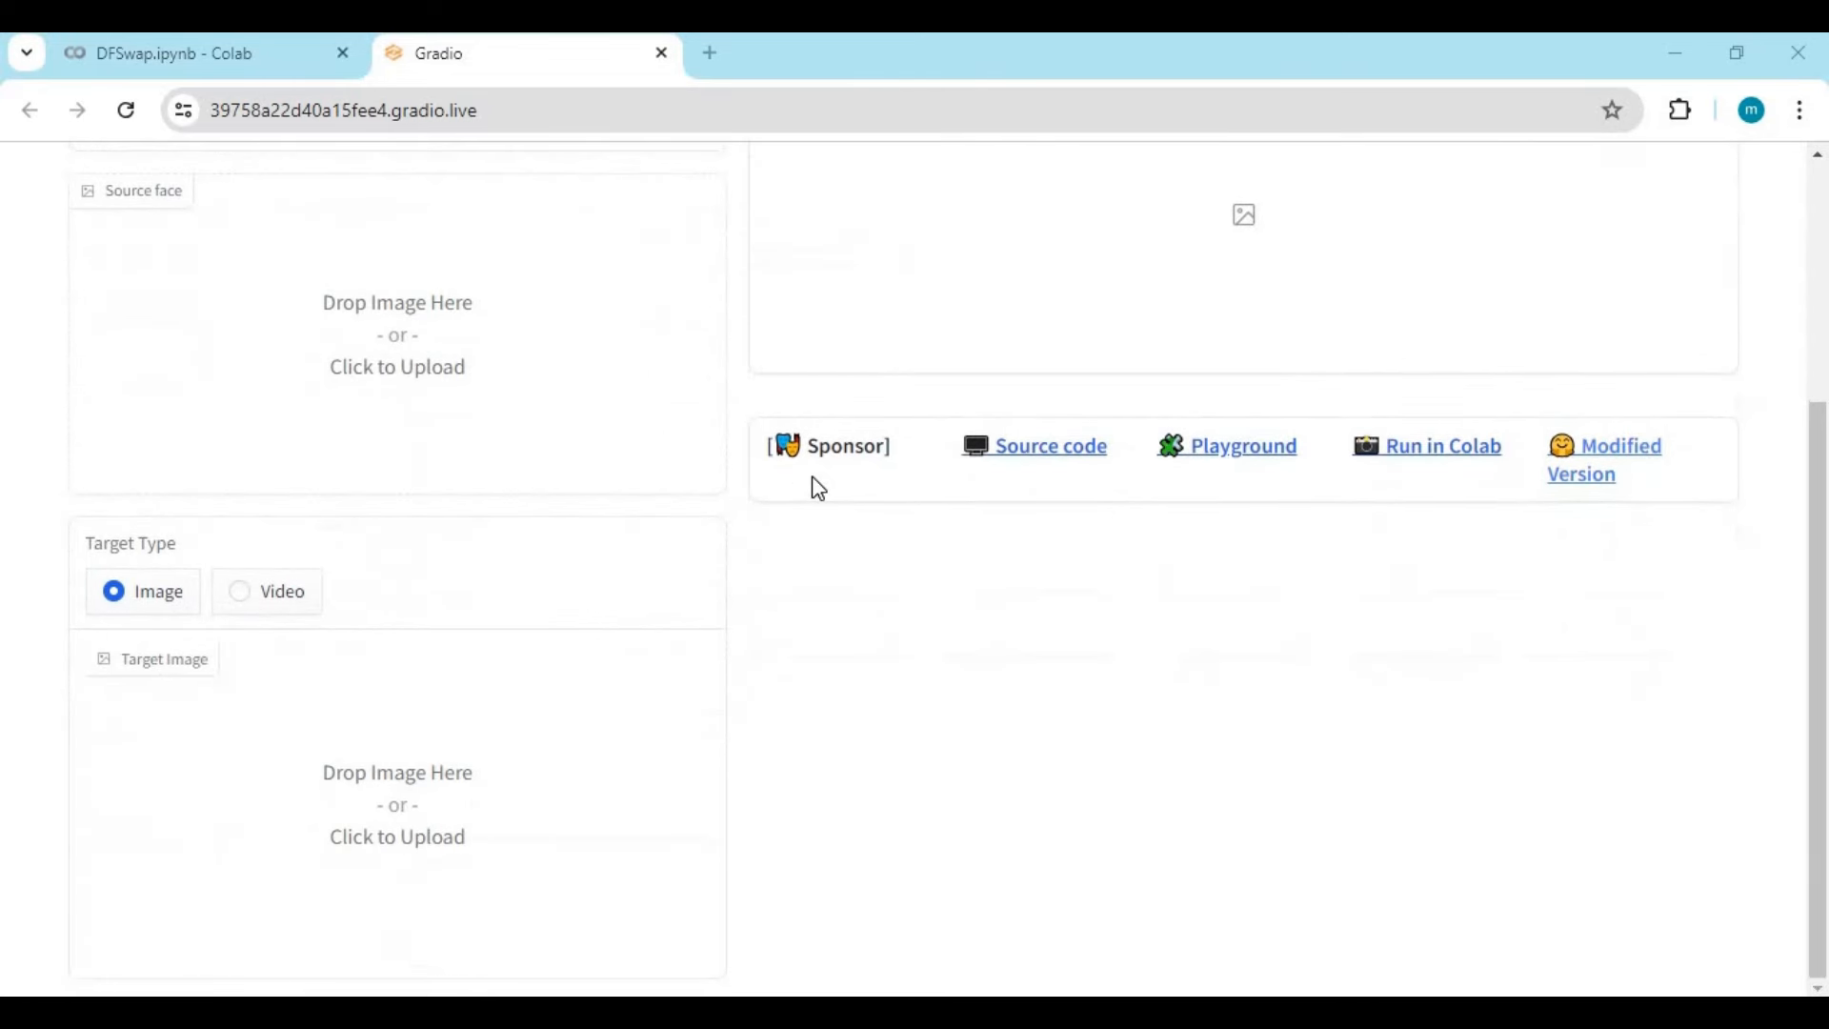
pyautogui.scroll(3)
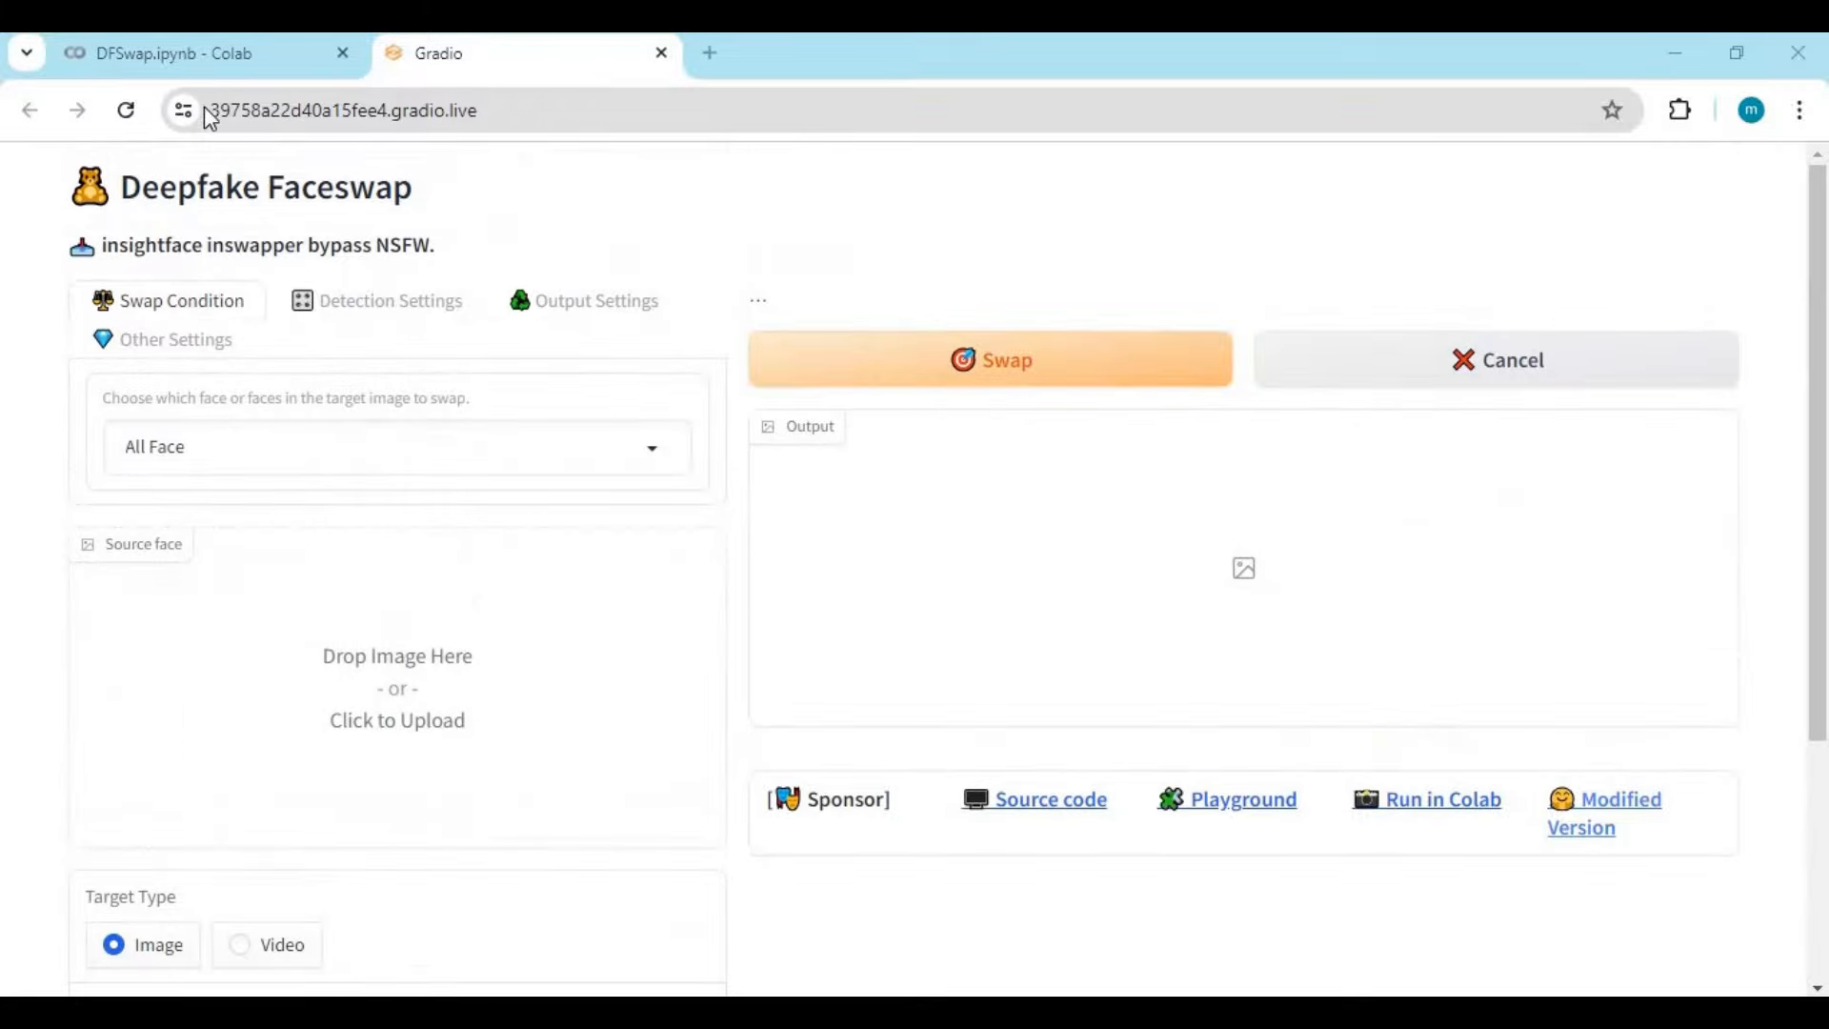
pyautogui.click(193, 53)
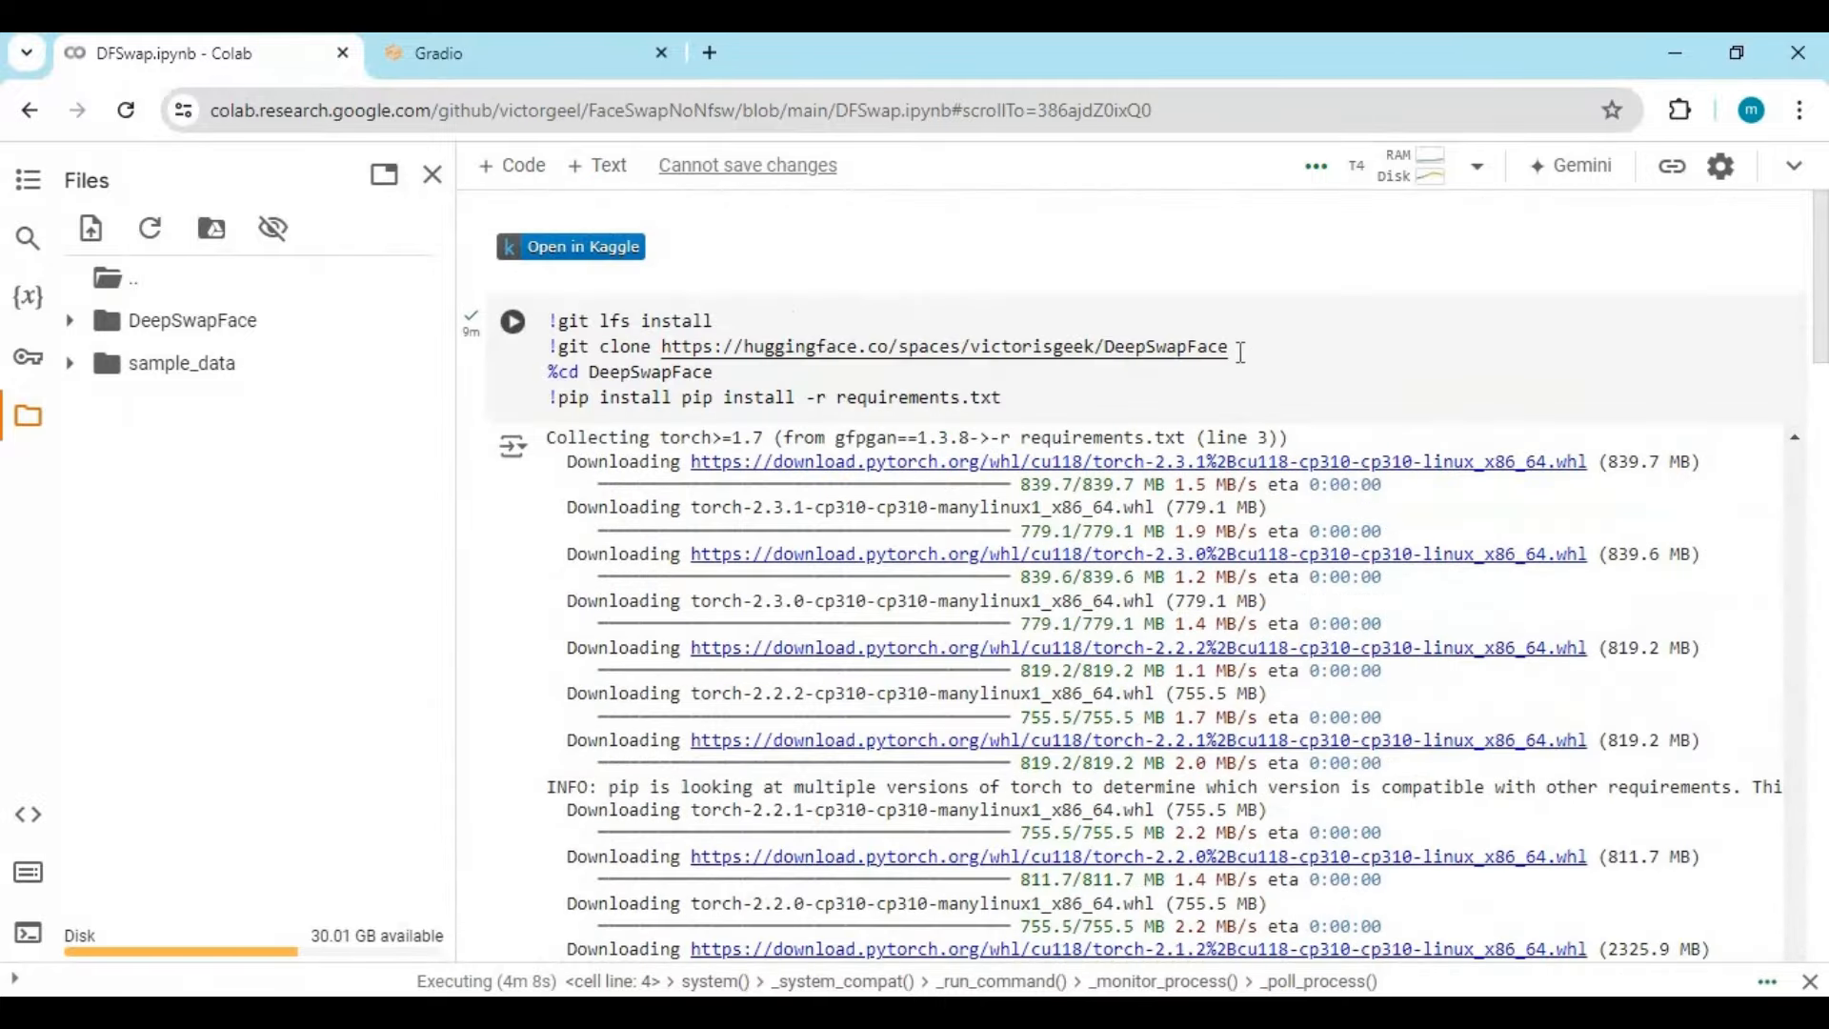
# Copy the huggingface.co URL from the clone line and open it in a new tab.
pyautogui.moveTo(727, 347); pyautogui.dragTo(1227, 347)
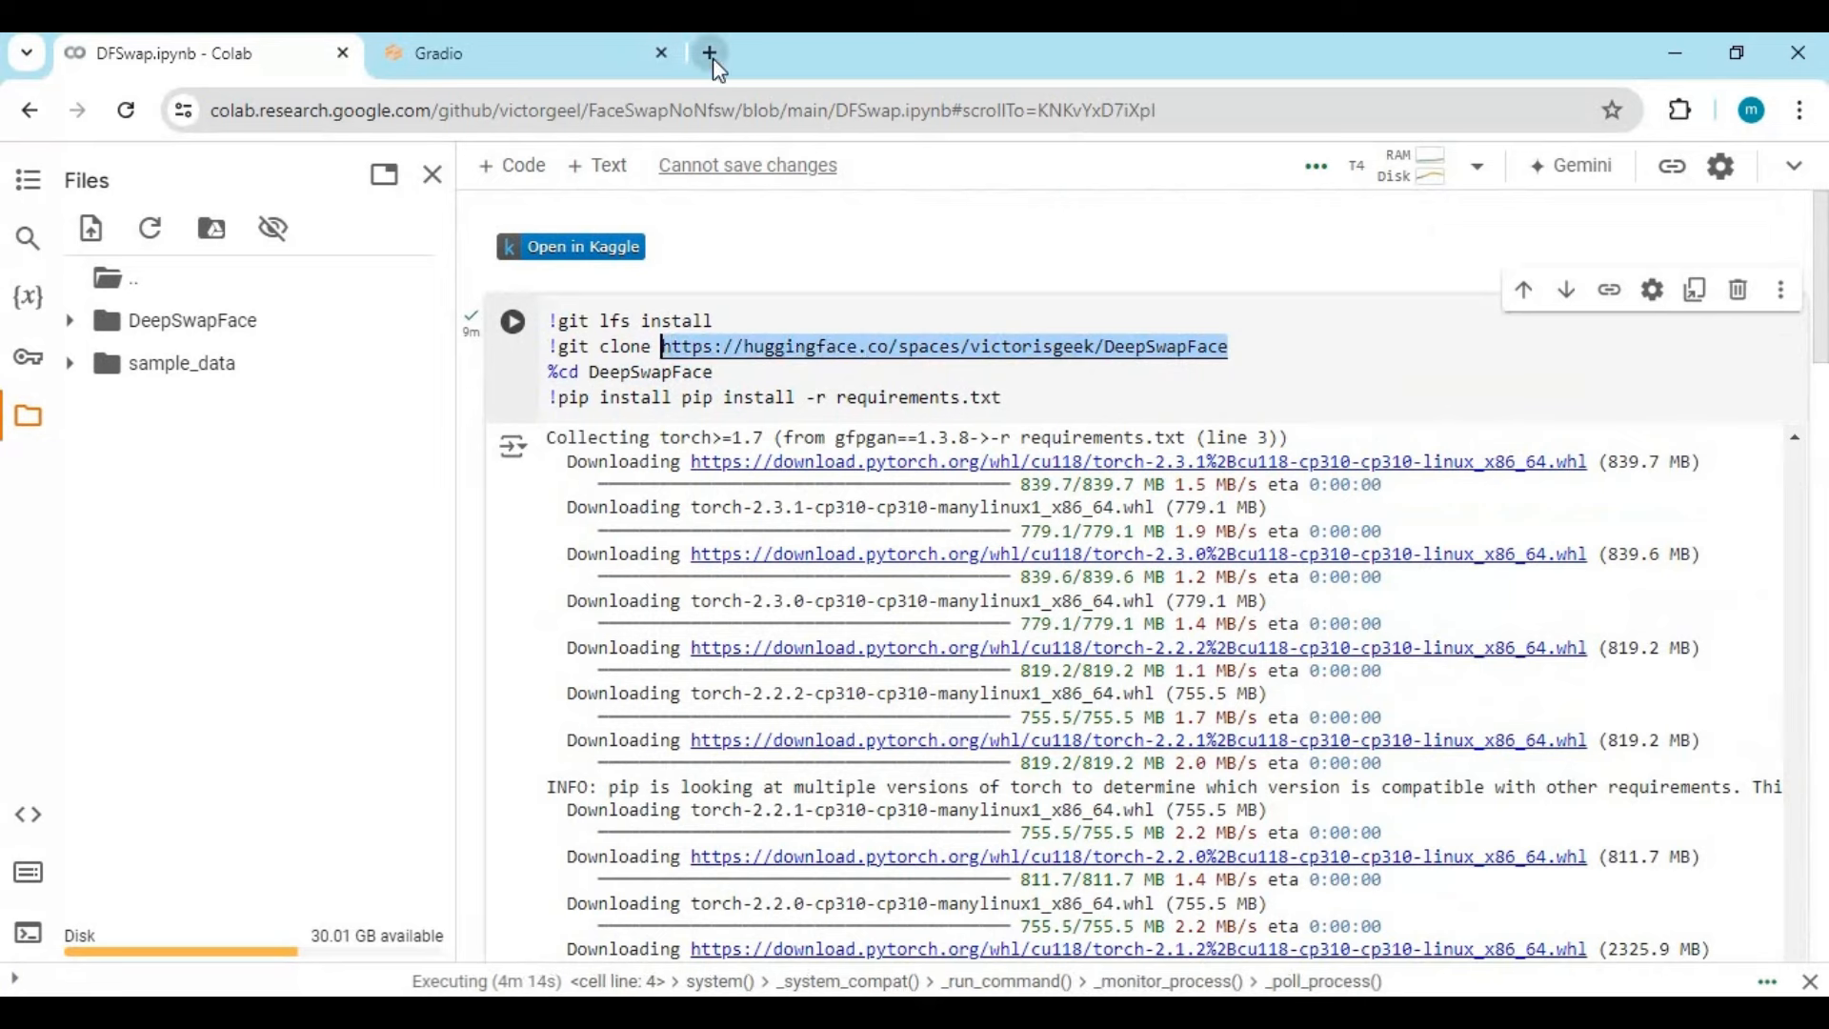
pyautogui.click(711, 53)
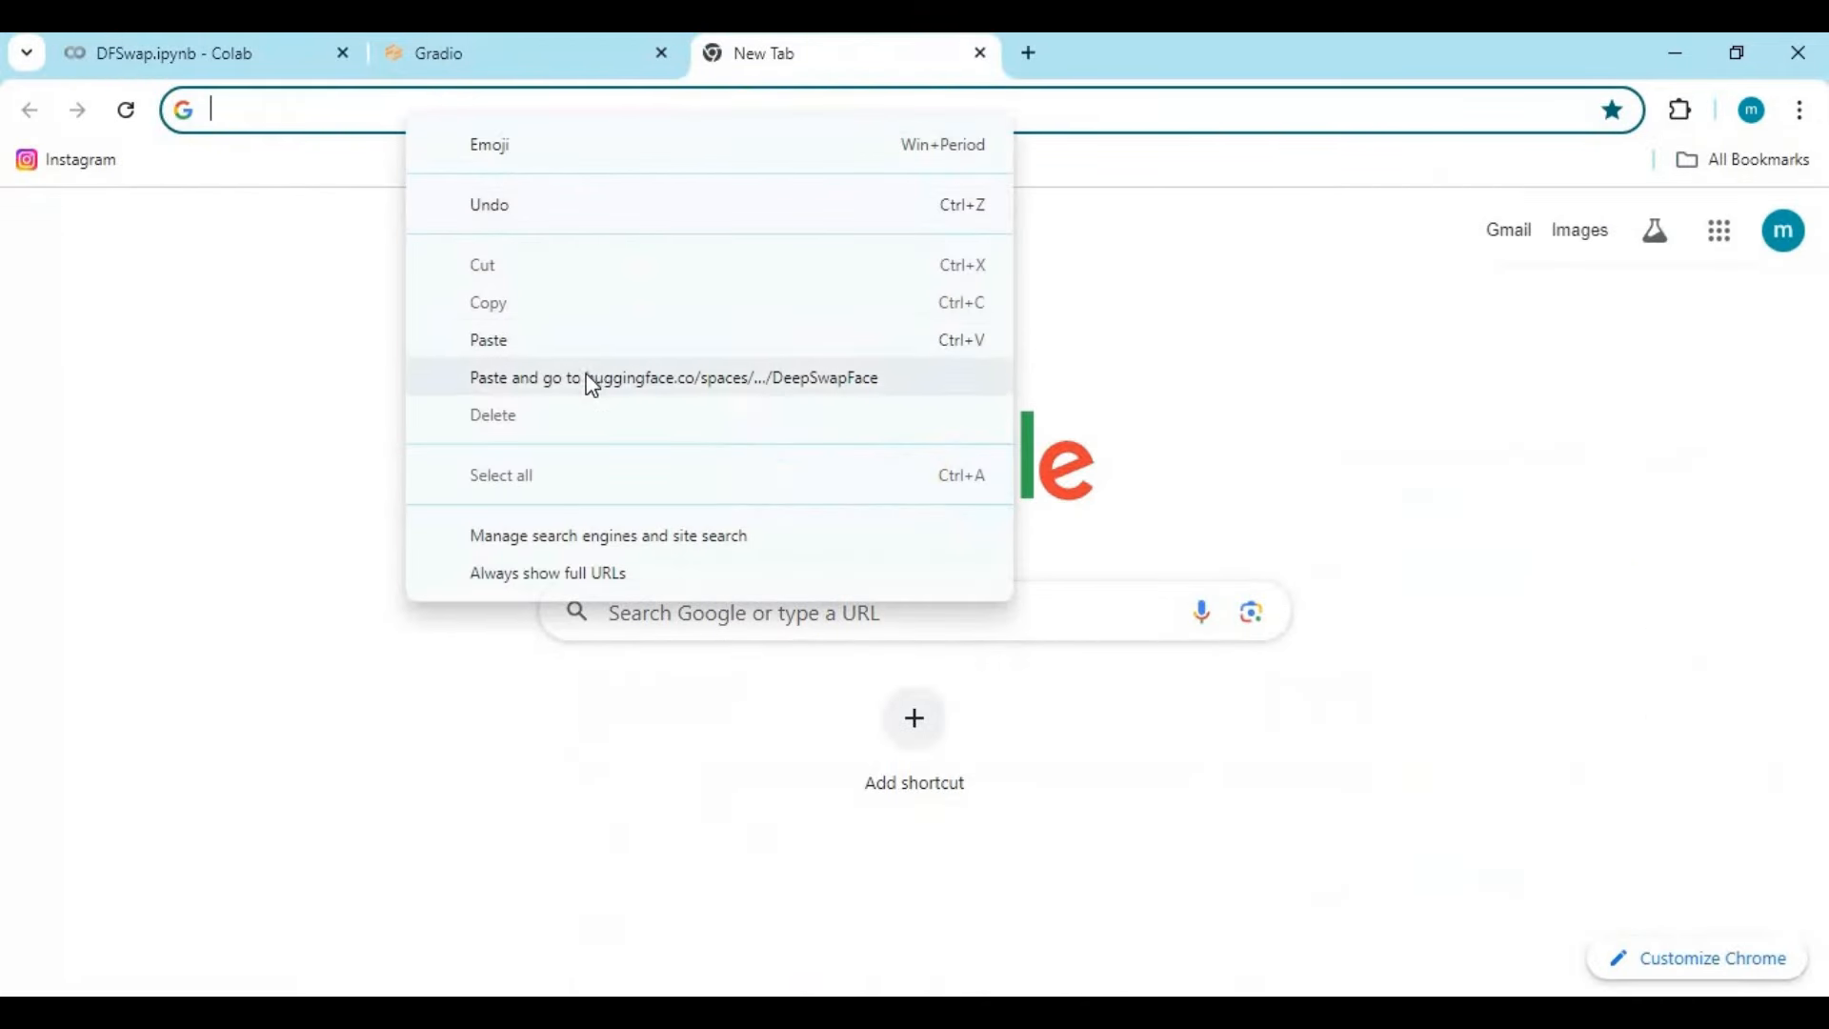
pyautogui.click(674, 378)
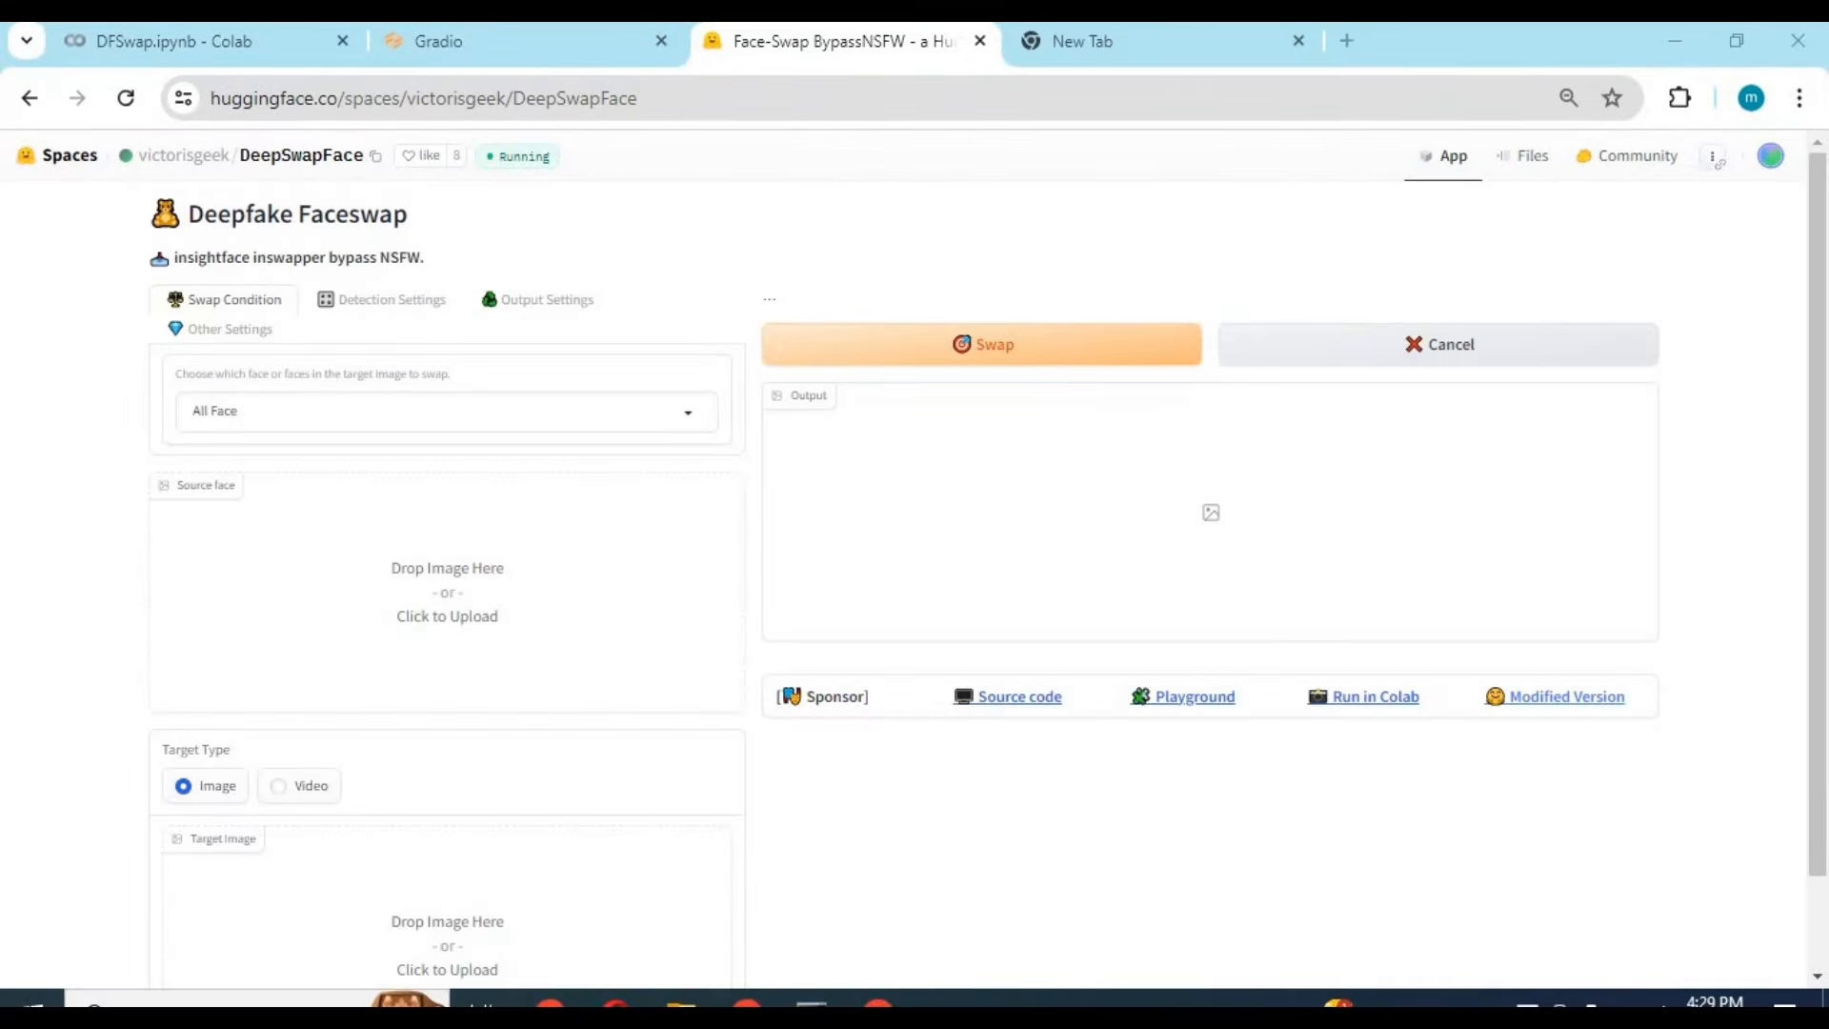
pyautogui.scroll(-3)
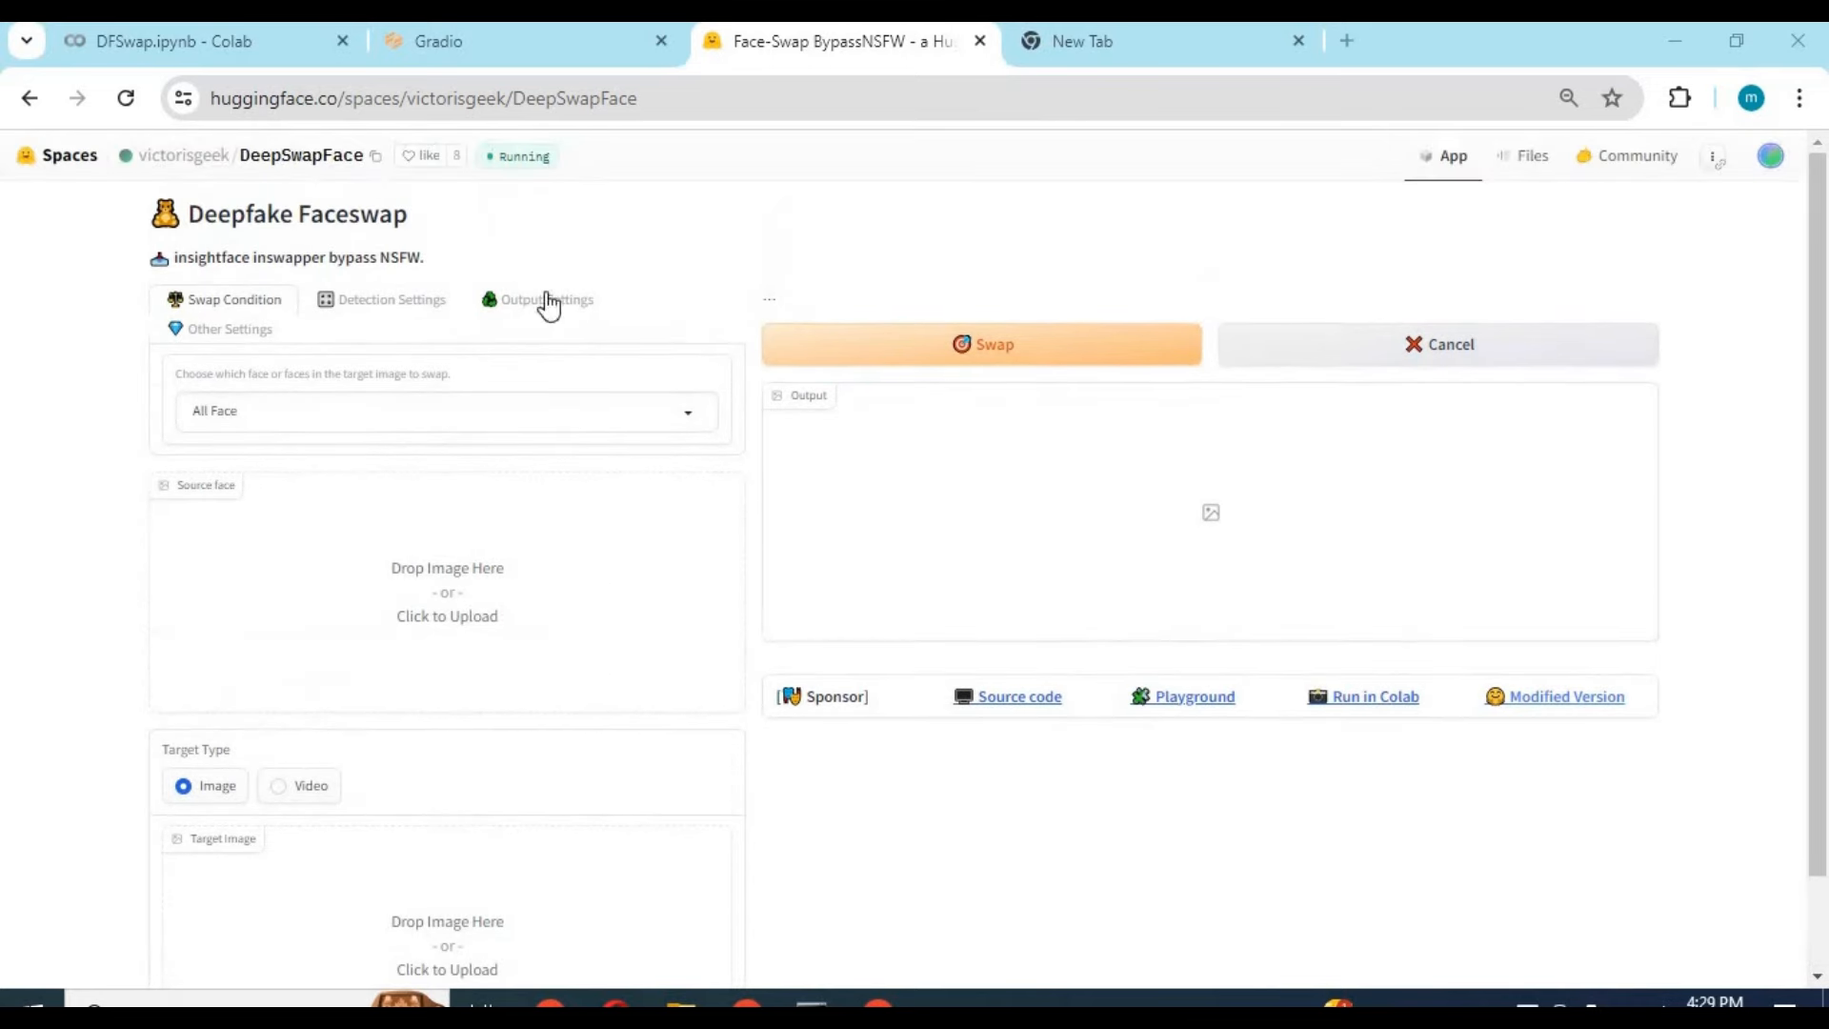
pyautogui.moveTo(368, 376)
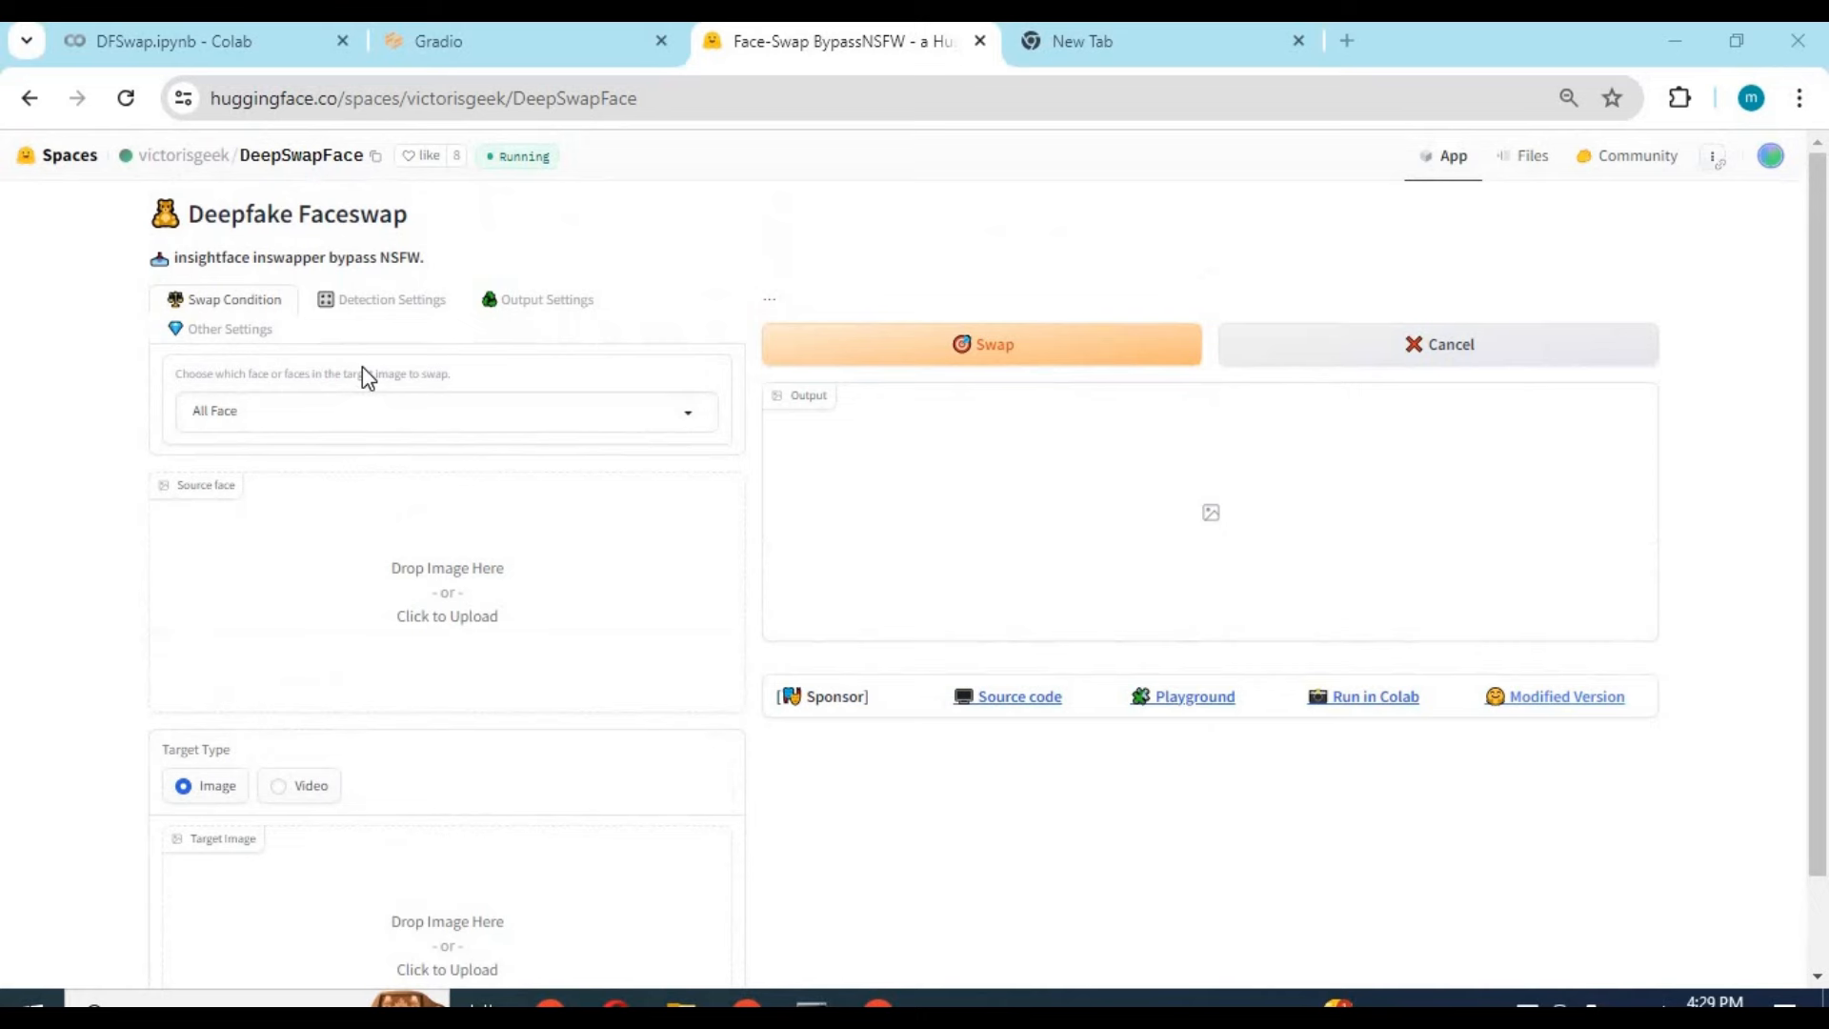
pyautogui.moveTo(1233, 555)
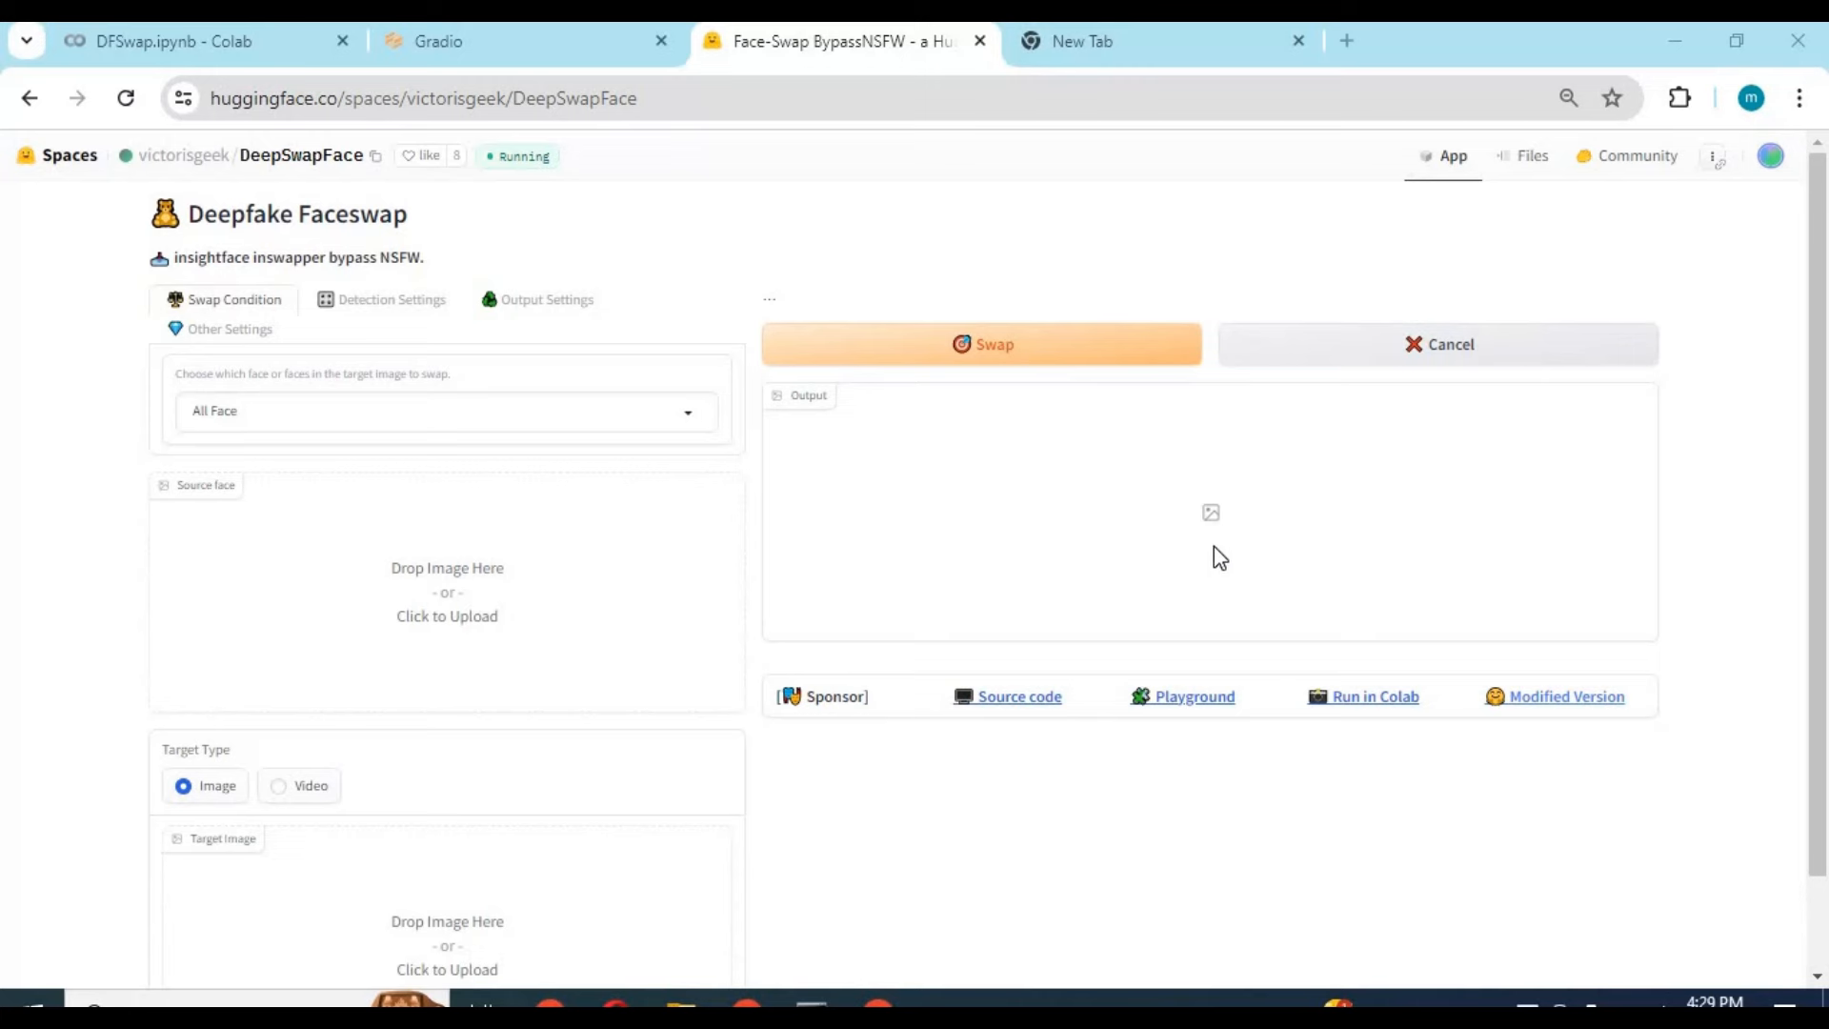
pyautogui.moveTo(1223, 561)
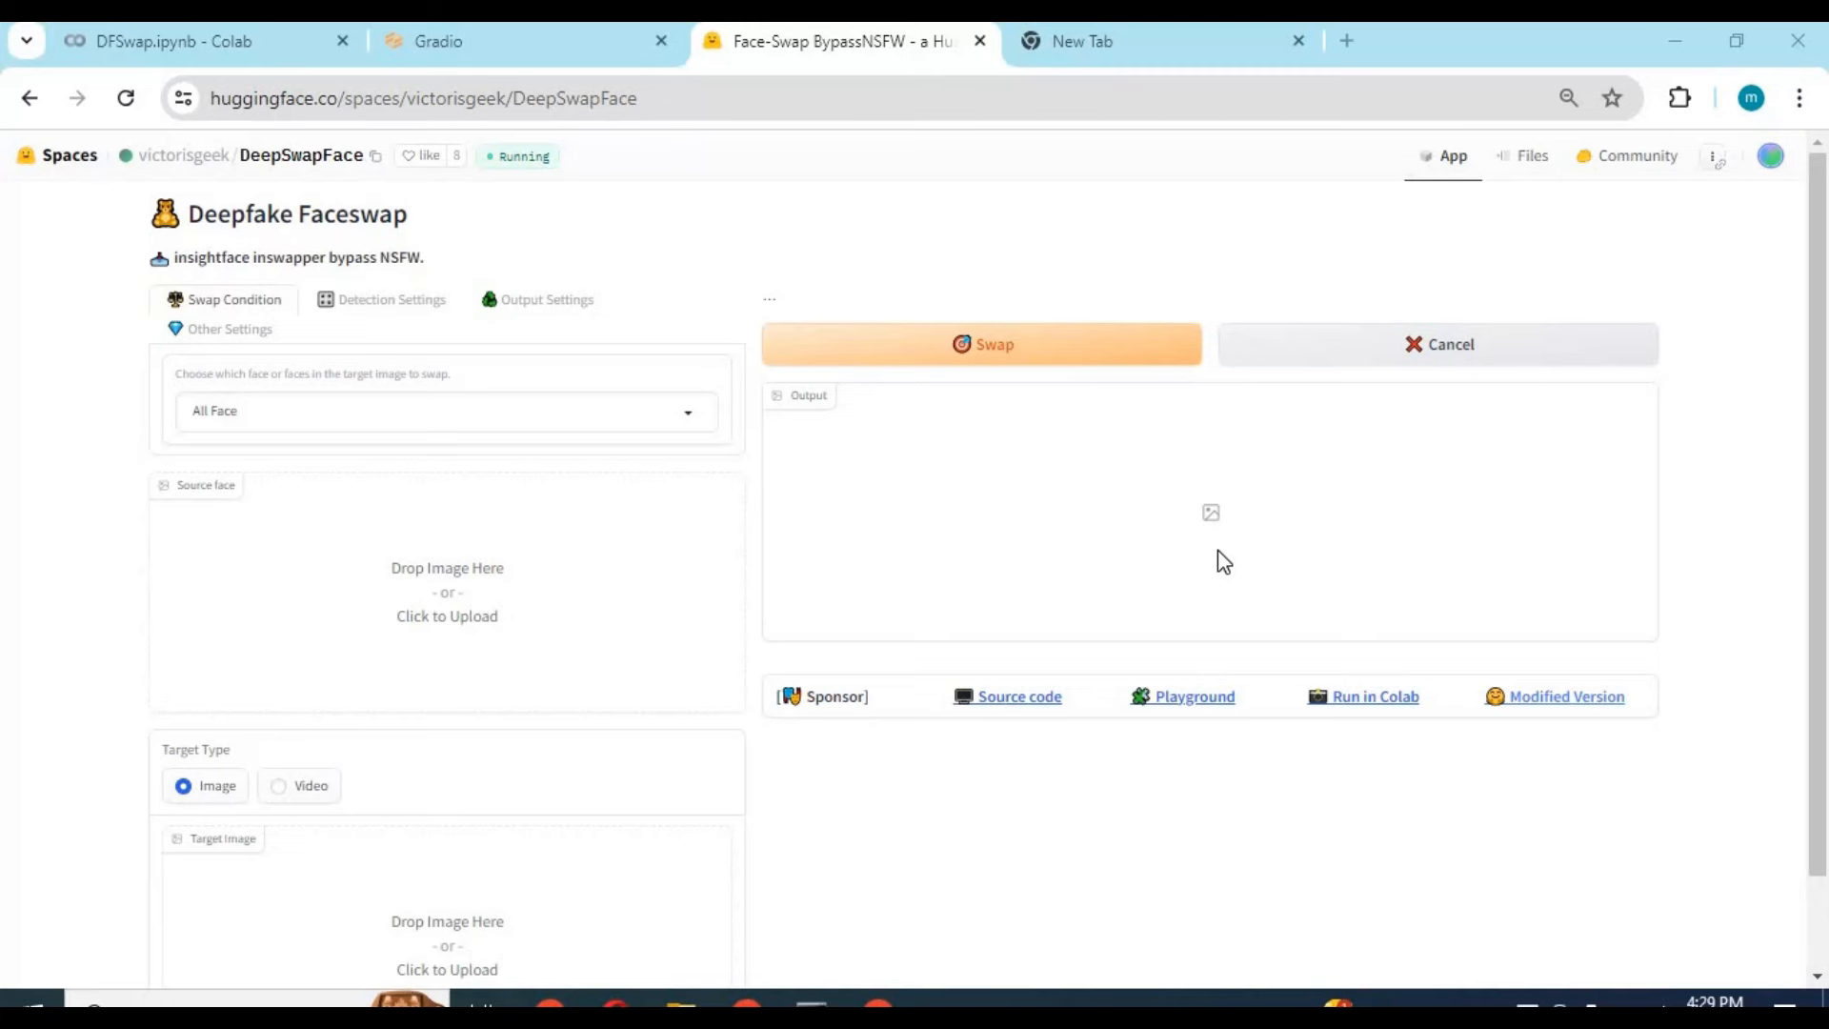